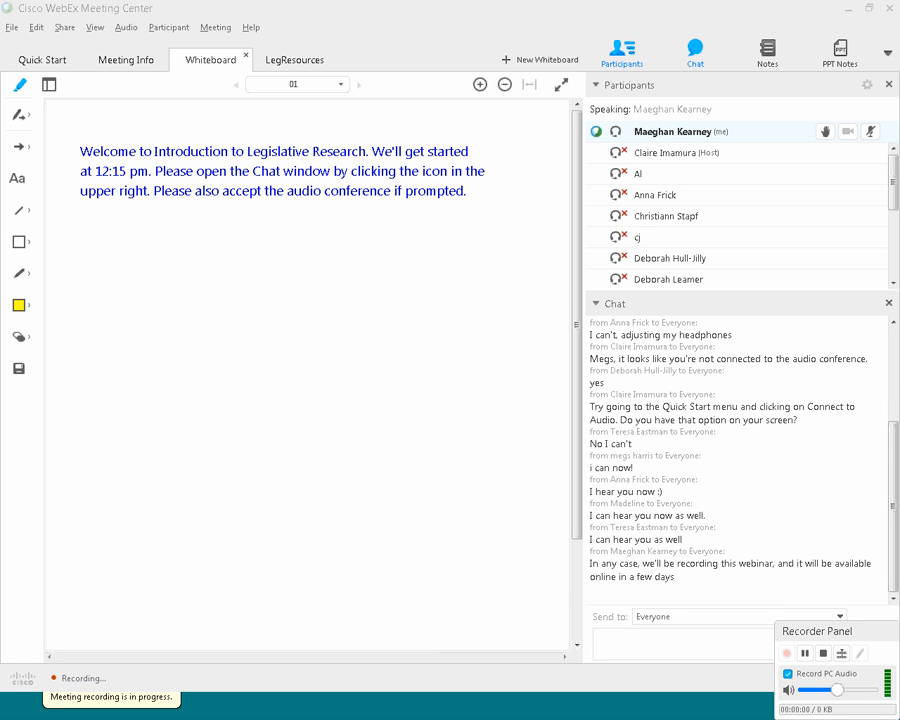
mouse_move(560, 594)
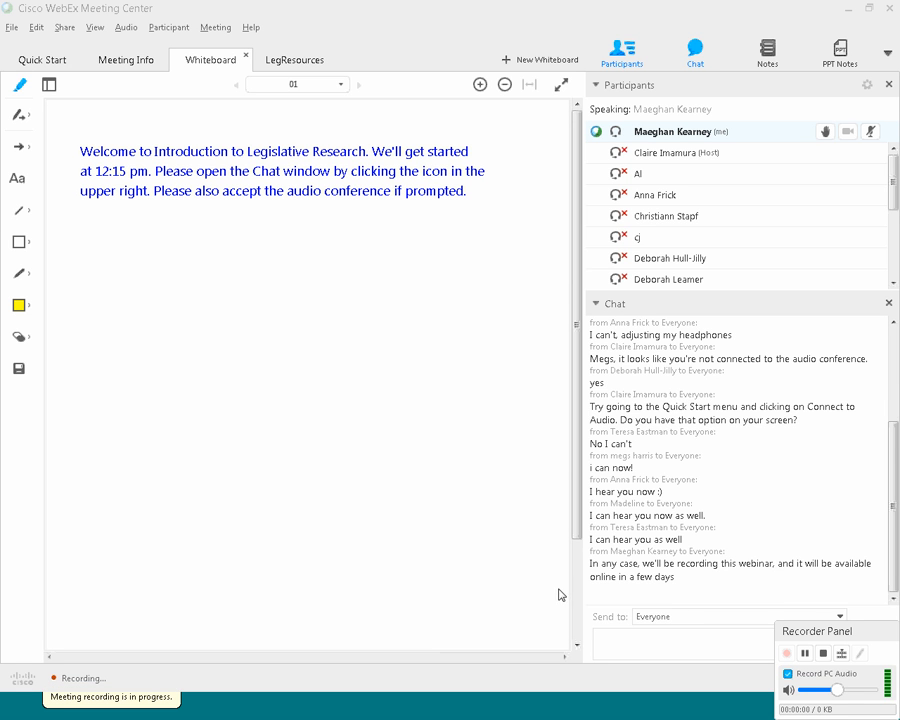
mouse_move(614, 646)
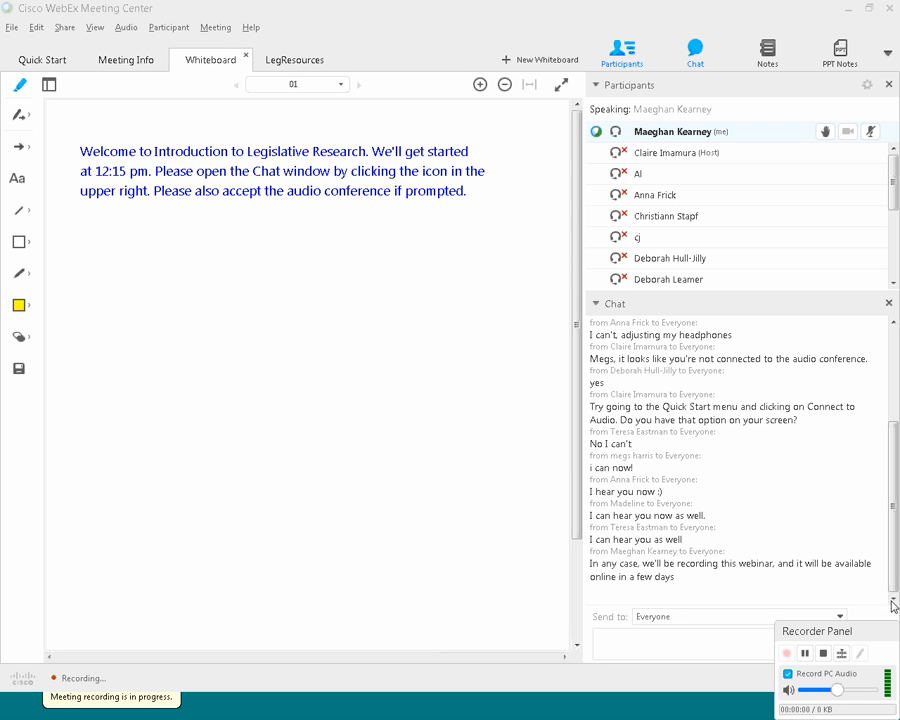
mouse_move(564, 190)
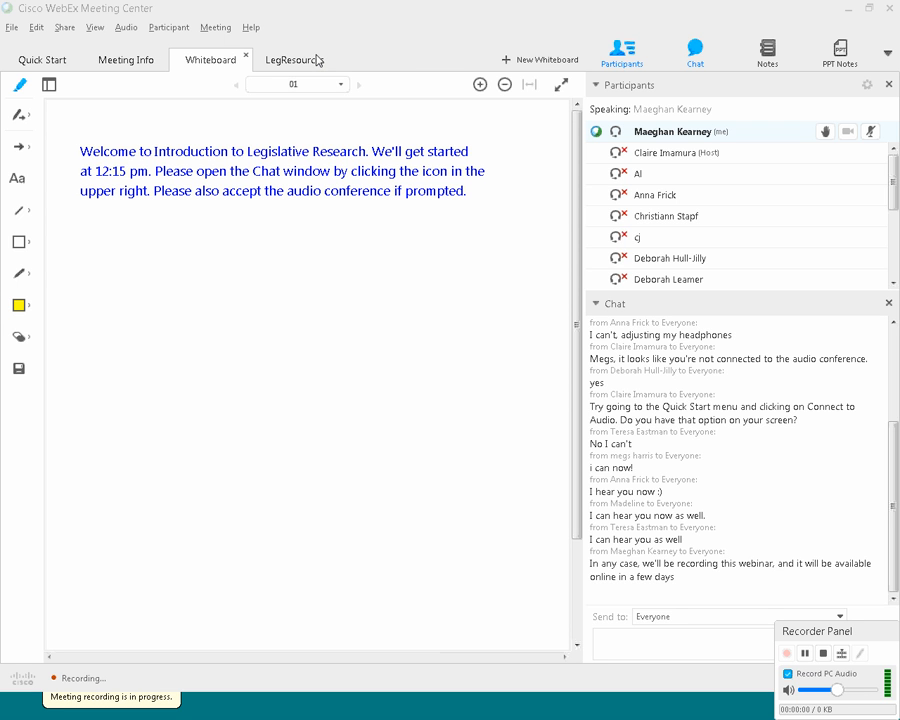
mouse_move(656, 74)
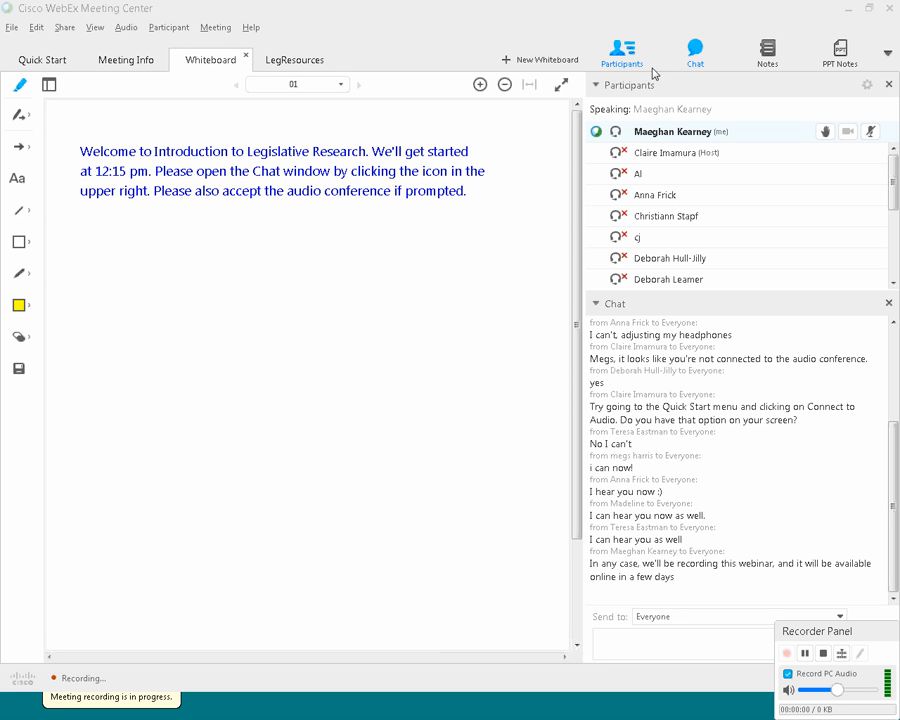
mouse_move(170, 34)
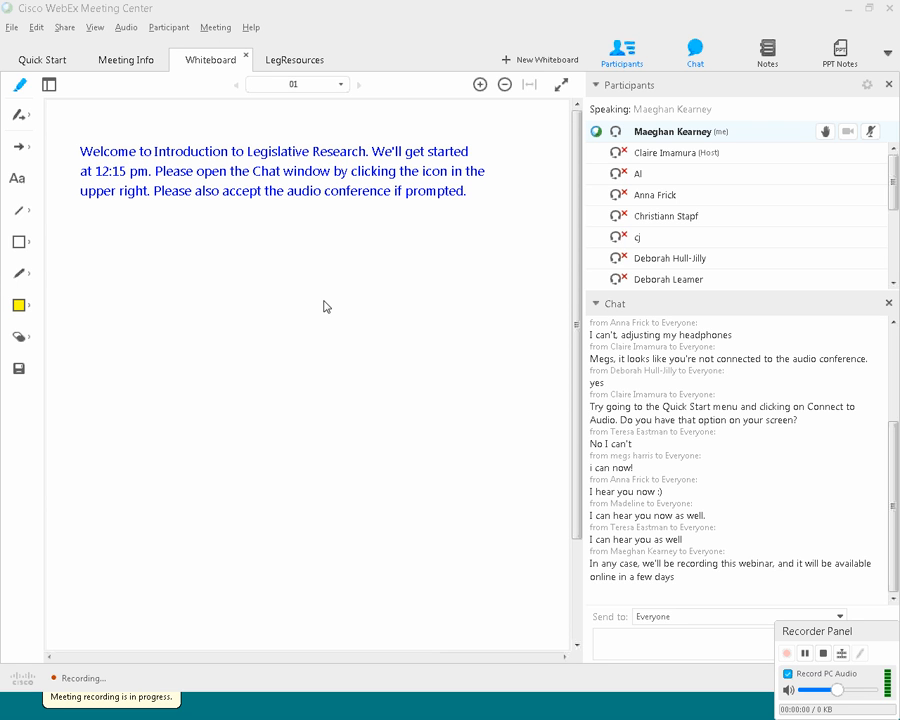
mouse_move(608, 596)
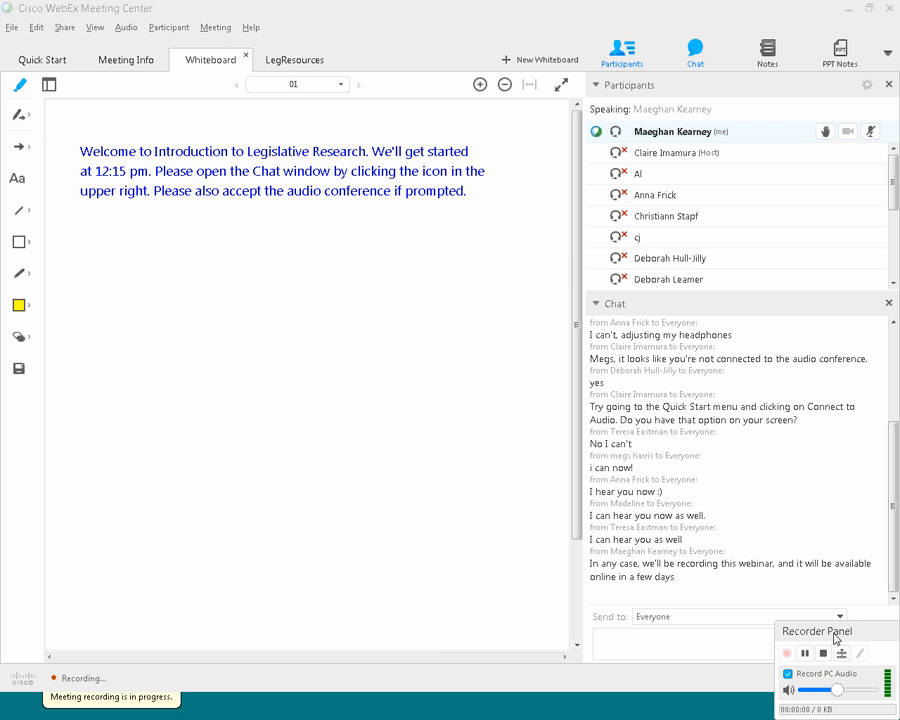
mouse_move(710, 656)
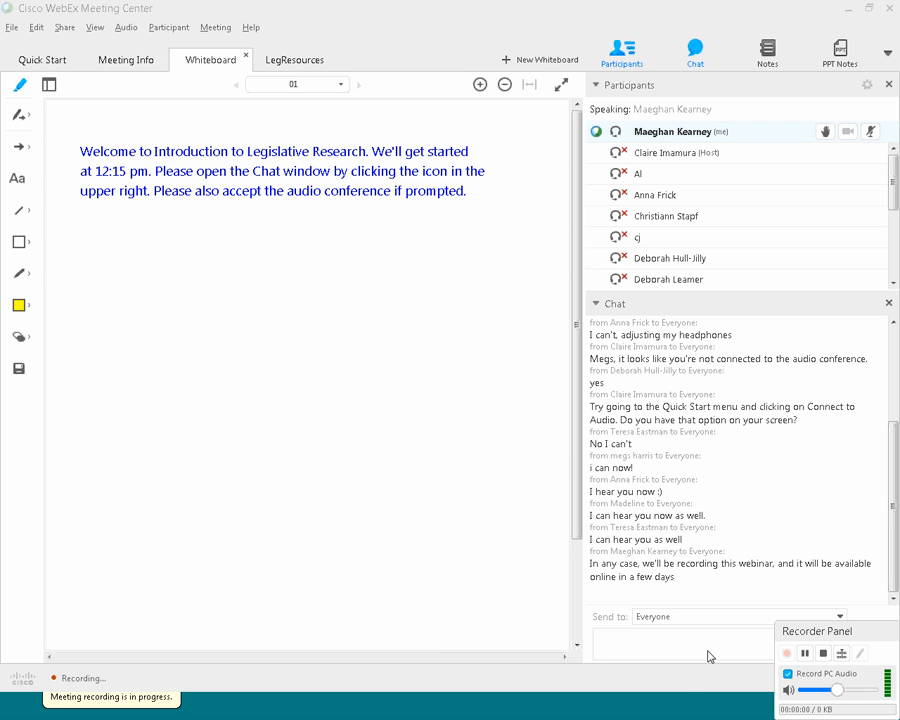
mouse_move(812, 670)
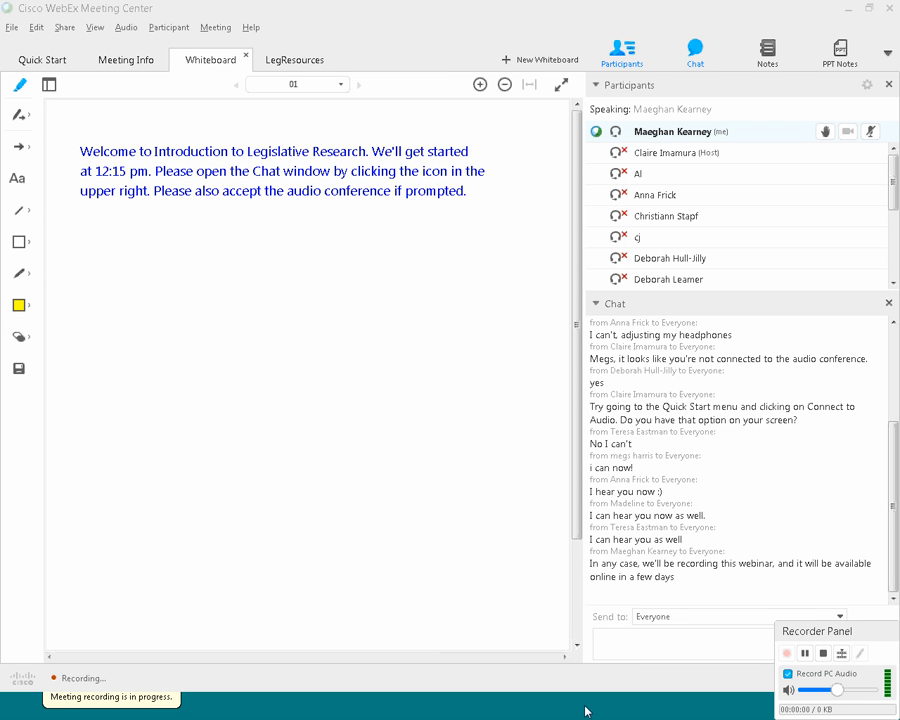
mouse_move(664, 704)
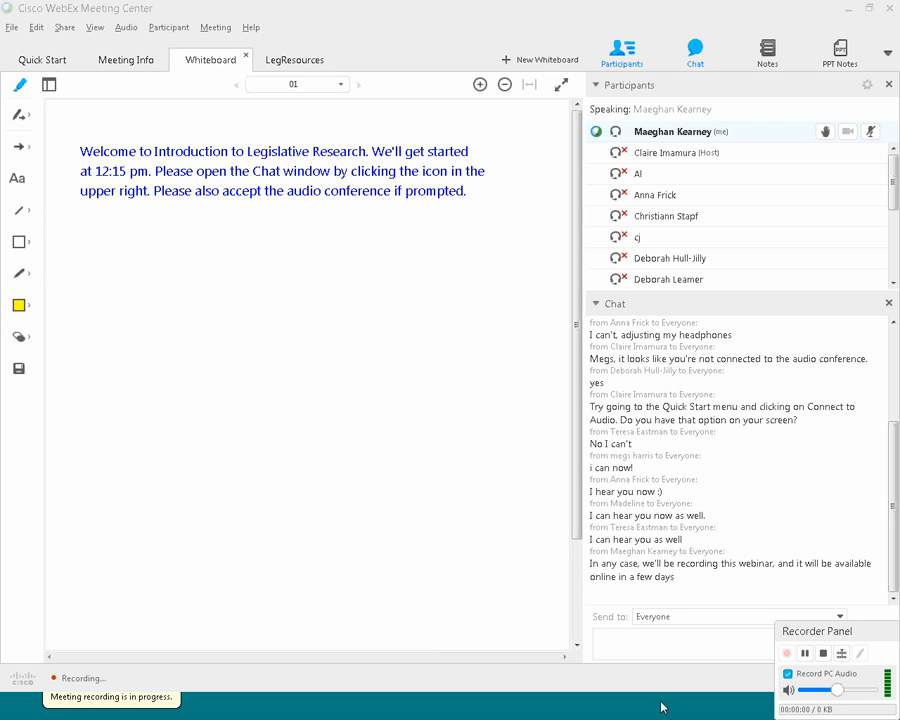
mouse_move(836, 640)
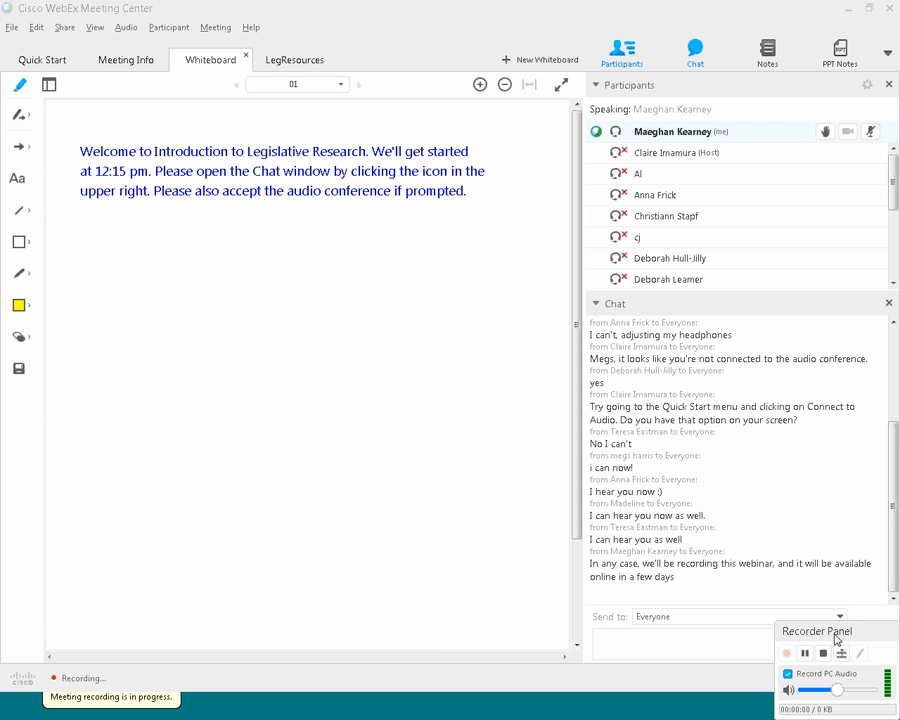
mouse_move(708, 710)
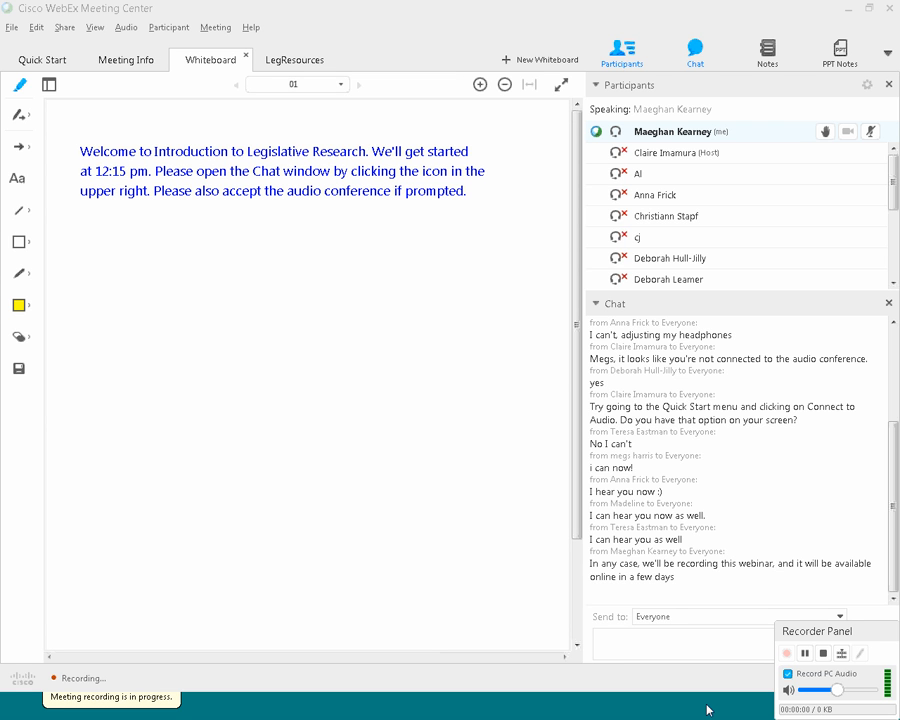
mouse_move(578, 708)
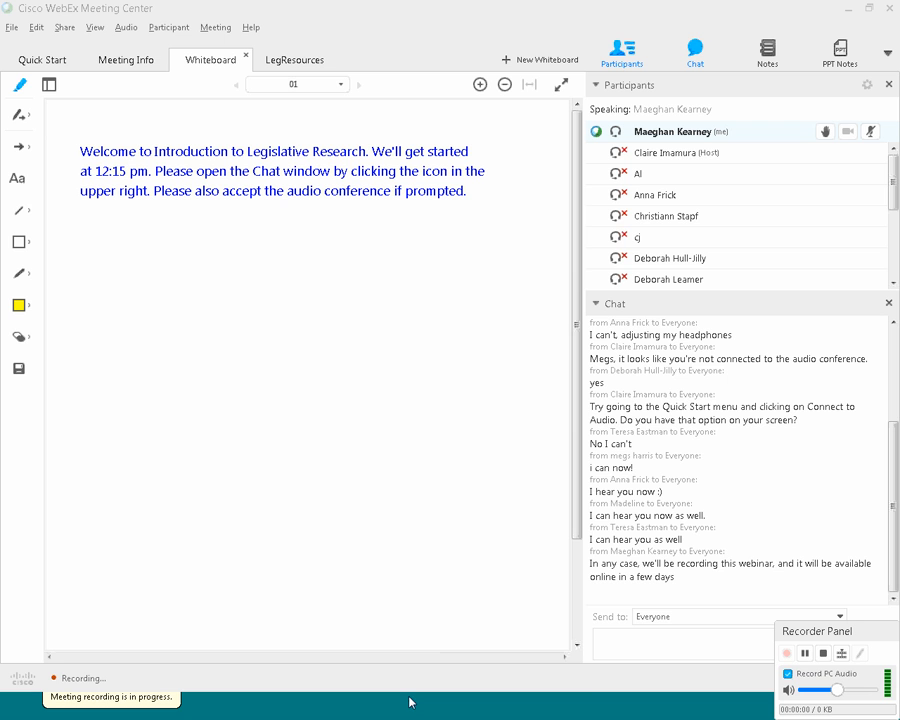
mouse_move(592, 708)
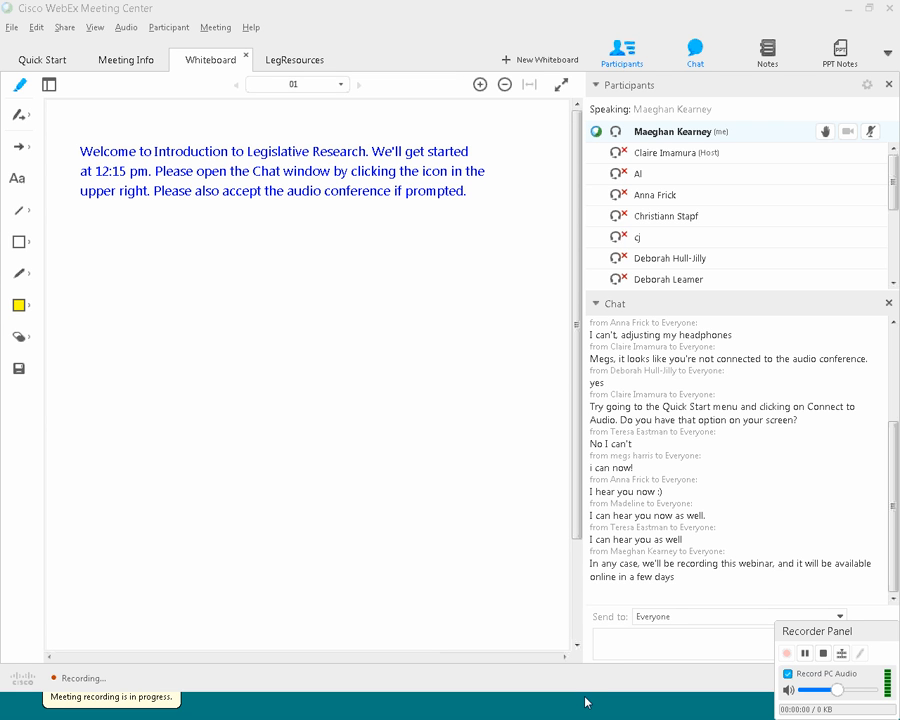
mouse_move(716, 712)
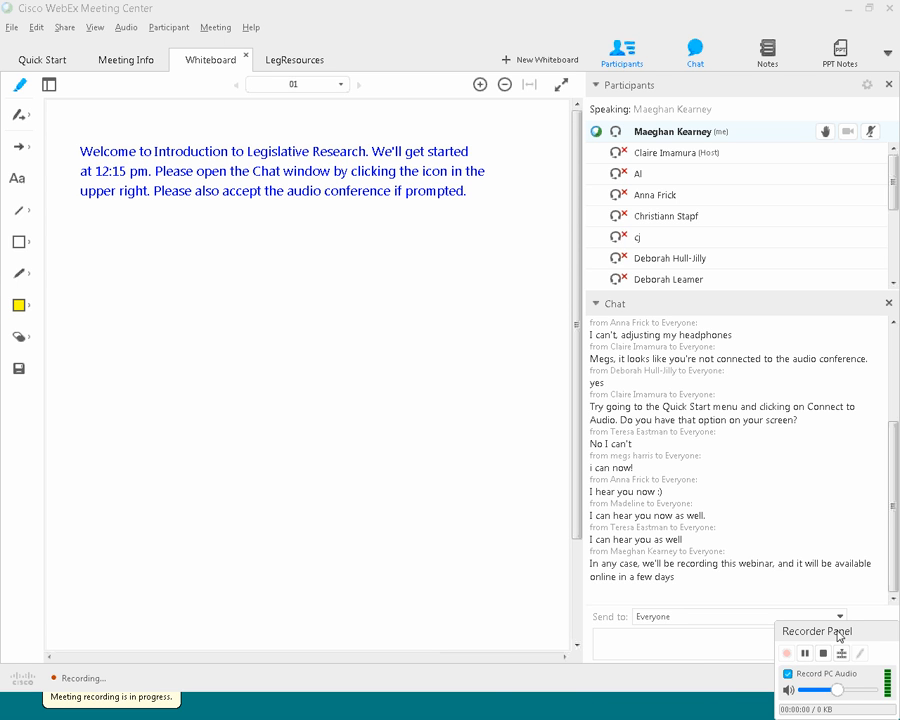
mouse_move(584, 702)
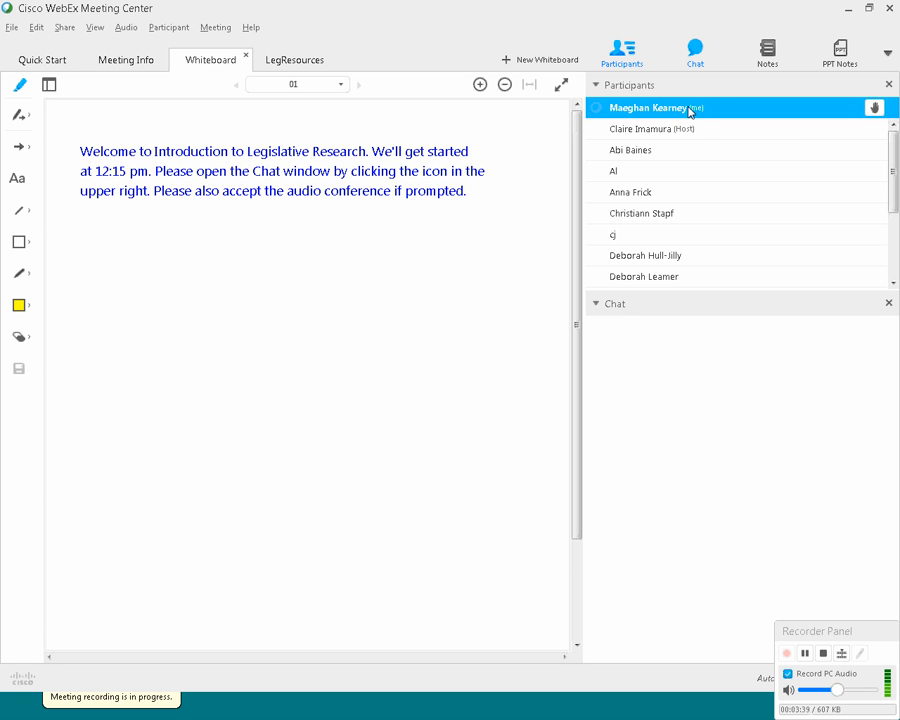
Step: Close the LegResources slides, answering No to the save prompt
right_click(656, 108)
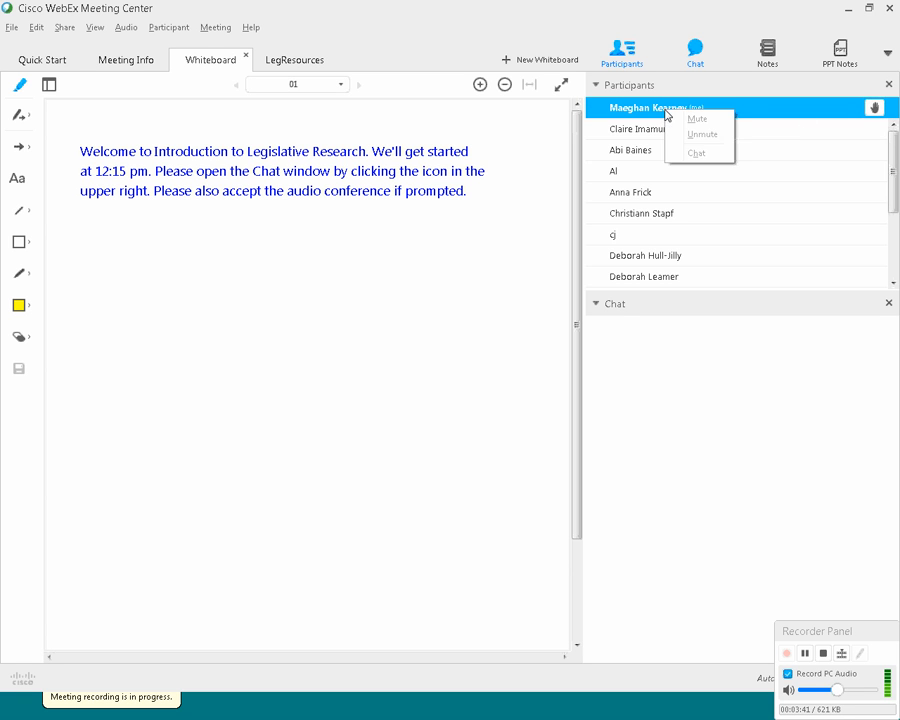
scroll(down, 3)
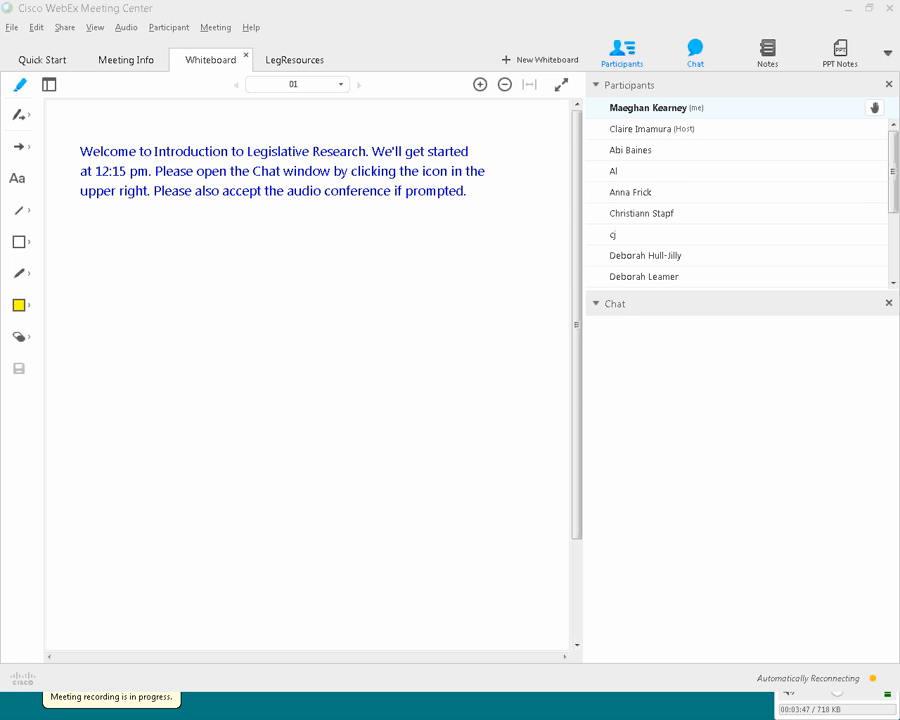
mouse_move(594, 536)
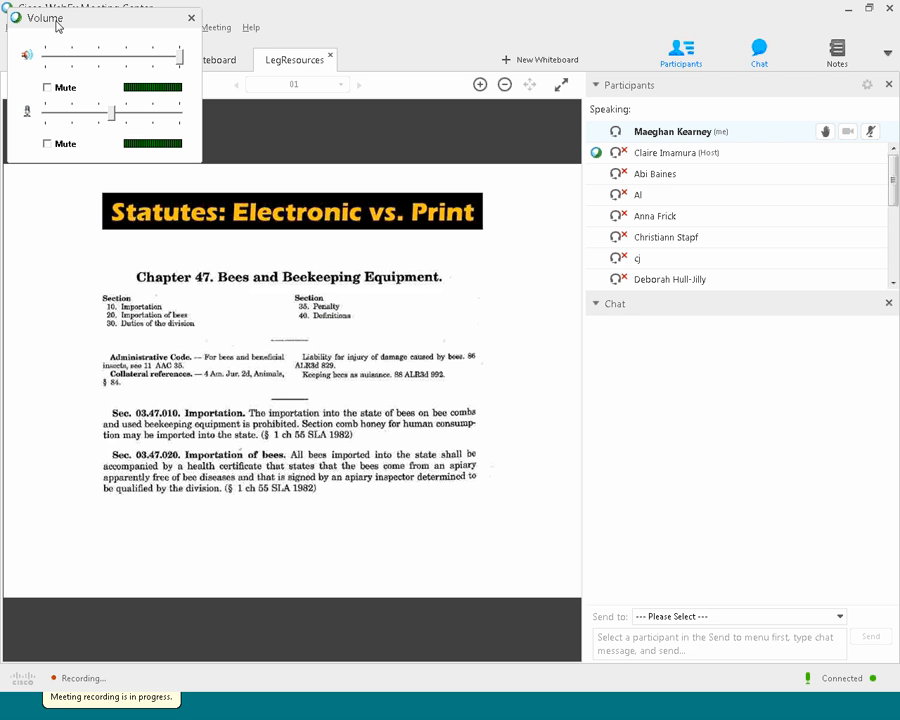
click(192, 18)
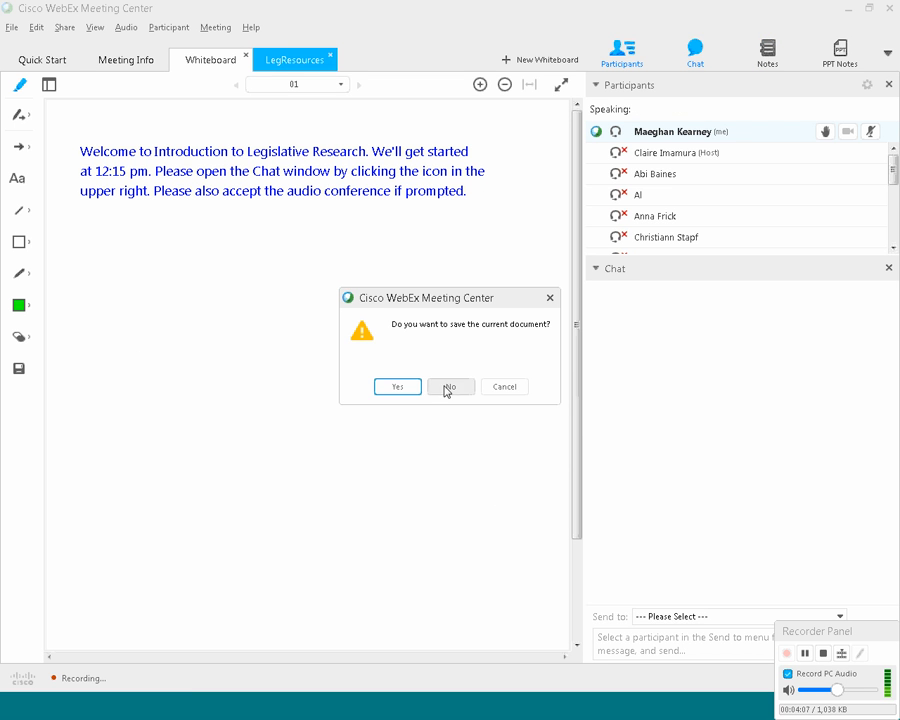
click(450, 388)
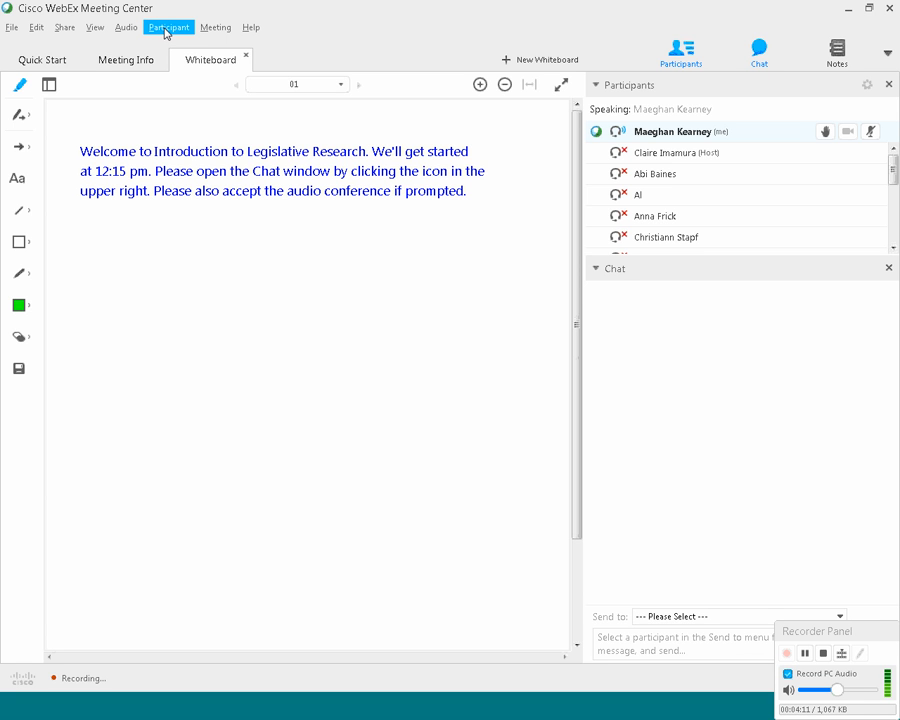
Step: Review the Meeting and Audio menus without changing anything
click(216, 28)
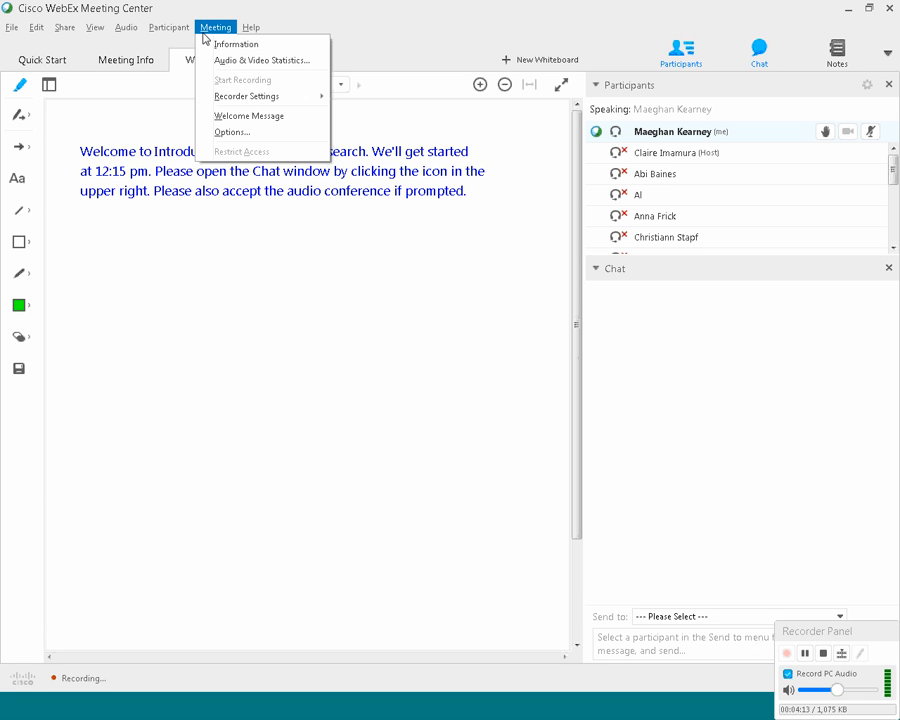
click(126, 28)
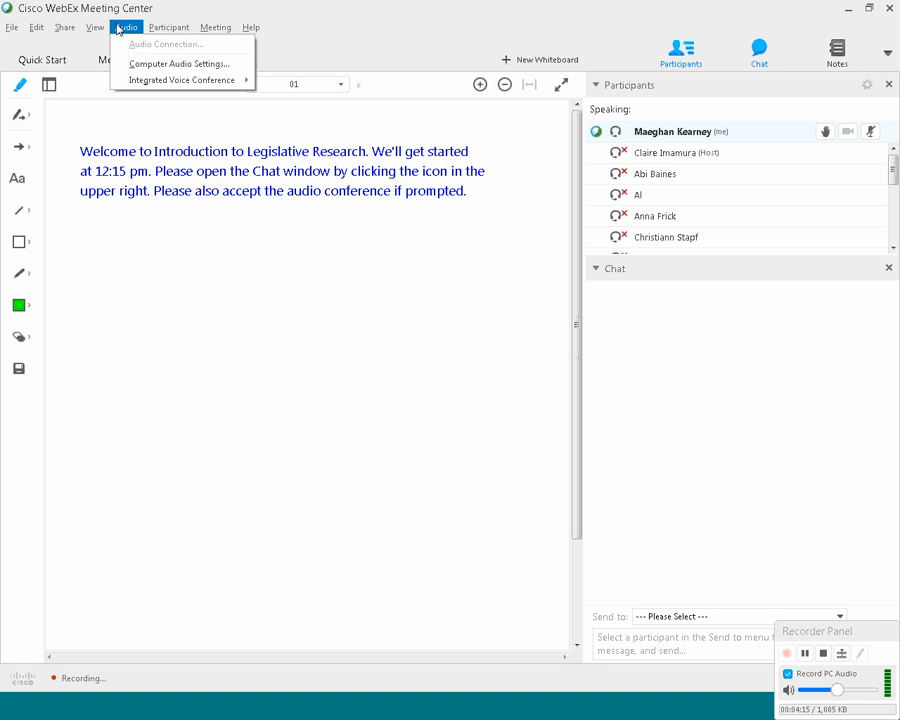
click(64, 28)
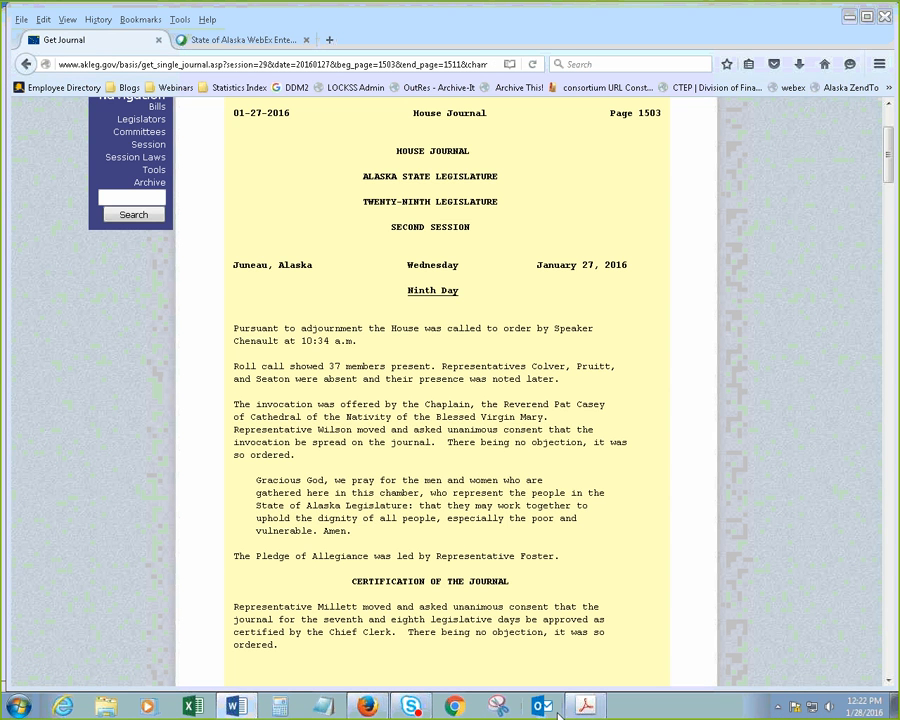
Step: Open LegProcessFlowChart.pdf, the Alaska Legislative Process flowchart, in Acrobat
click(584, 708)
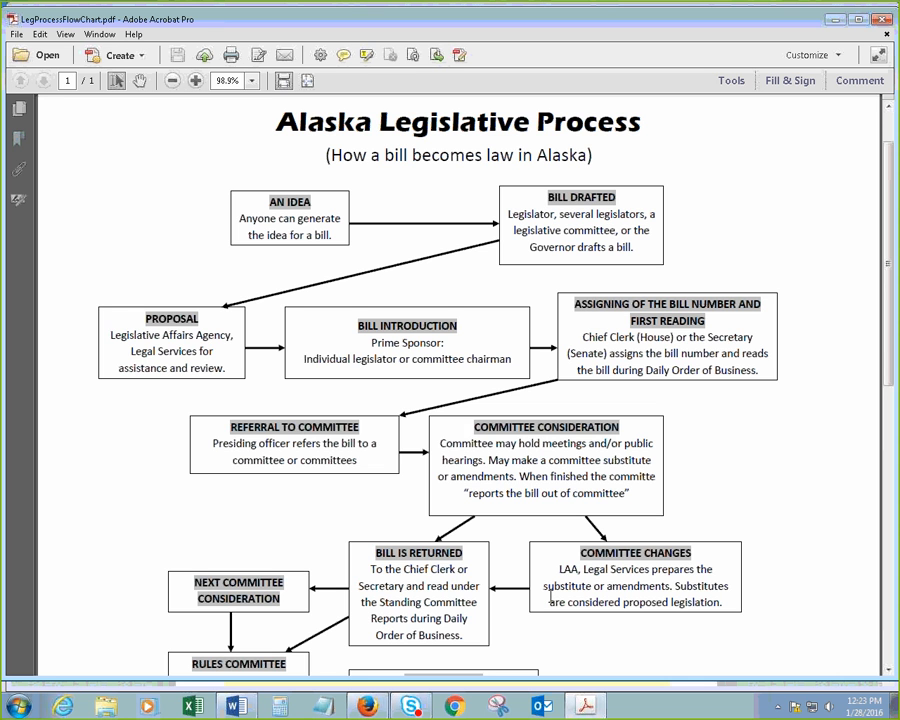
scroll(down, 3)
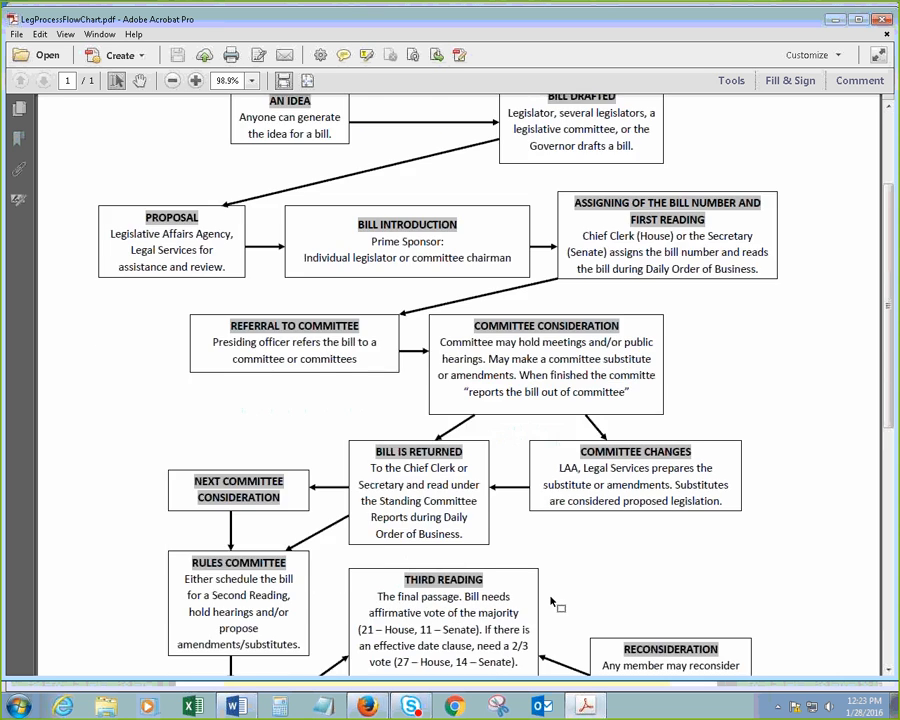
scroll(down, 3)
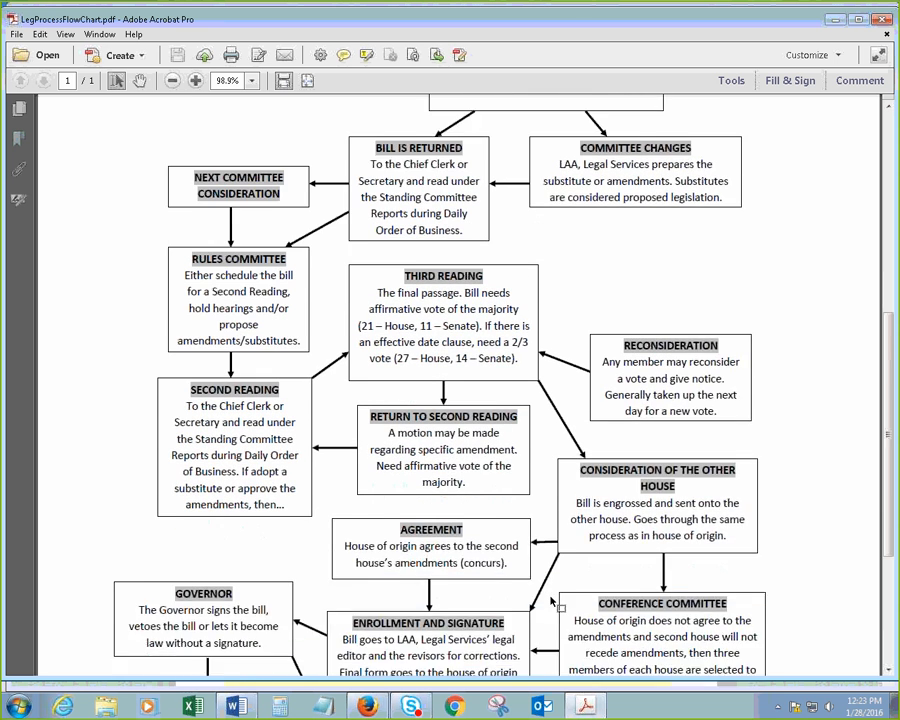
scroll(down, 3)
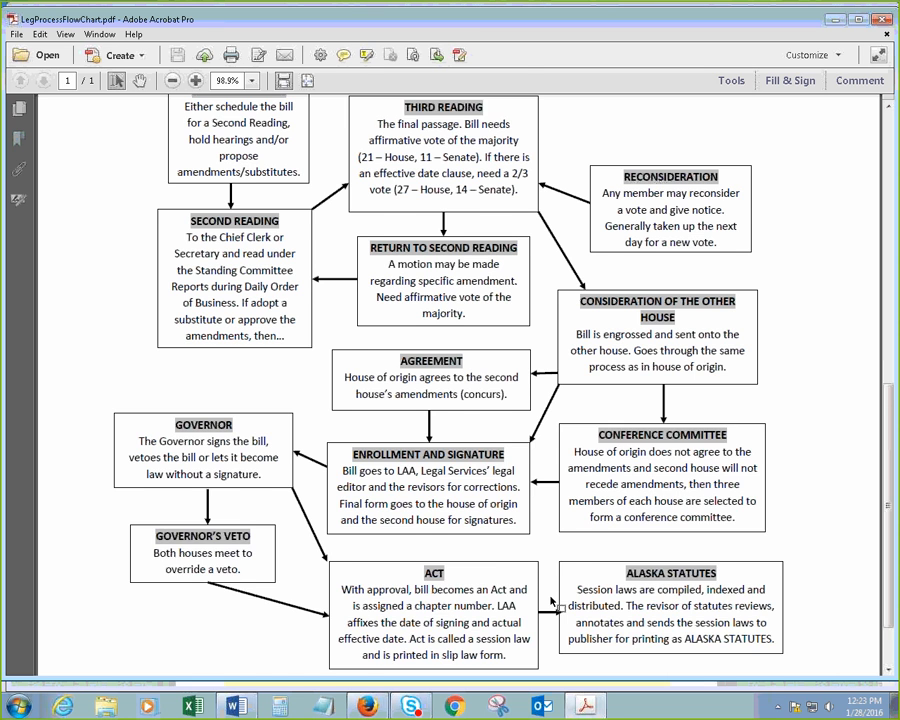
scroll(down, 3)
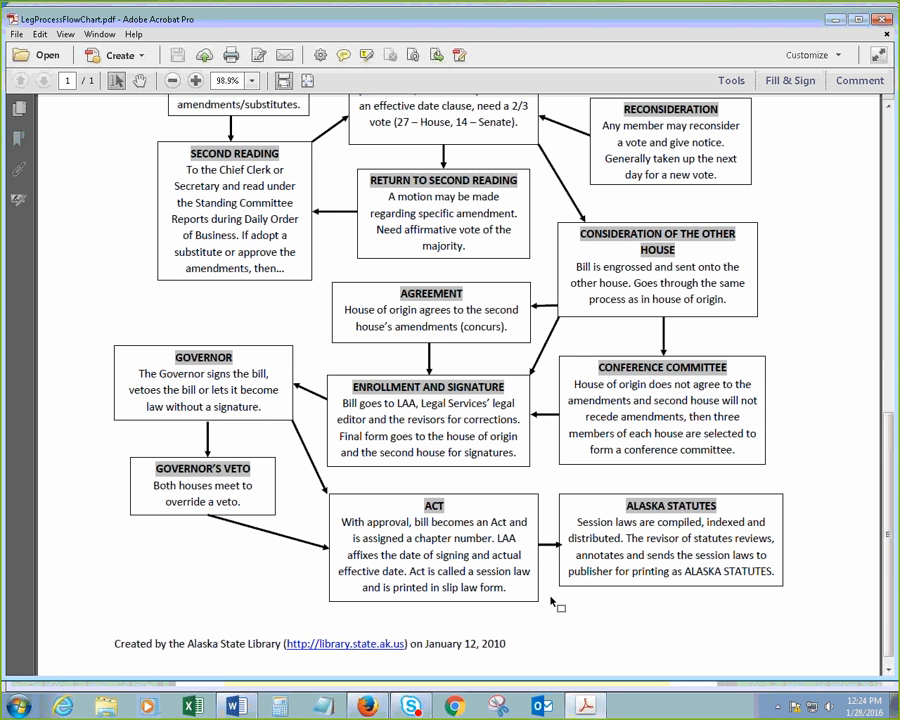
mouse_move(720, 242)
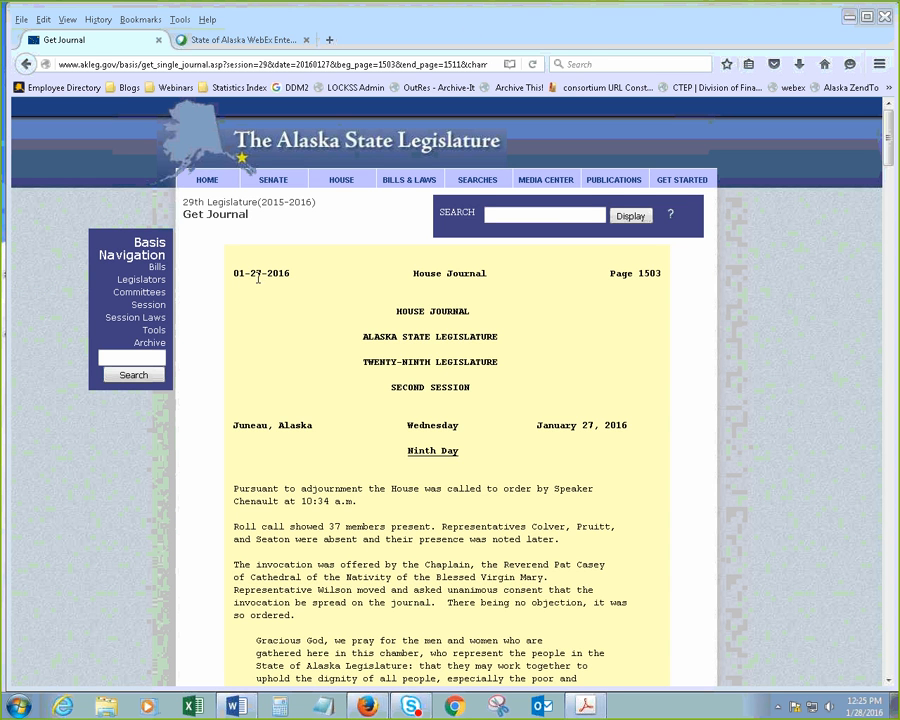
mouse_move(214, 248)
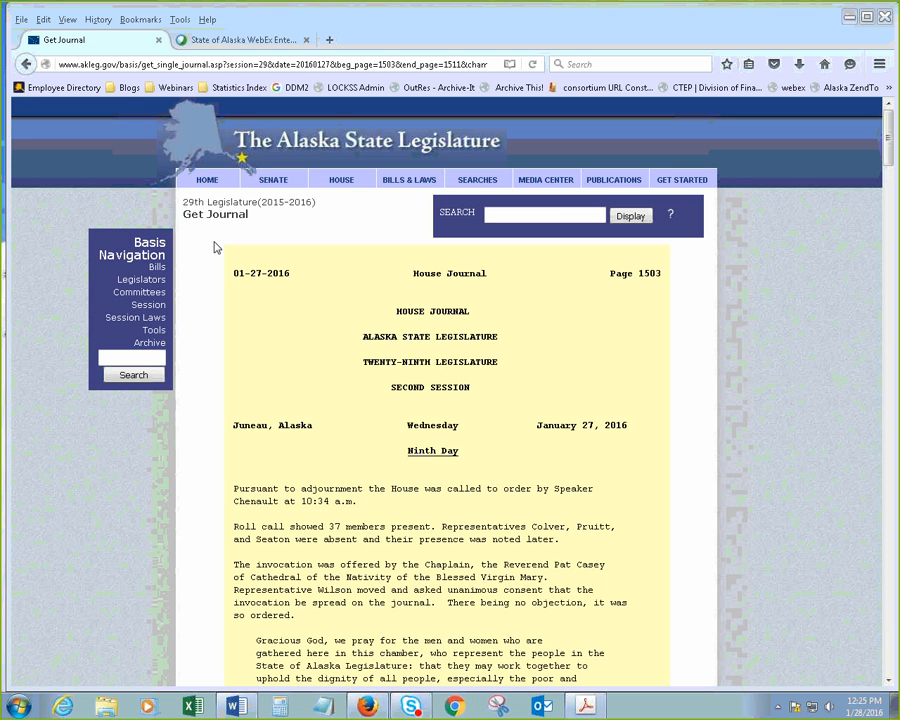
mouse_move(268, 350)
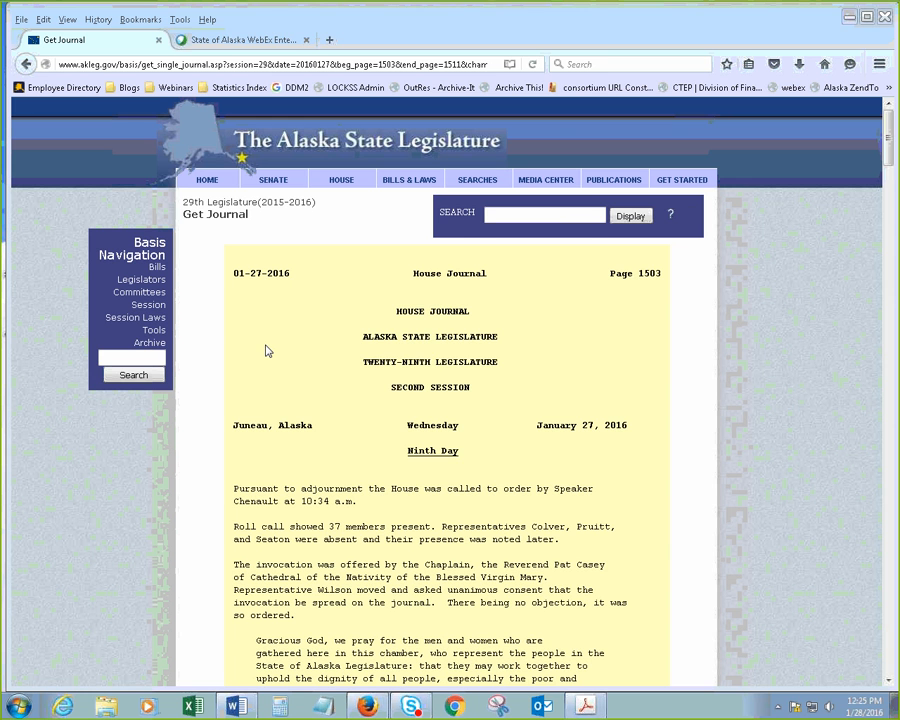
scroll(down, 3)
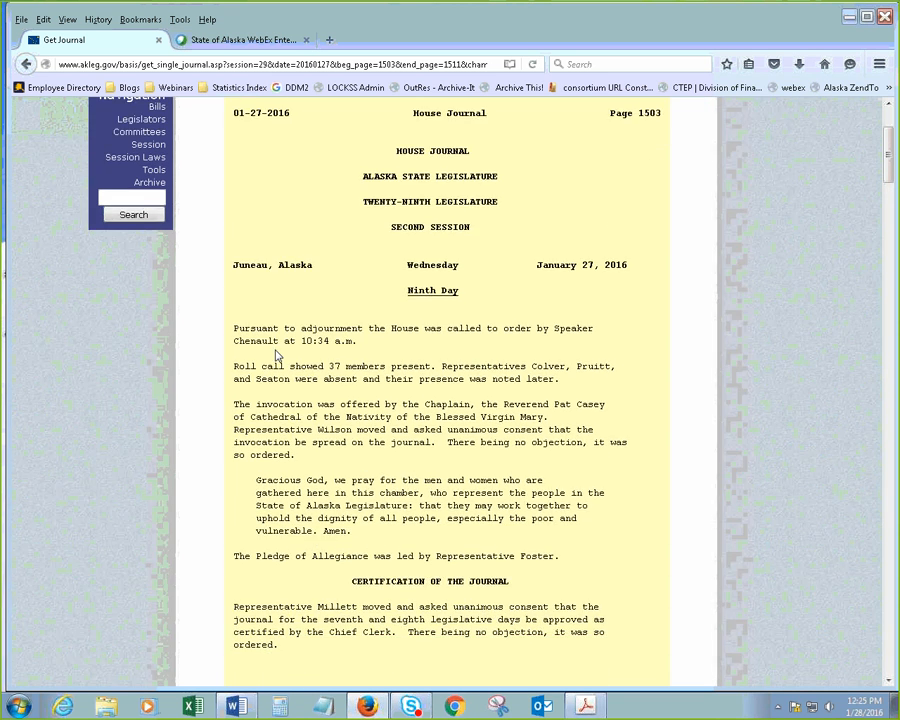
scroll(down, 3)
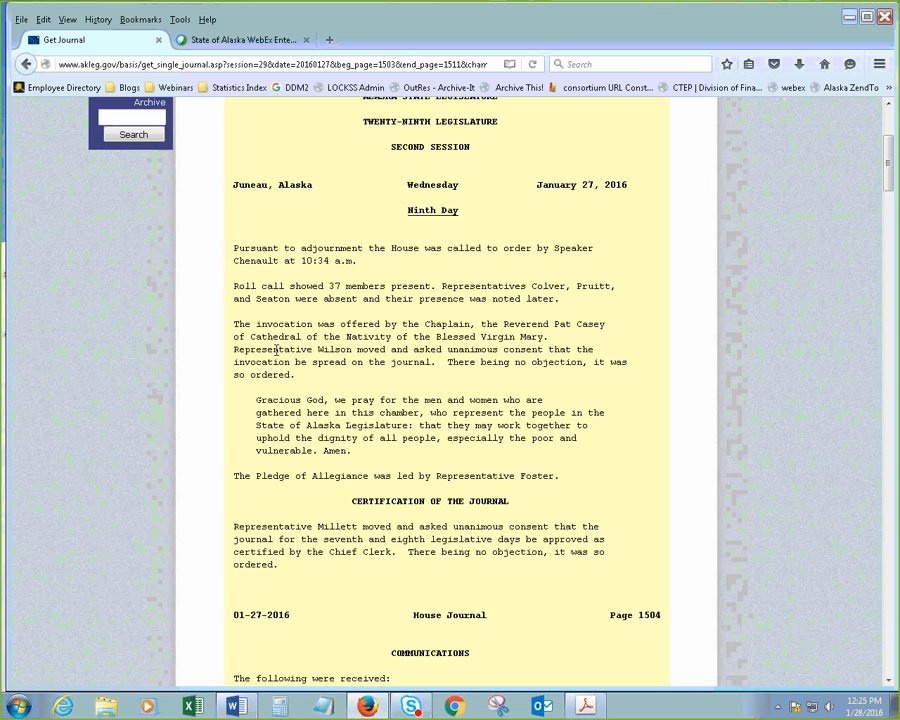
scroll(down, 3)
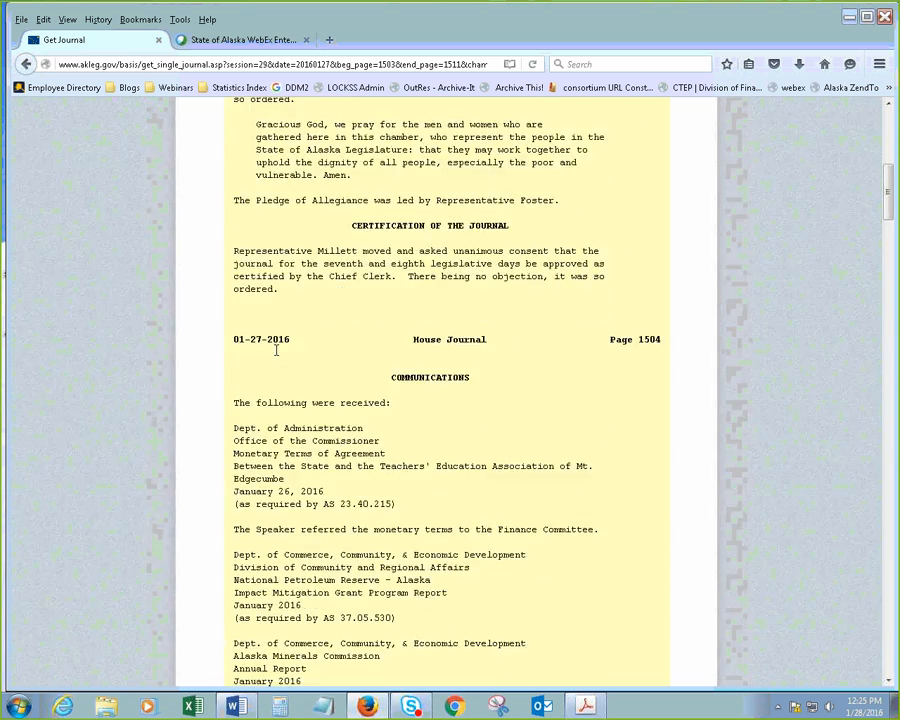
scroll(down, 3)
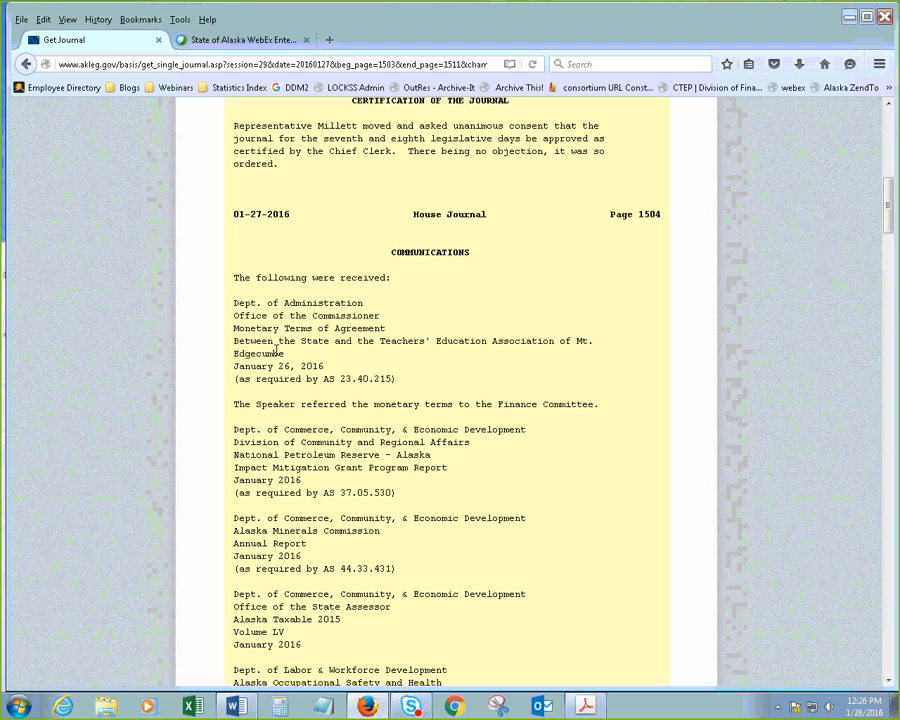
scroll(down, 3)
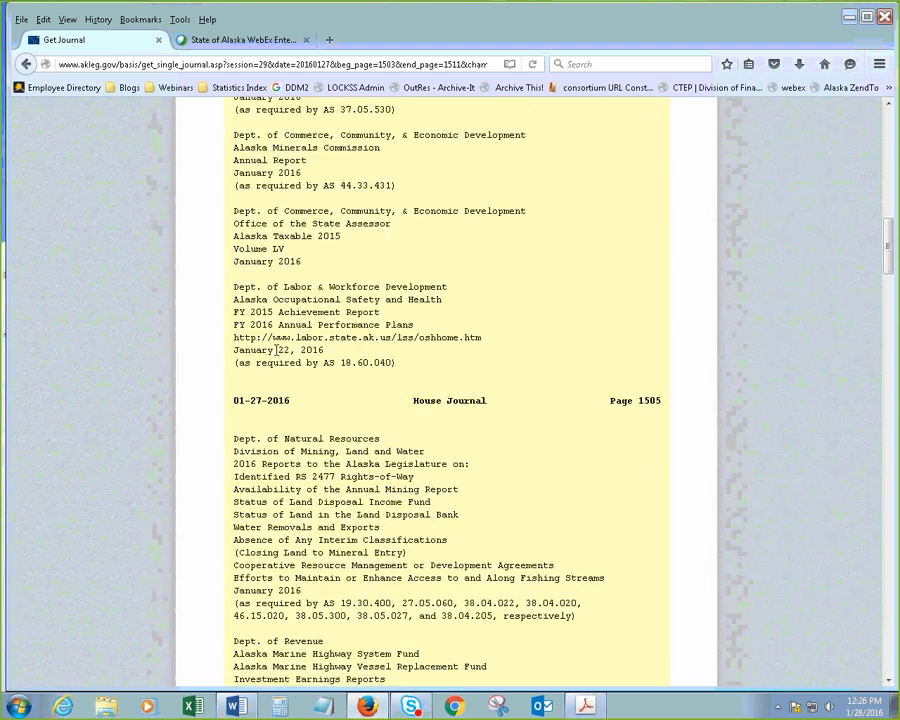
scroll(down, 3)
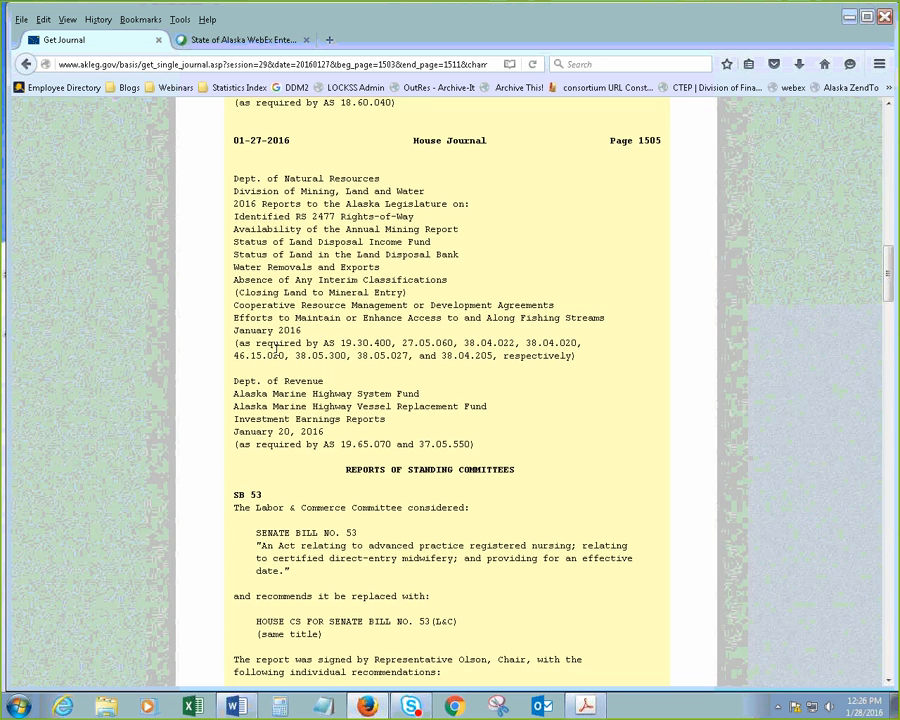
scroll(down, 3)
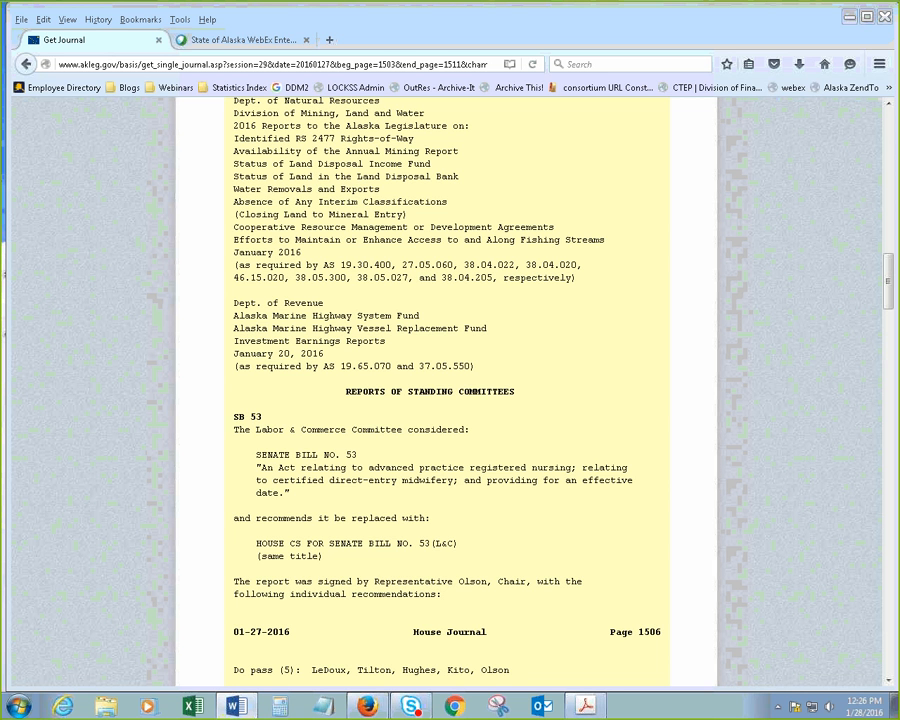
mouse_move(370, 414)
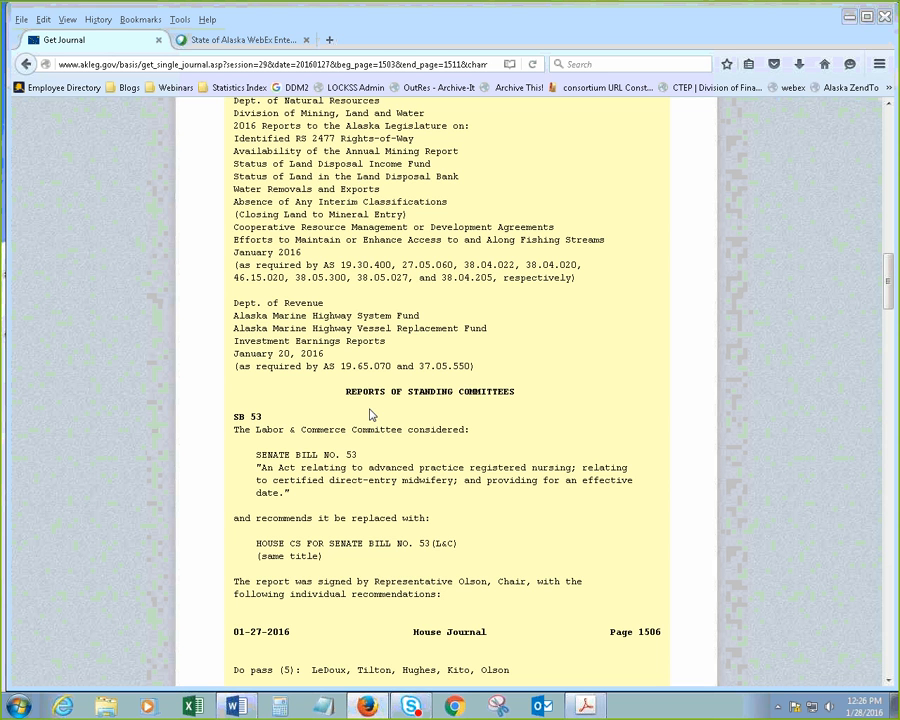
scroll(up, 3)
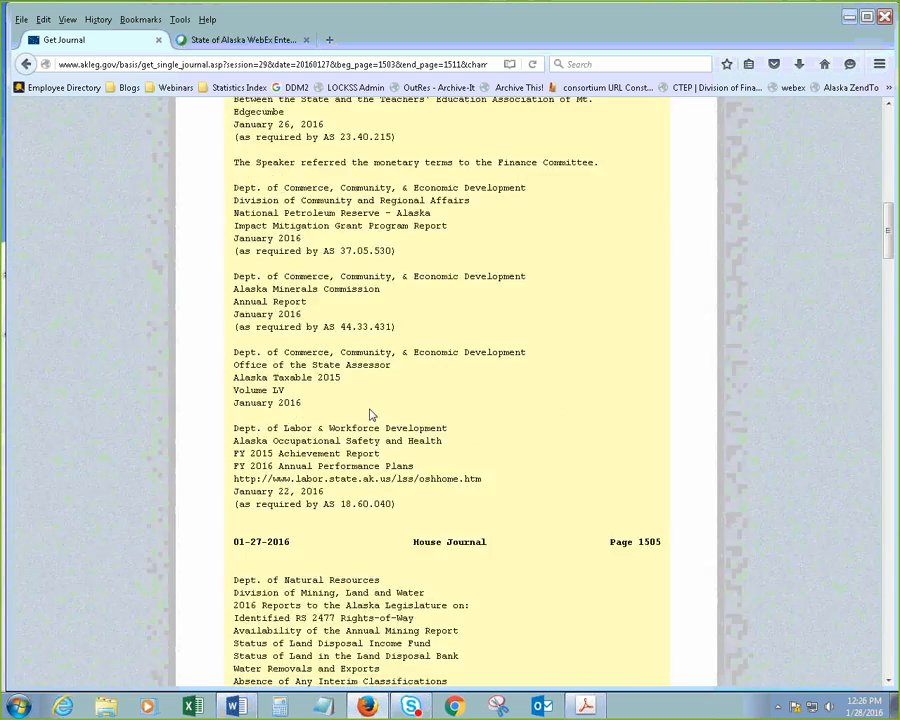
scroll(up, 3)
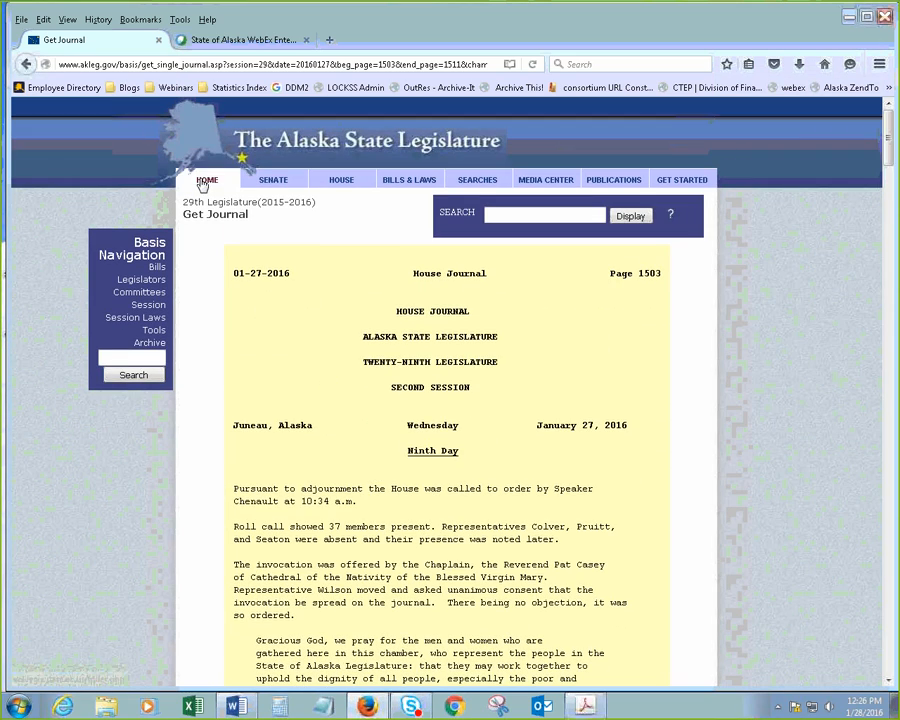
Step: Go to the legislature's HOME page and scroll through its Capitol updates and session schedules
click(208, 180)
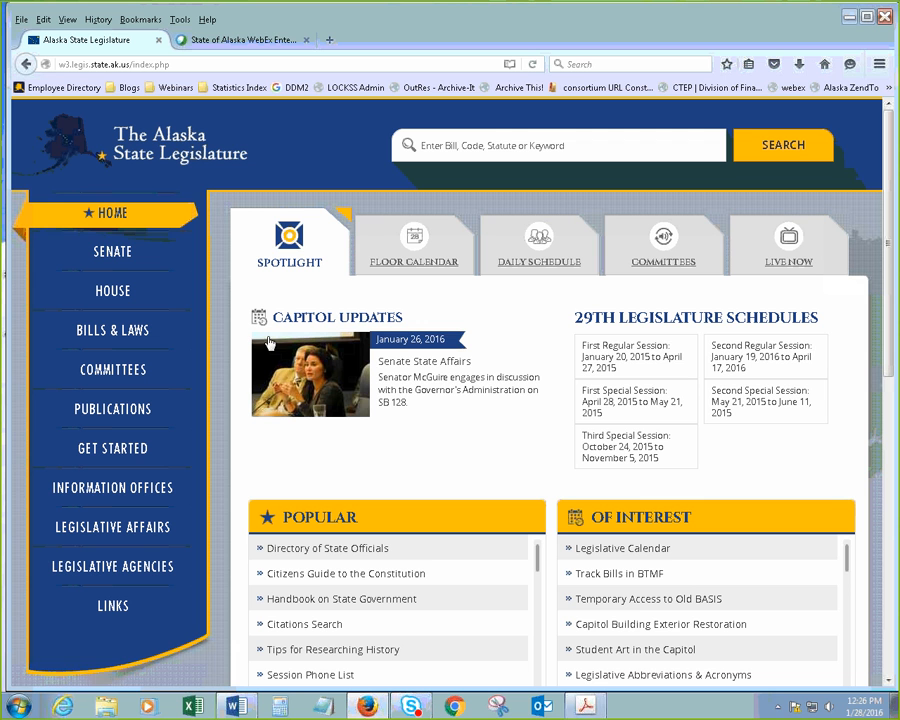
mouse_move(220, 318)
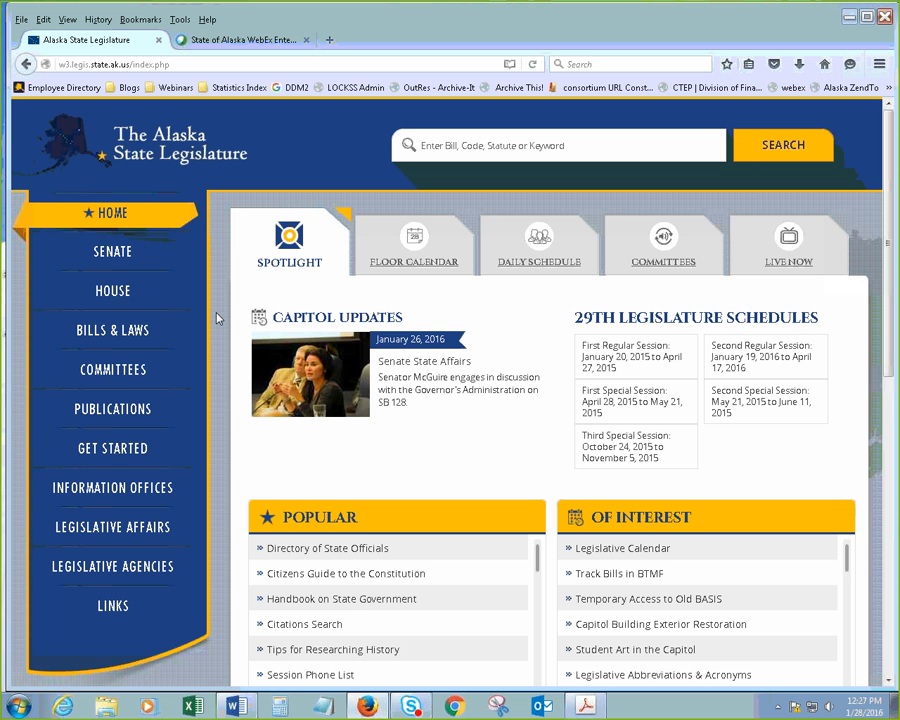
scroll(down, 3)
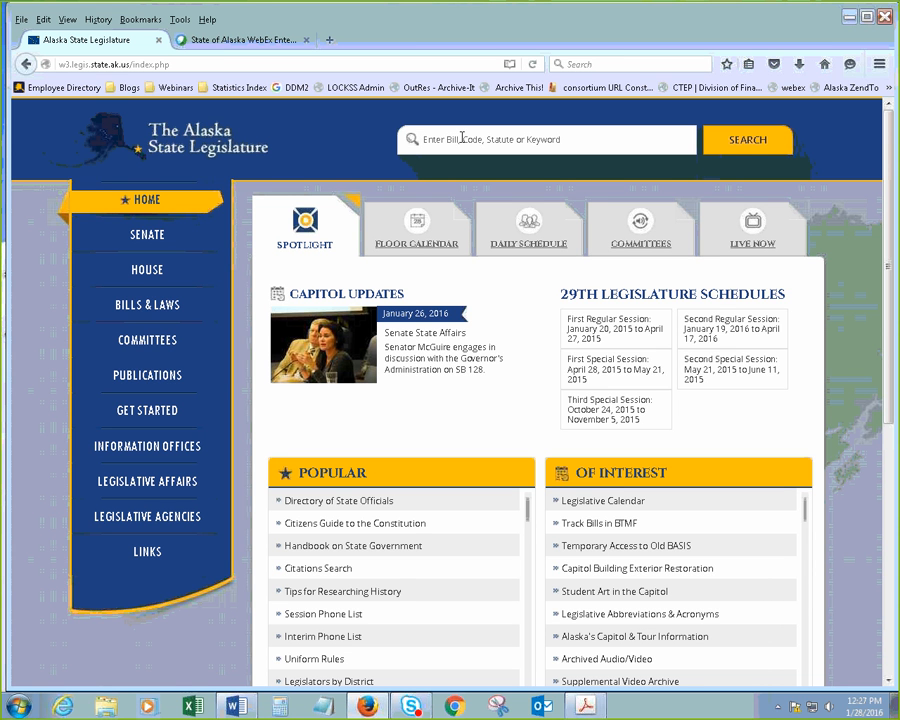
Step: Search the site for 'hb 35' to reach the Great Alaska Earthquake Day bill history
text(hb)
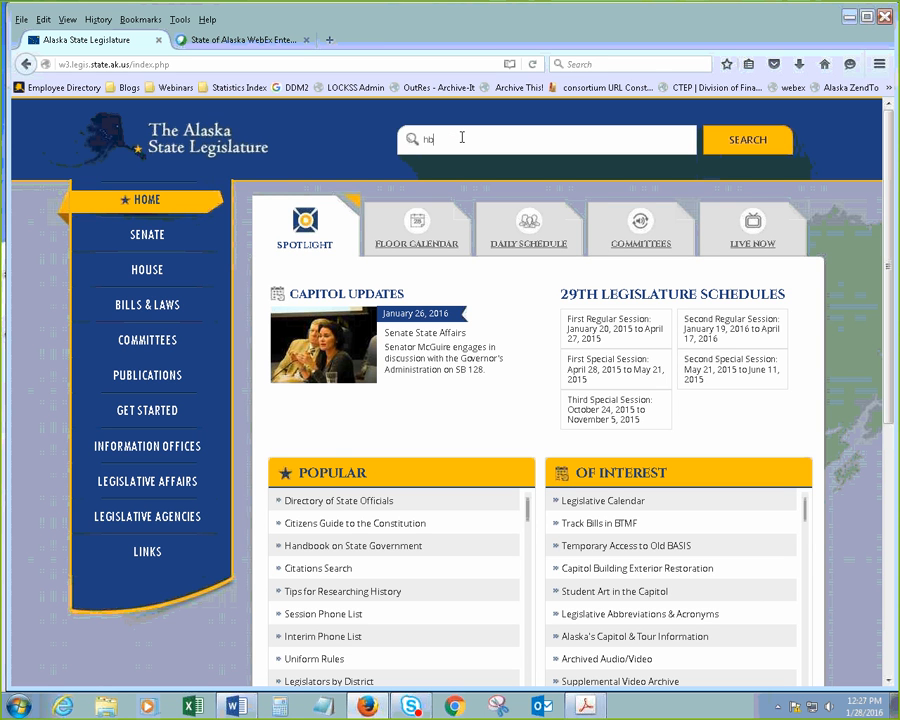
text(35)
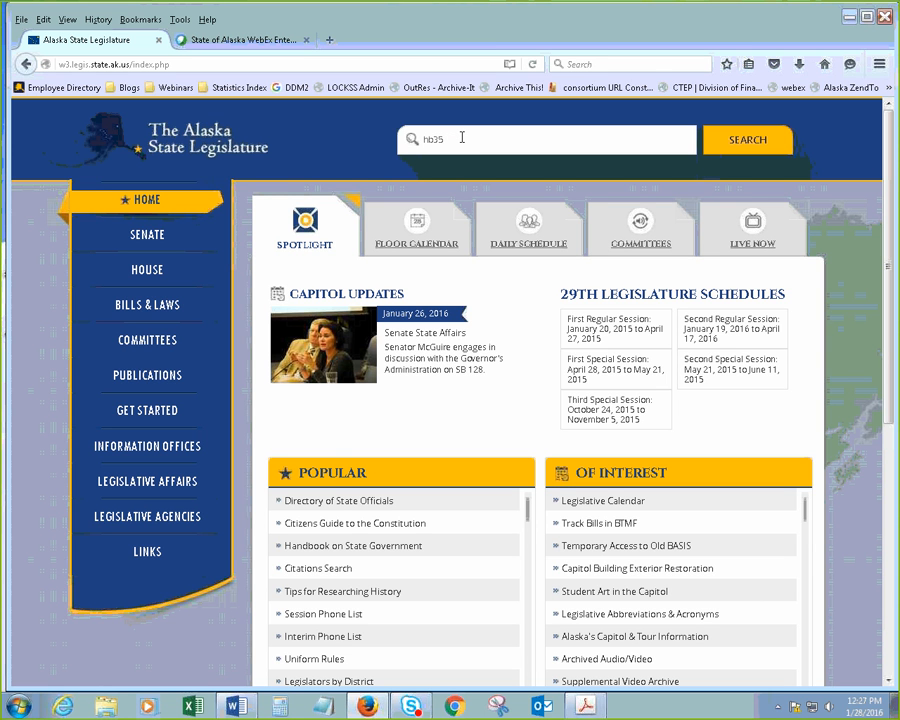
click(748, 140)
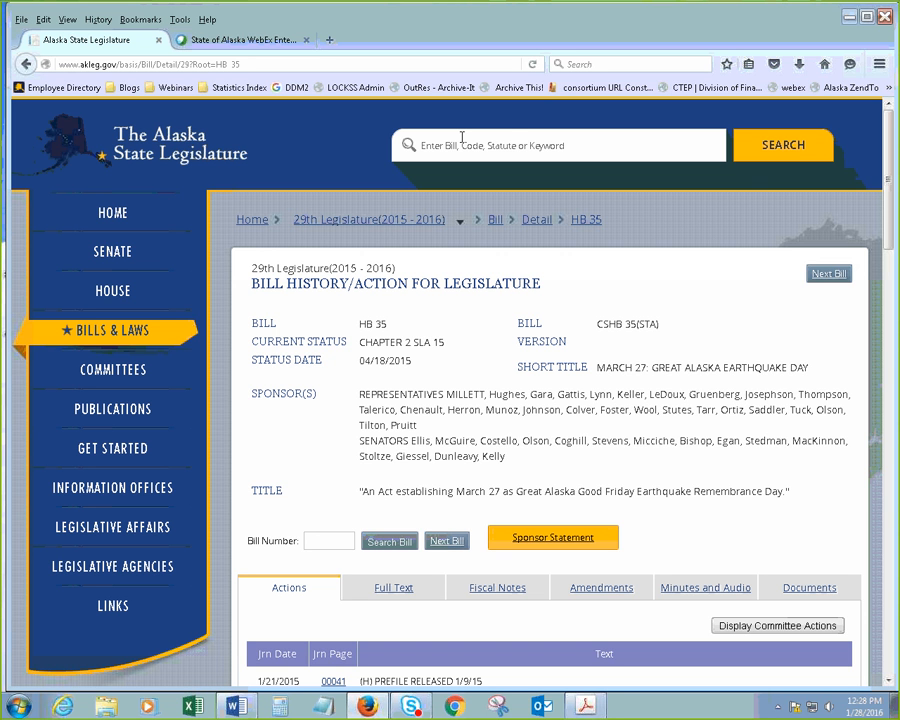
scroll(down, 3)
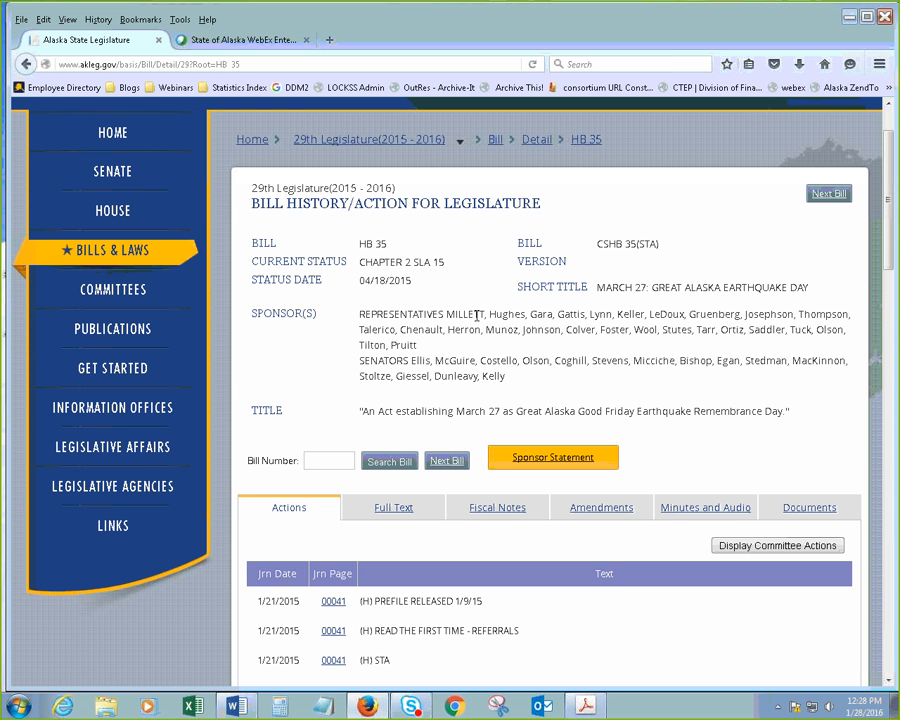
scroll(down, 3)
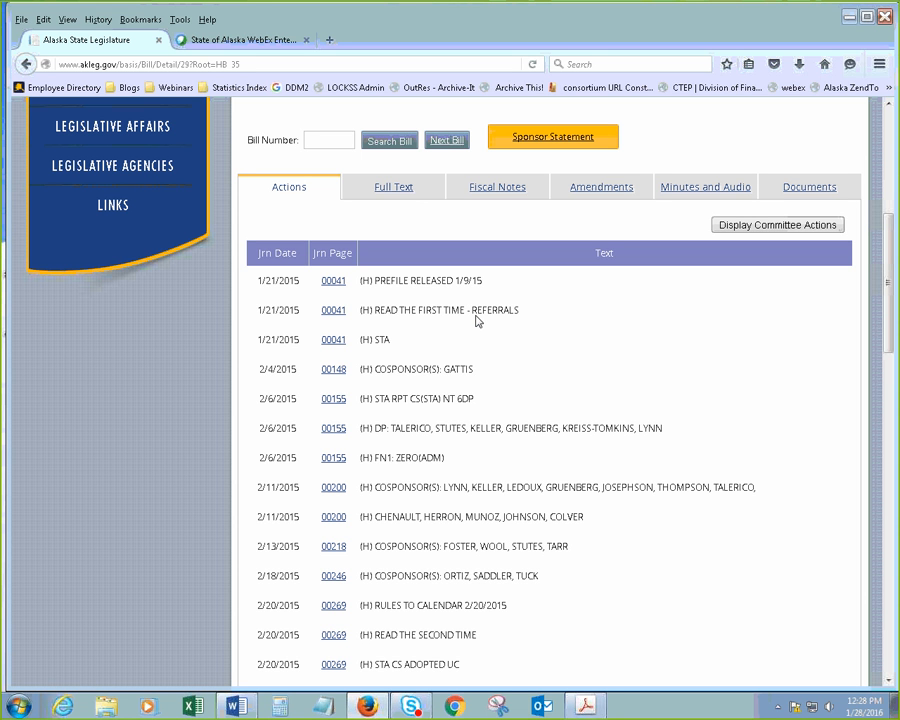
mouse_move(324, 552)
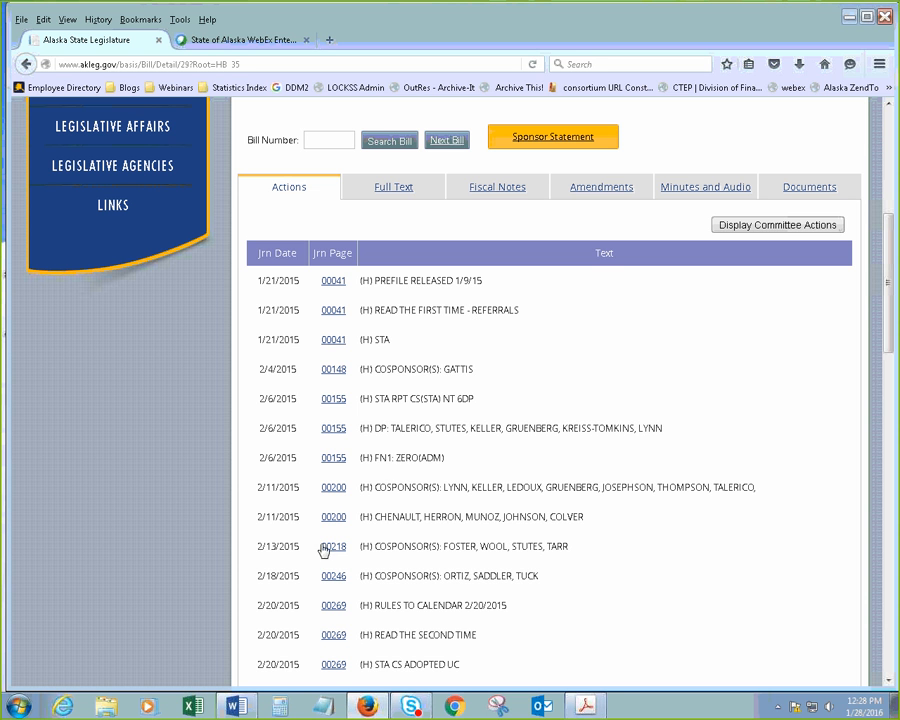
mouse_move(380, 348)
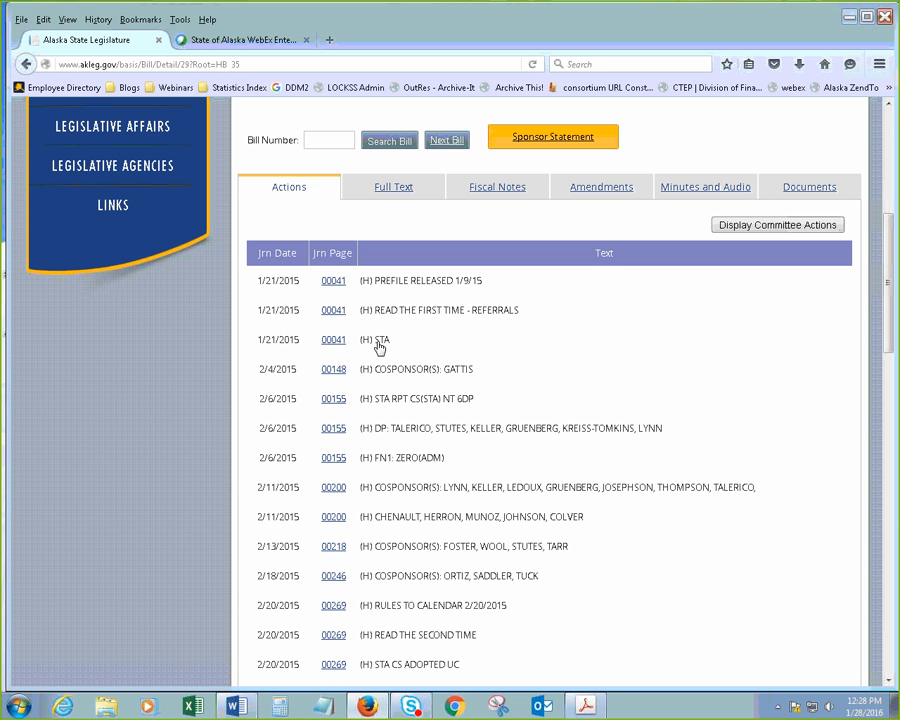
mouse_move(332, 488)
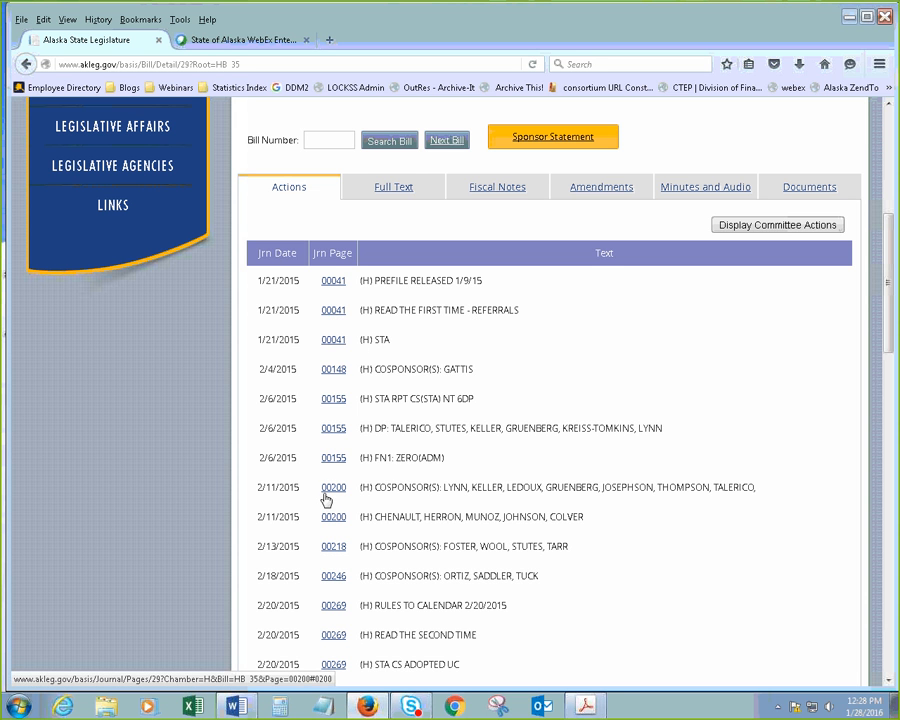
scroll(down, 3)
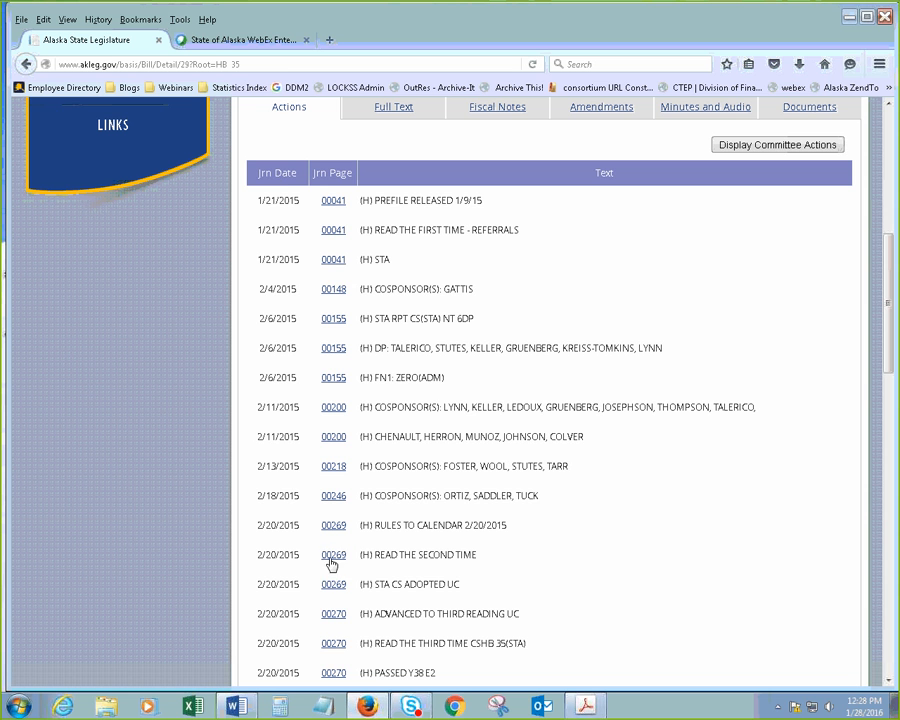
click(332, 554)
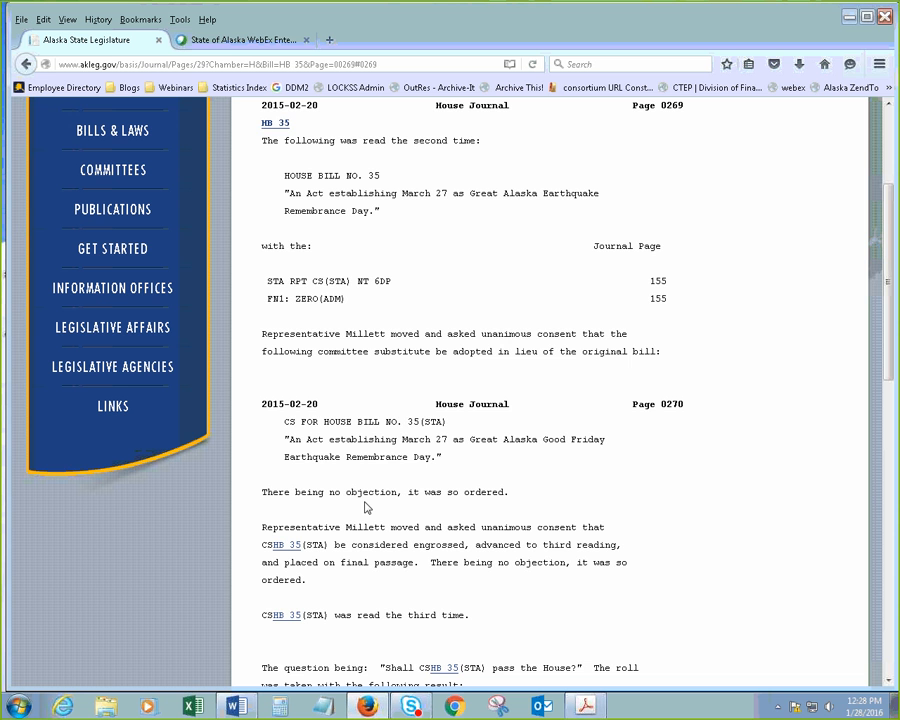
scroll(down, 3)
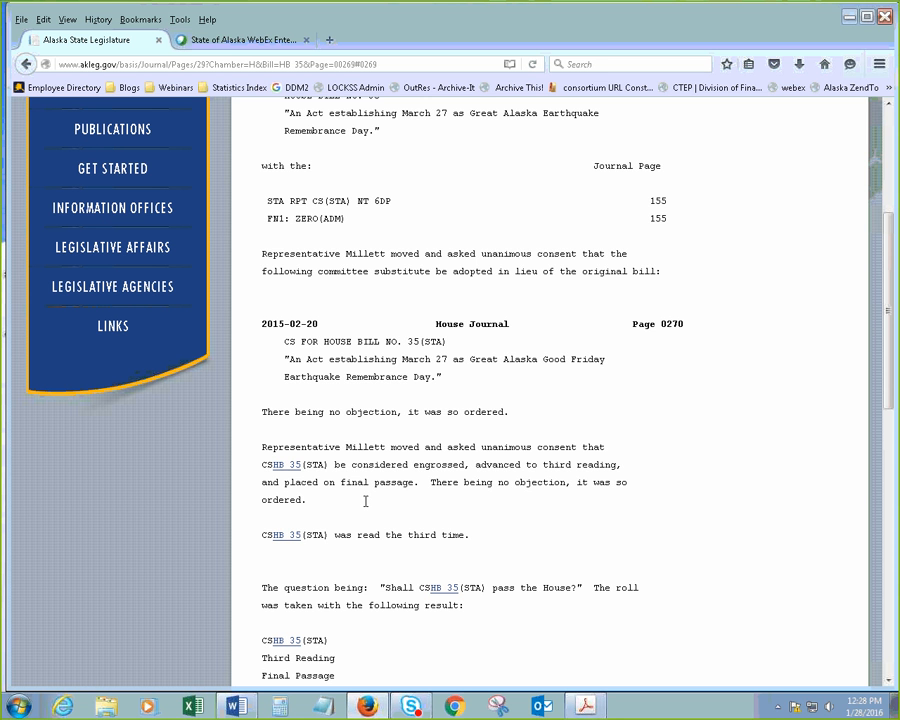
mouse_move(14, 78)
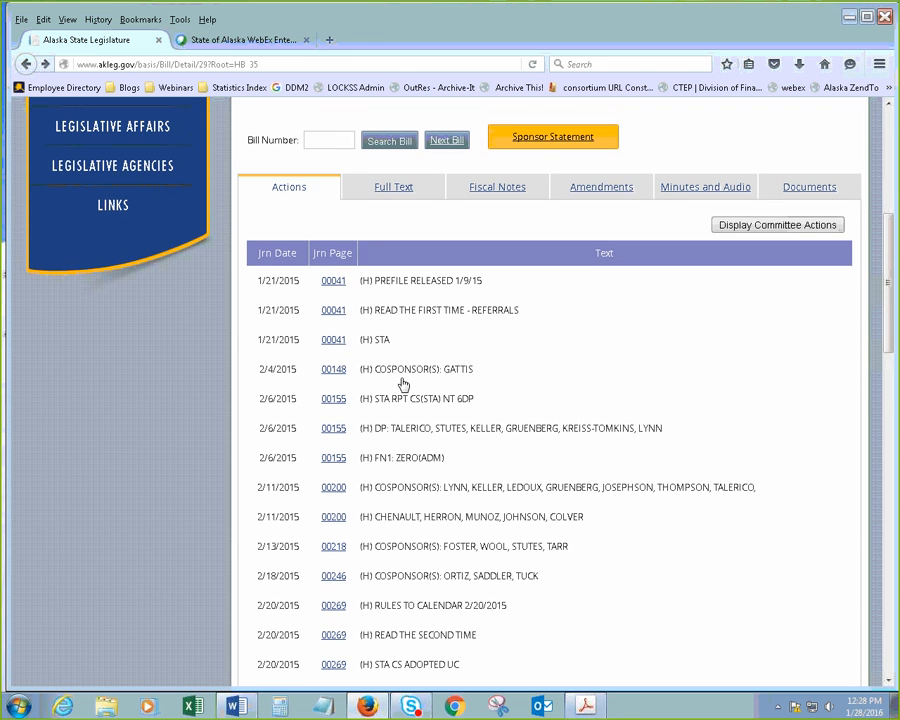
scroll(up, 3)
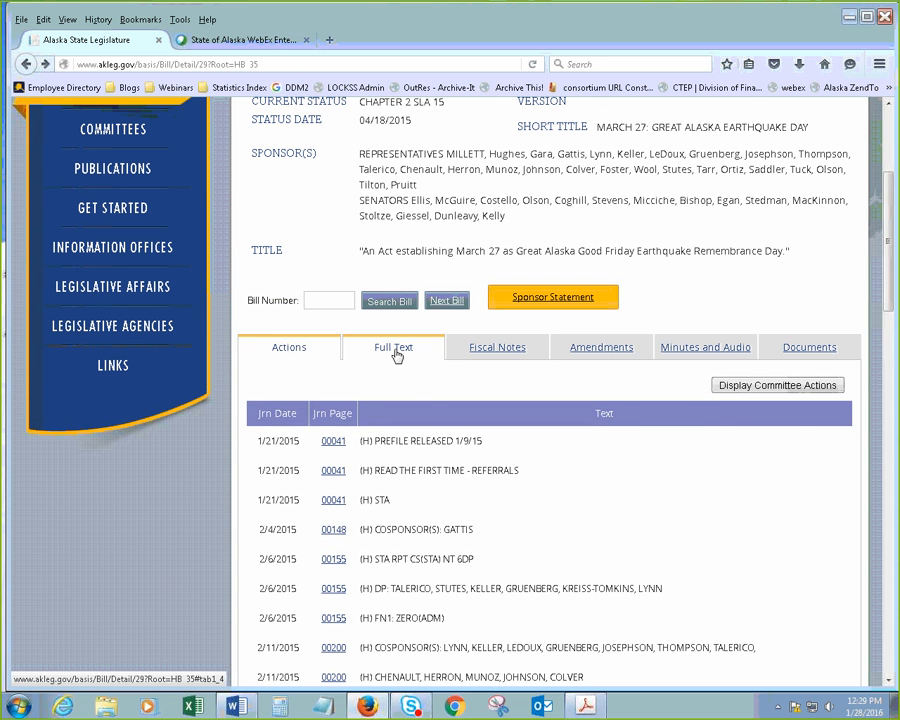
Step: Review HB 35's Full Text, Fiscal Notes and Amendments tabs
click(392, 348)
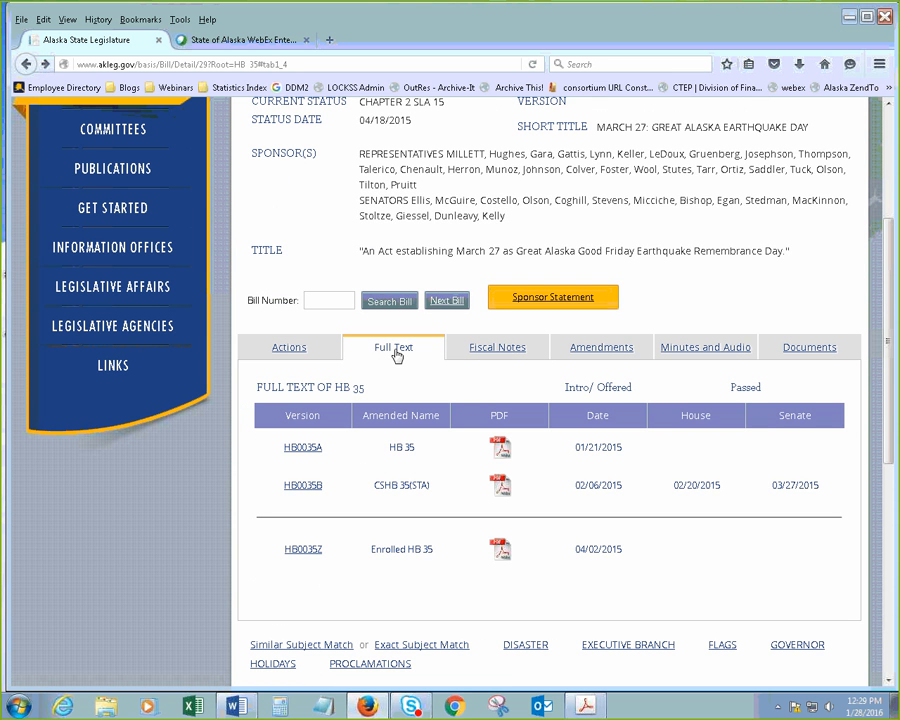
mouse_move(508, 568)
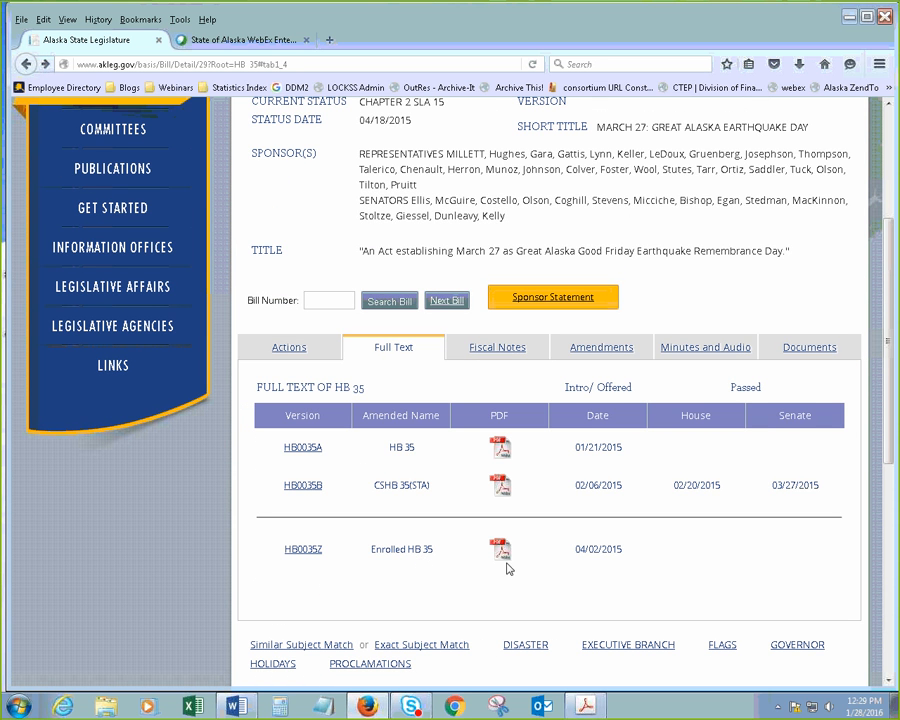
mouse_move(608, 444)
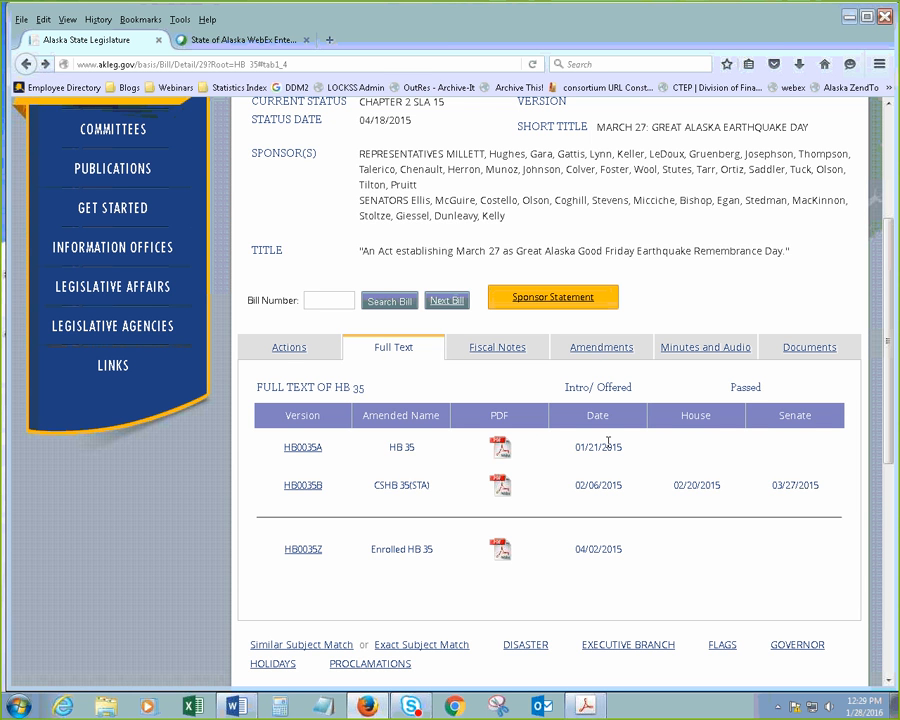
mouse_move(344, 532)
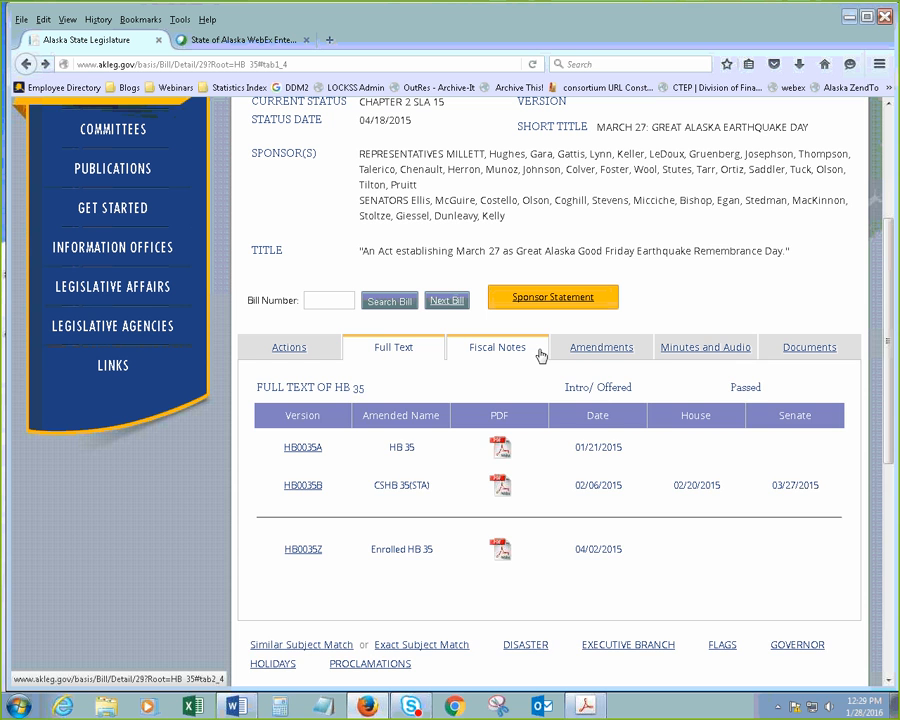
click(496, 348)
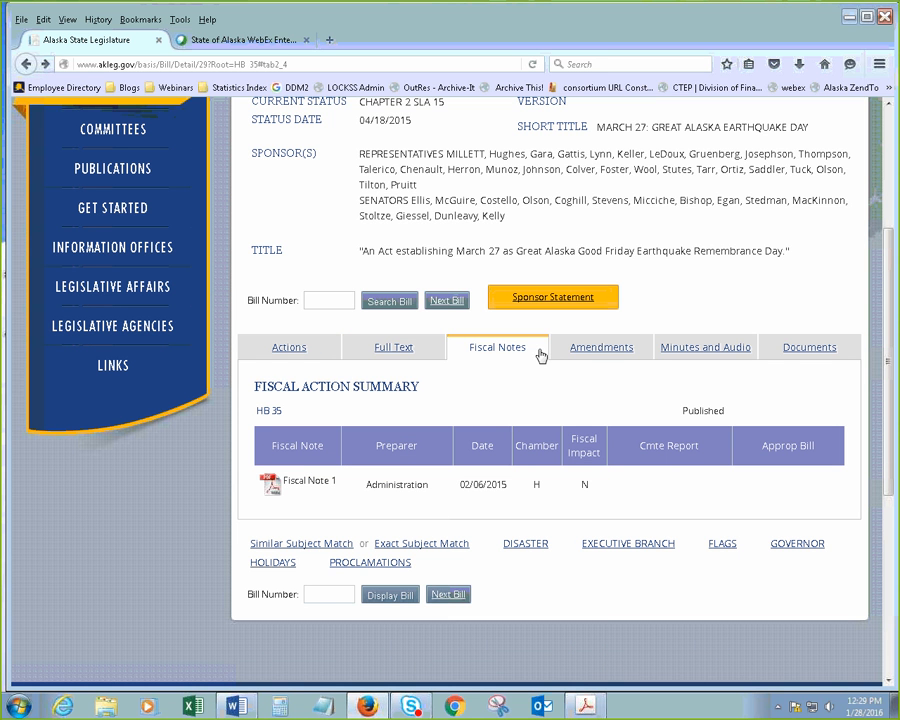
mouse_move(538, 352)
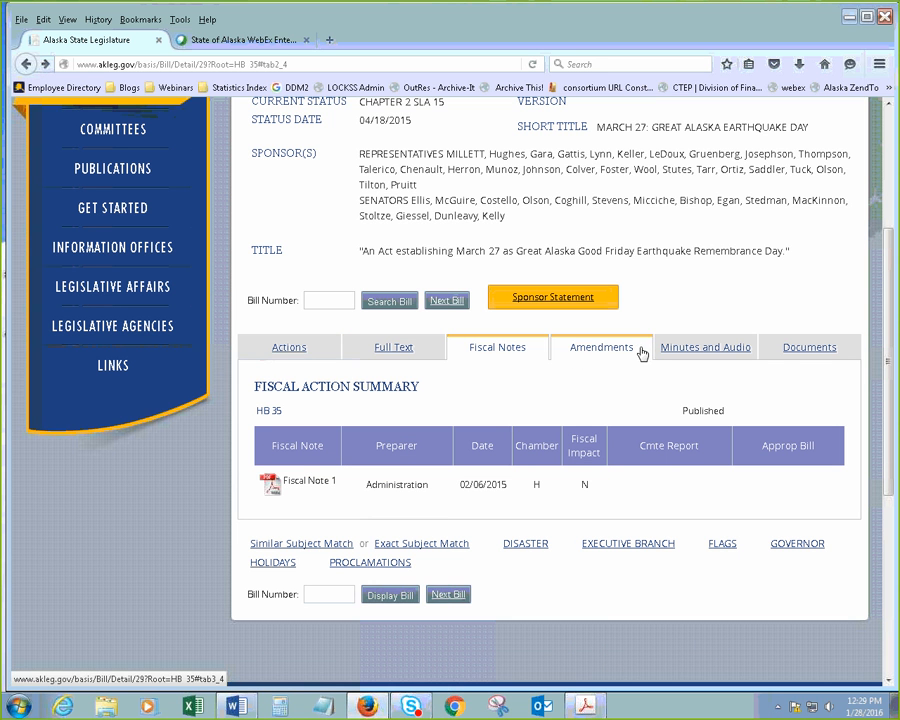
click(602, 348)
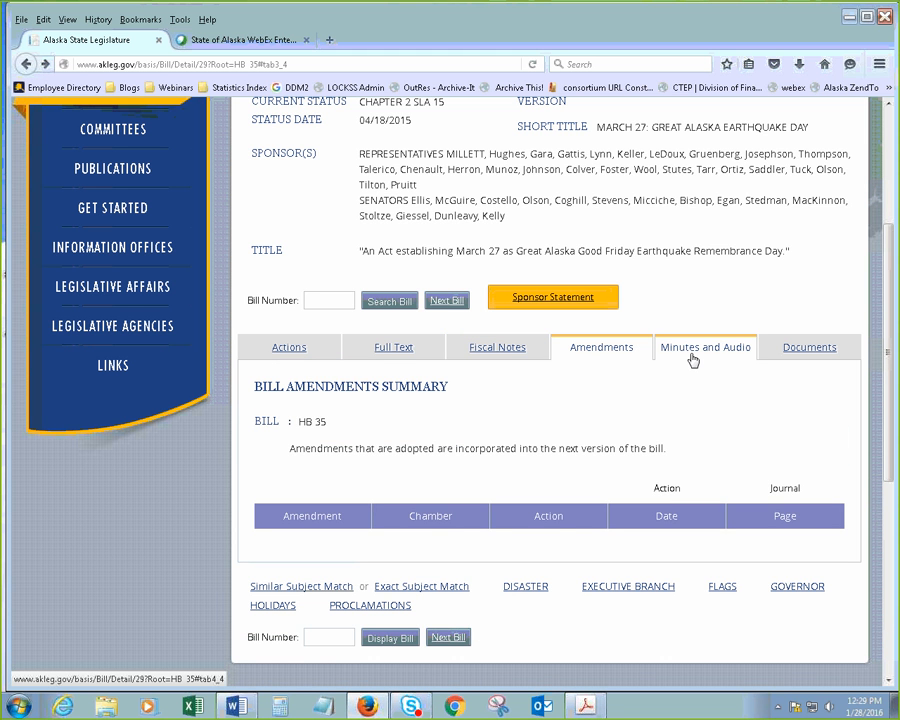
Step: Show HB 35's Minutes and Audio listing House and Senate State Affairs recordings
click(704, 348)
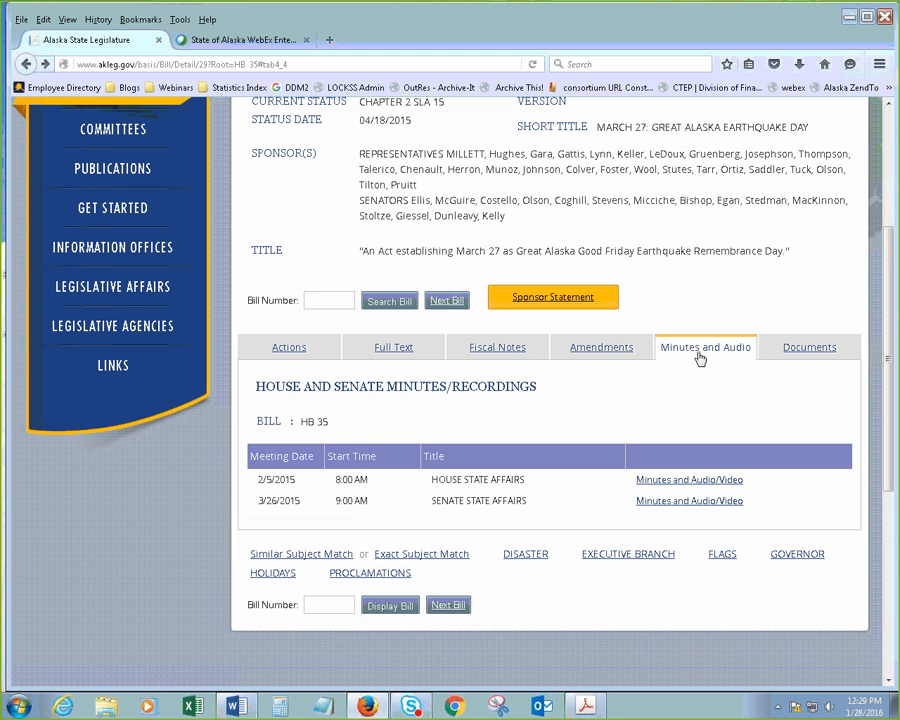
mouse_move(716, 380)
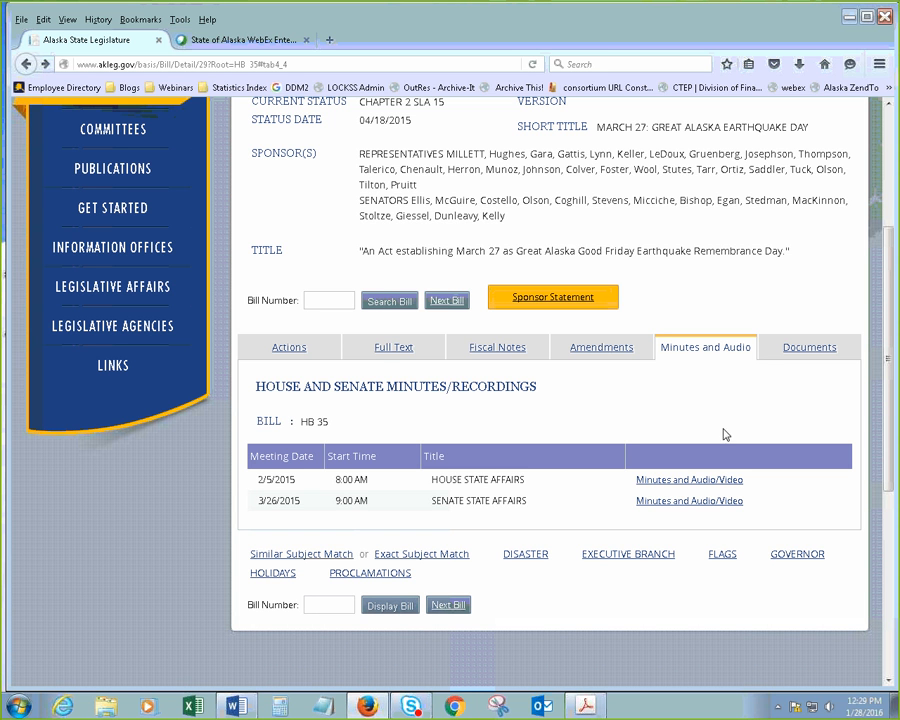
mouse_move(700, 484)
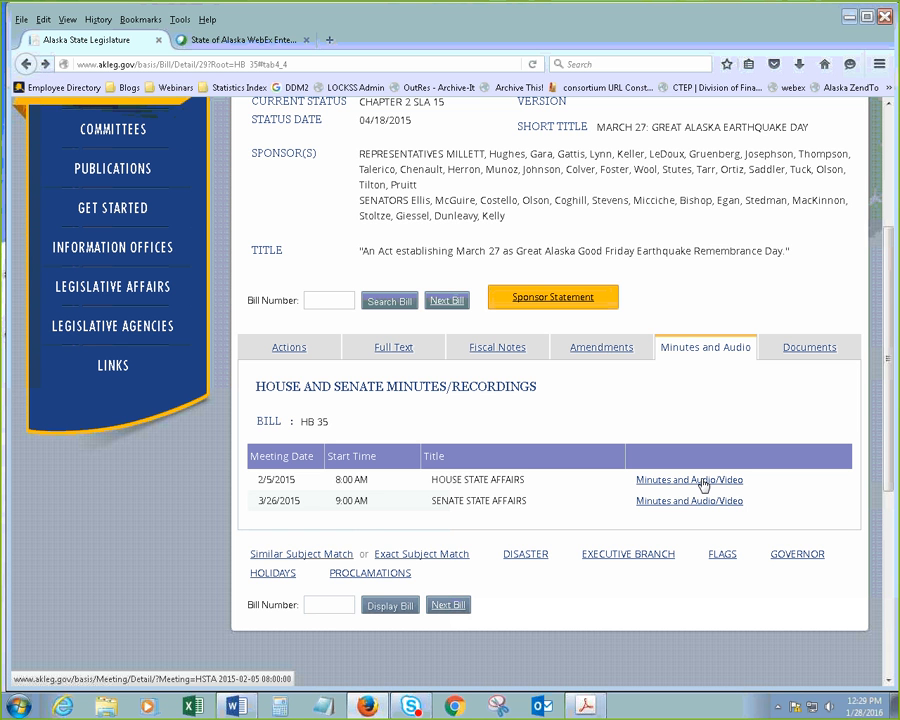
click(288, 348)
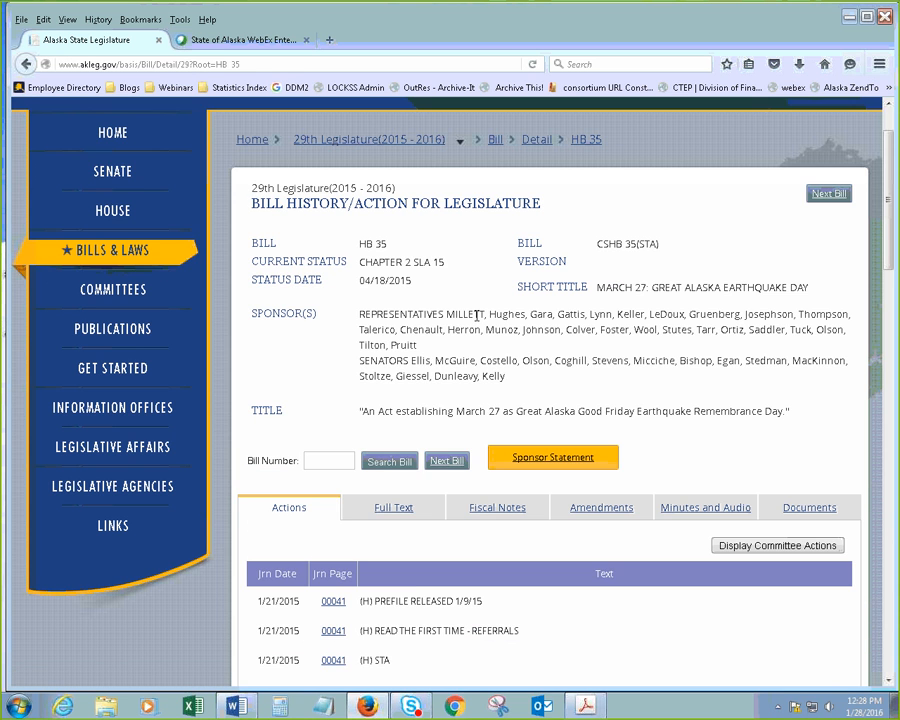
click(704, 508)
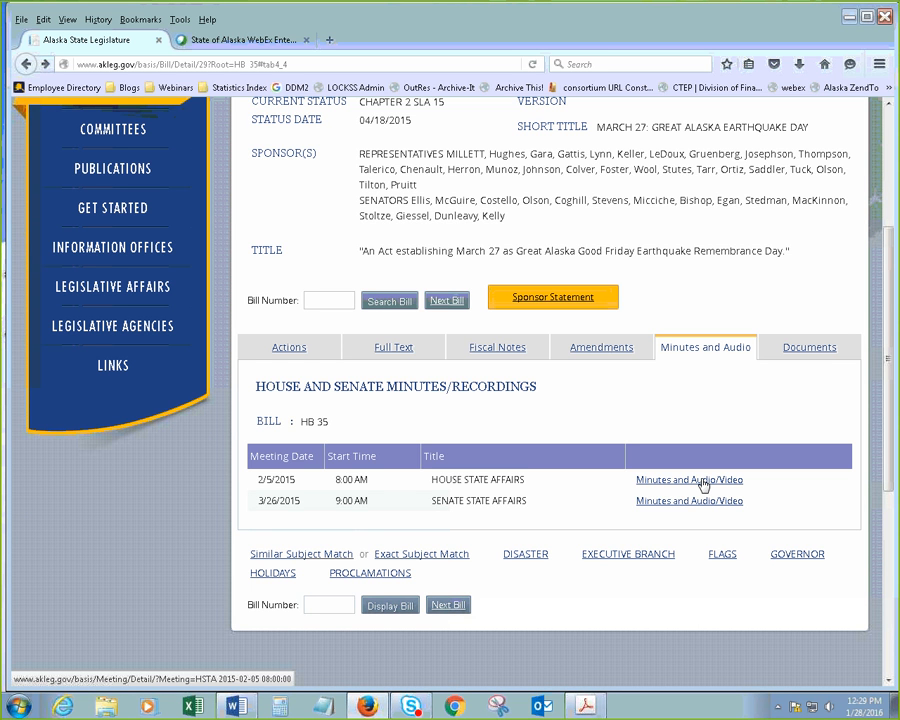
mouse_move(716, 458)
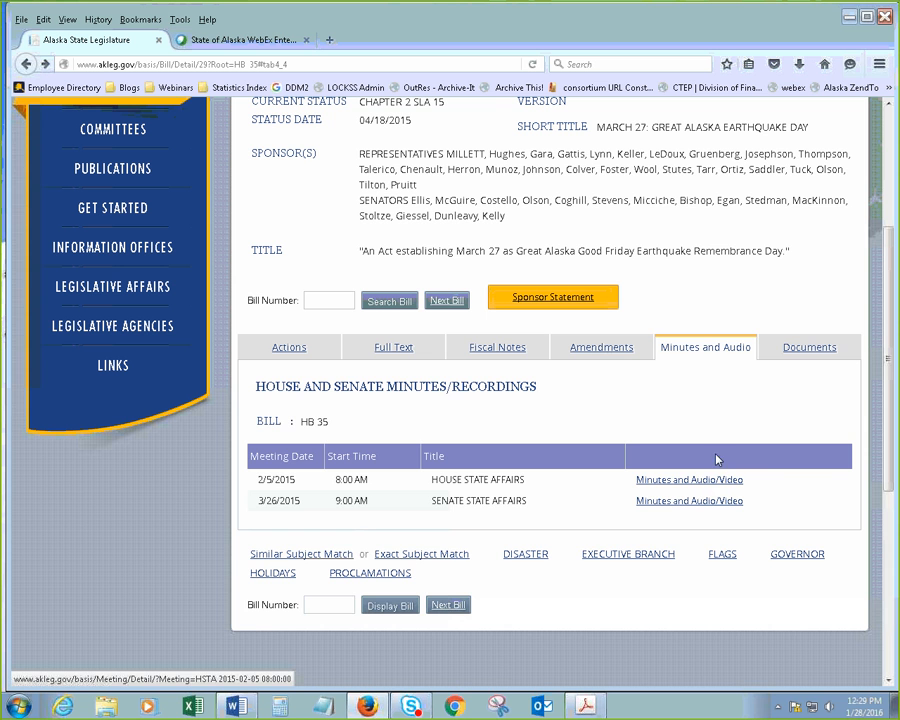
Step: Show HB 35's Documents tab and scroll through the filed documents
click(808, 348)
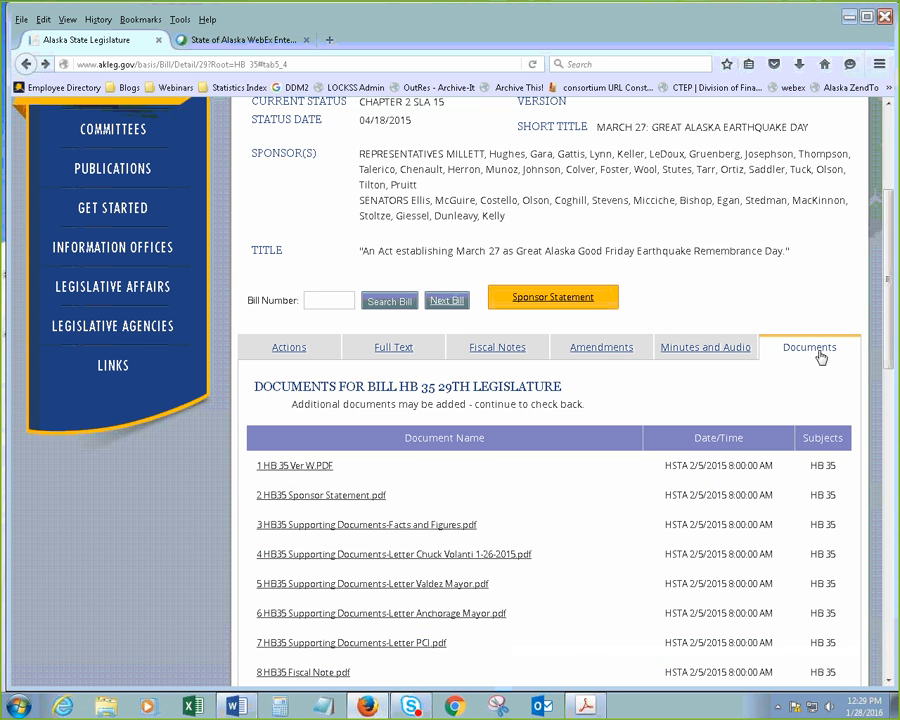
scroll(down, 3)
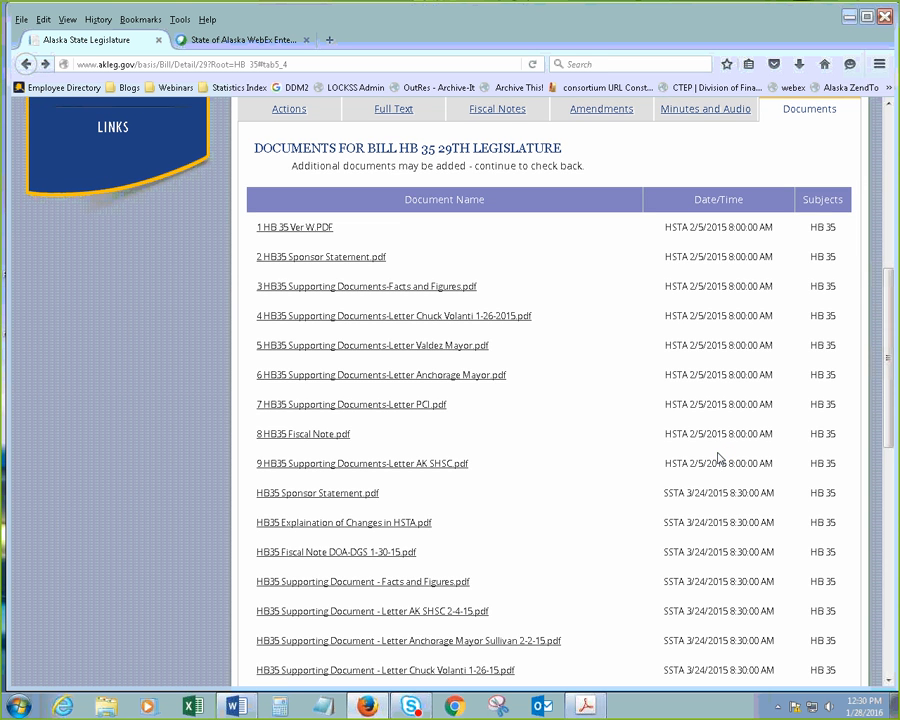
scroll(up, 3)
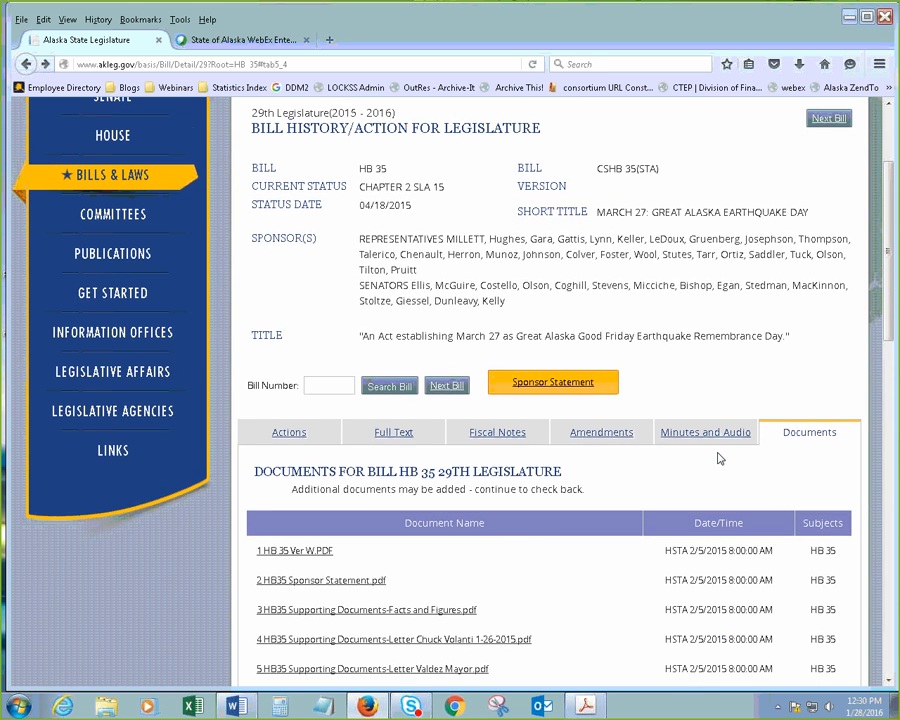
scroll(up, 3)
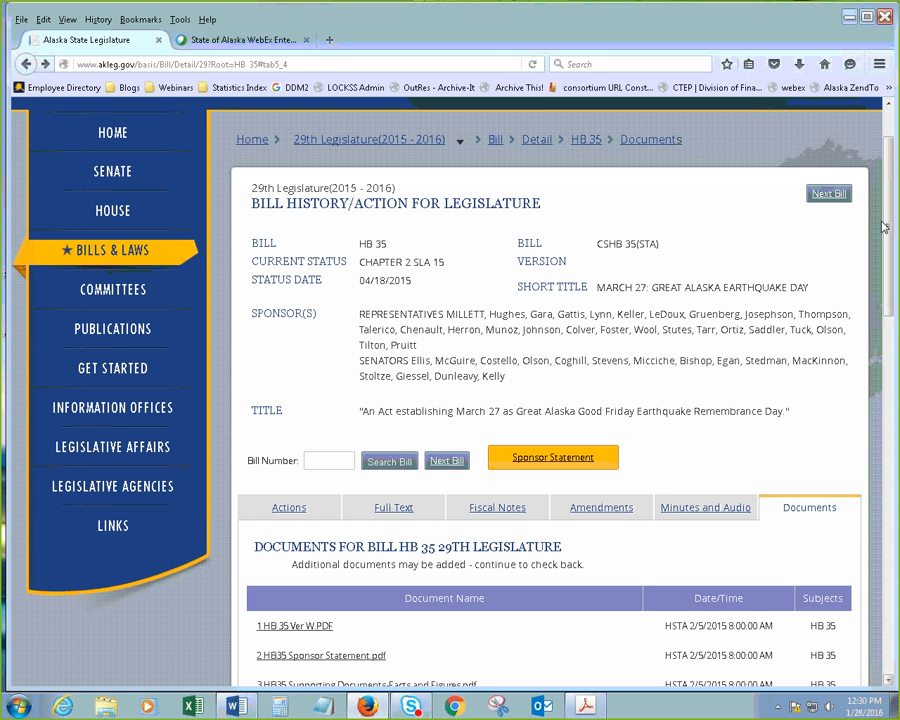
Step: Glance at the minutes list, then return to the Documents list at the top
click(704, 508)
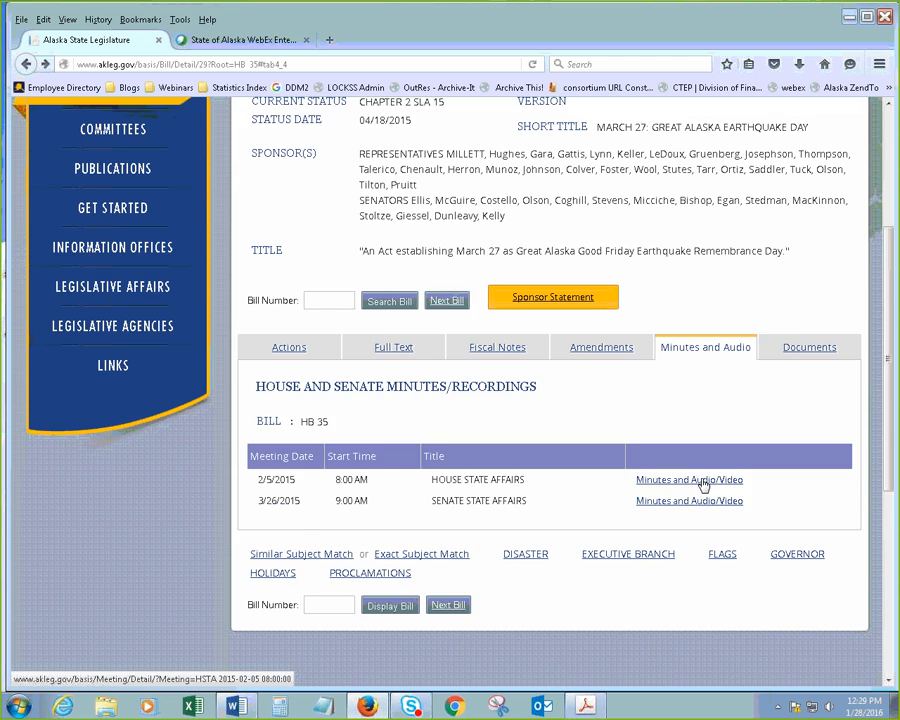
click(808, 348)
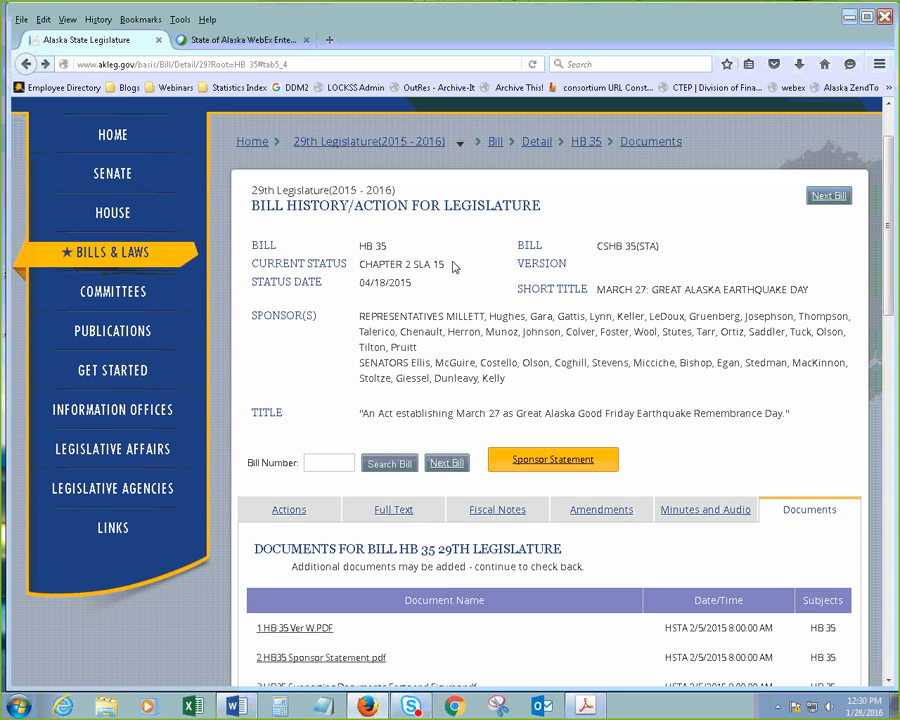
scroll(up, 3)
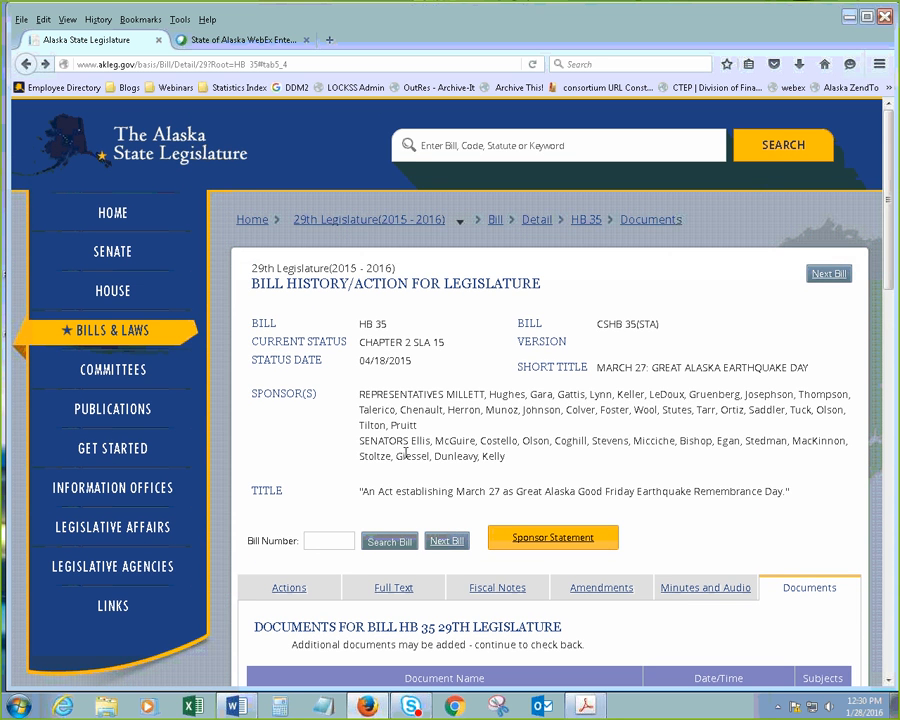
mouse_move(540, 280)
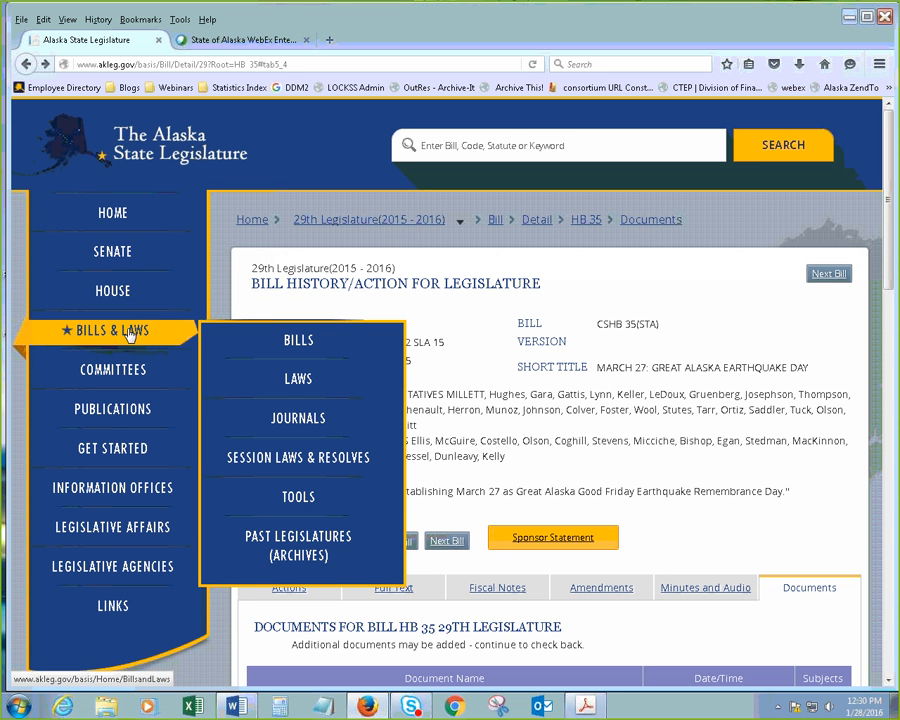
mouse_move(298, 340)
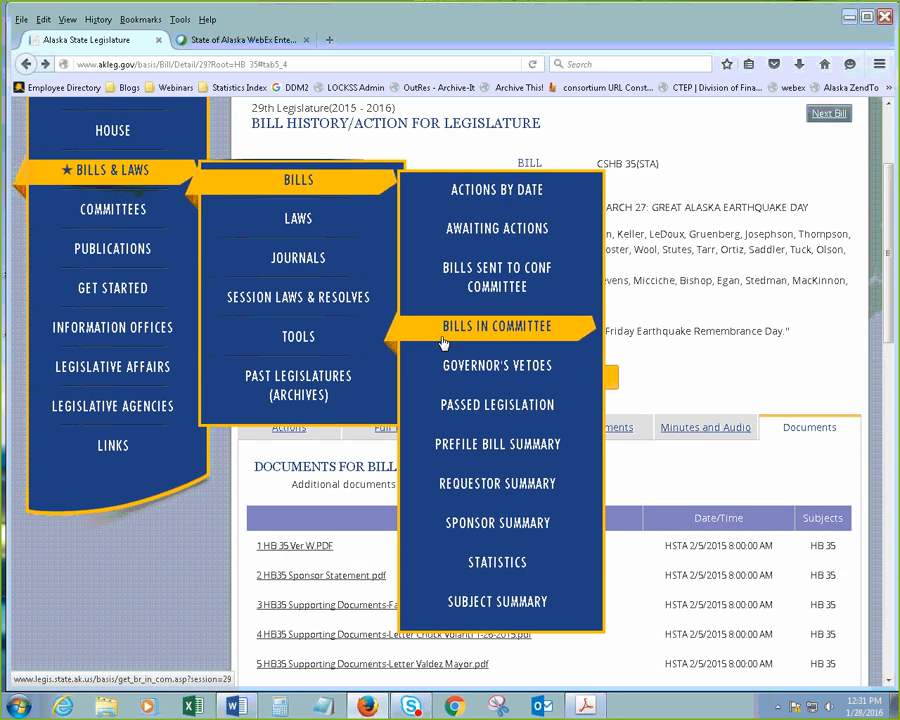
mouse_move(480, 482)
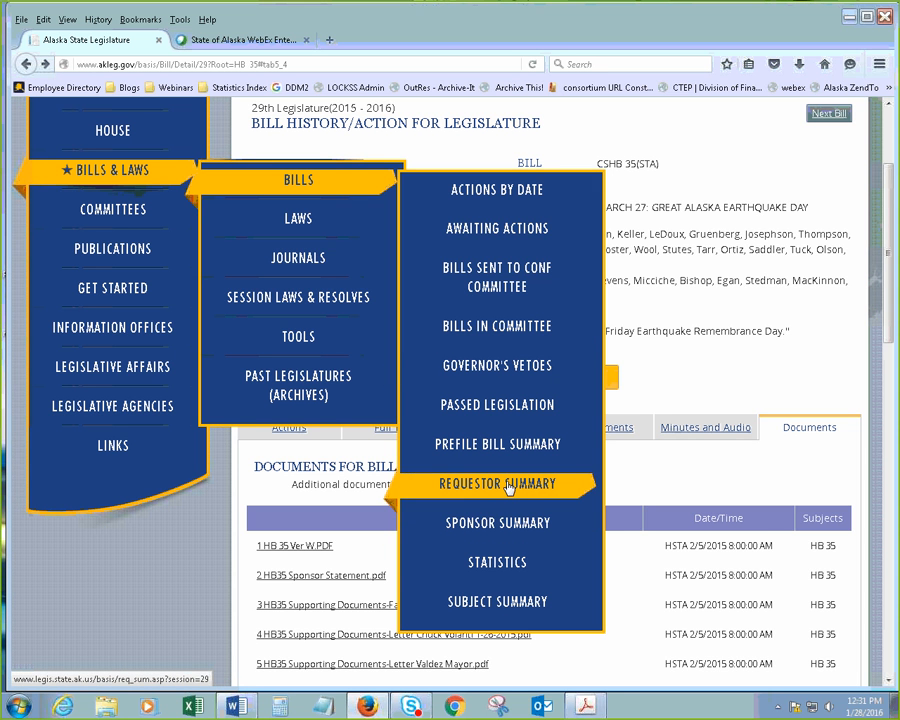
mouse_move(496, 522)
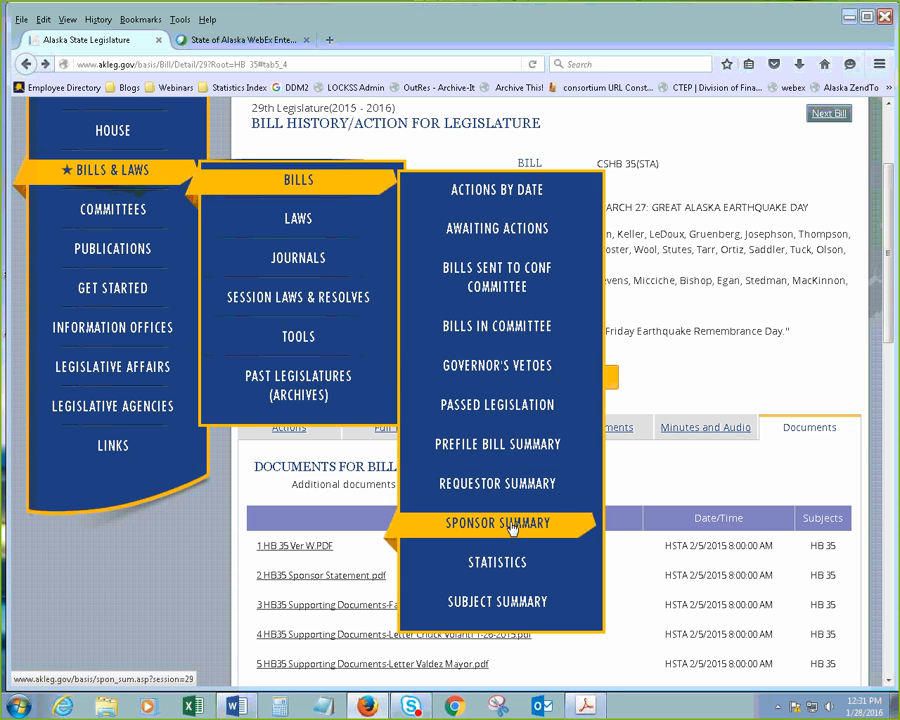
mouse_move(496, 600)
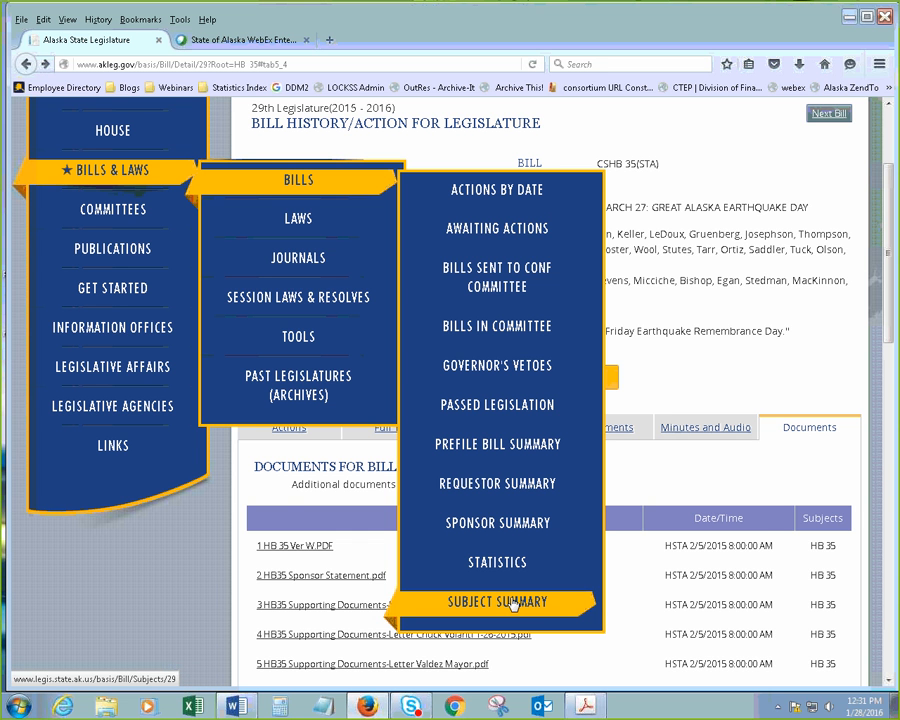
mouse_move(558, 608)
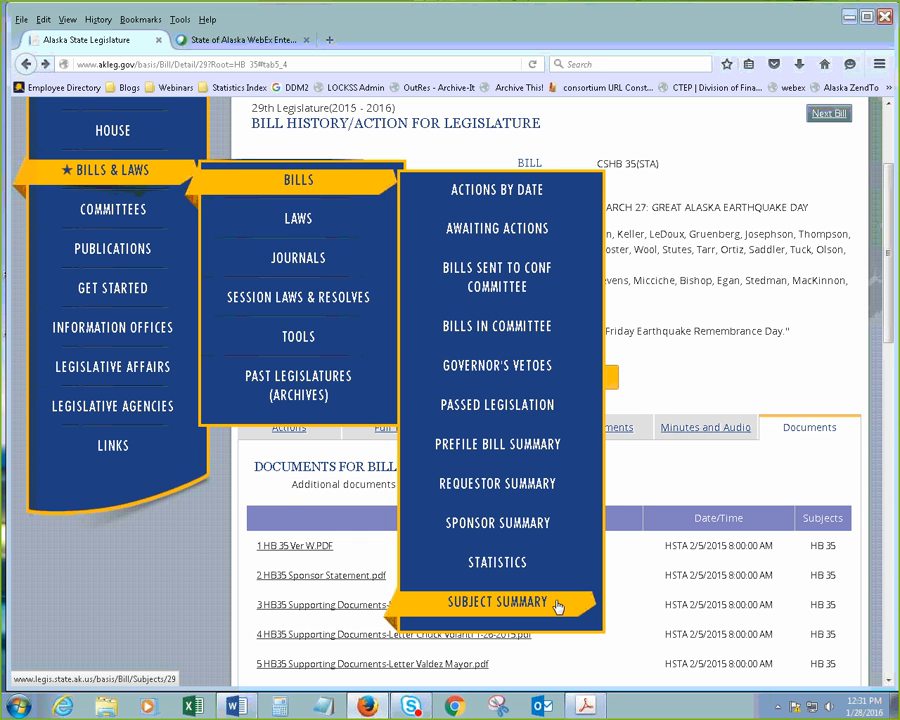
Step: Open the 29th Legislature Subject Summary and pick the bills listed under DISASTER
click(496, 602)
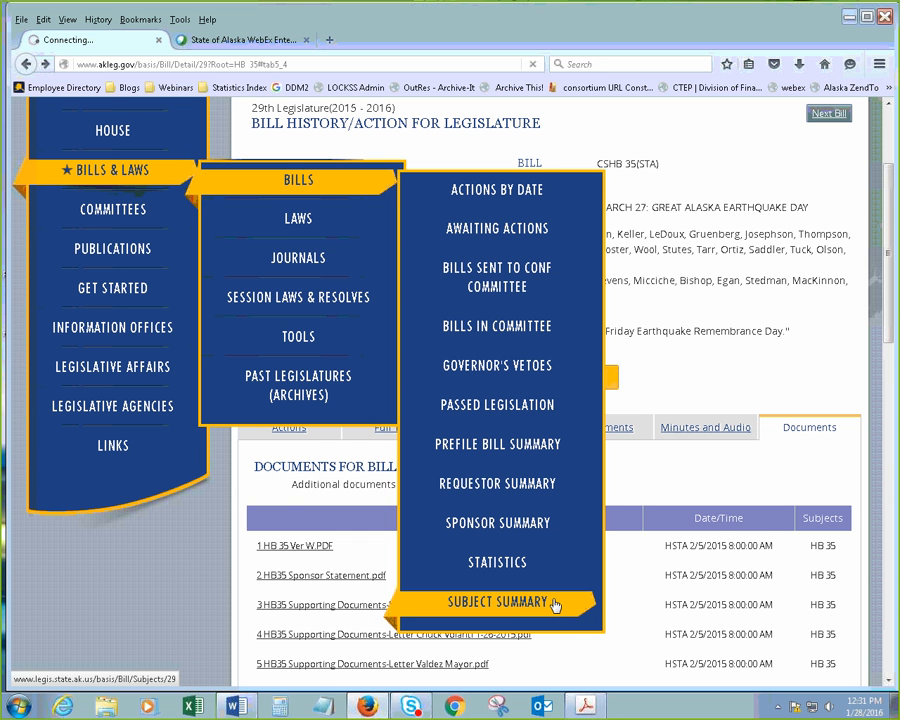
click(496, 602)
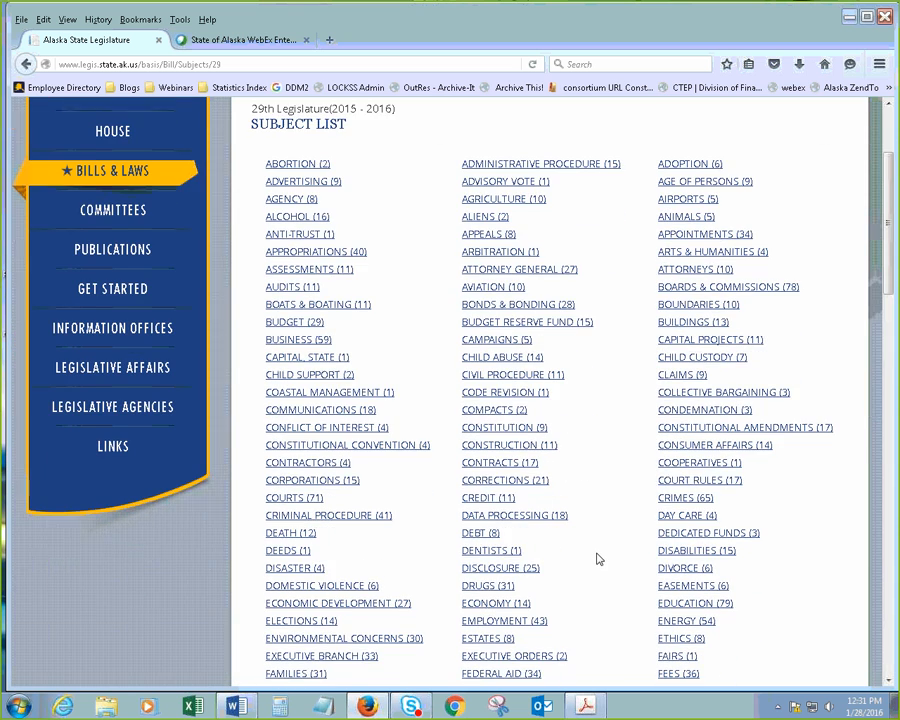
scroll(down, 3)
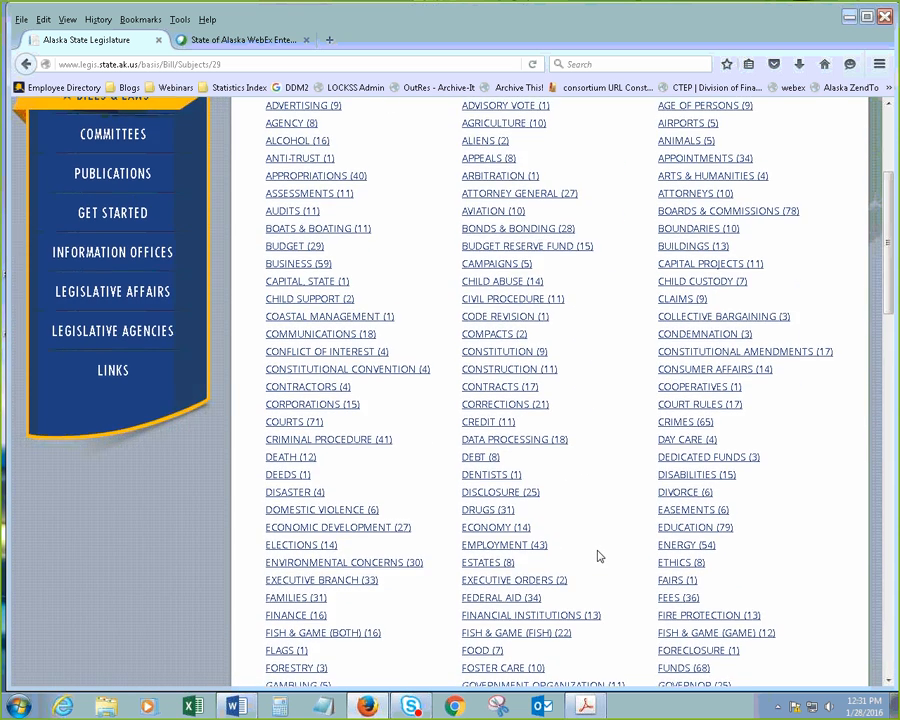
scroll(up, 3)
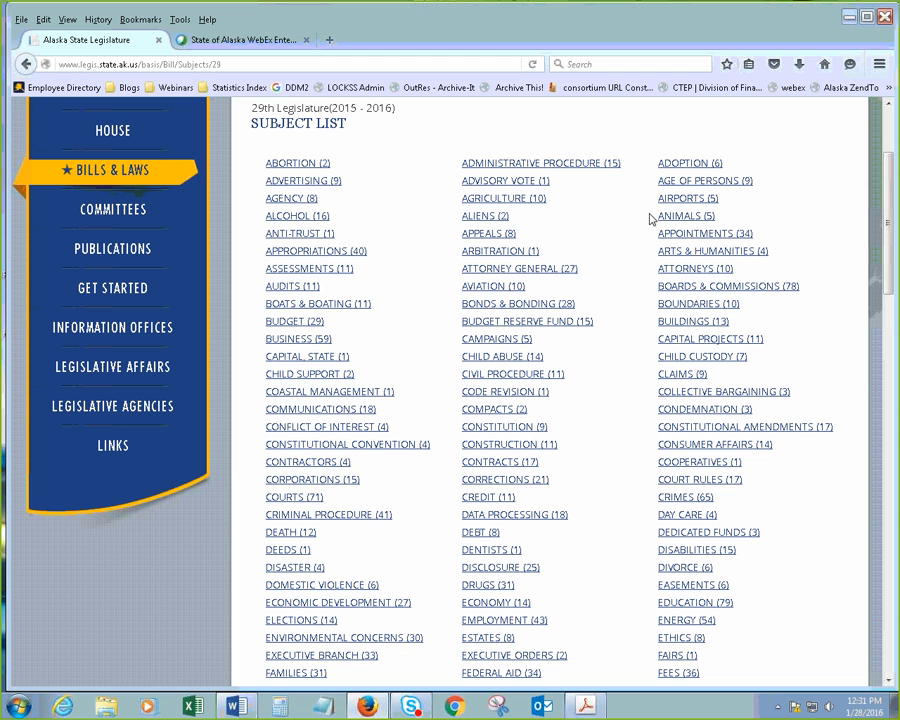
mouse_move(616, 360)
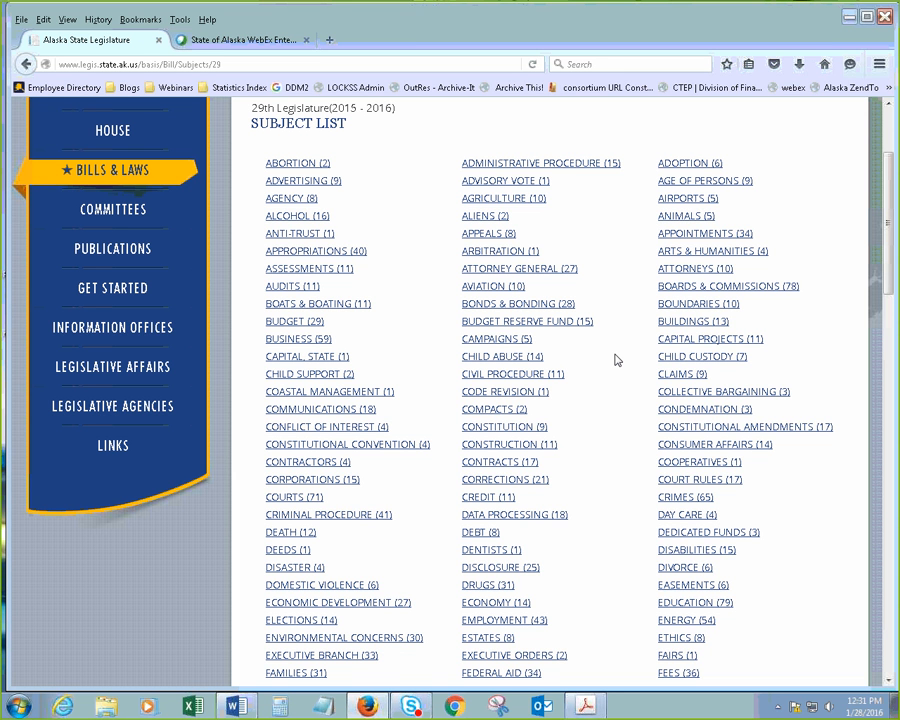
mouse_move(580, 532)
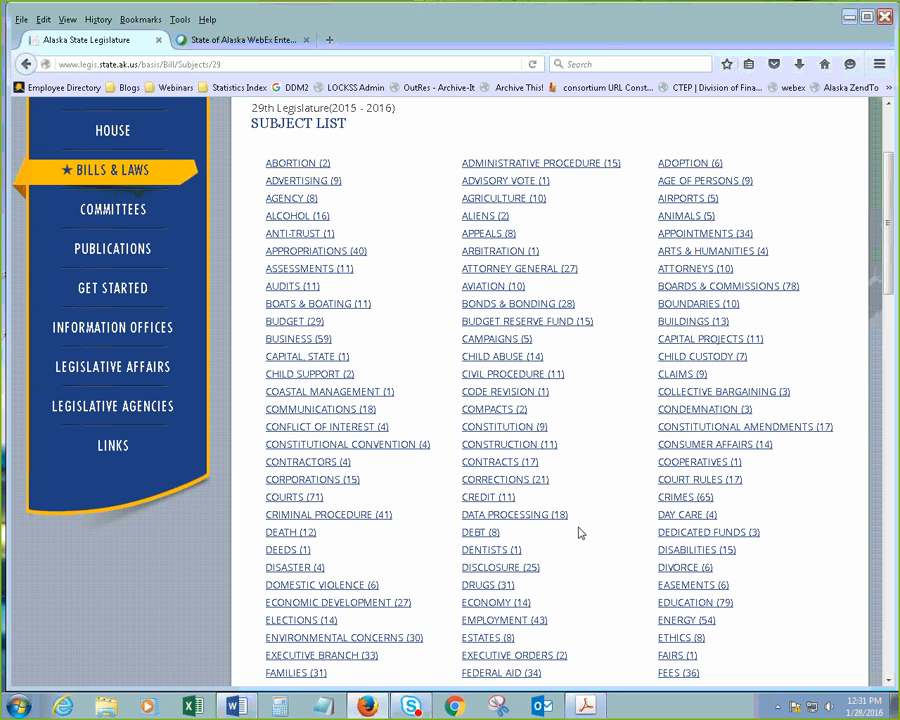
click(280, 568)
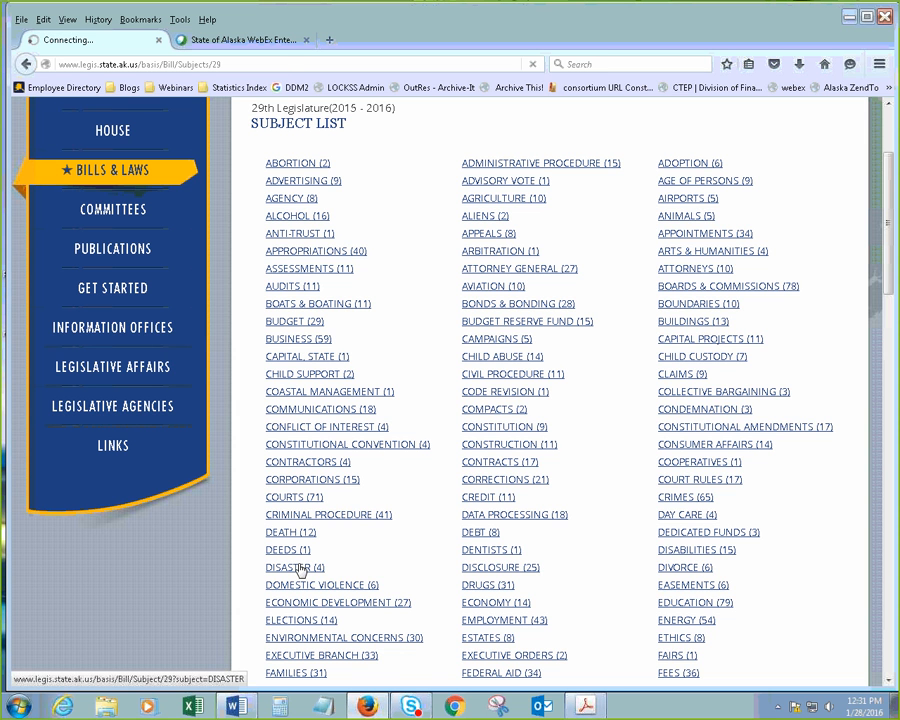
click(284, 568)
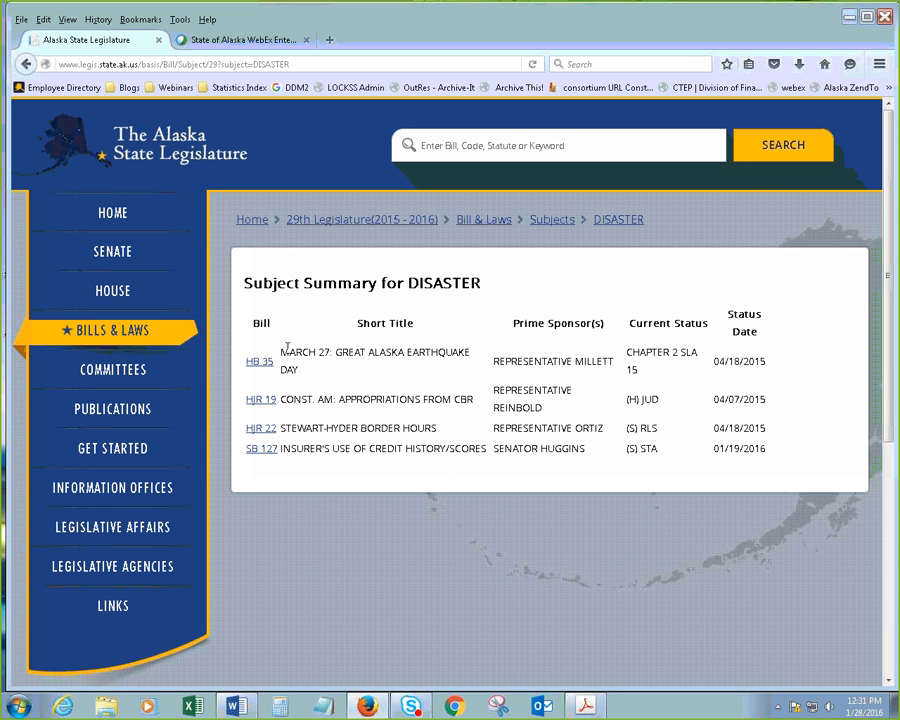
mouse_move(350, 486)
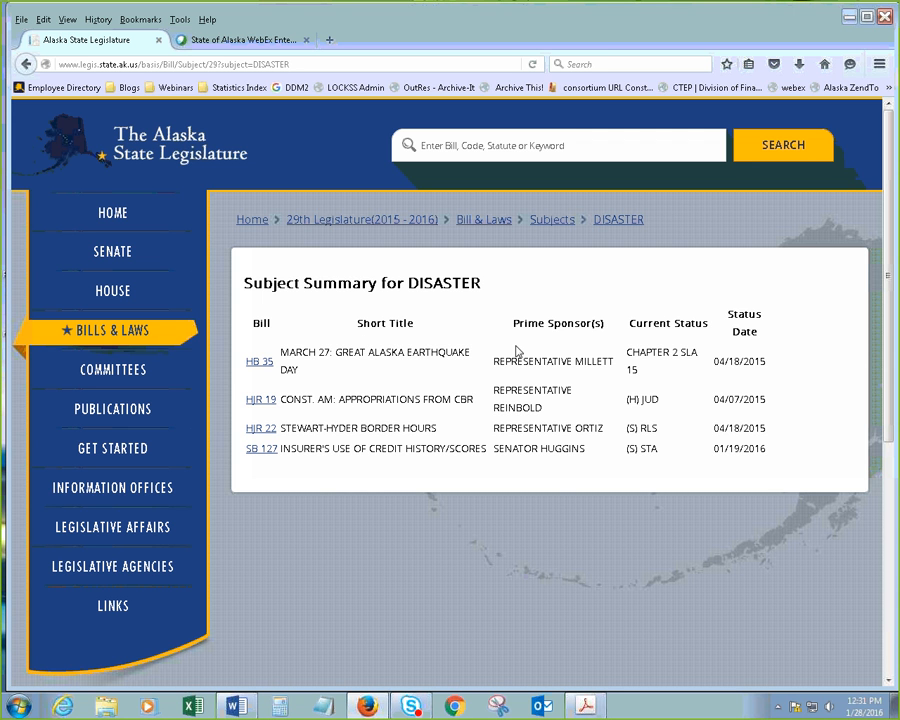
mouse_move(668, 434)
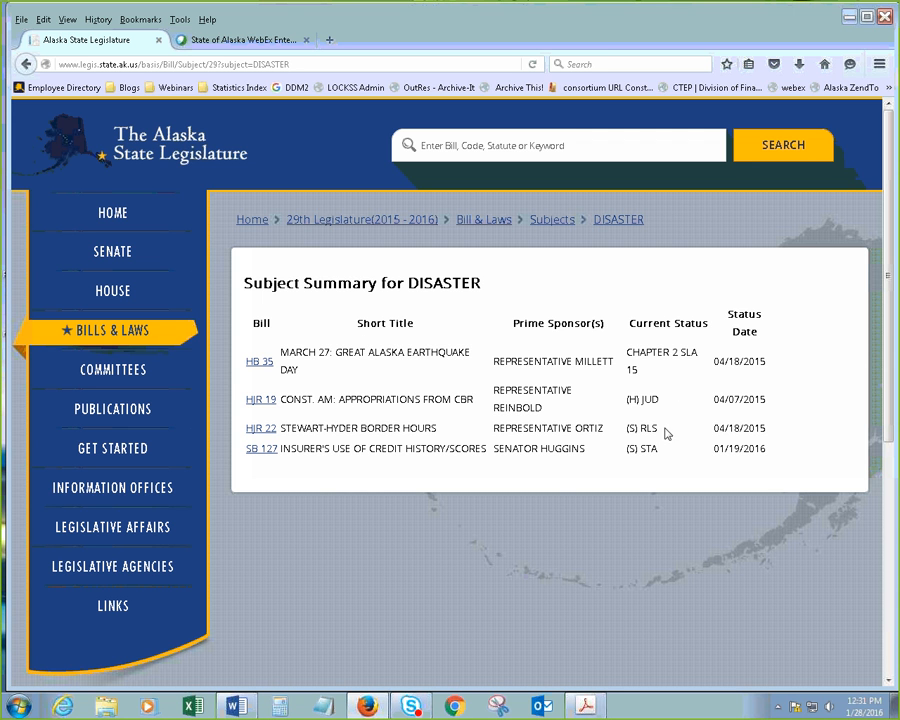
mouse_move(636, 402)
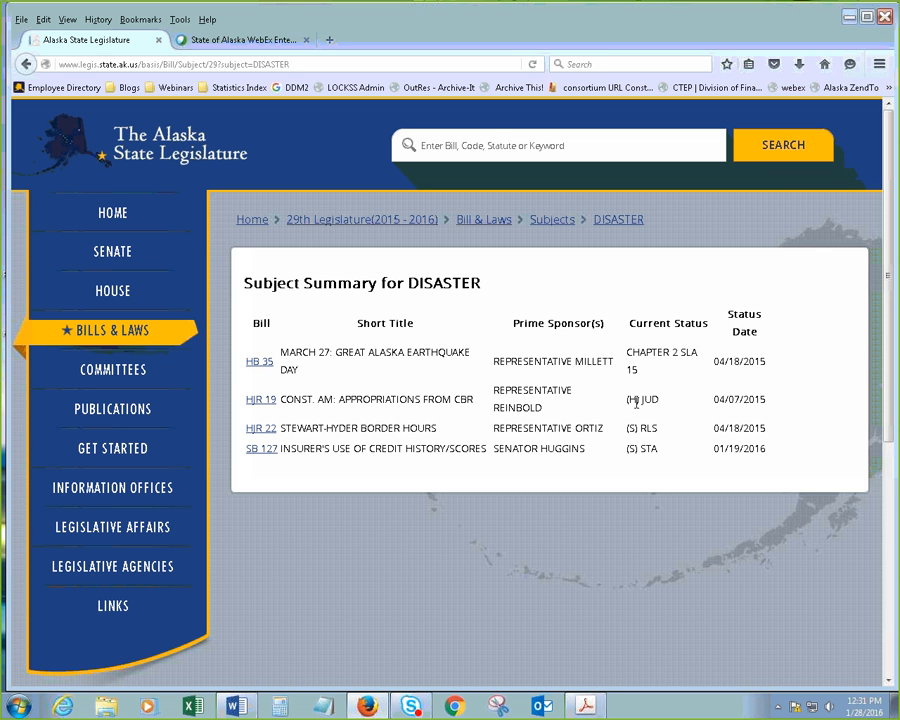
double_click(516, 408)
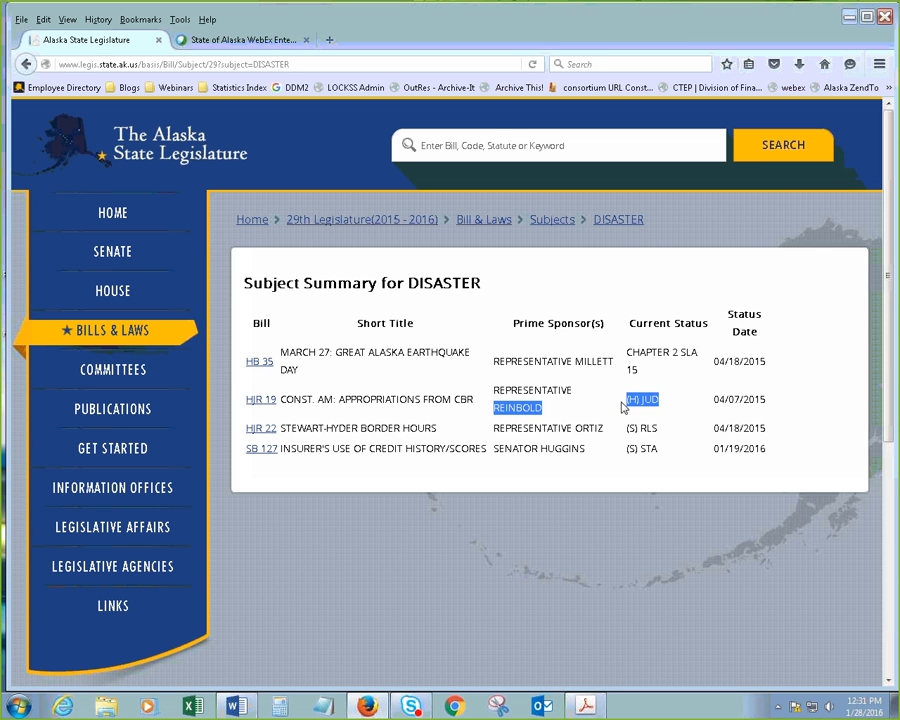
mouse_move(658, 404)
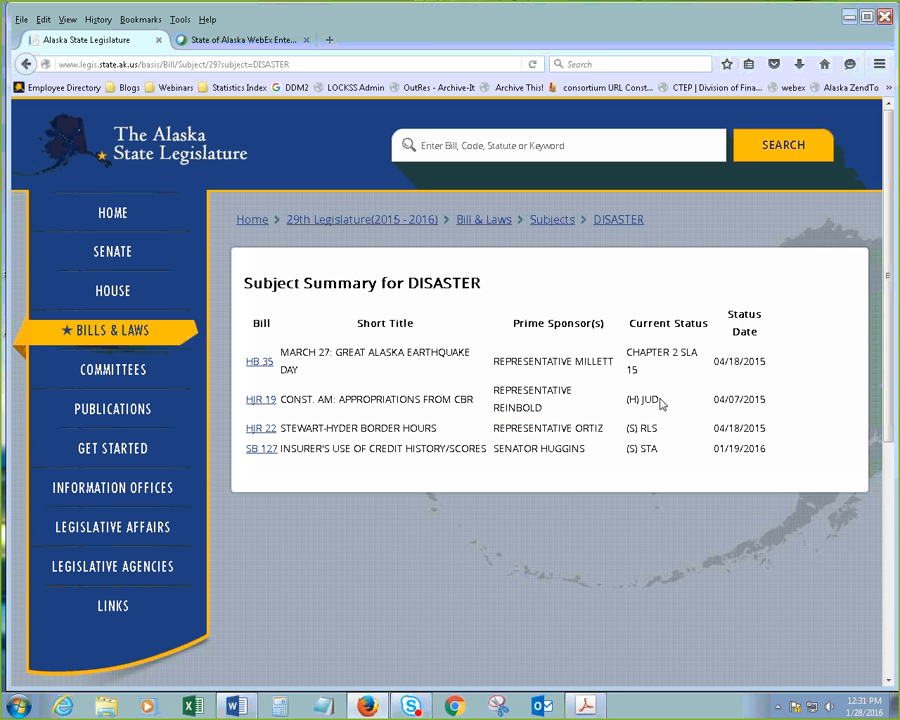
mouse_move(758, 402)
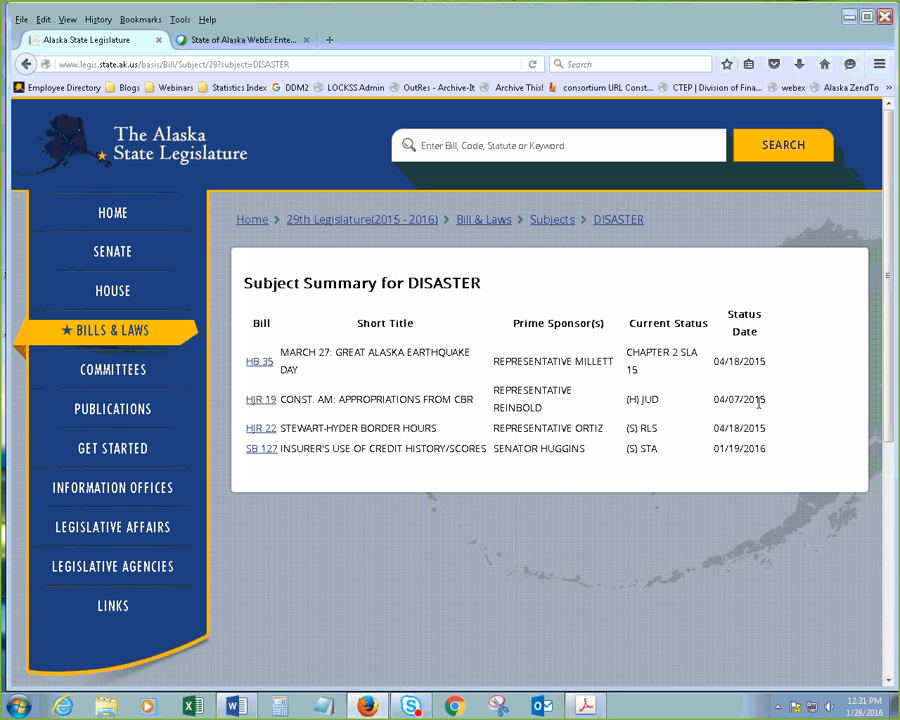
mouse_move(790, 408)
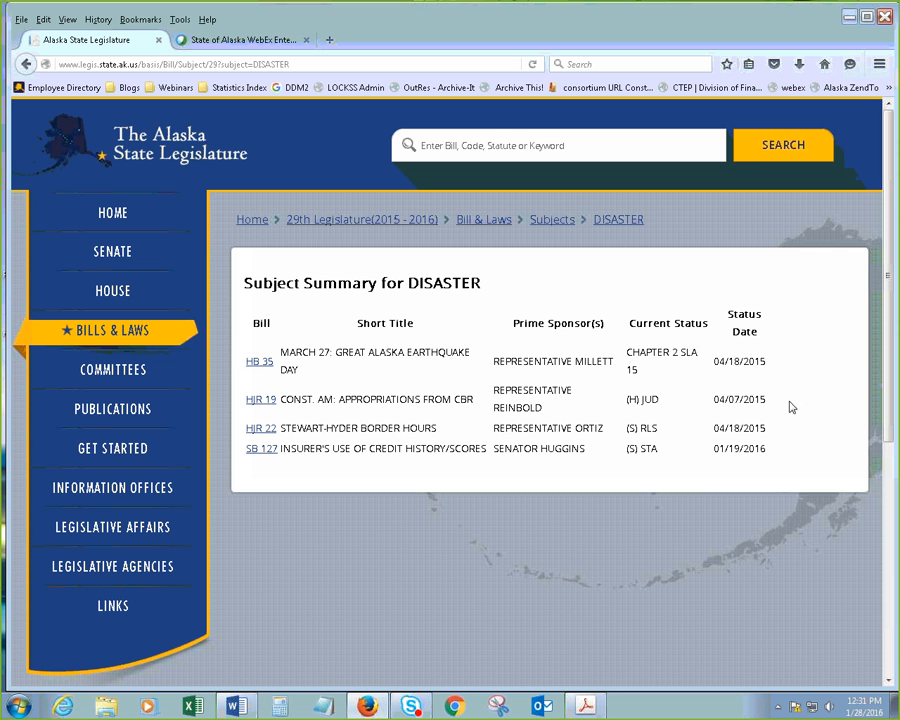
mouse_move(680, 408)
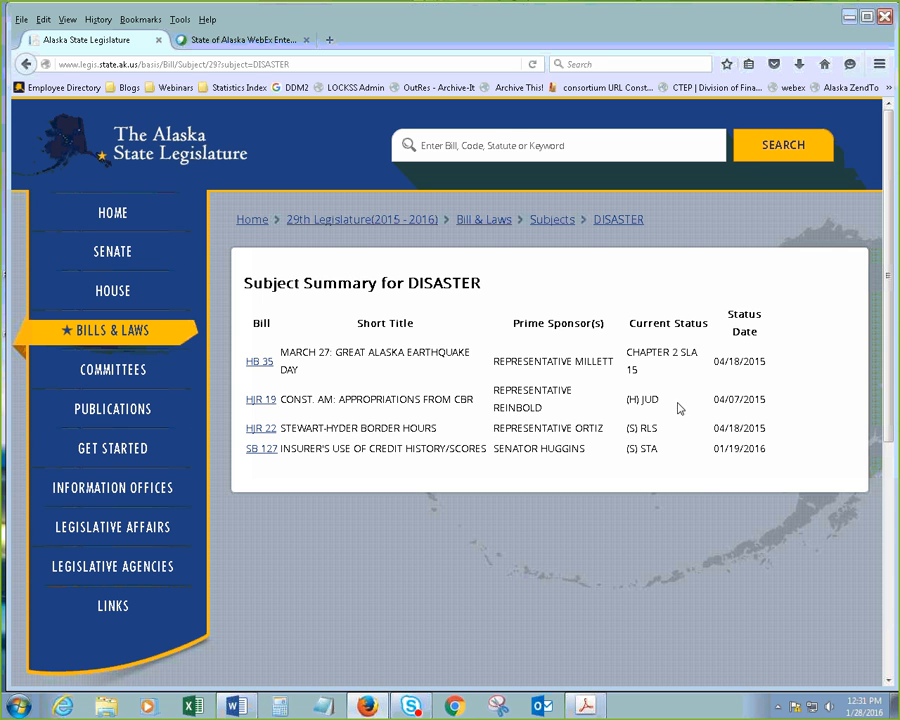
mouse_move(268, 328)
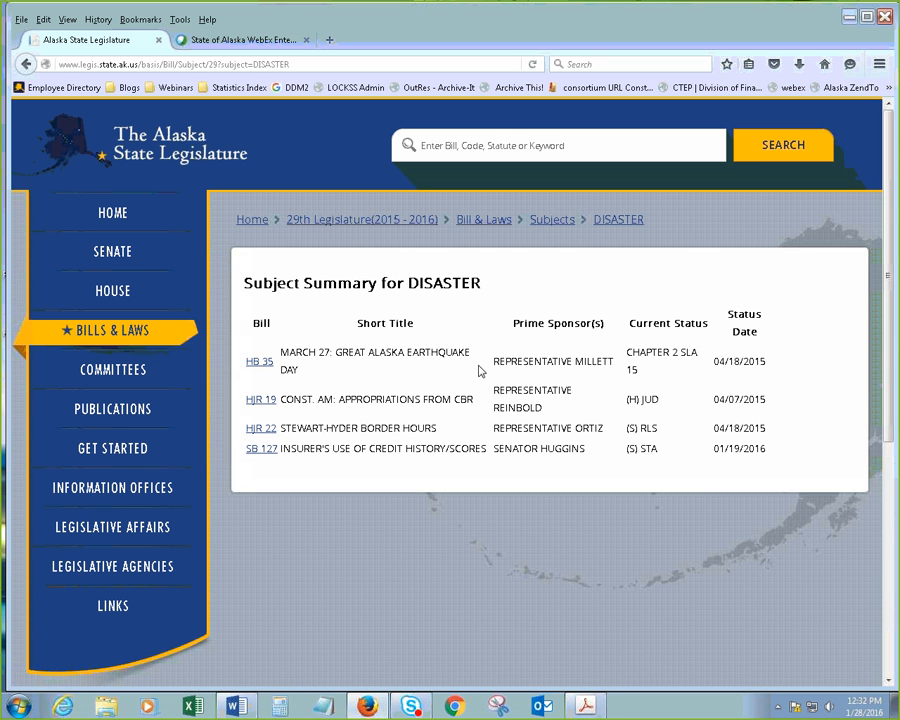
mouse_move(620, 368)
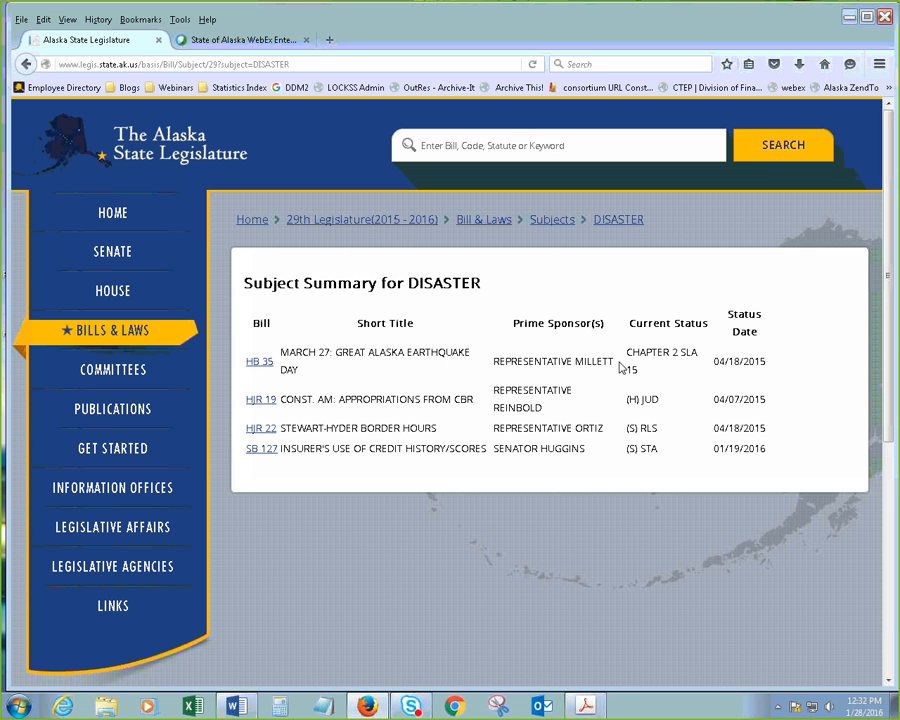
Step: Open the Sponsor Summary via Bills & Laws and scroll through House and Senate members and committees
click(112, 330)
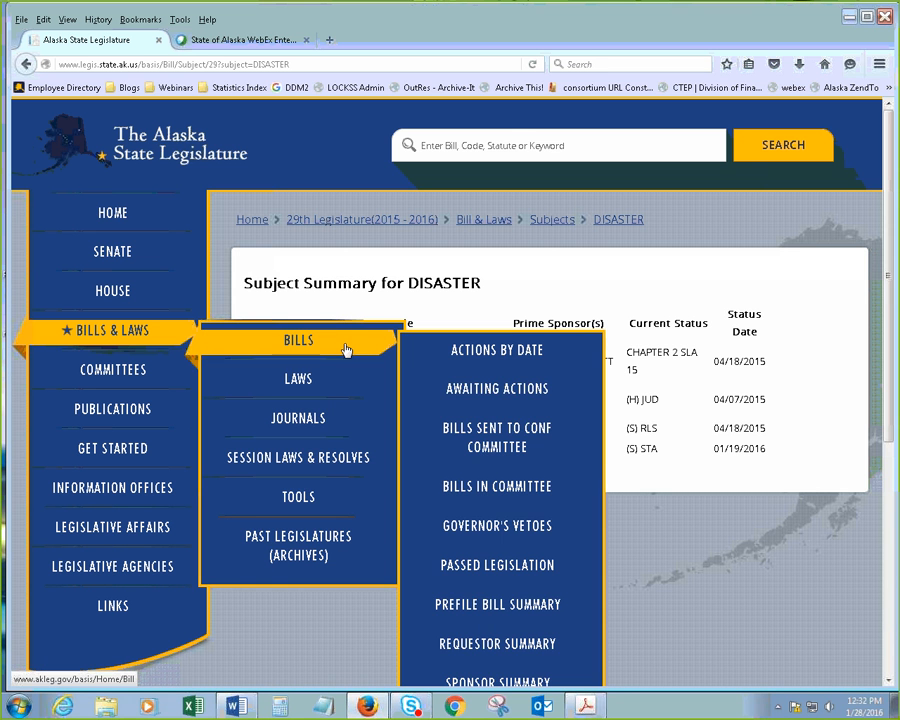
scroll(down, 3)
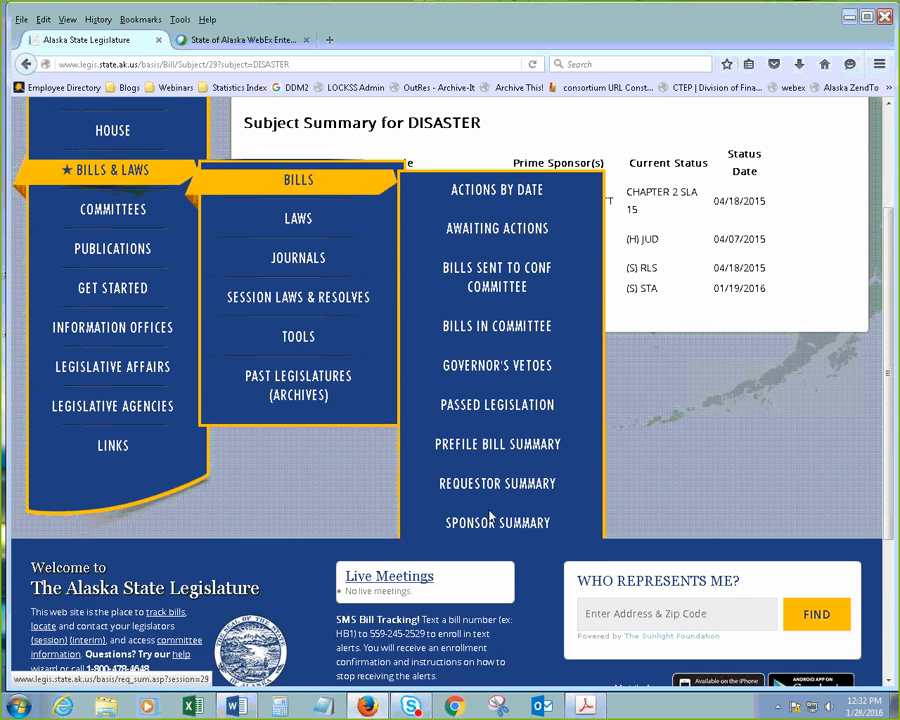
click(496, 520)
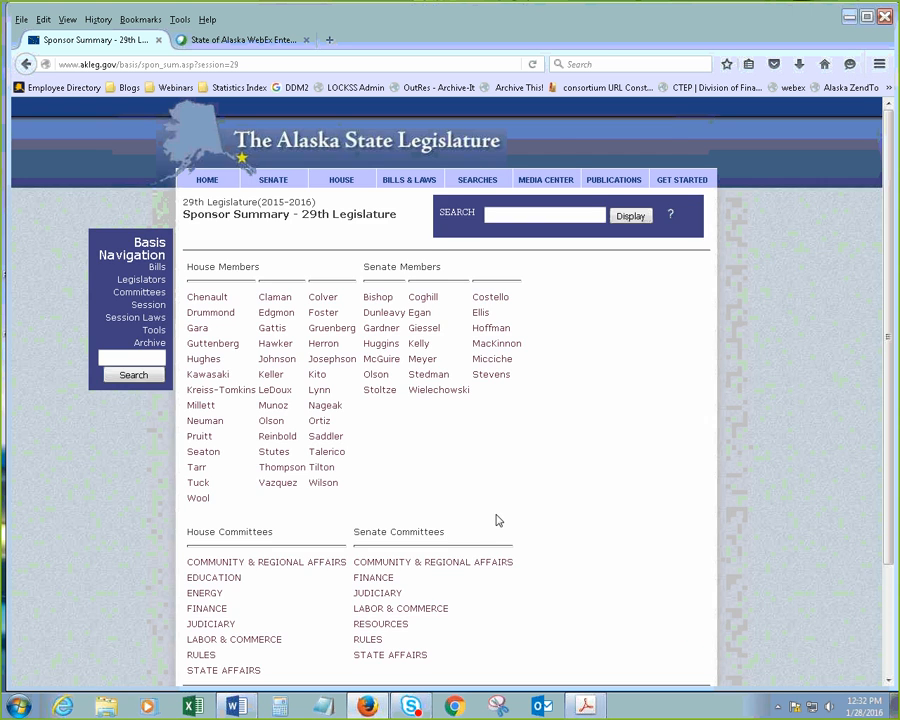
mouse_move(448, 510)
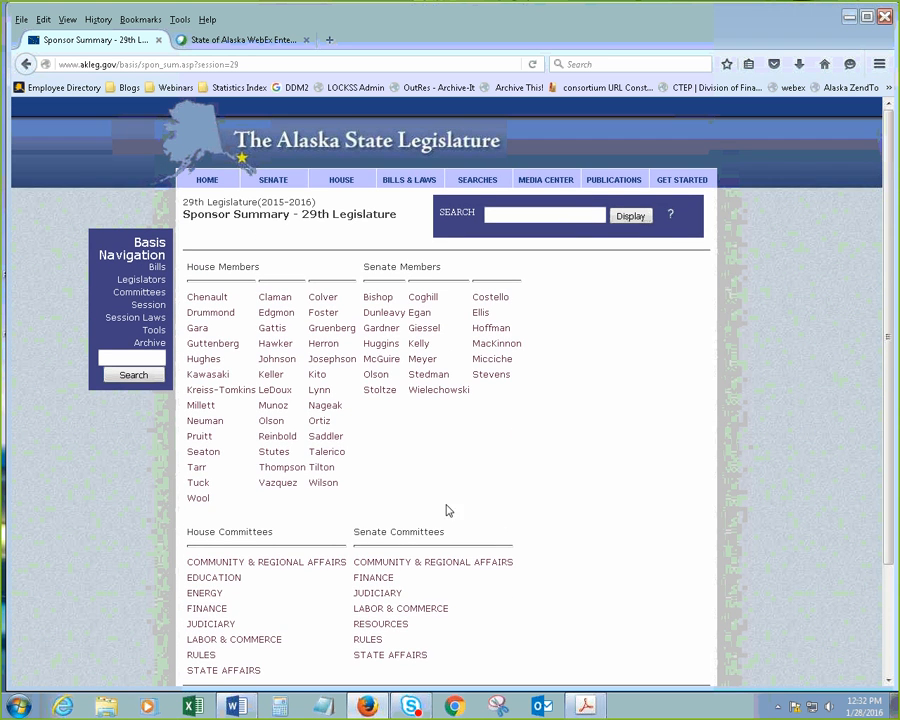
mouse_move(490, 296)
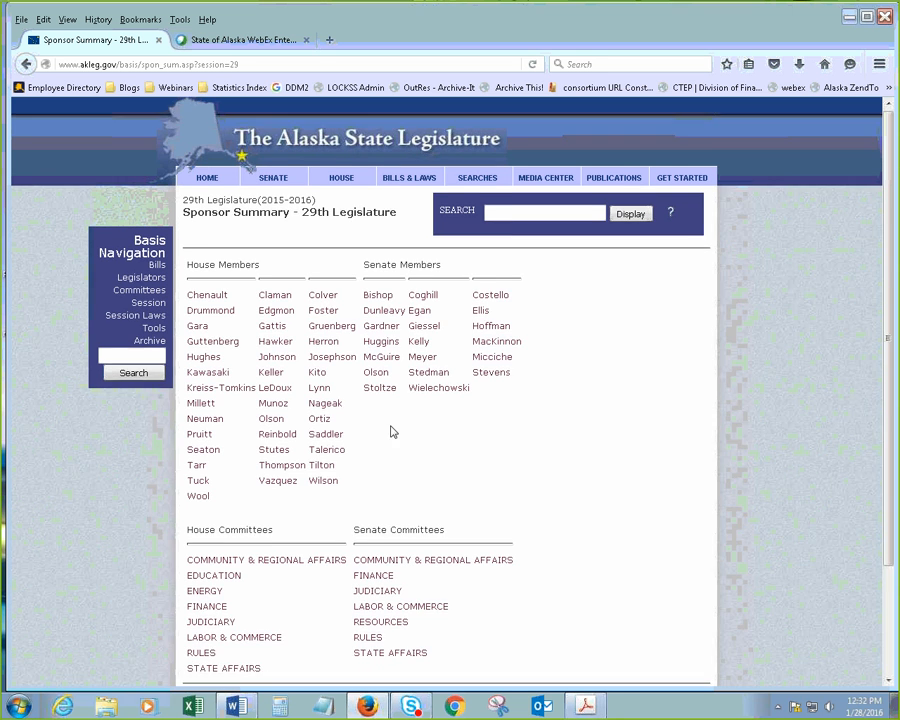
scroll(down, 3)
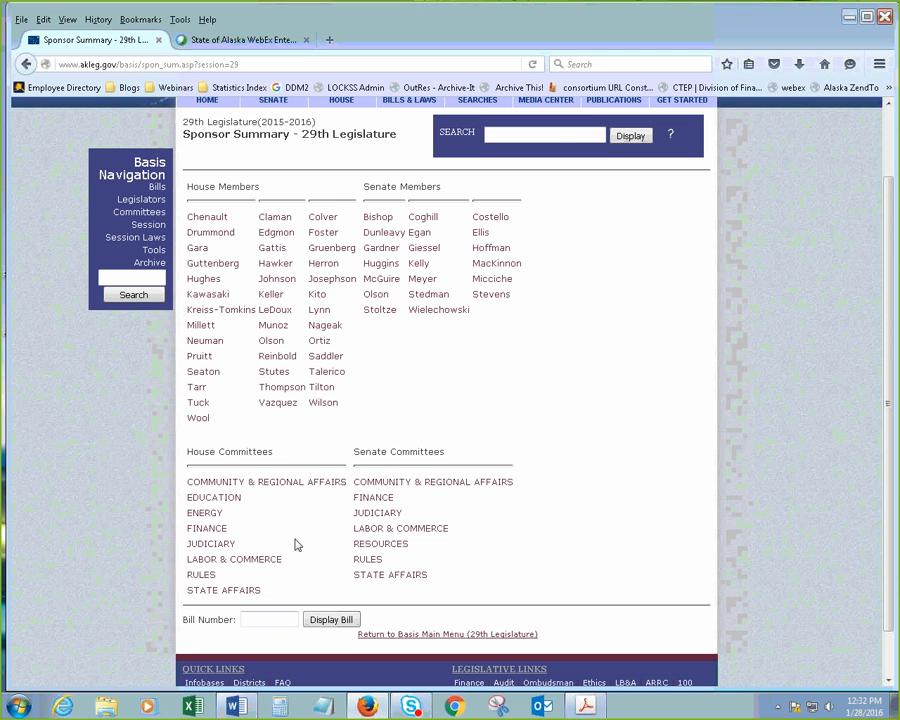
scroll(up, 3)
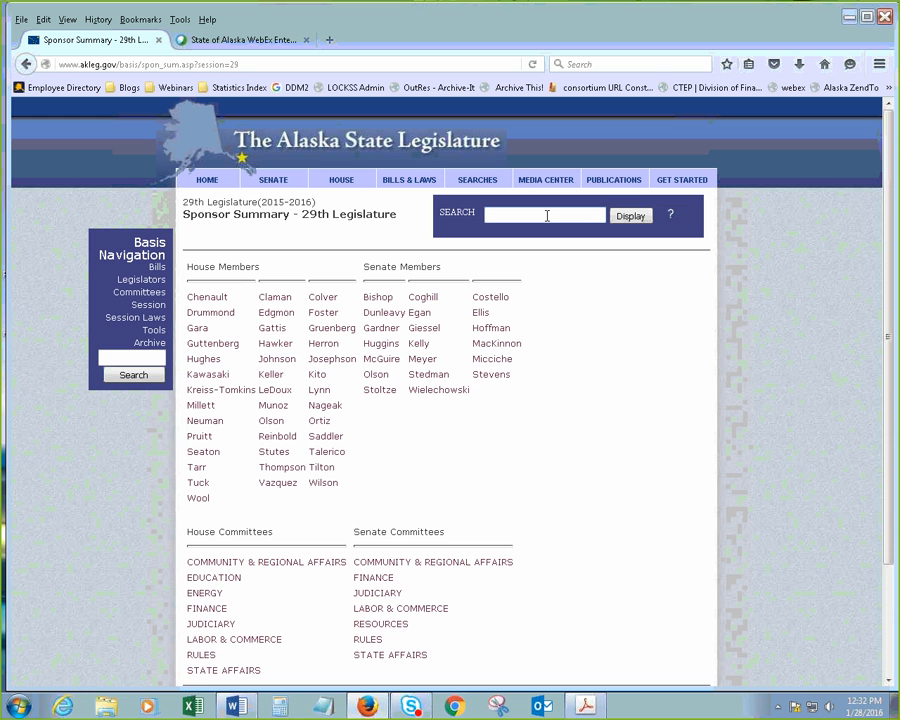
mouse_move(420, 312)
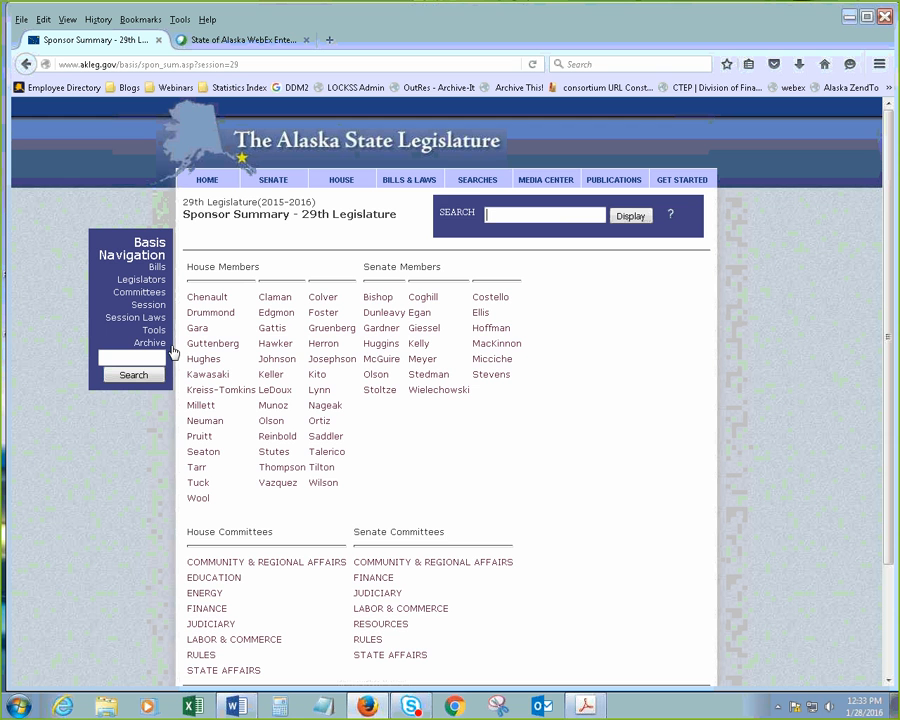
mouse_move(314, 136)
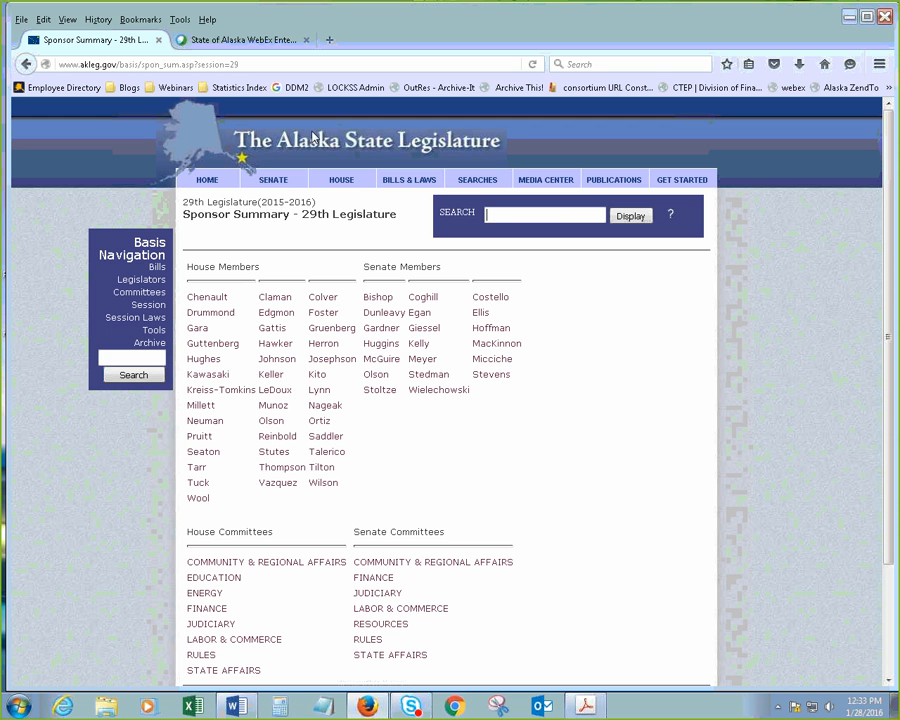
mouse_move(188, 136)
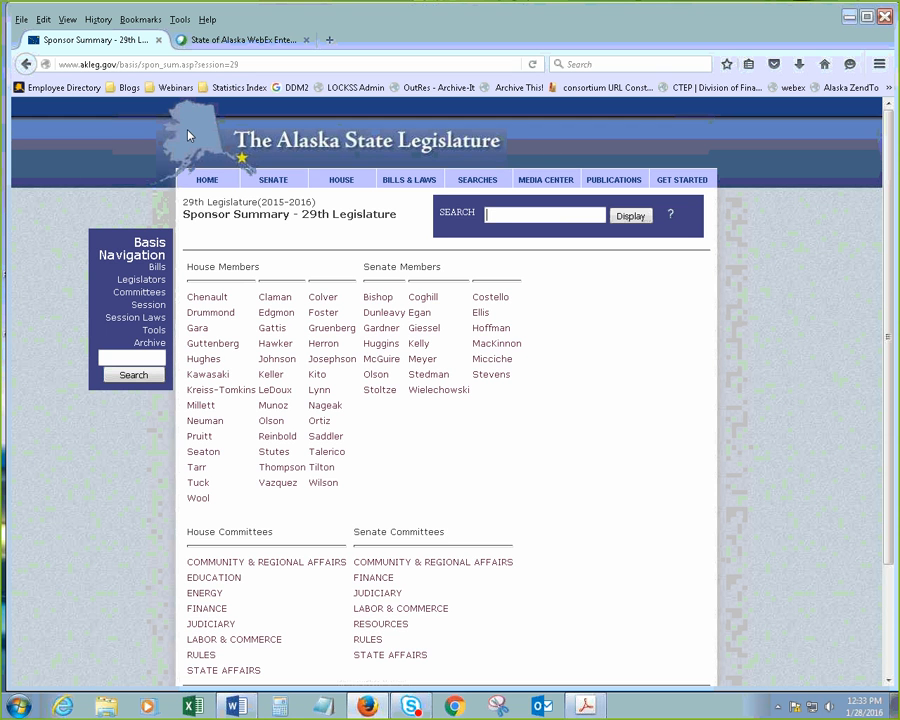
Step: Open the BASIS Archive list of legislatures from the 29th back to the 1982–1992 Infobases
click(148, 342)
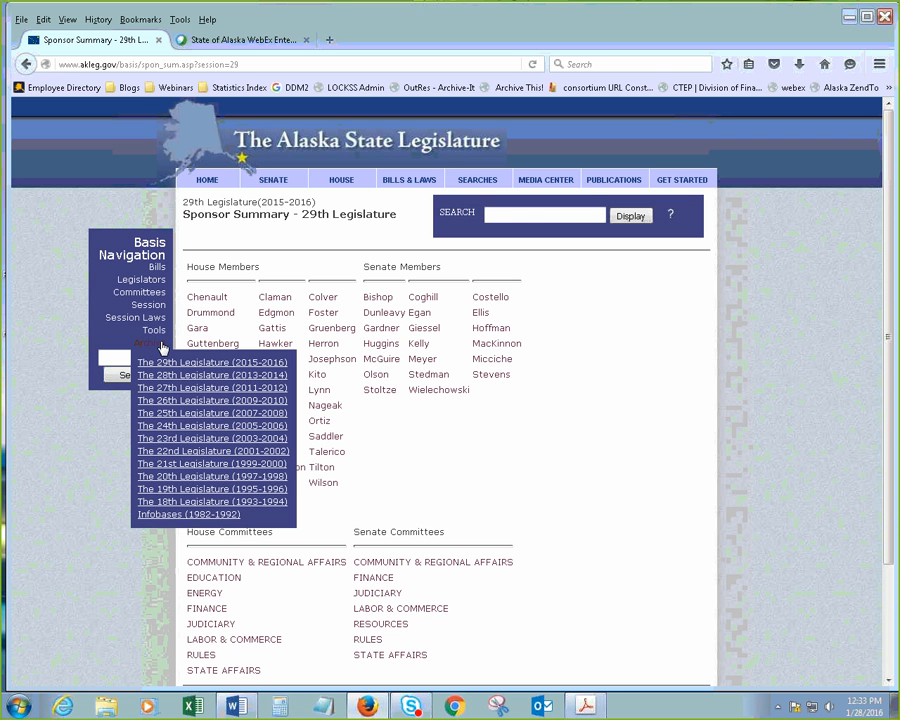
mouse_move(164, 384)
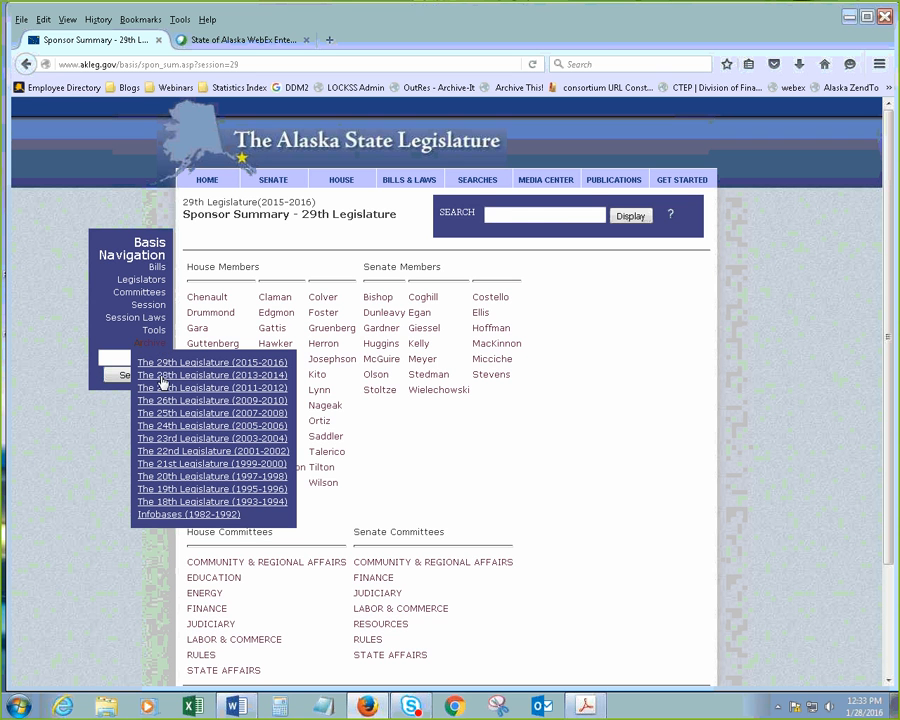
mouse_move(160, 500)
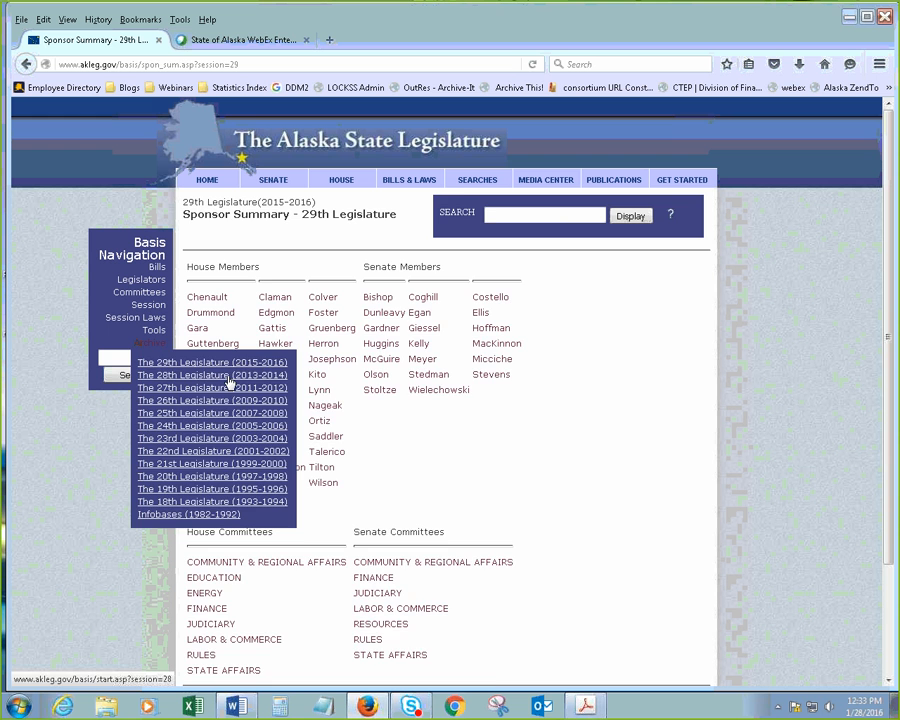
Step: Switch to the 28th Legislature (2013-2014) BASIS home page
click(212, 374)
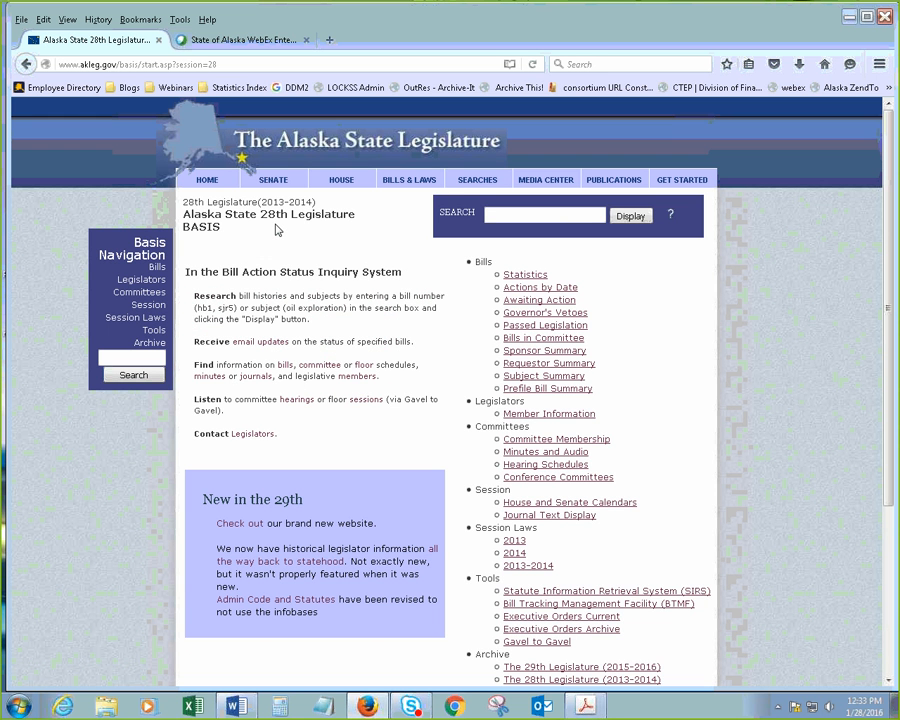
mouse_move(544, 312)
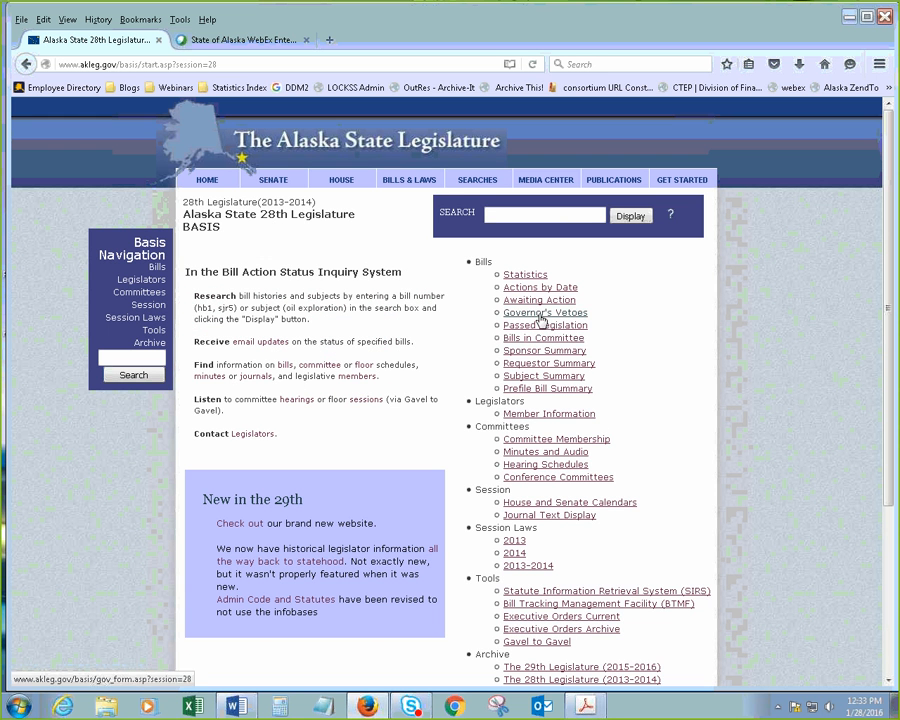
mouse_move(544, 408)
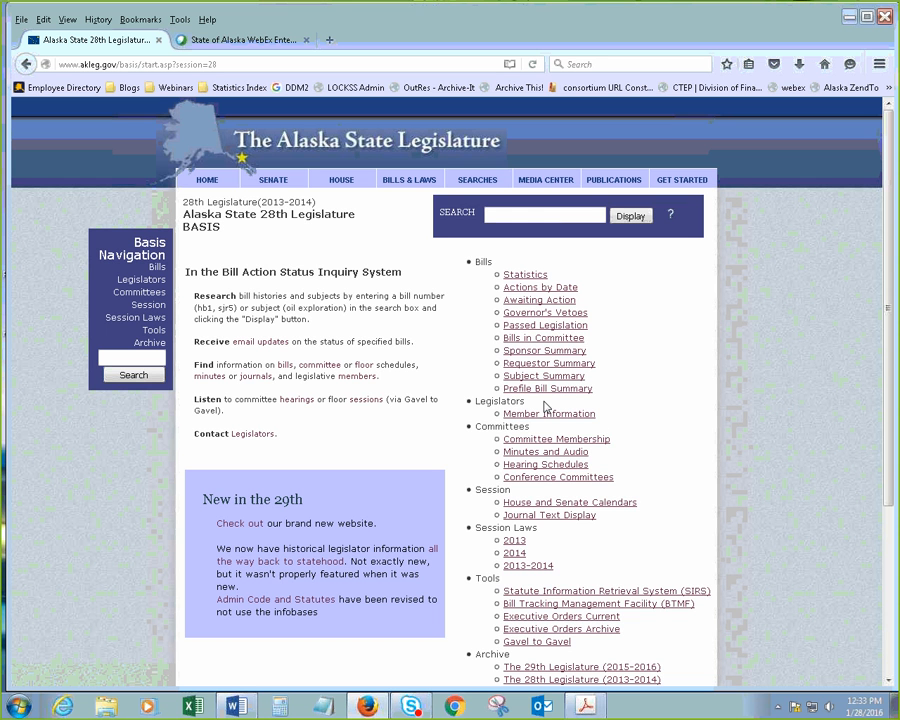
mouse_move(638, 332)
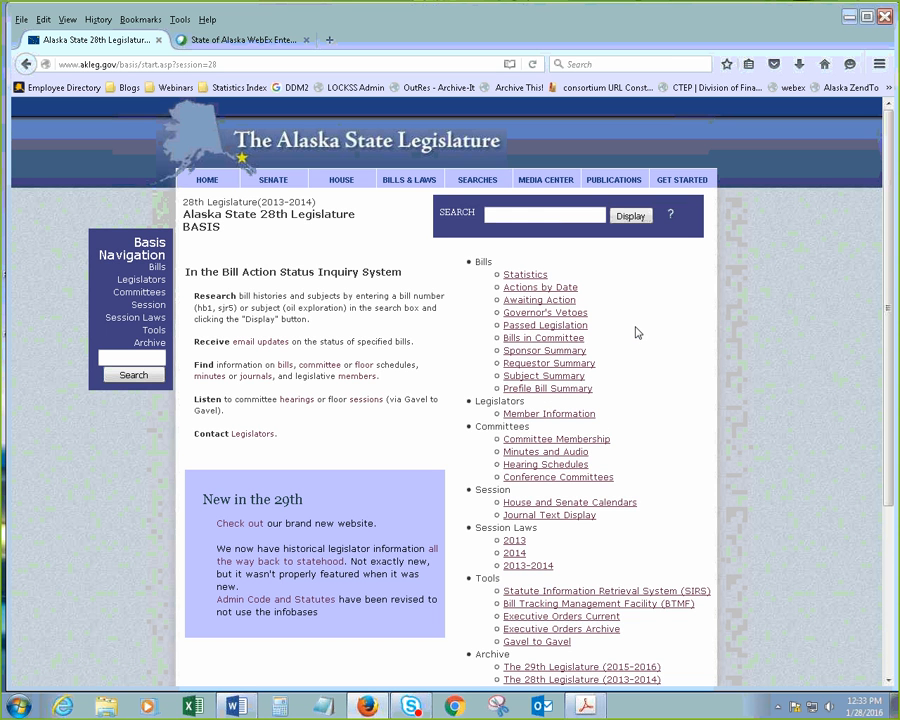
mouse_move(590, 324)
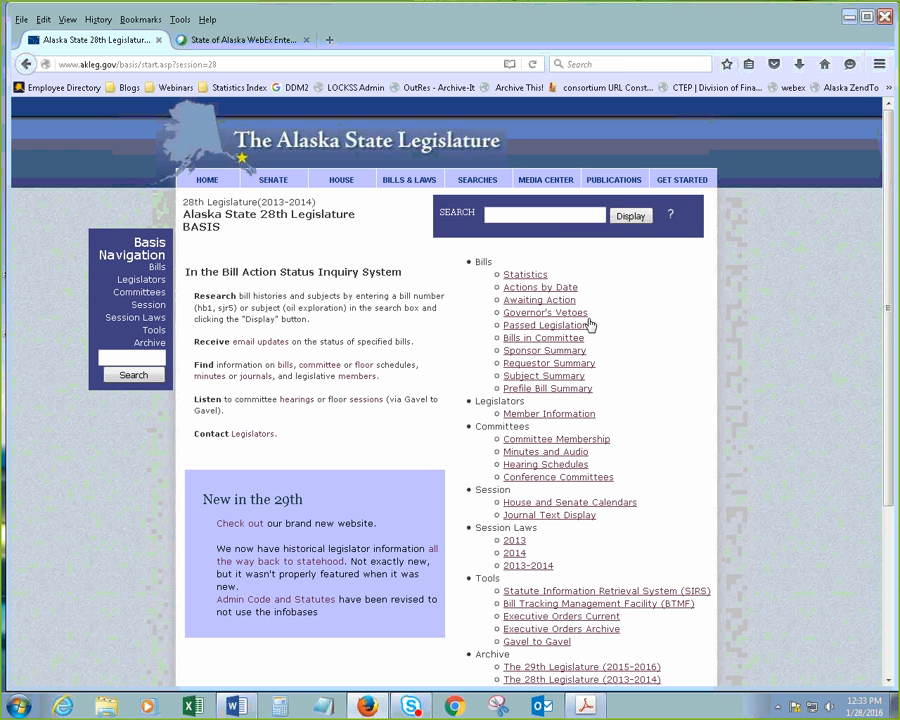
Step: Display the governor's fully vetoed bills for the 28th Legislature (HB 246 and SB 108)
click(544, 312)
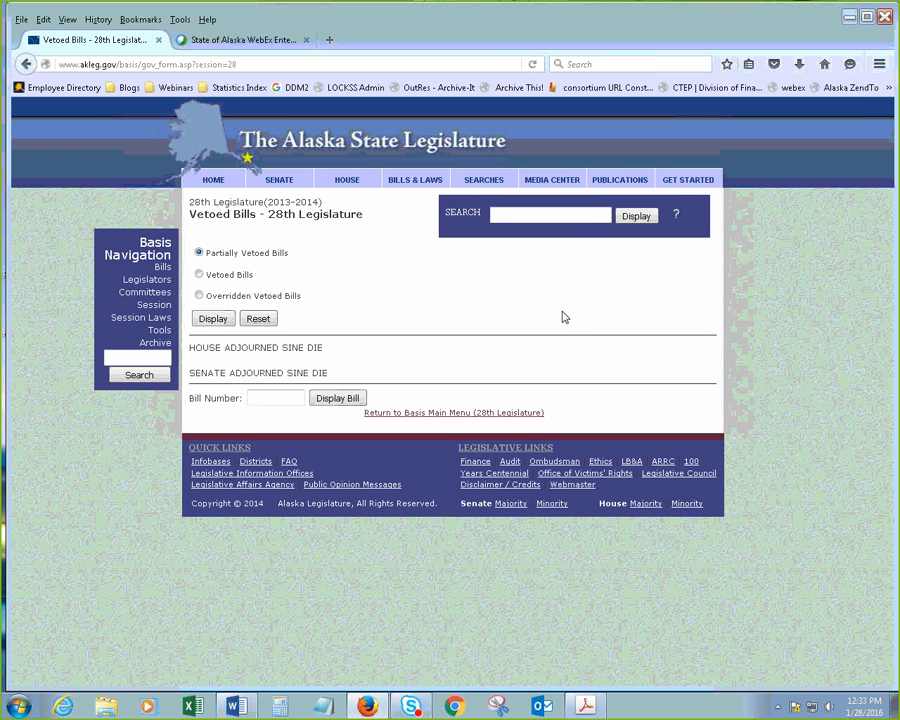
click(198, 274)
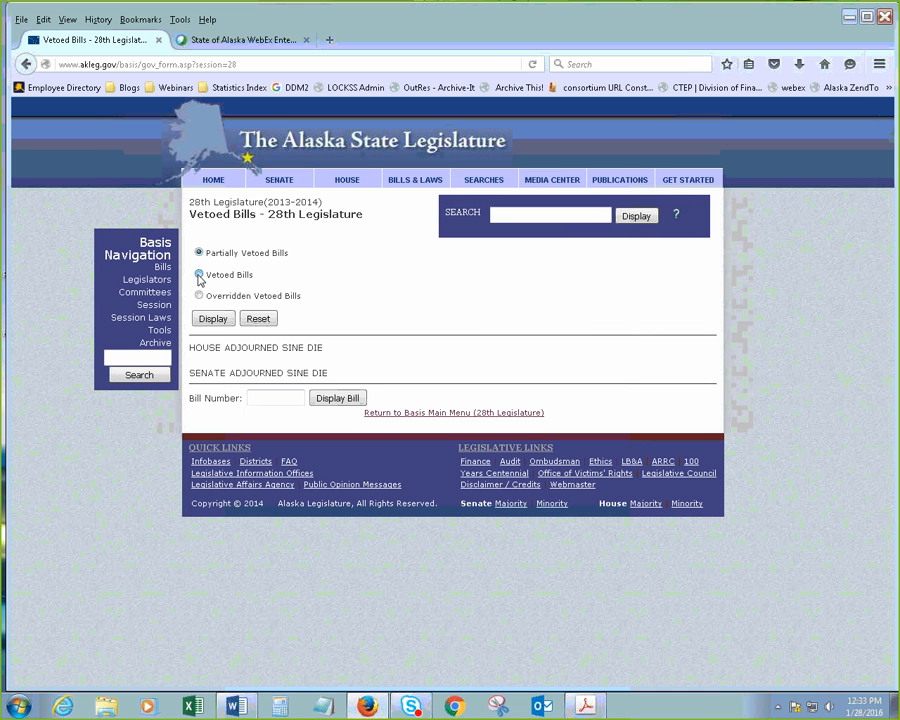
click(198, 276)
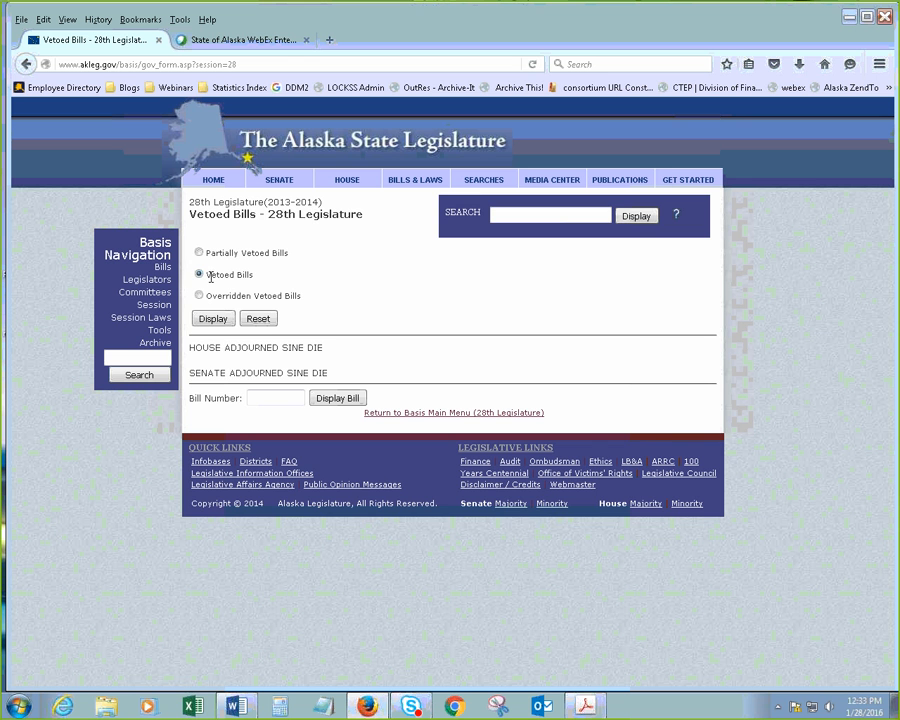
click(212, 318)
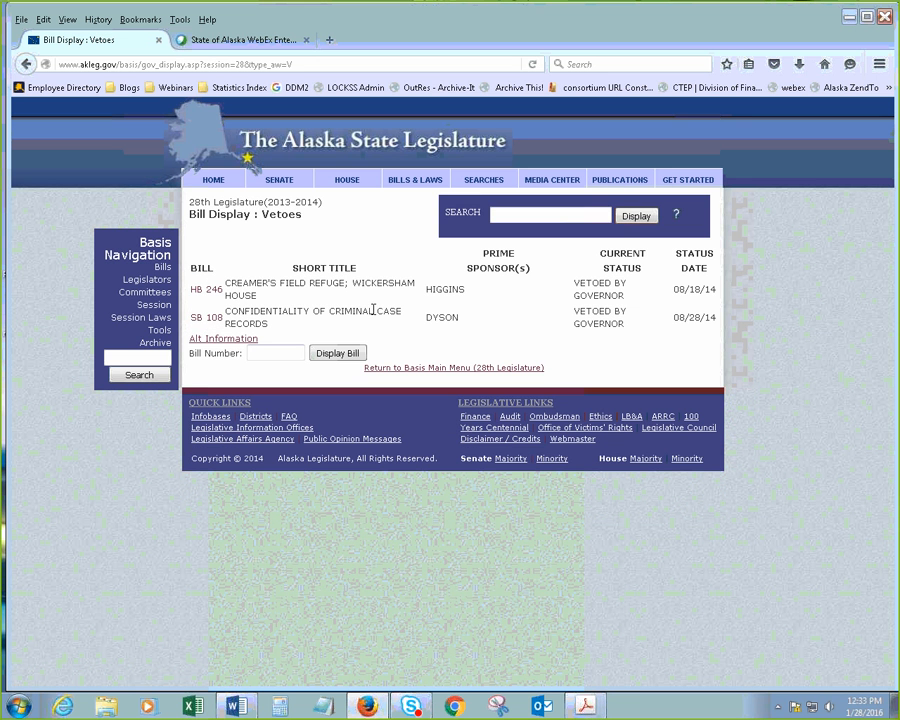
mouse_move(400, 252)
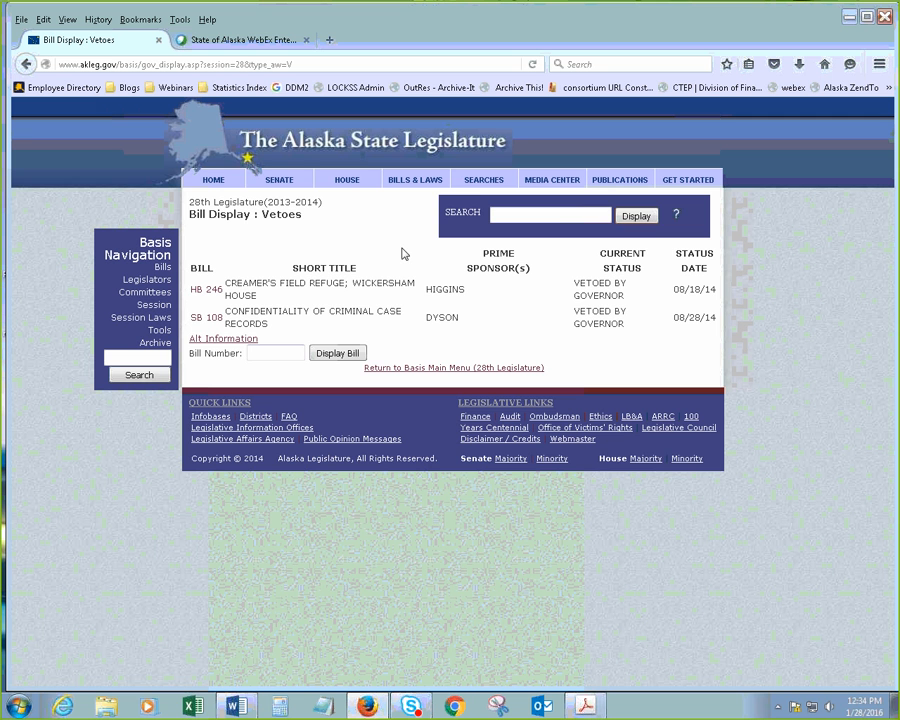
mouse_move(206, 316)
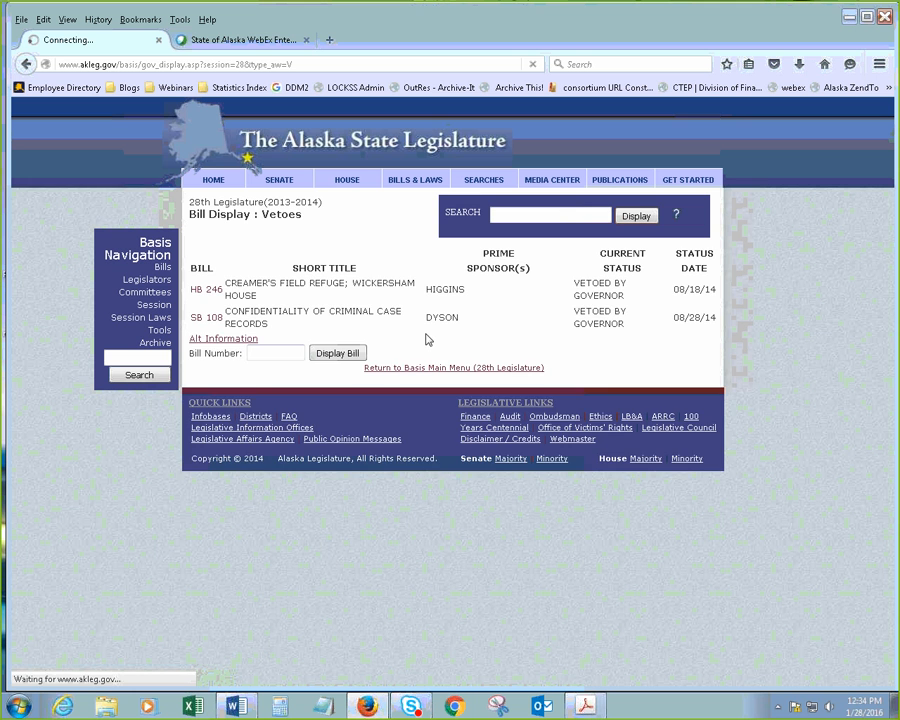
Step: View the HB 246 bill history, then return to the legislature home page
click(204, 288)
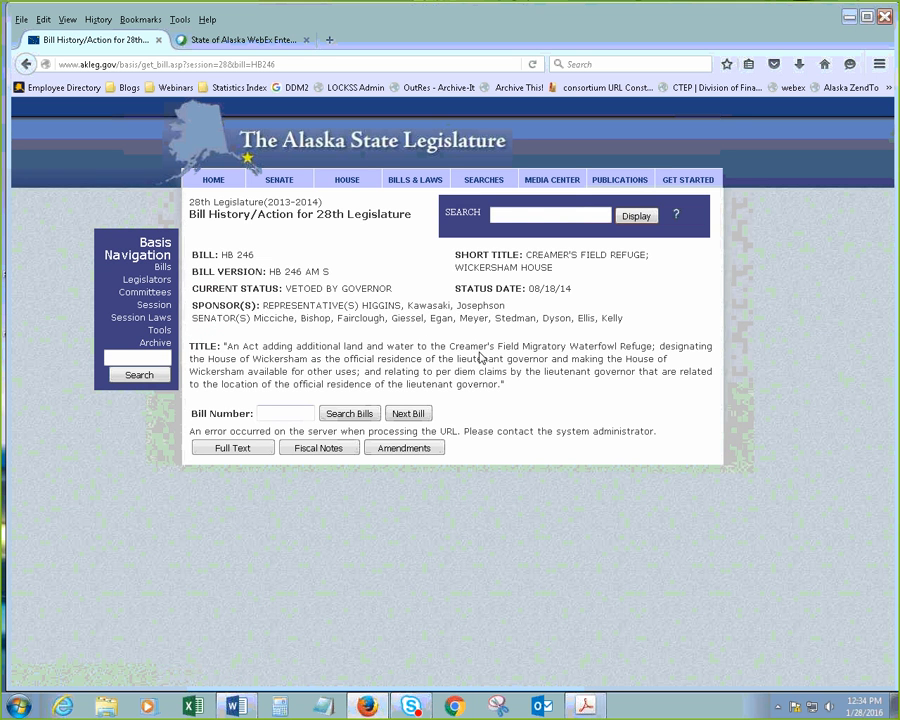
mouse_move(390, 300)
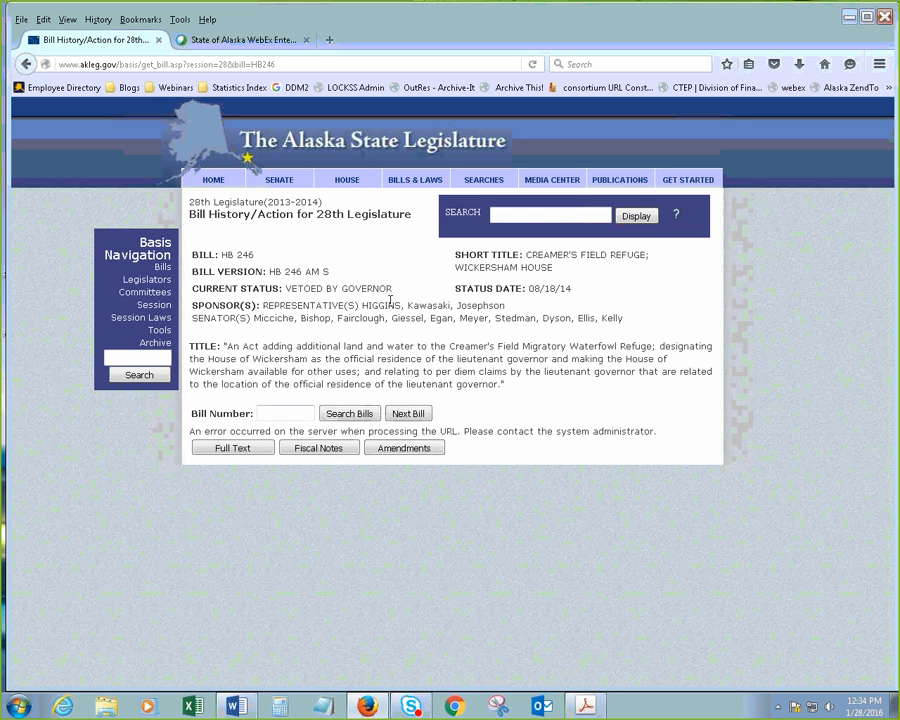
mouse_move(32, 356)
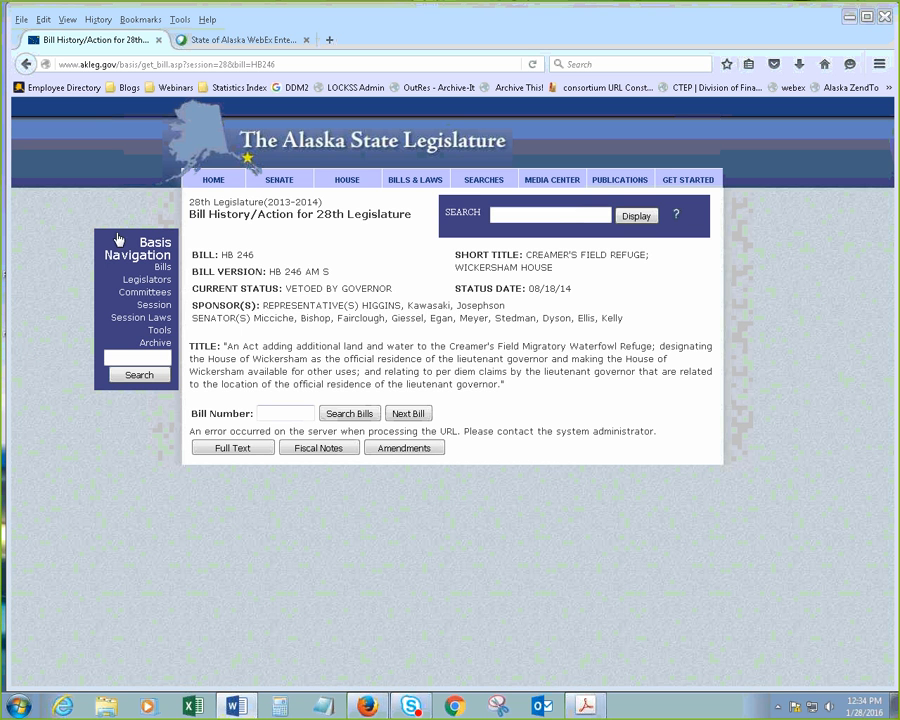
click(212, 180)
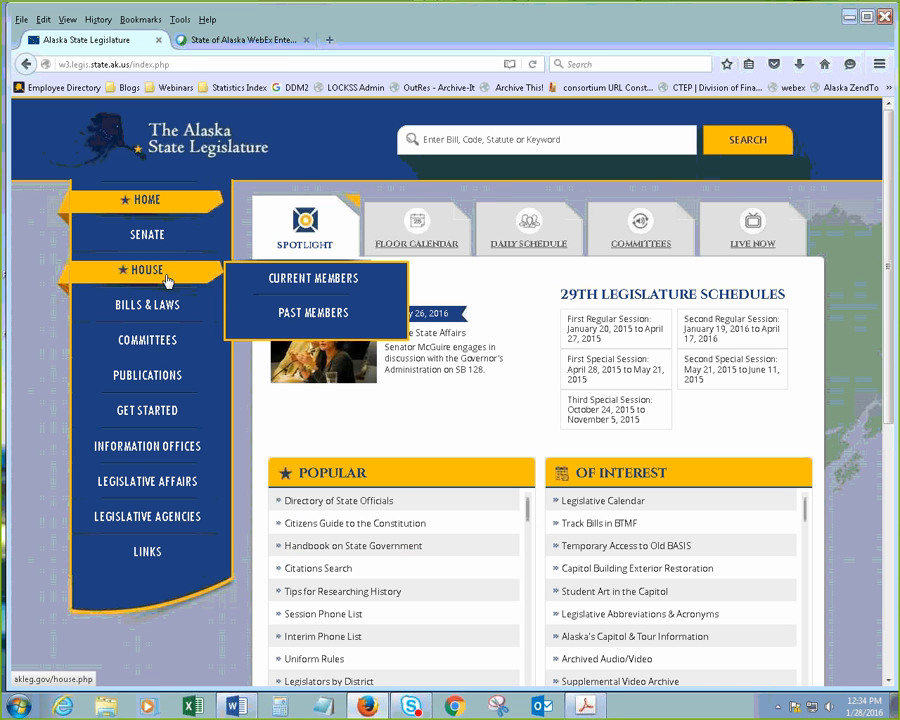
mouse_move(166, 272)
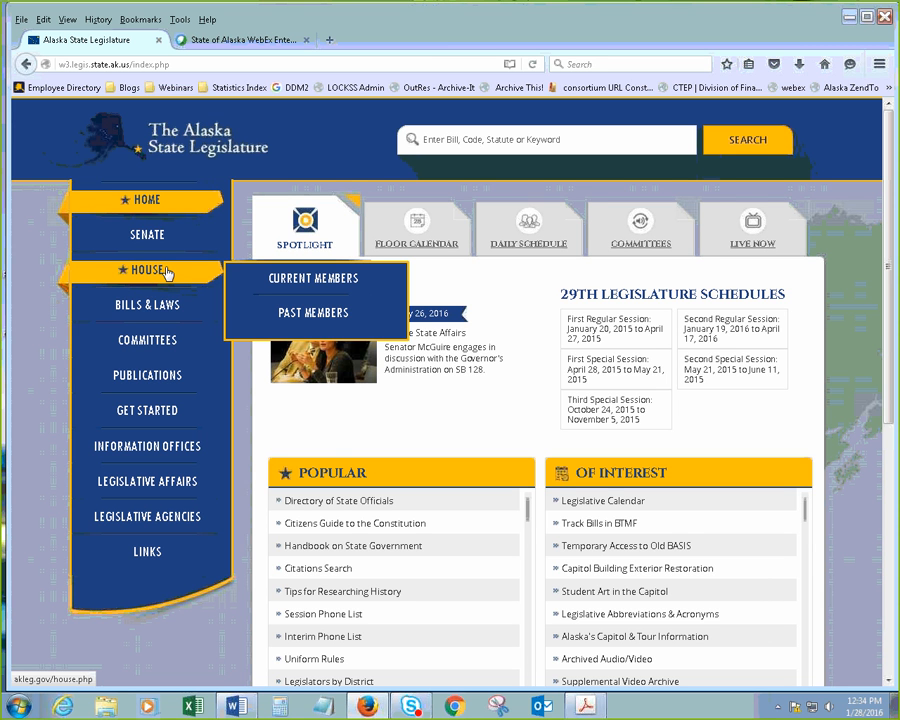
mouse_move(184, 276)
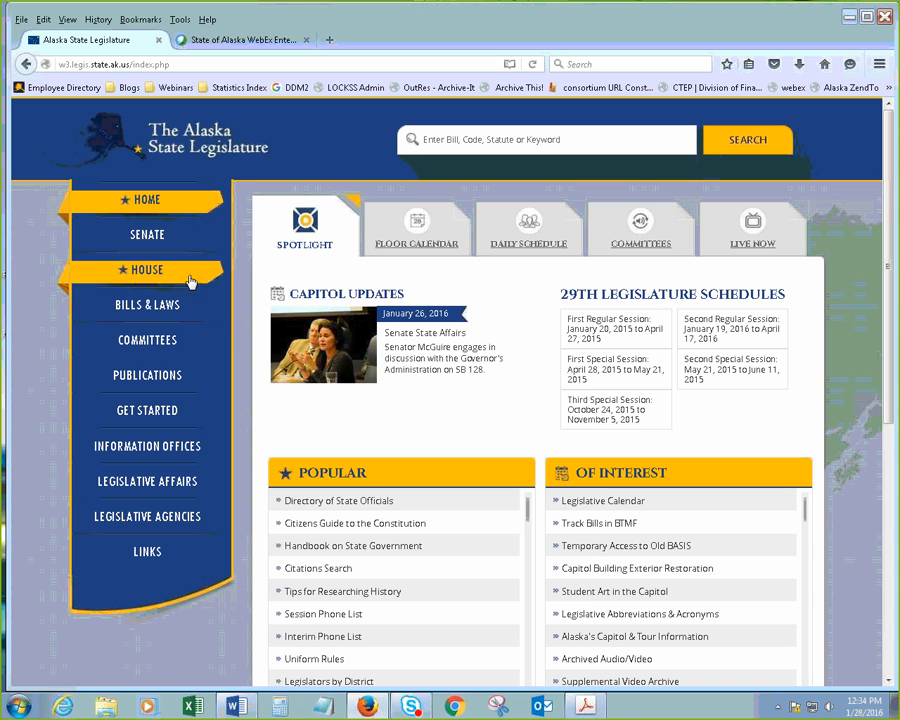
Step: Reach the Bill Actions by Date report through the Bills & Laws listings
click(148, 304)
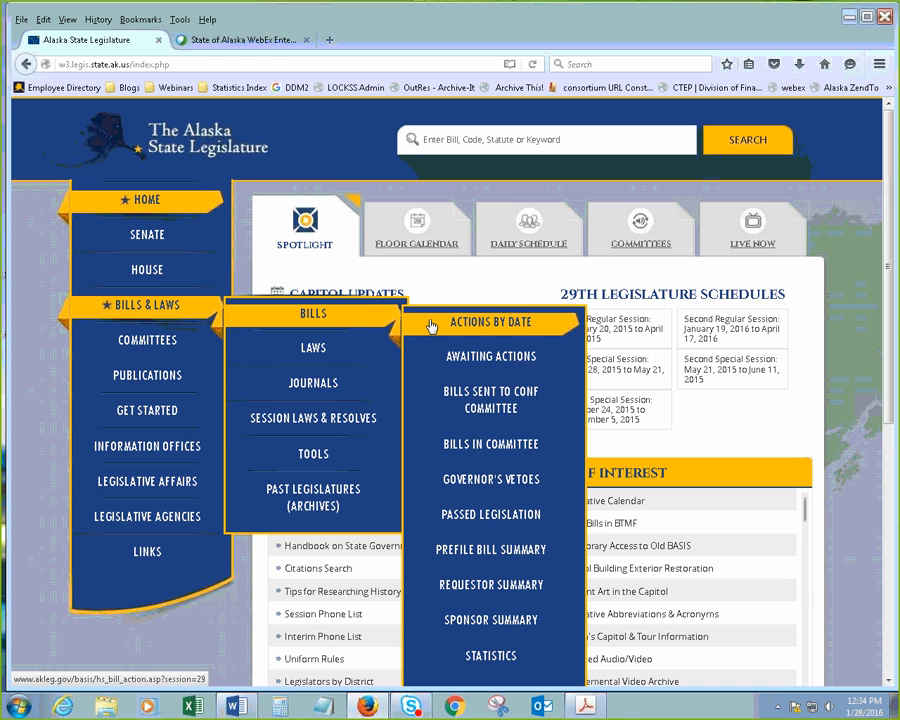
mouse_move(492, 400)
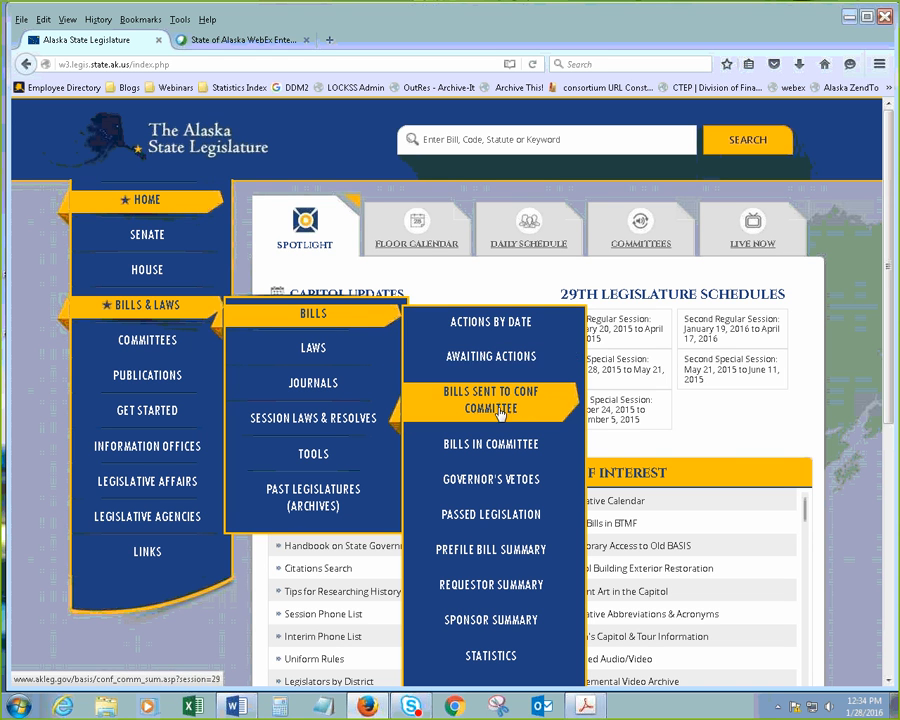
mouse_move(492, 322)
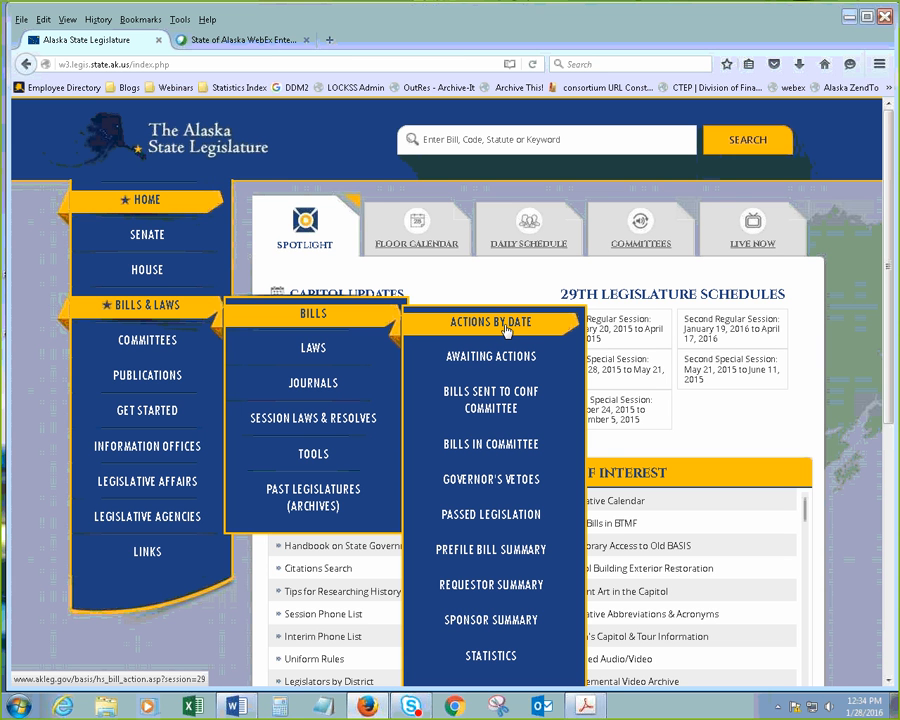
click(492, 320)
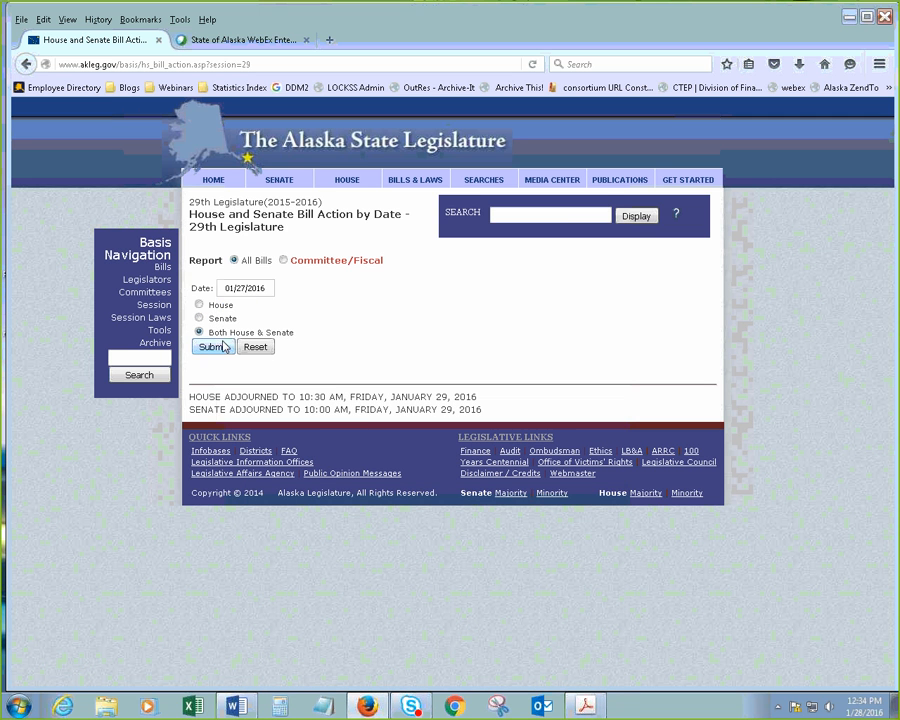
Step: Run the Both House & Senate bill action report for 01/27/16 in Multi Bill Display
click(212, 346)
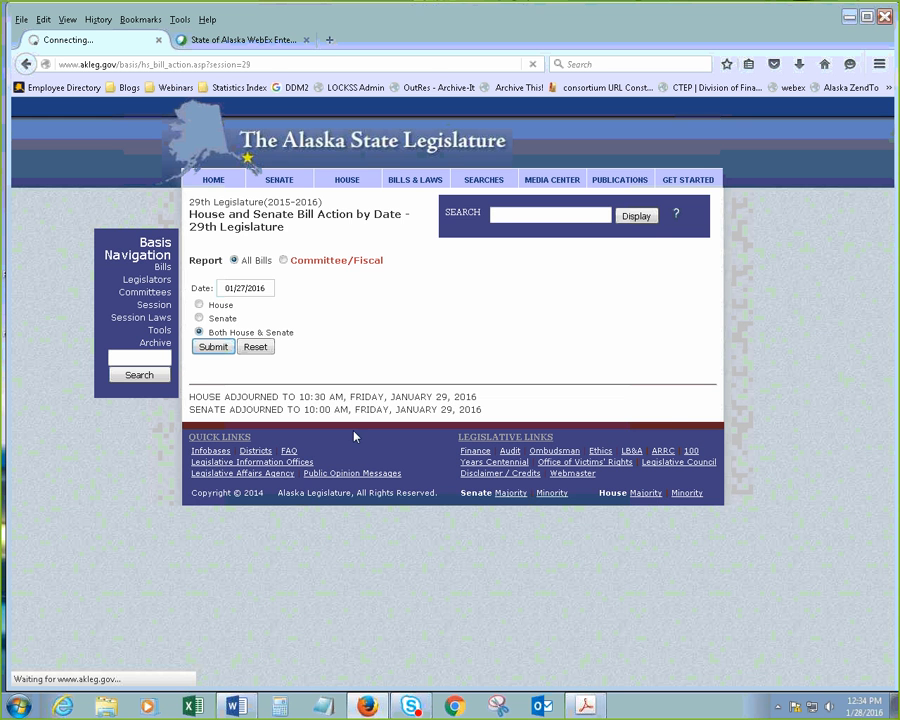
click(212, 346)
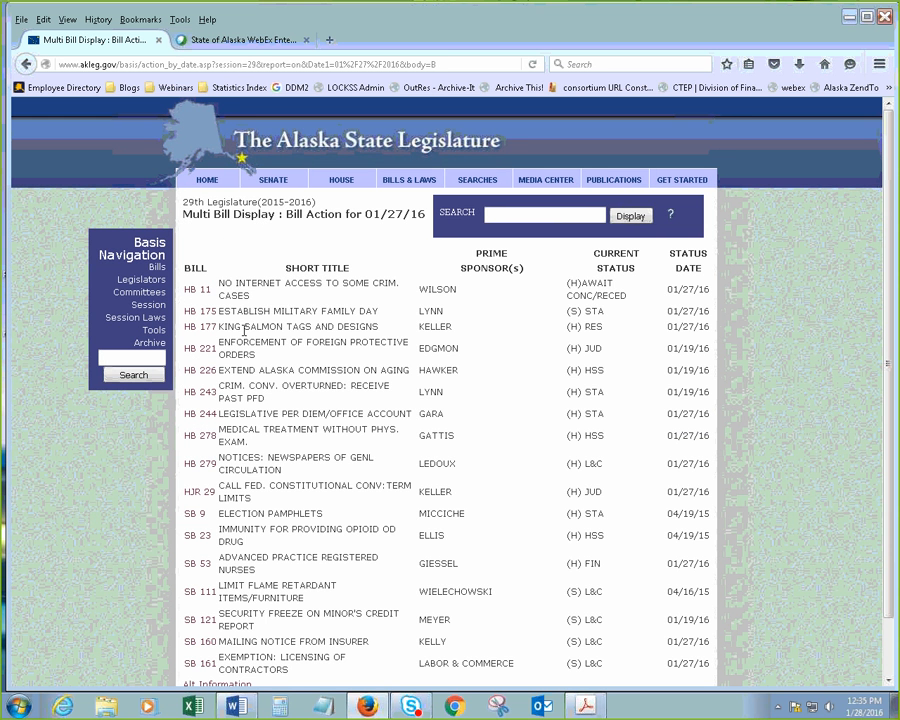
mouse_move(452, 398)
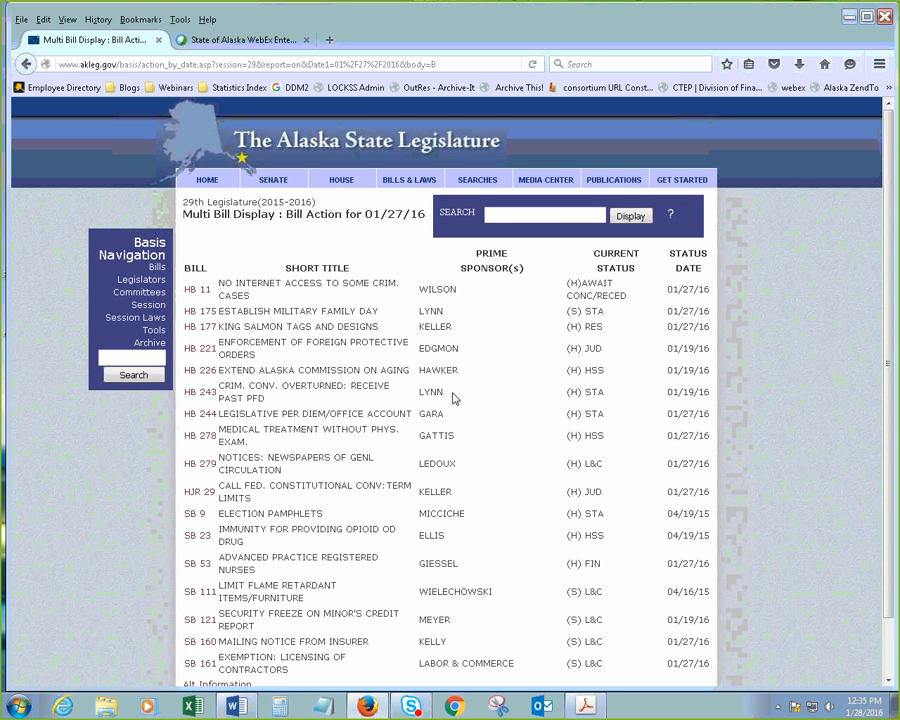
mouse_move(324, 364)
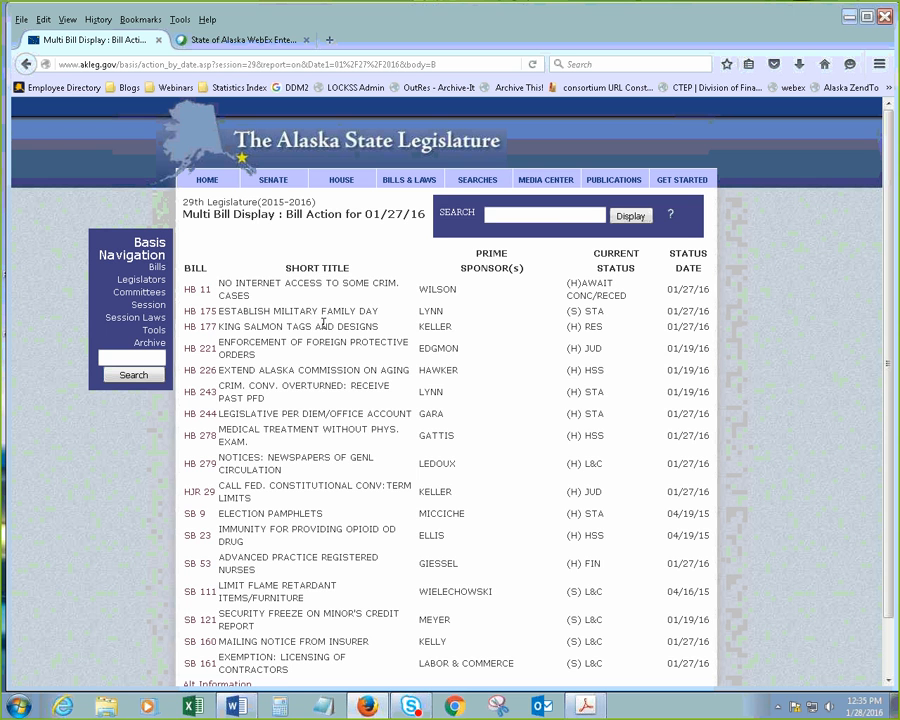
mouse_move(196, 328)
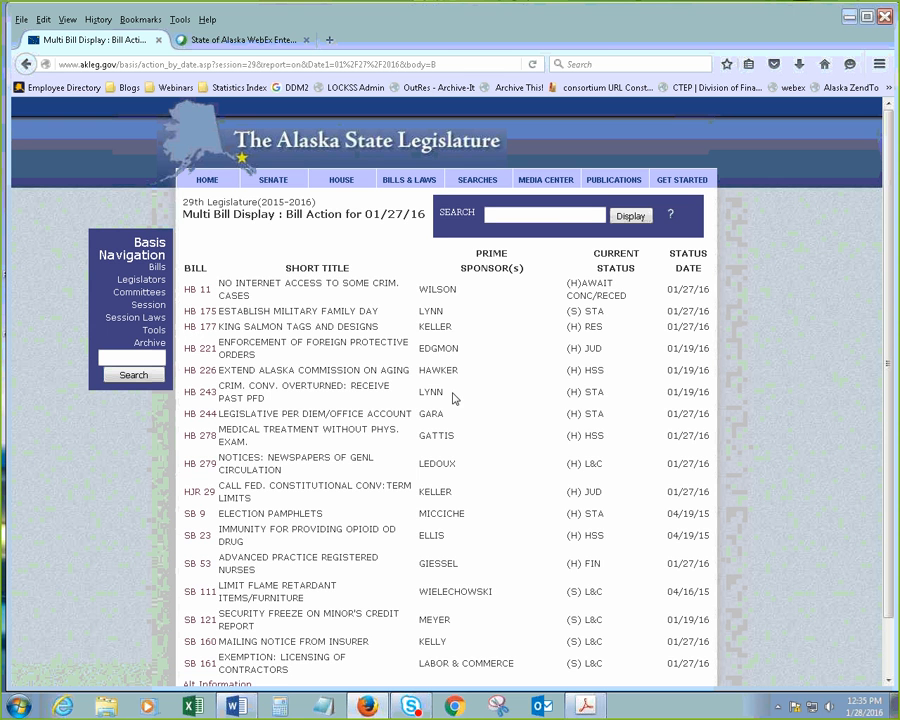
mouse_move(192, 332)
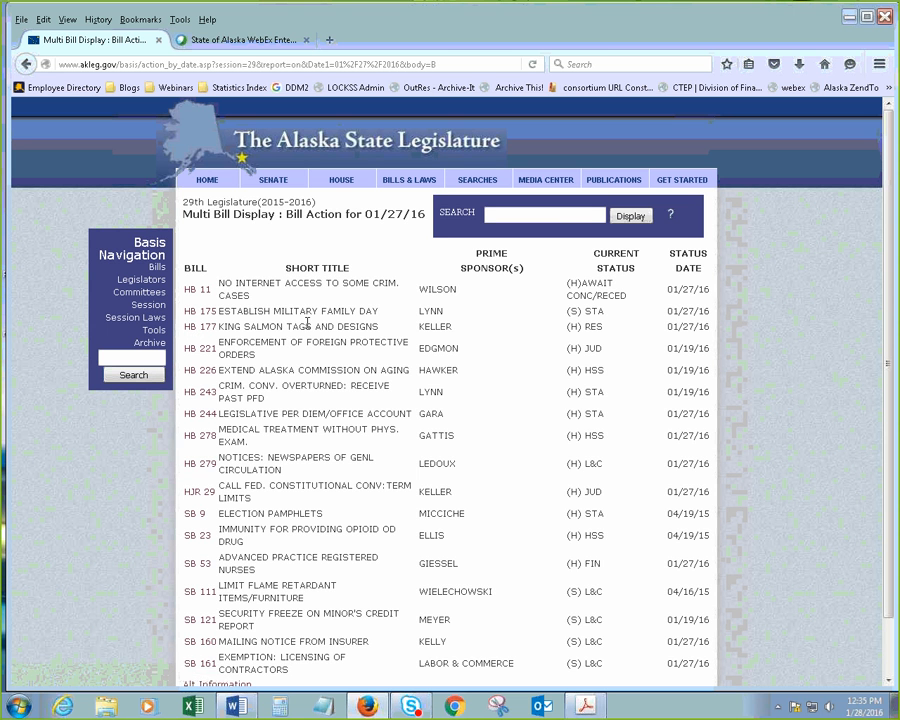
mouse_move(196, 332)
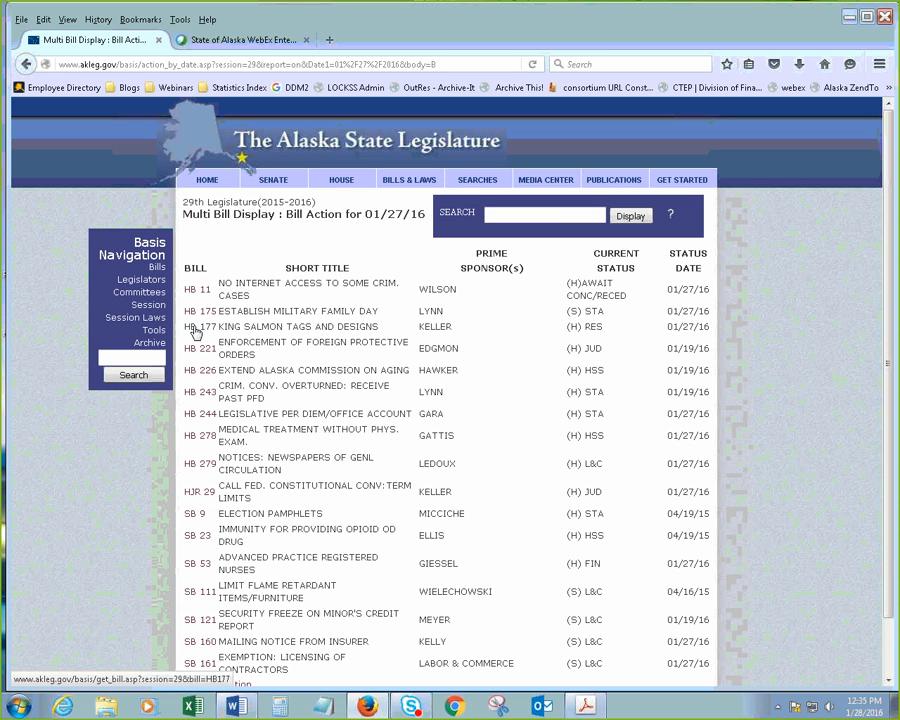
click(152, 328)
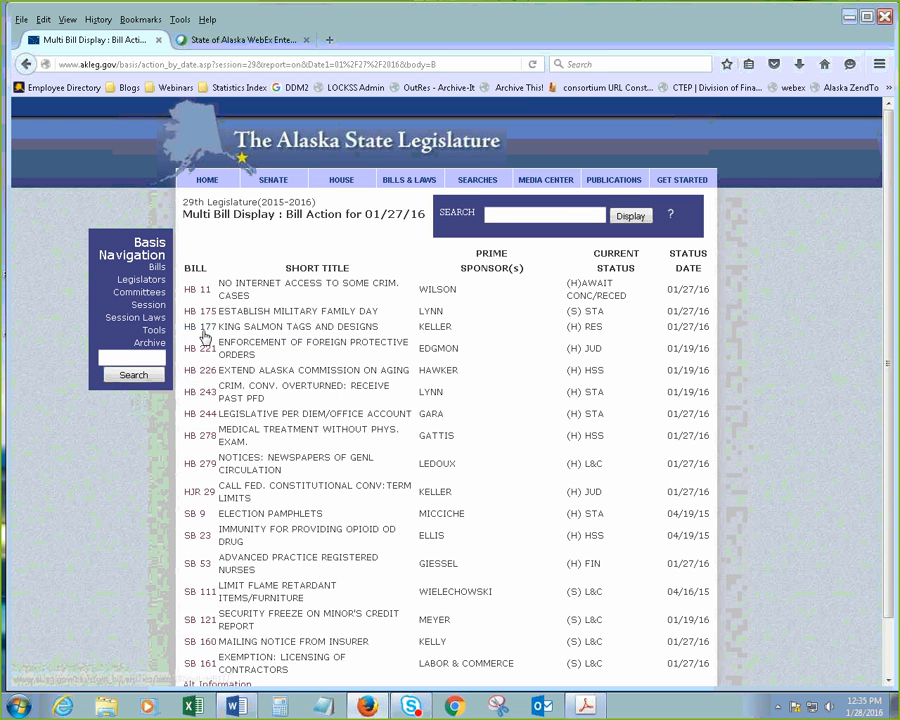
click(154, 330)
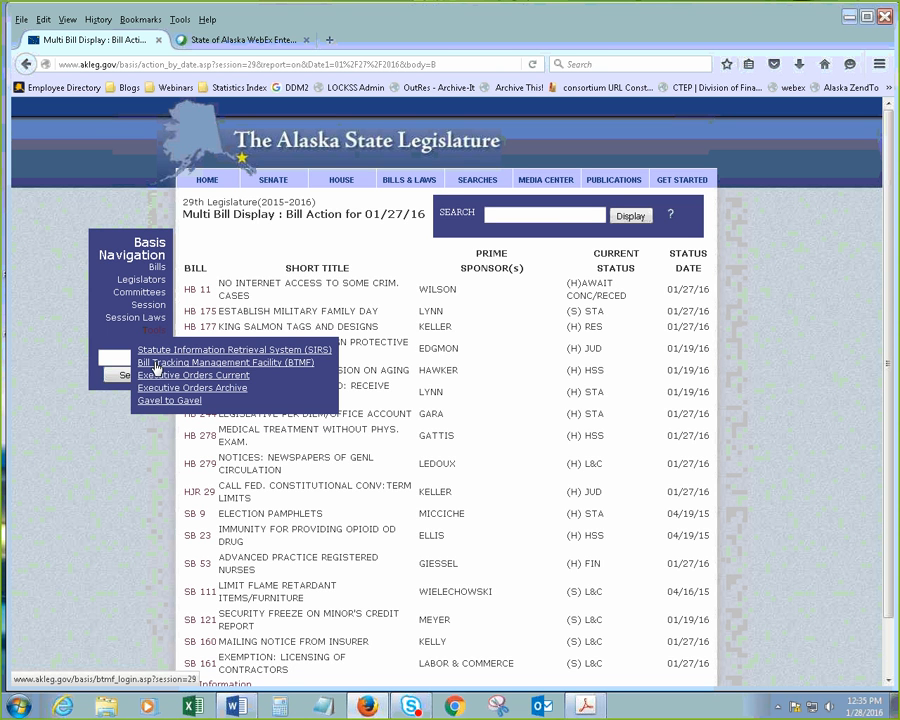
click(228, 362)
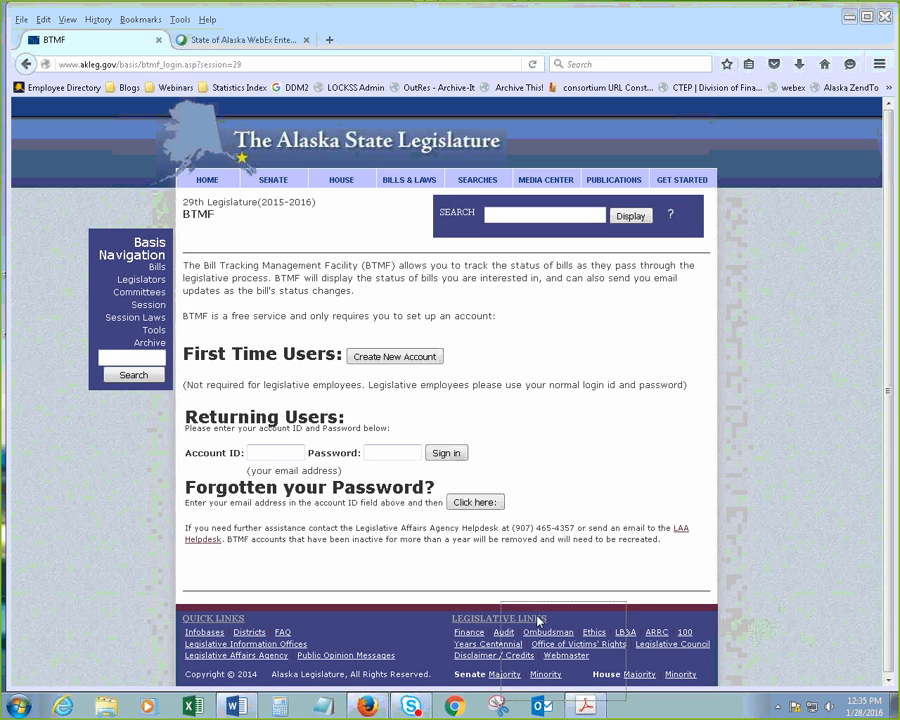
mouse_move(228, 400)
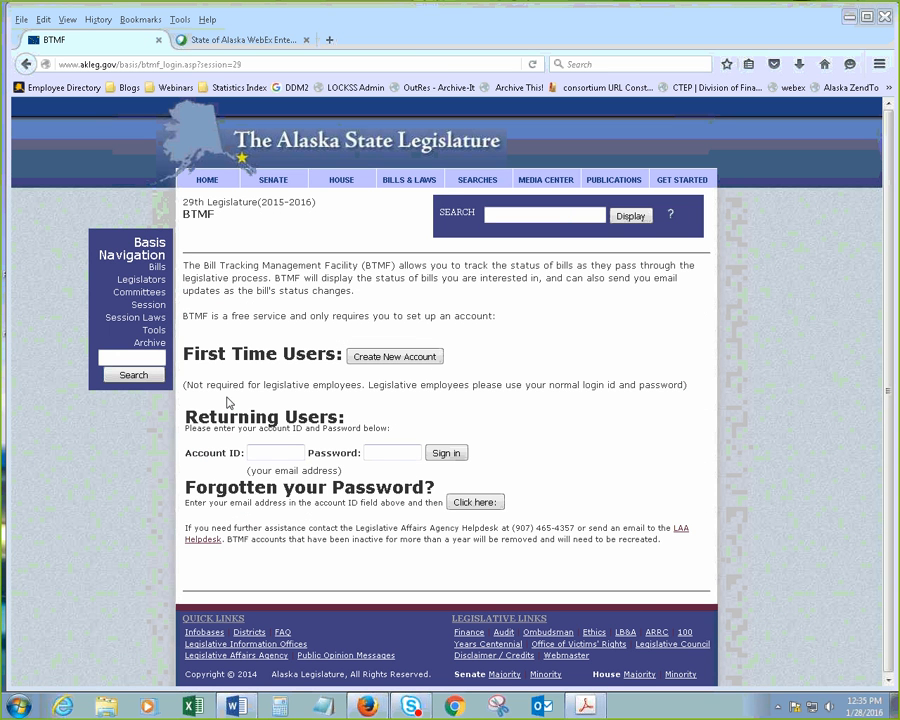
click(276, 452)
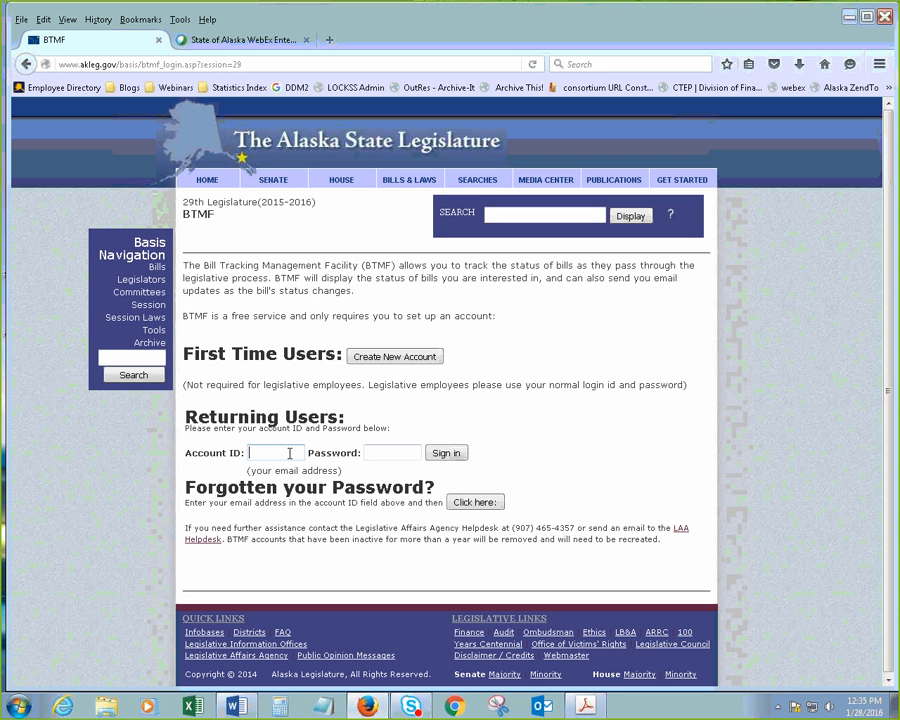
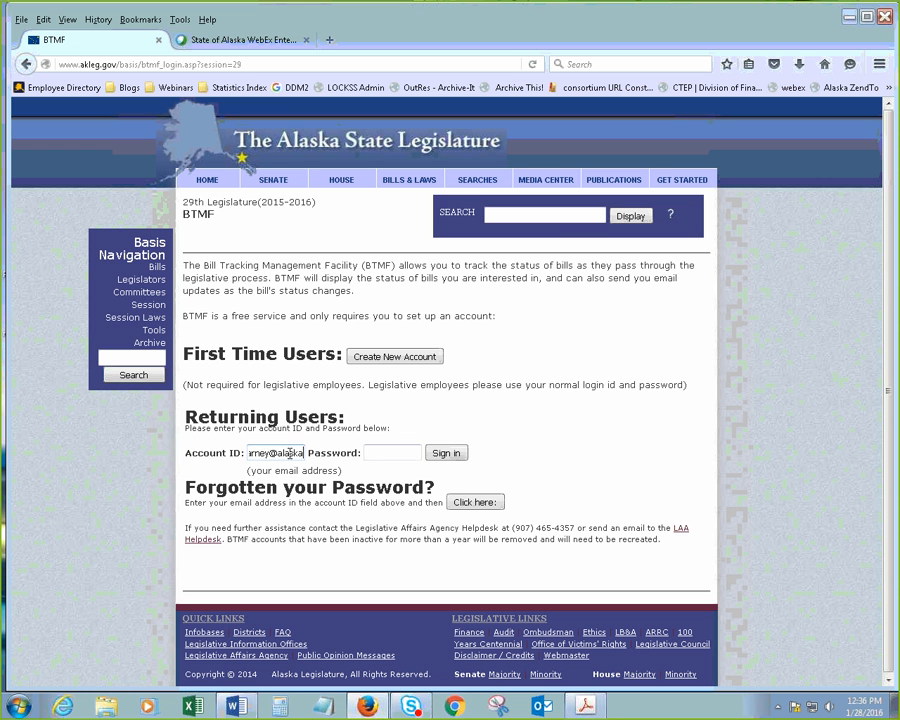
text(password)
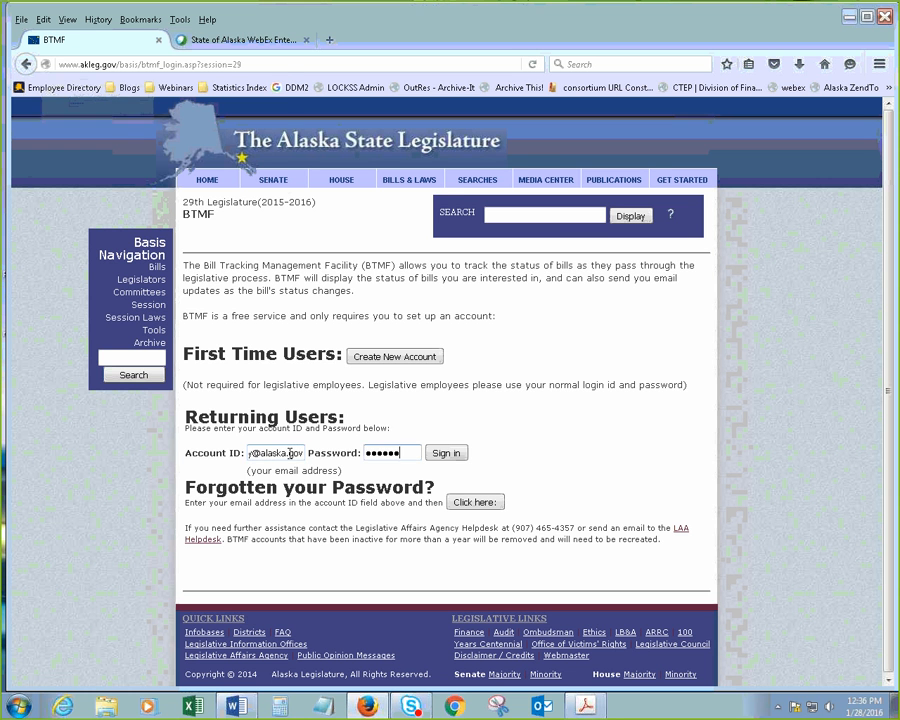
click(446, 452)
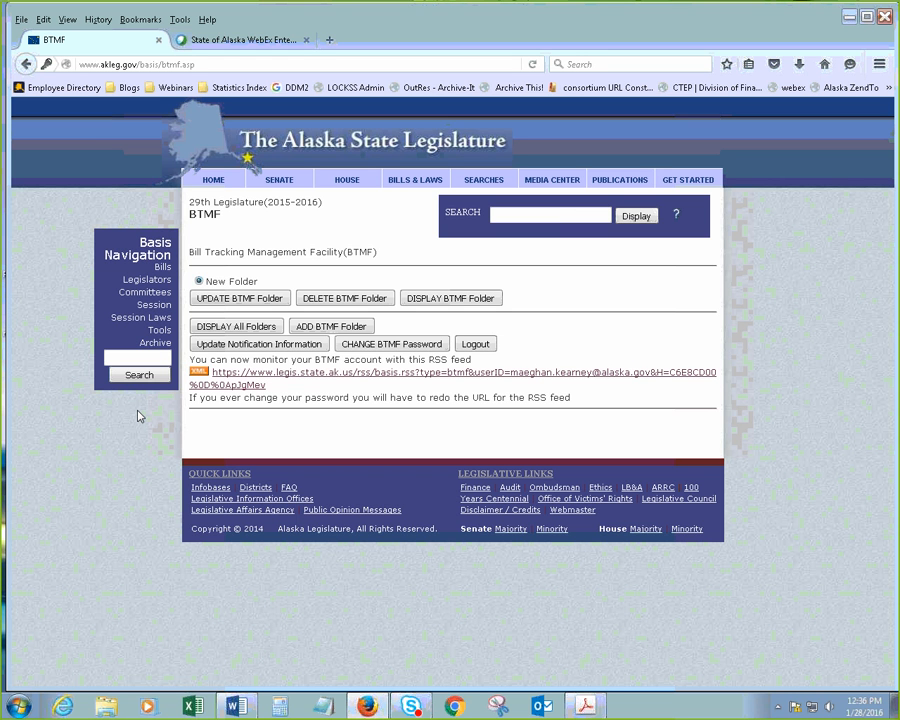
mouse_move(300, 252)
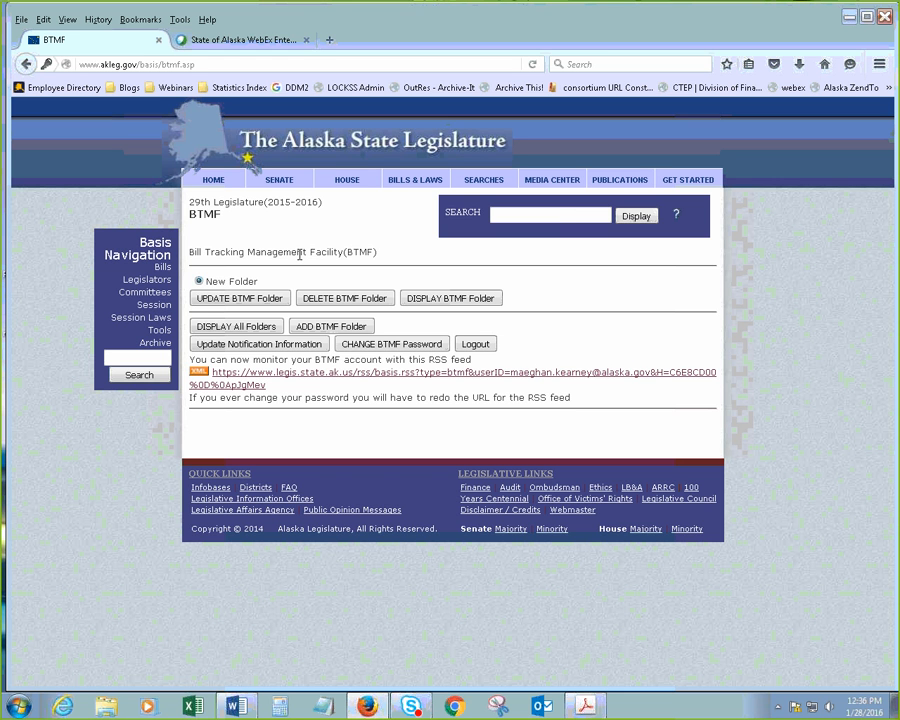
mouse_move(304, 360)
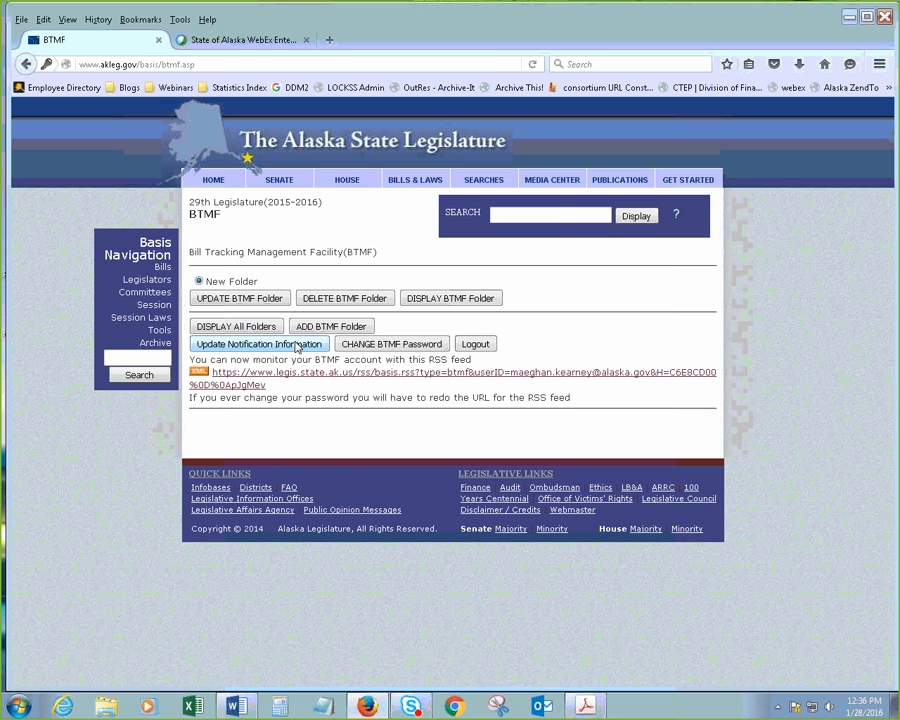
mouse_move(240, 298)
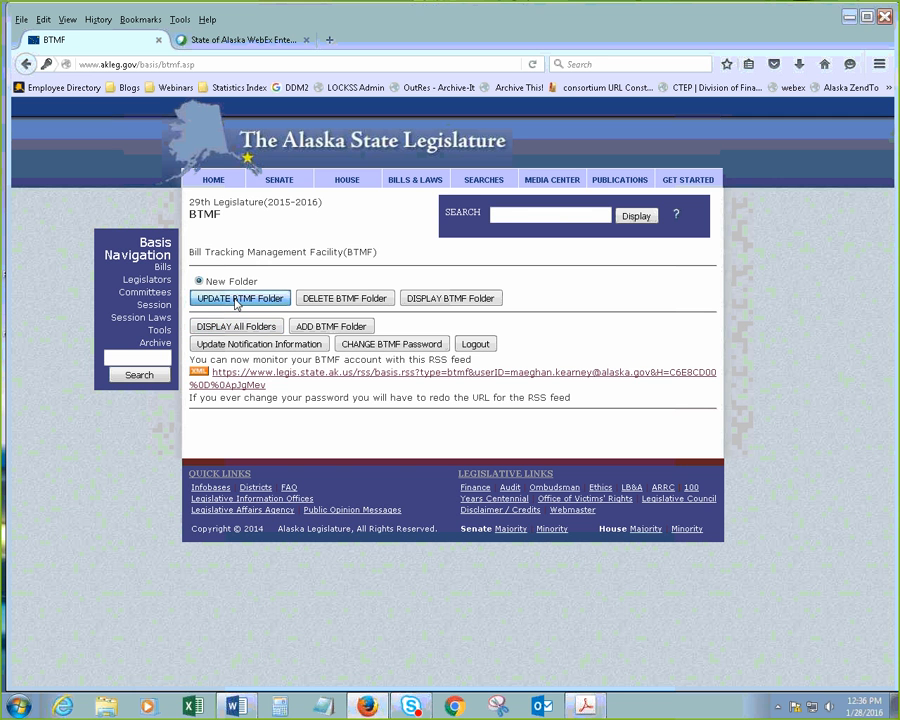
Step: Add hb177 to the New Folder bill list and update the folder
click(240, 298)
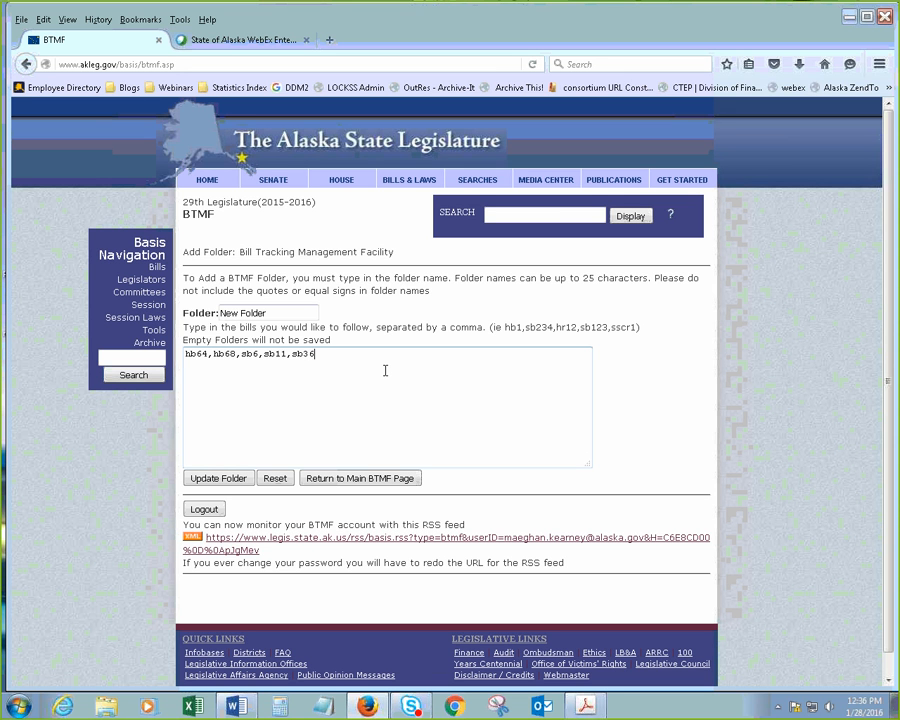
text(,)
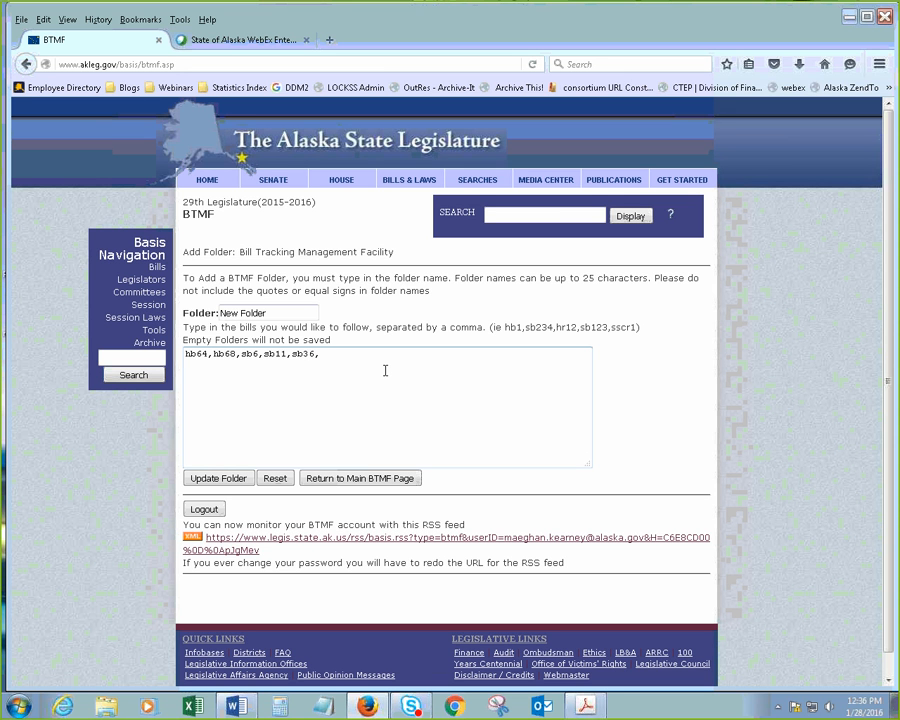
text(hb17)
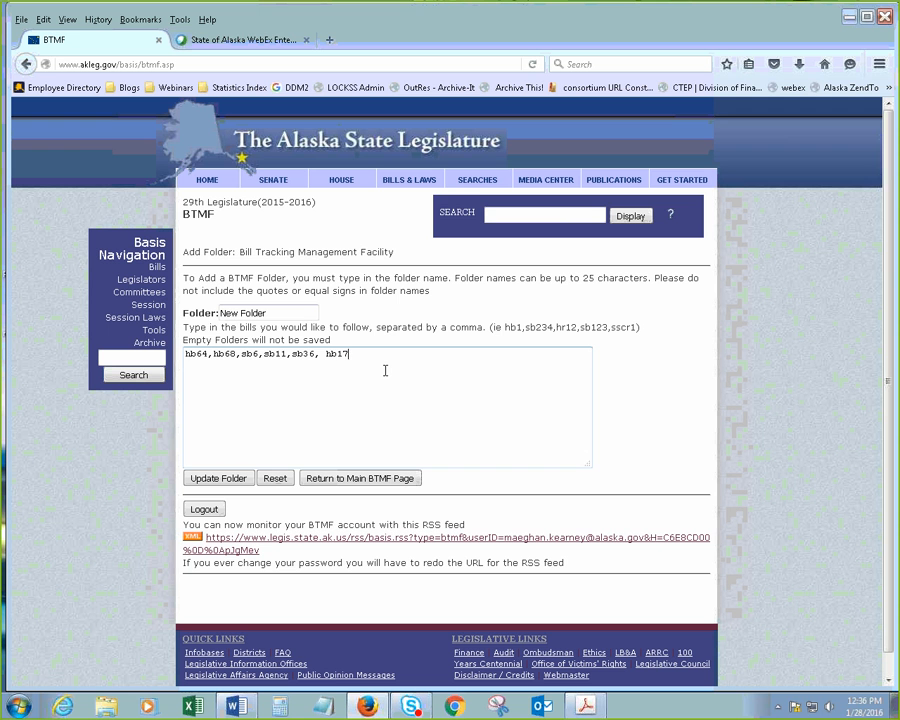
text(7)
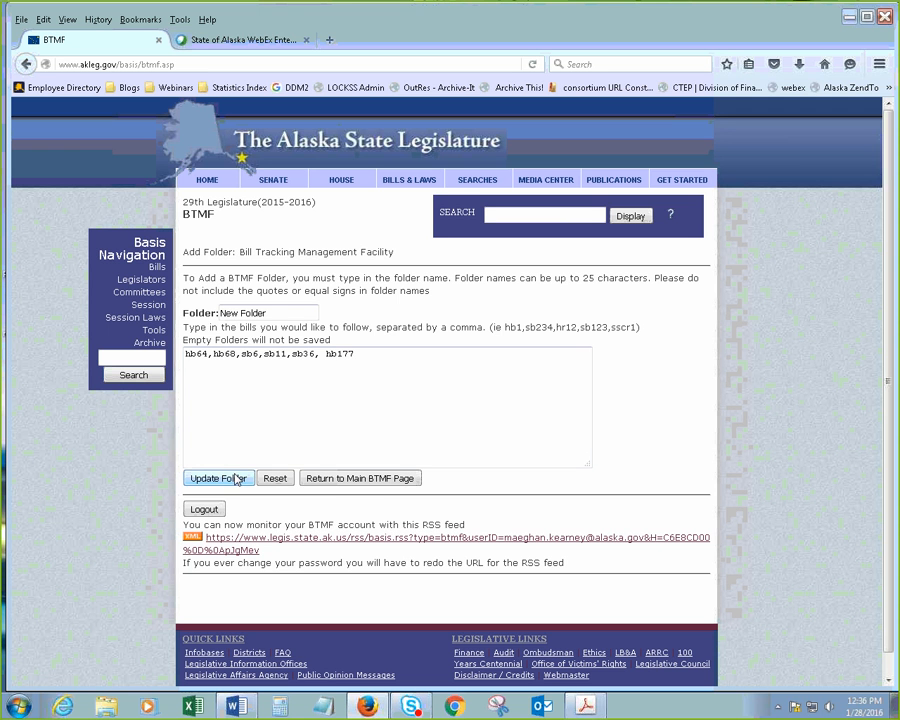
click(216, 476)
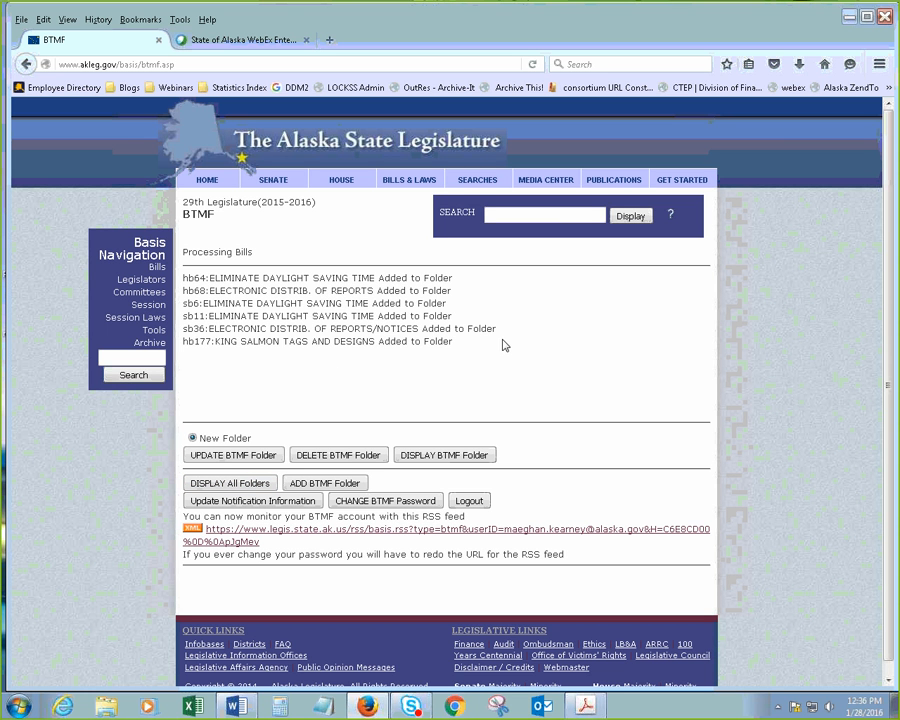
mouse_move(368, 368)
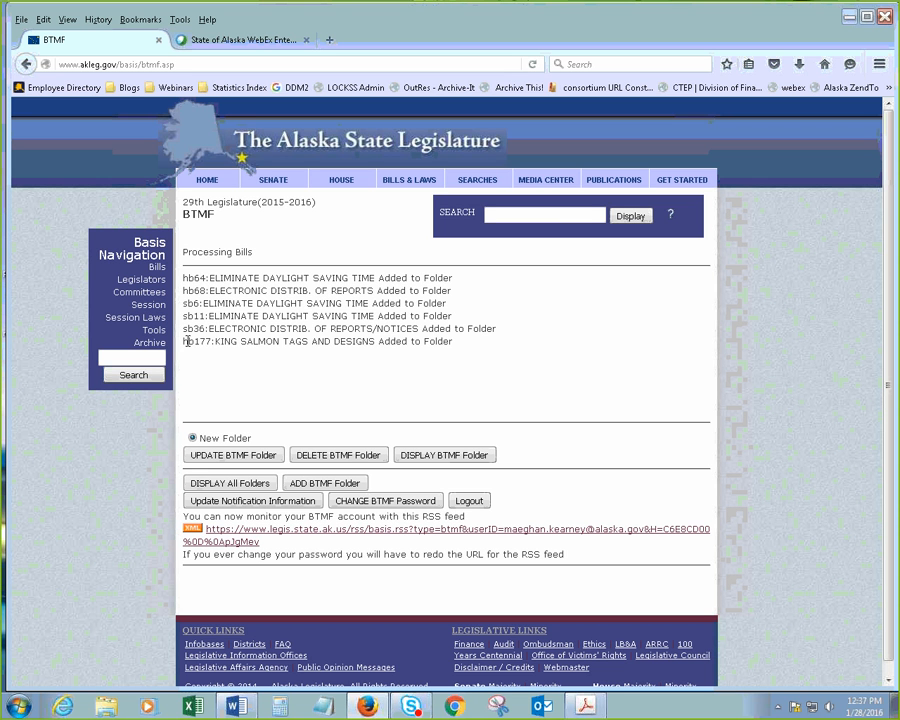
mouse_move(490, 344)
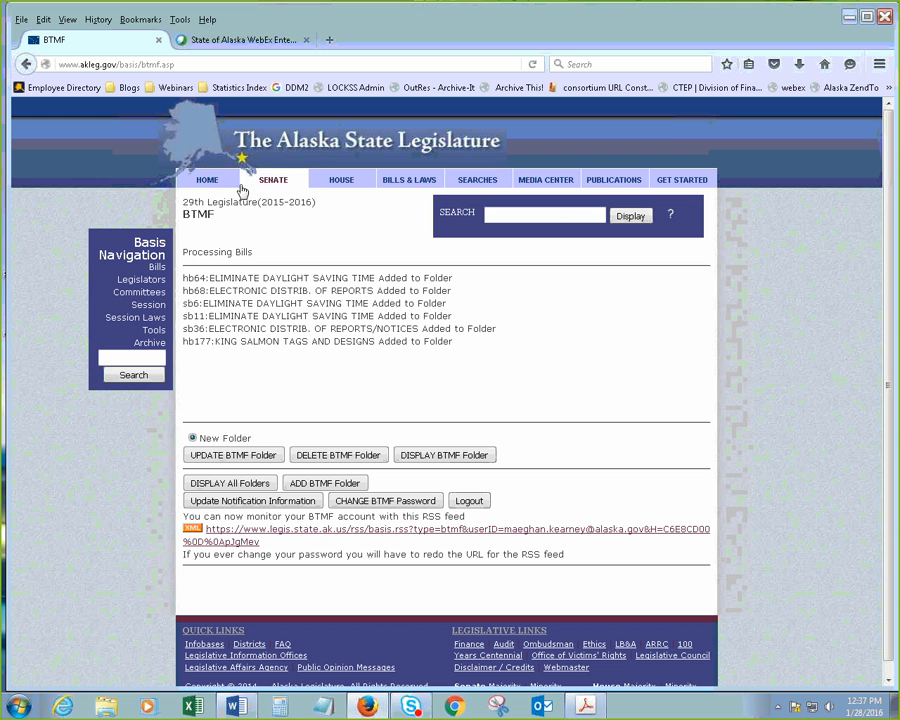
mouse_move(208, 180)
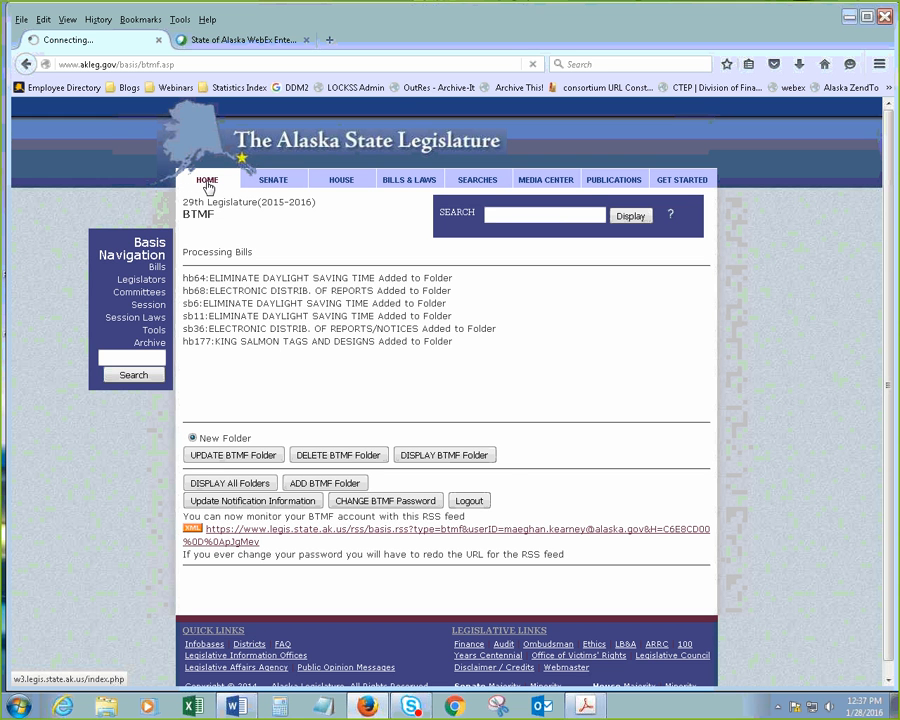
Step: Return to the Alaska State Legislature home page via the HOME tab
click(208, 180)
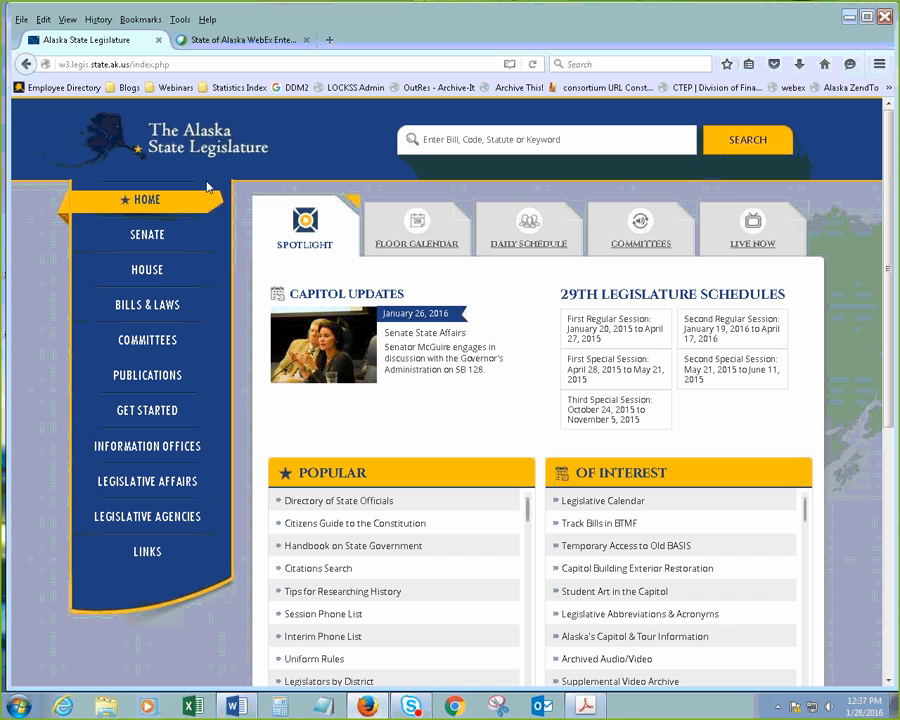
mouse_move(258, 288)
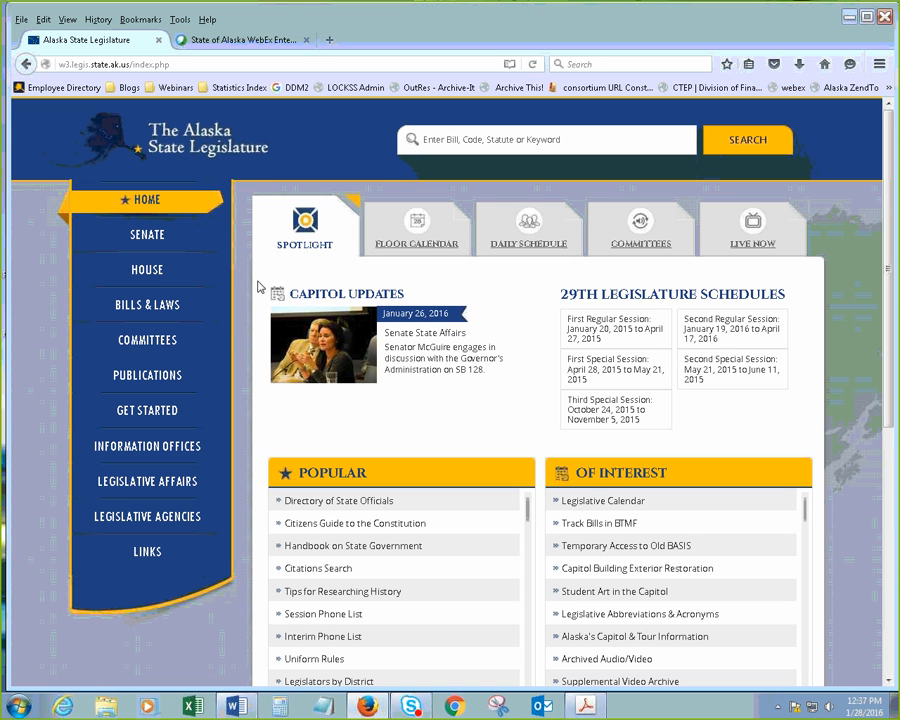
mouse_move(208, 186)
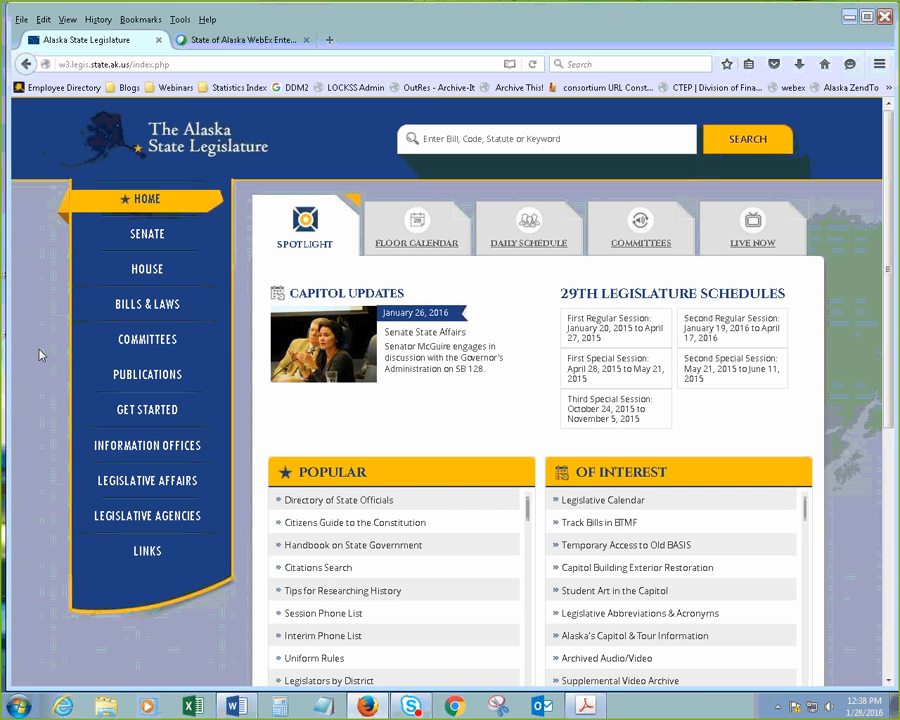
Step: Reach the Infobases page from the quick link in the home page footer
scroll(down, 3)
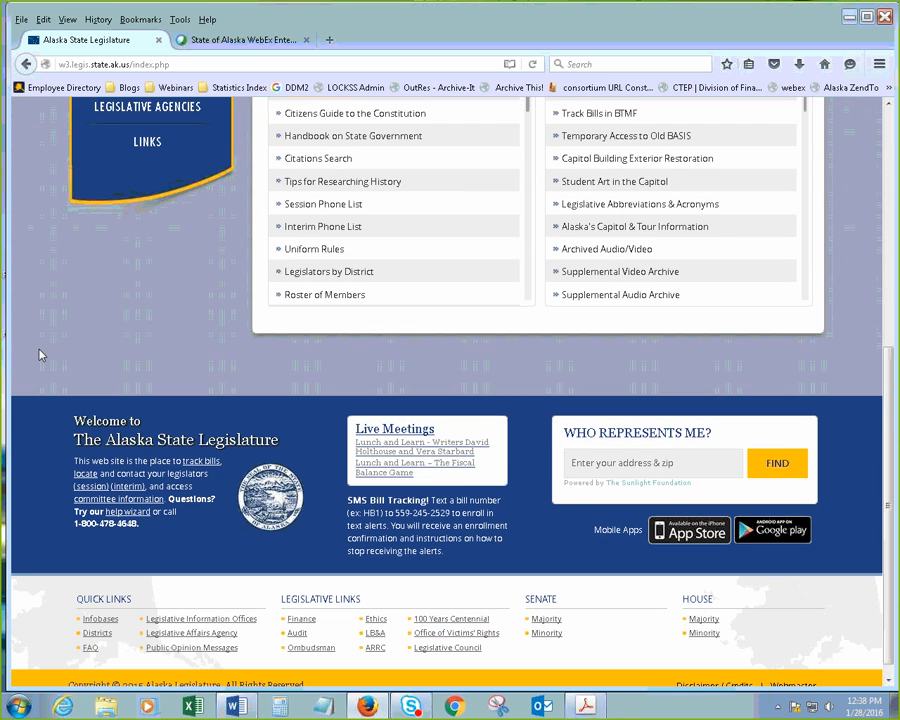
scroll(down, 3)
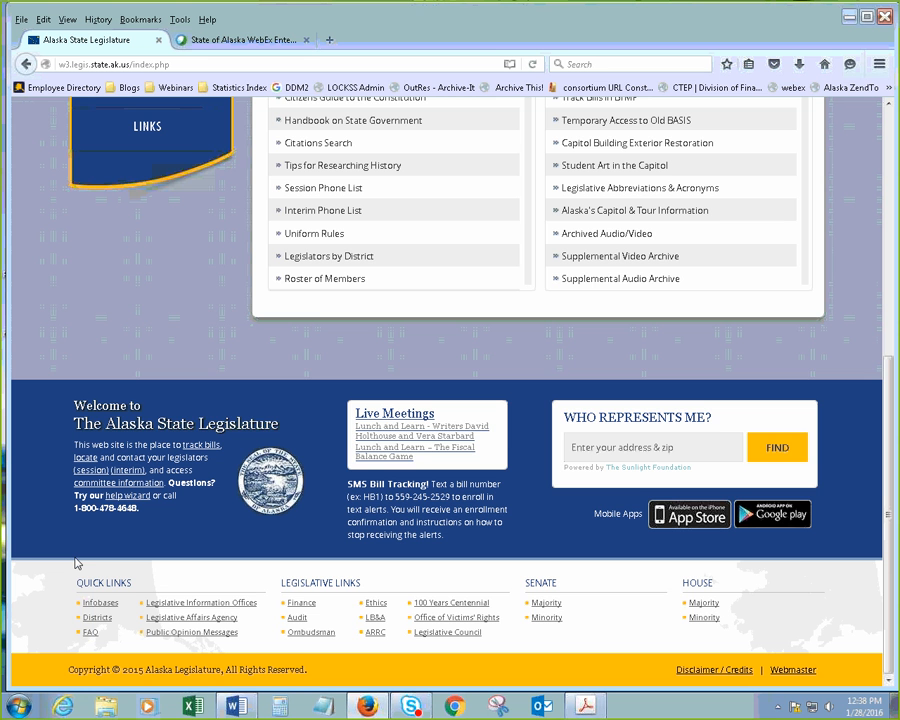
scroll(up, 3)
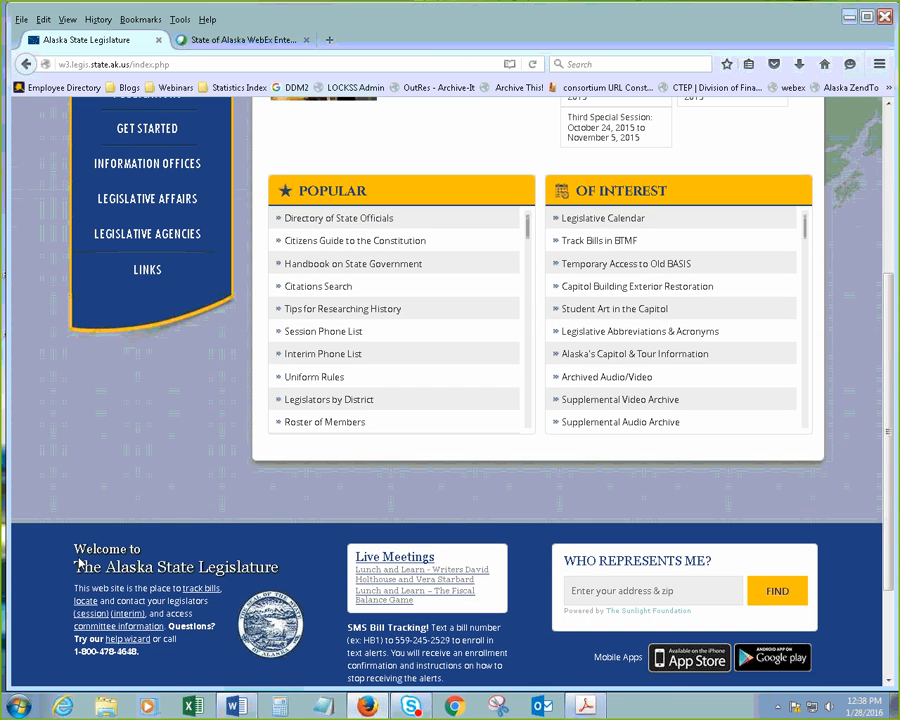
scroll(down, 3)
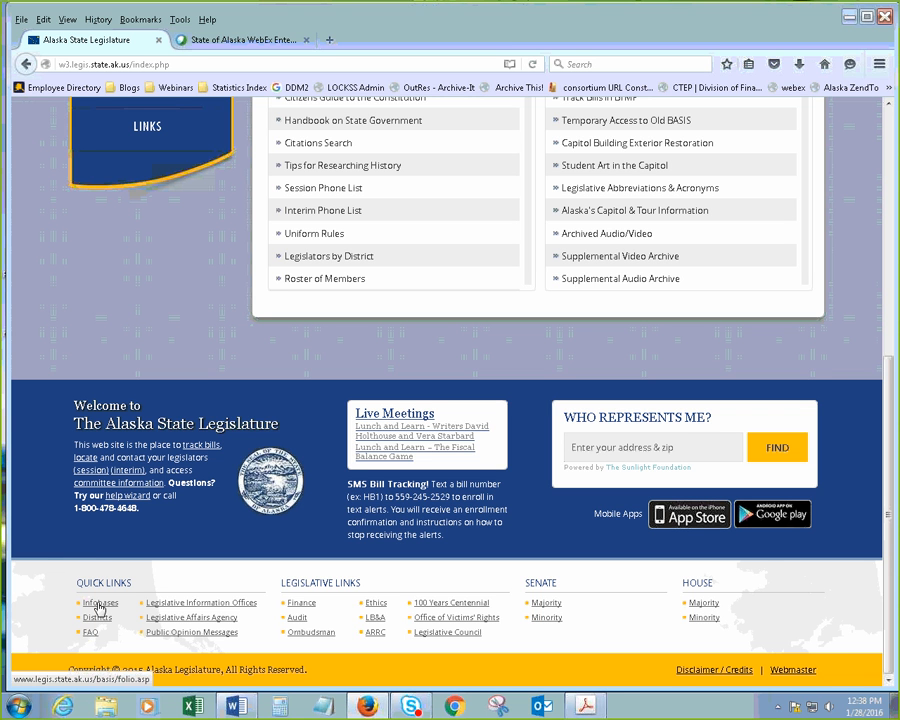
click(100, 604)
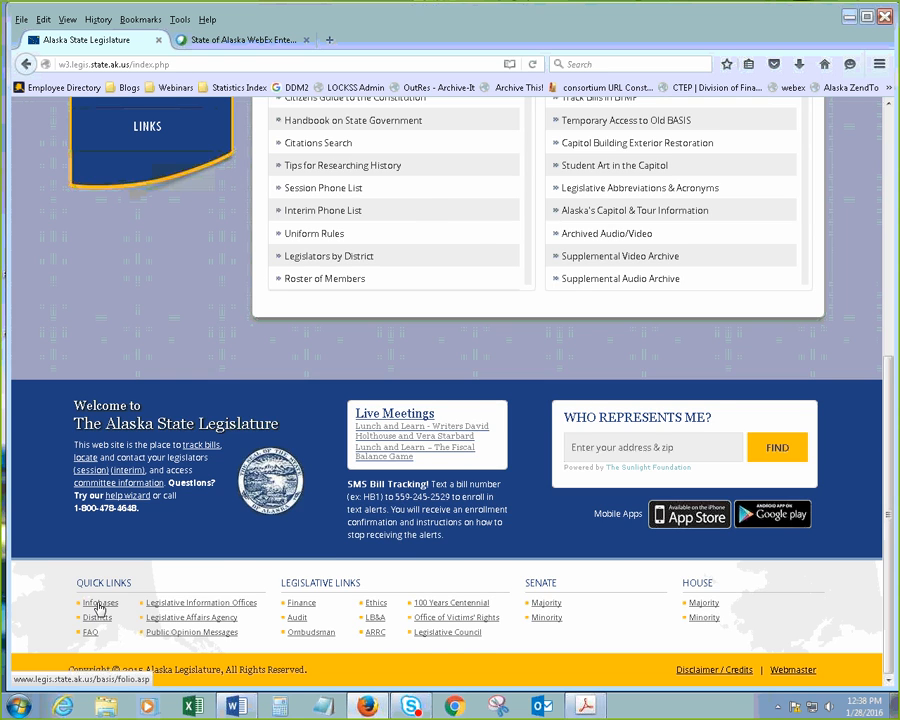
click(100, 604)
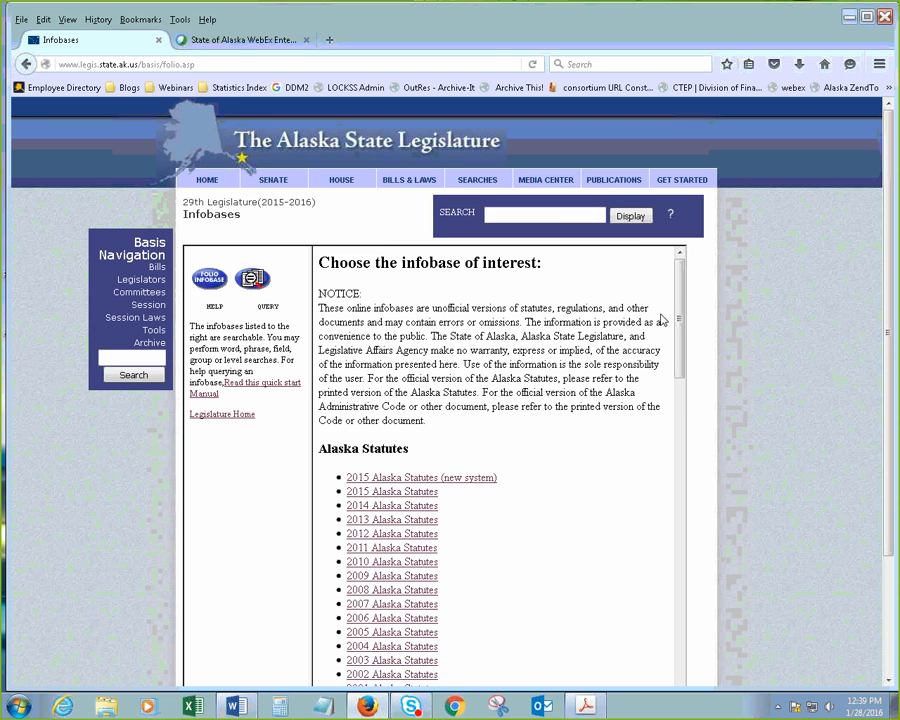
Step: Scroll through the infobase lists of journals, bills, minutes and session laws
scroll(down, 3)
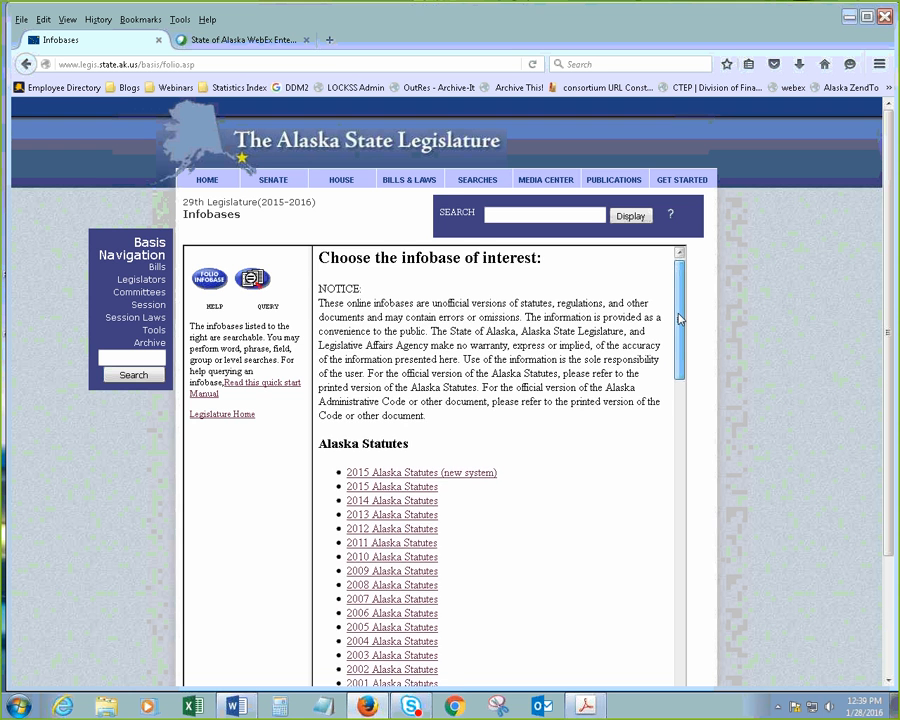
scroll(down, 3)
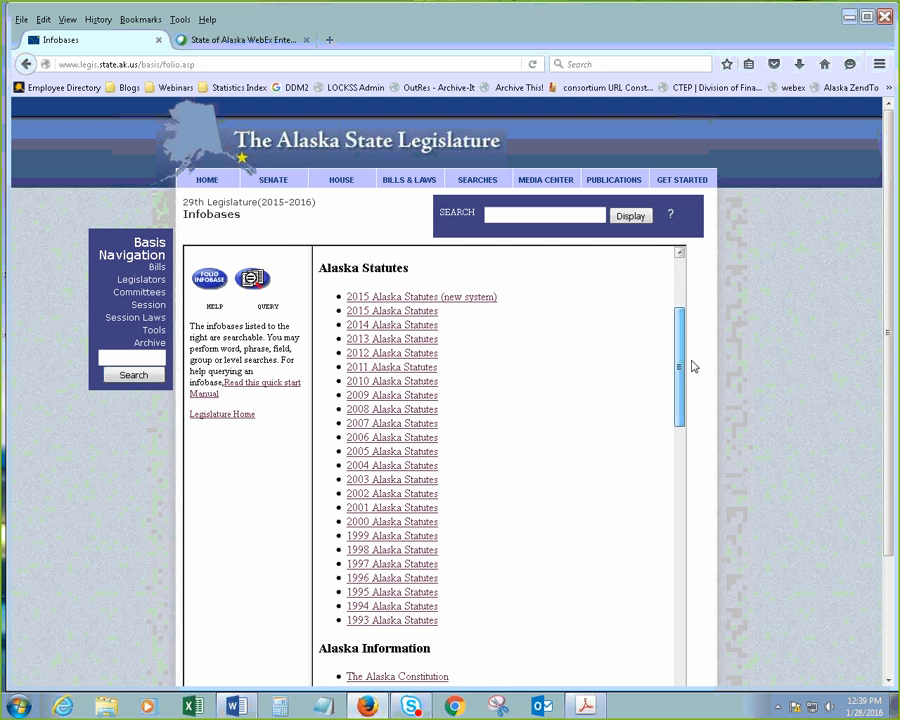
scroll(down, 3)
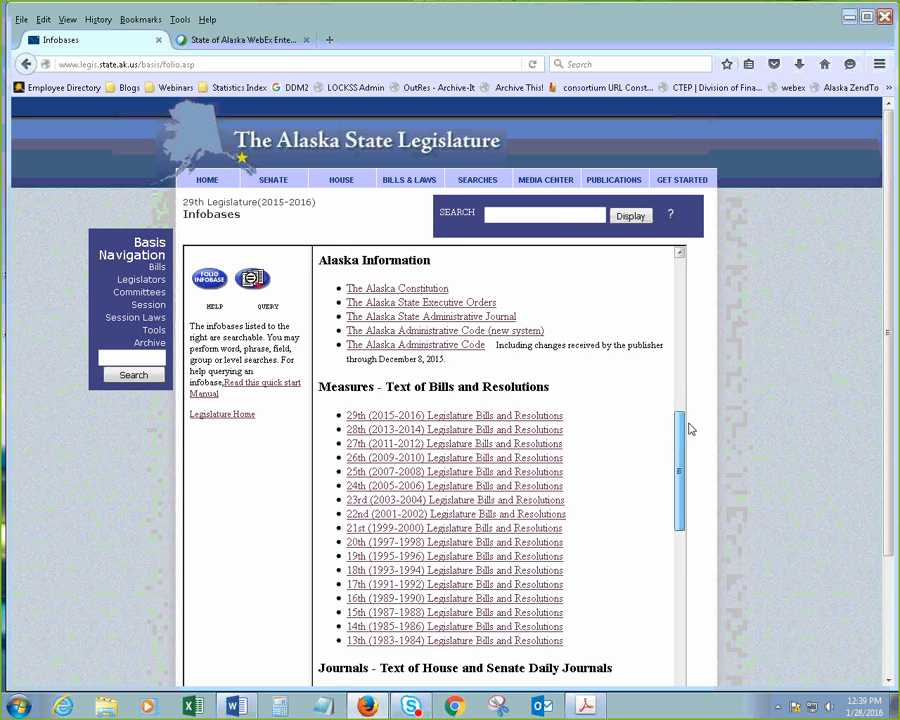
scroll(down, 3)
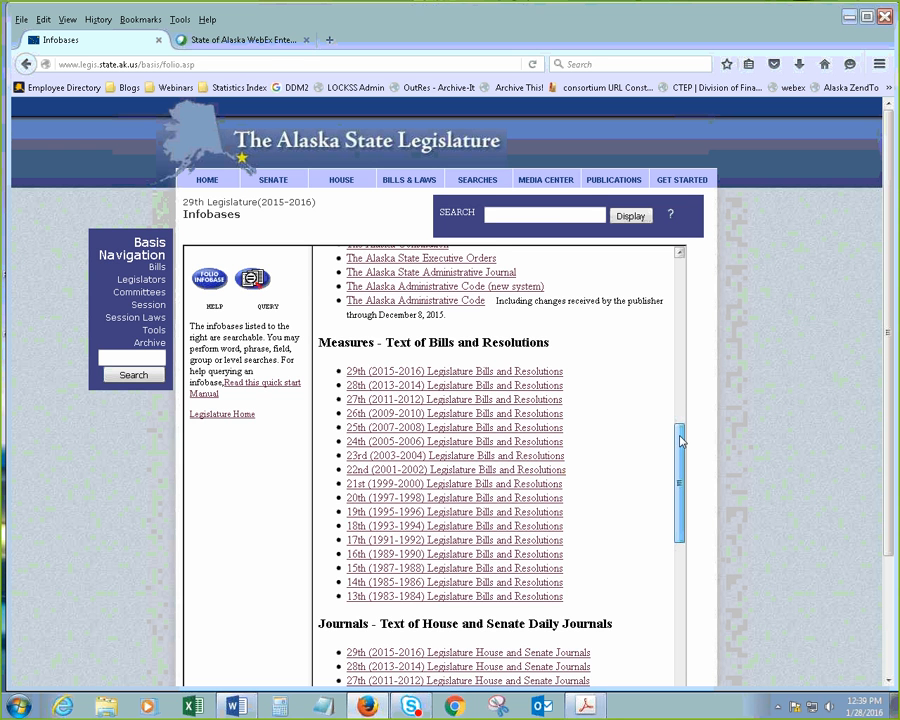
scroll(down, 3)
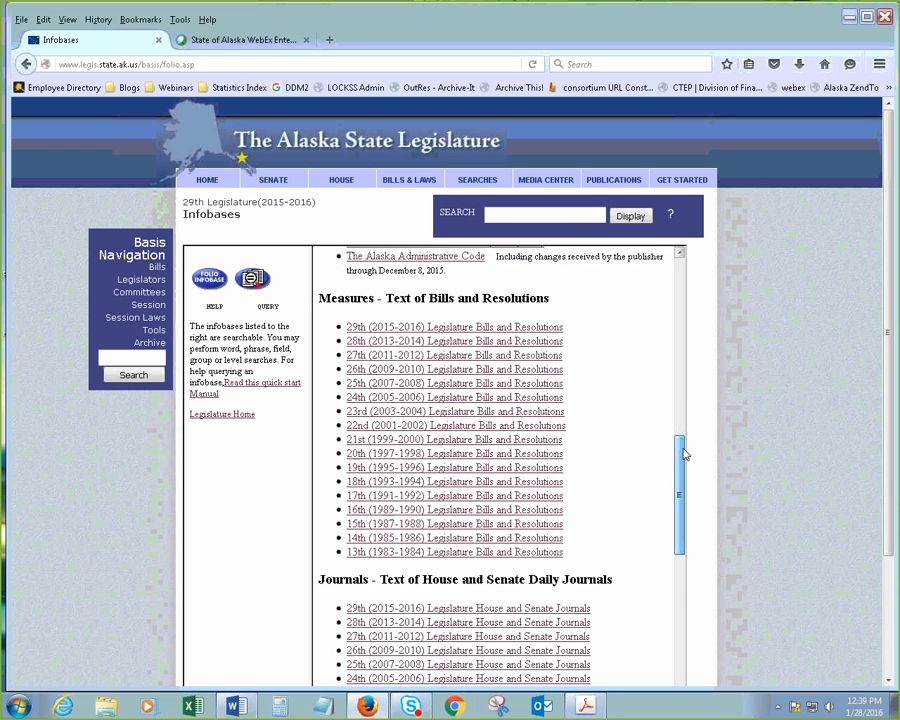
scroll(down, 3)
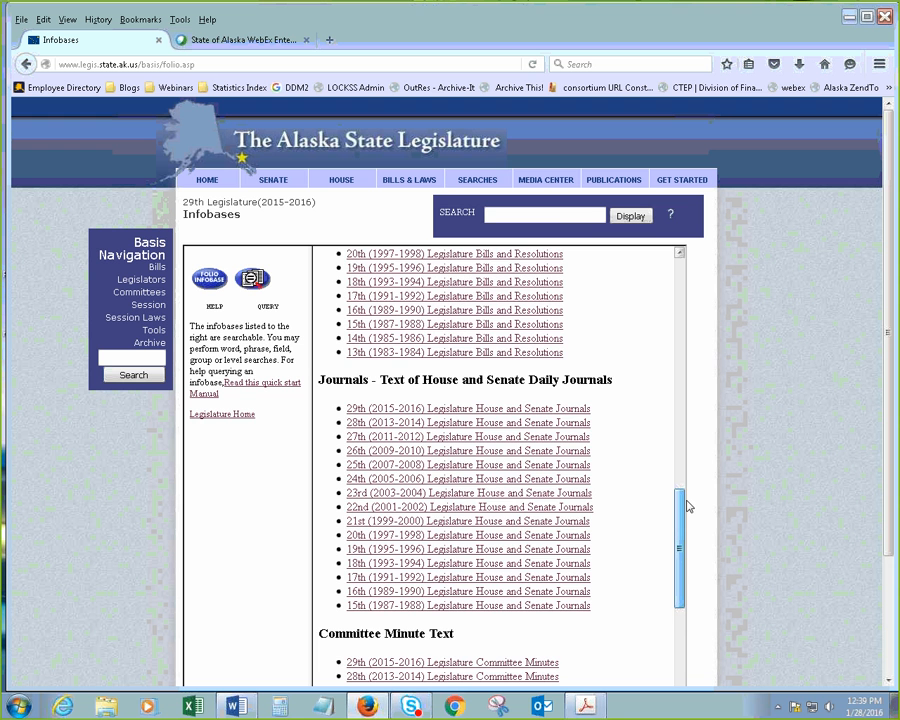
scroll(down, 3)
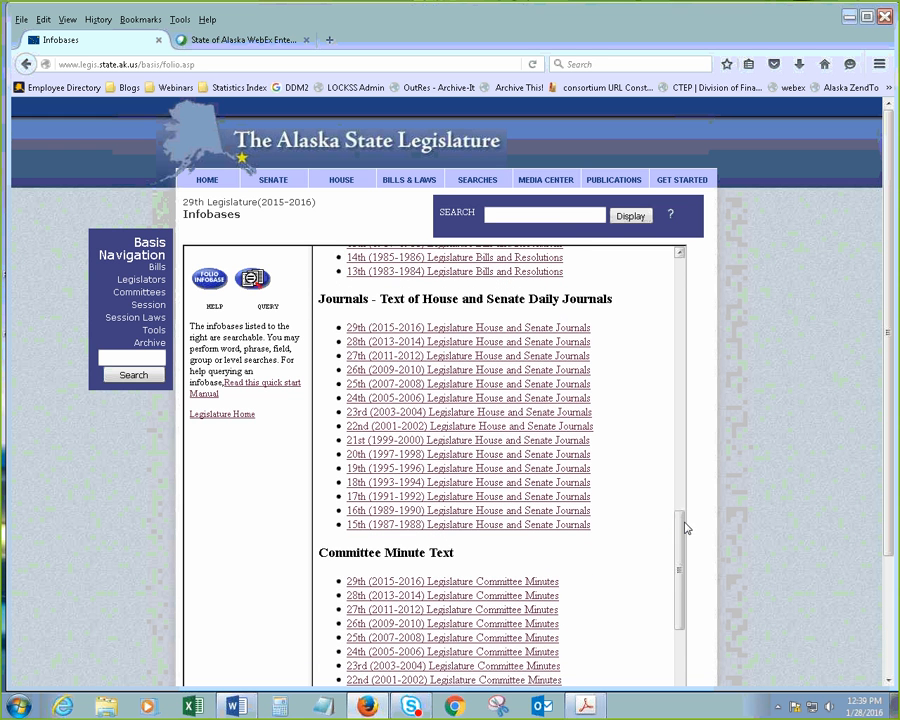
scroll(up, 3)
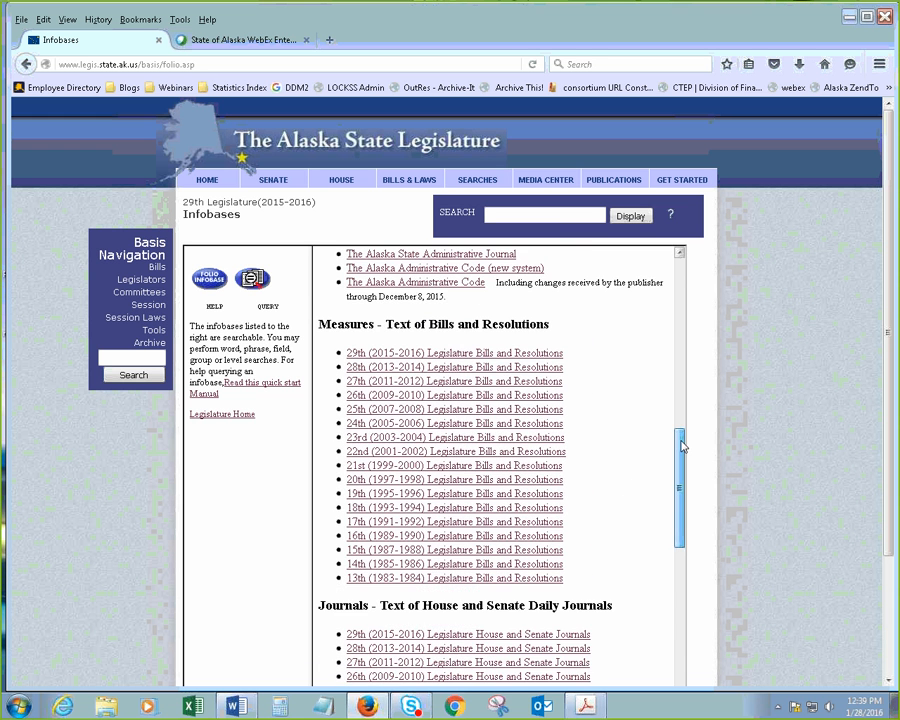
scroll(down, 3)
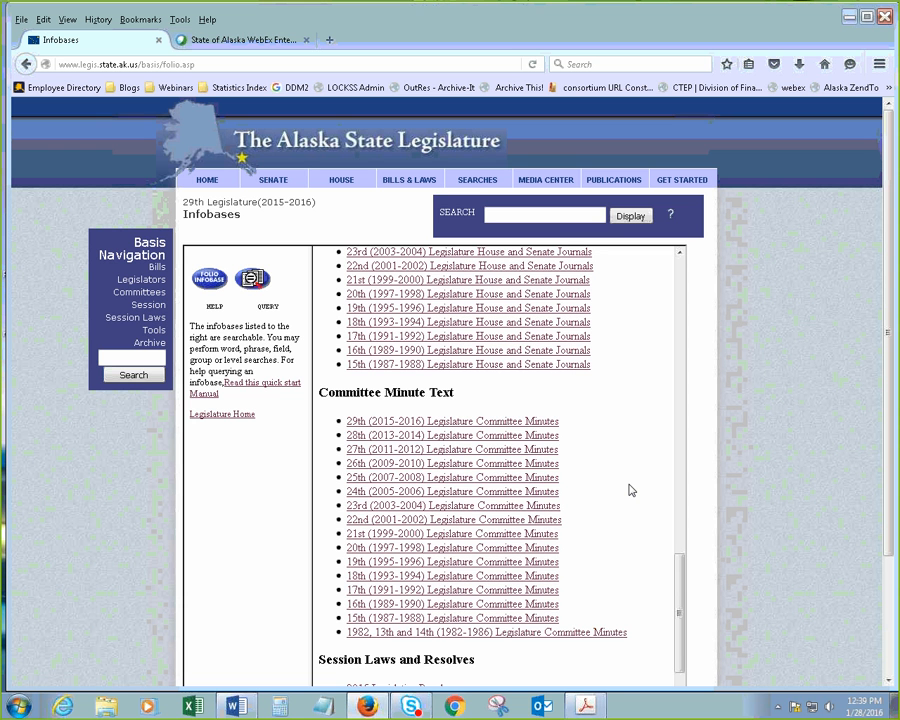
scroll(down, 3)
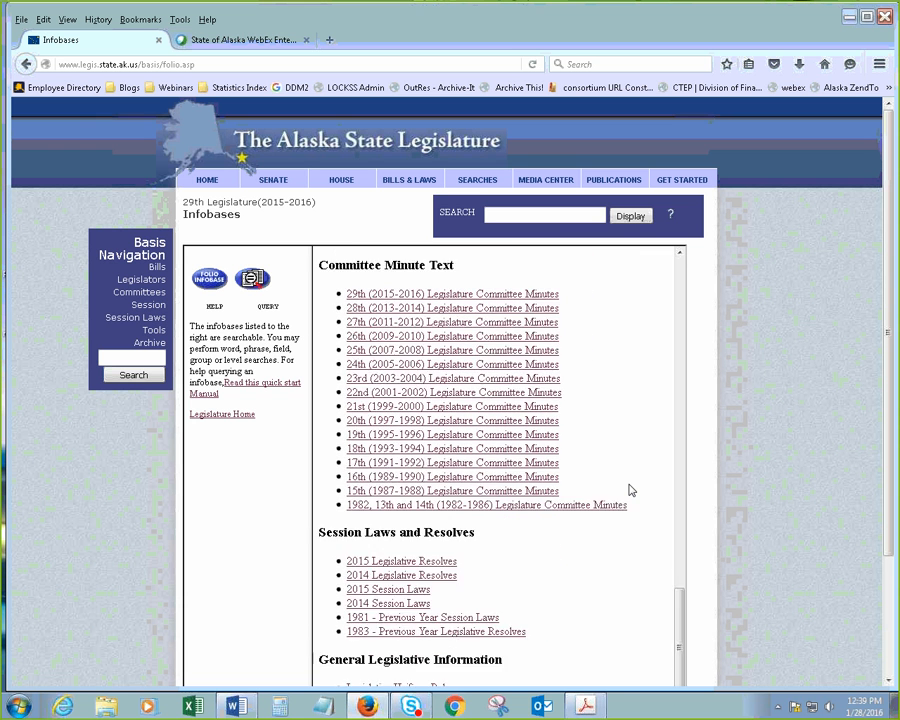
scroll(down, 3)
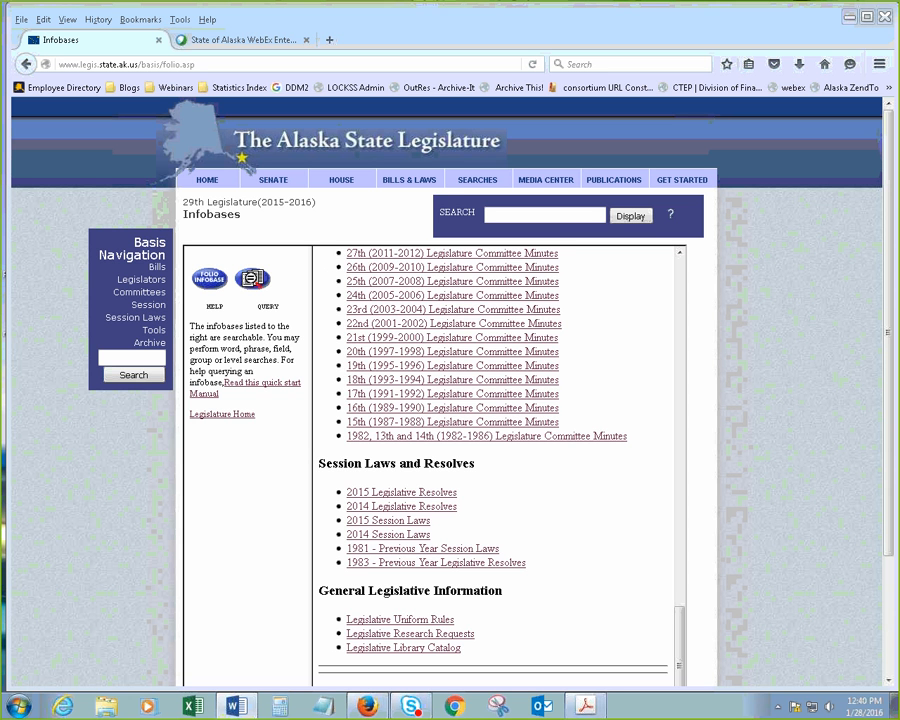
mouse_move(524, 472)
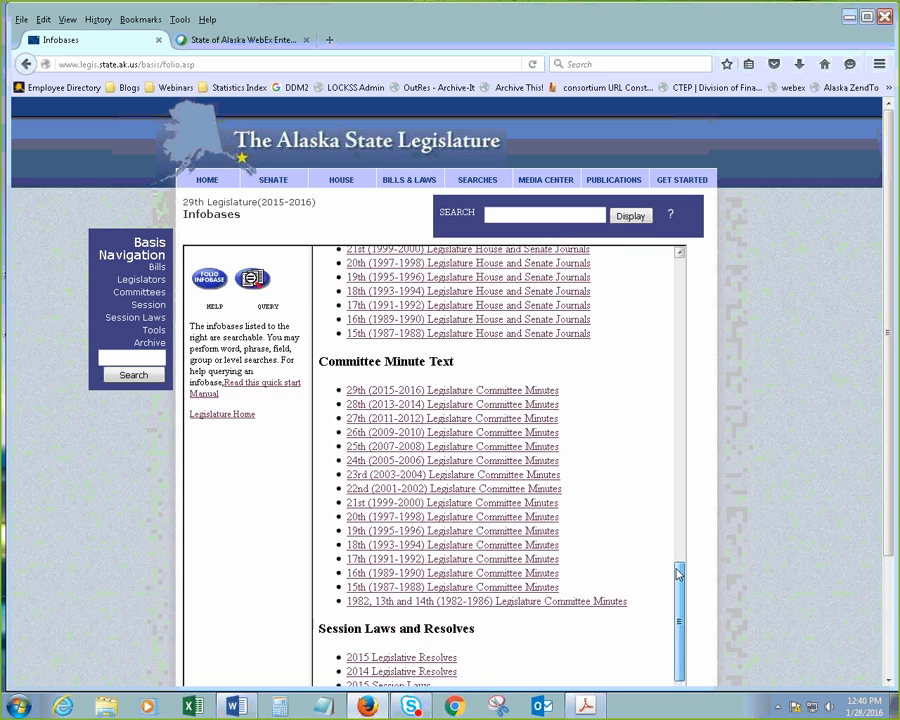
scroll(up, 3)
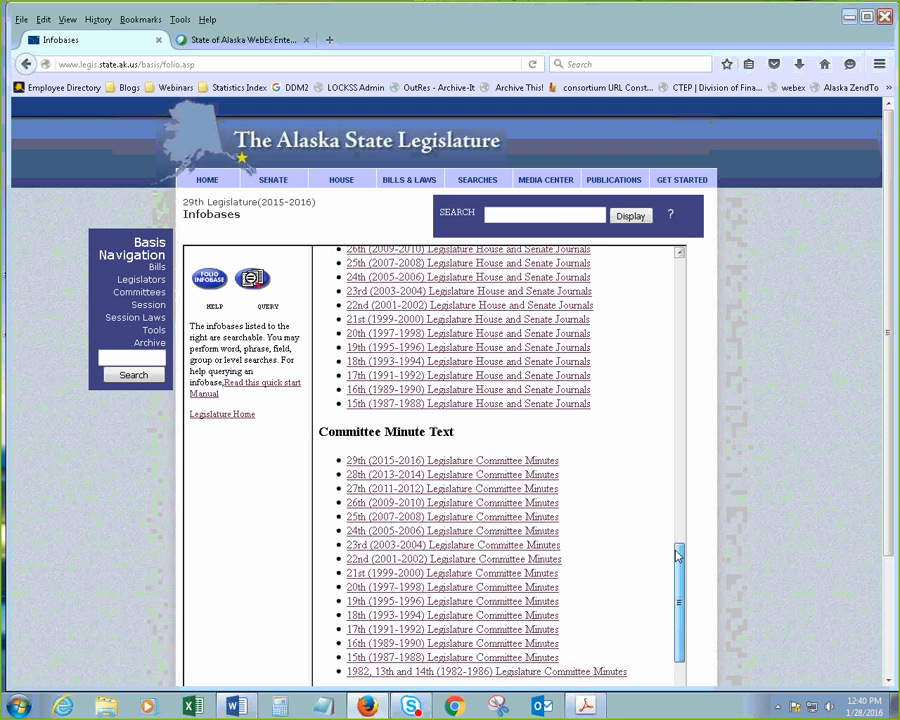
scroll(up, 3)
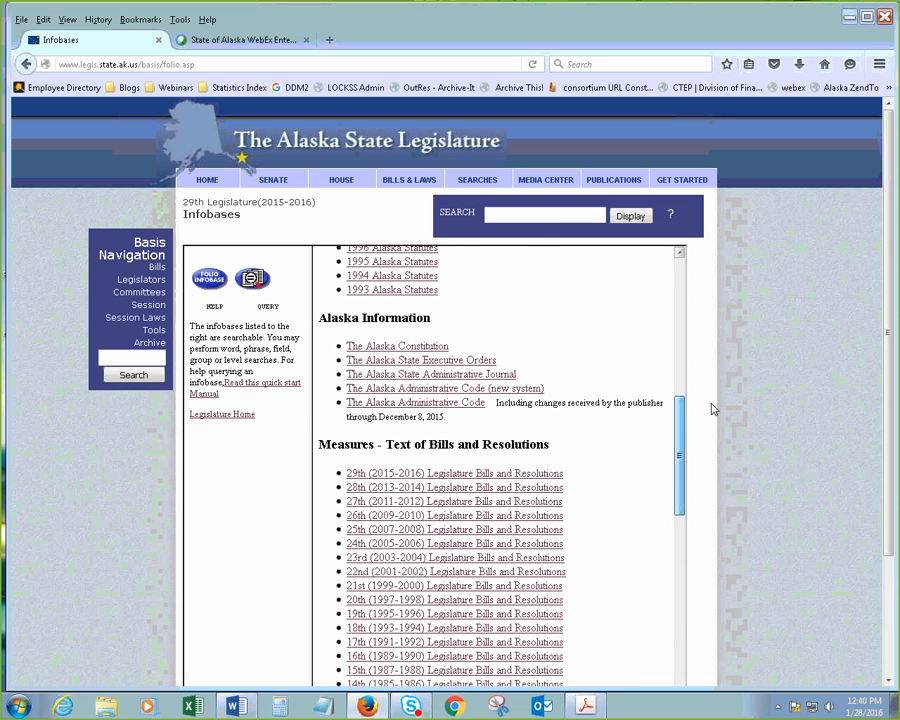
Step: Open the Folio search form from the Journals query link in the Infobases list
scroll(up, 3)
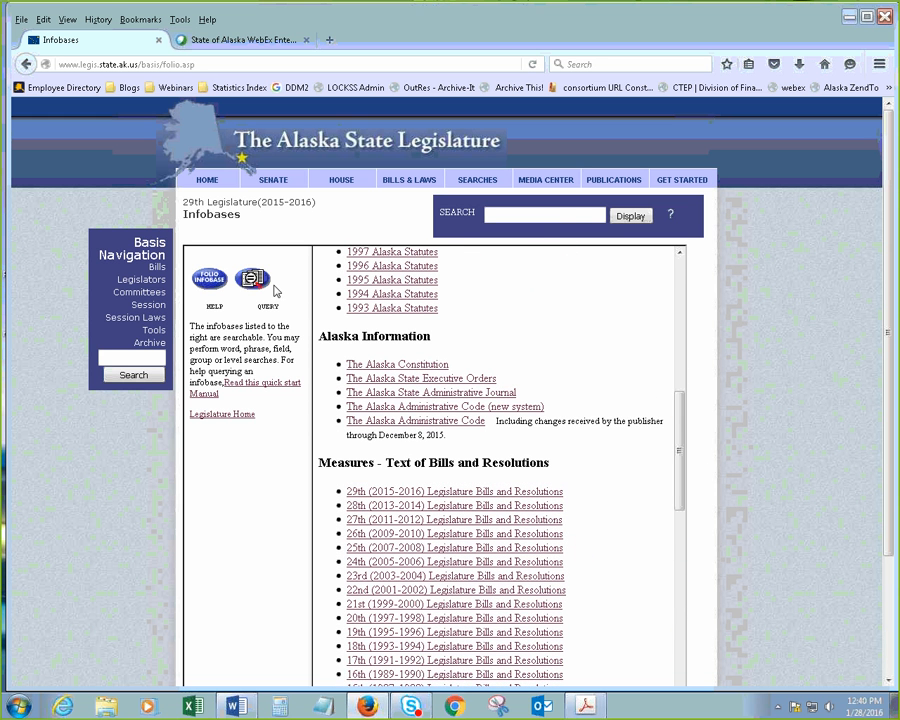
mouse_move(518, 492)
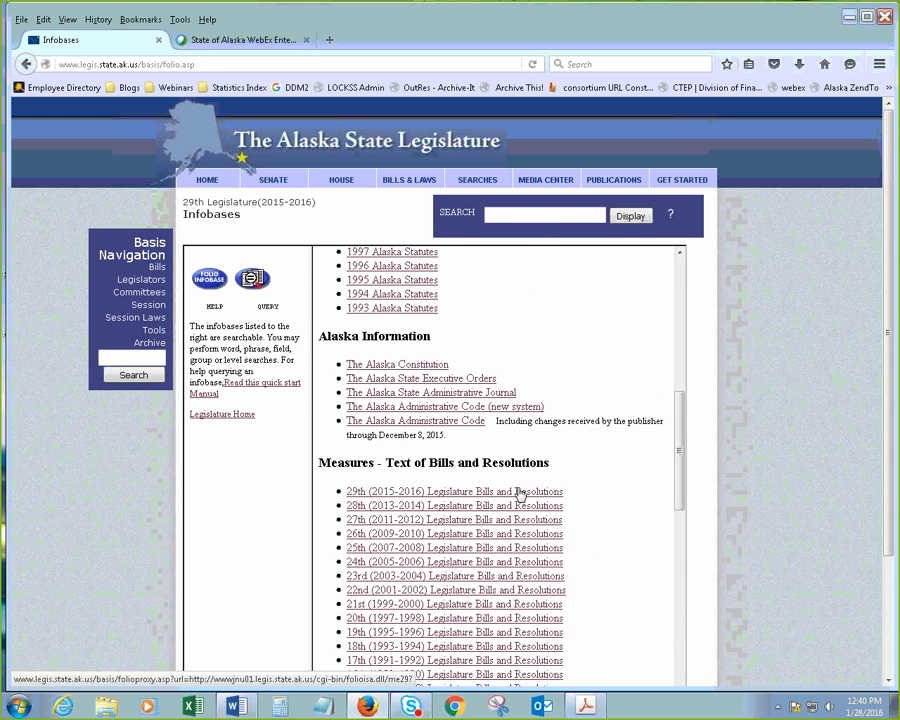
mouse_move(516, 522)
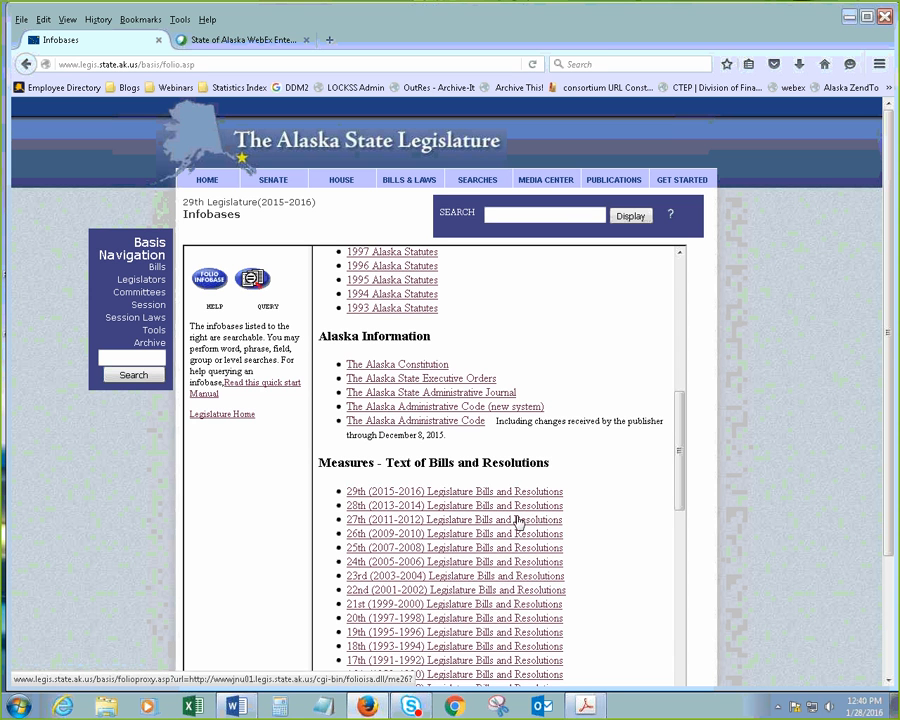
mouse_move(490, 650)
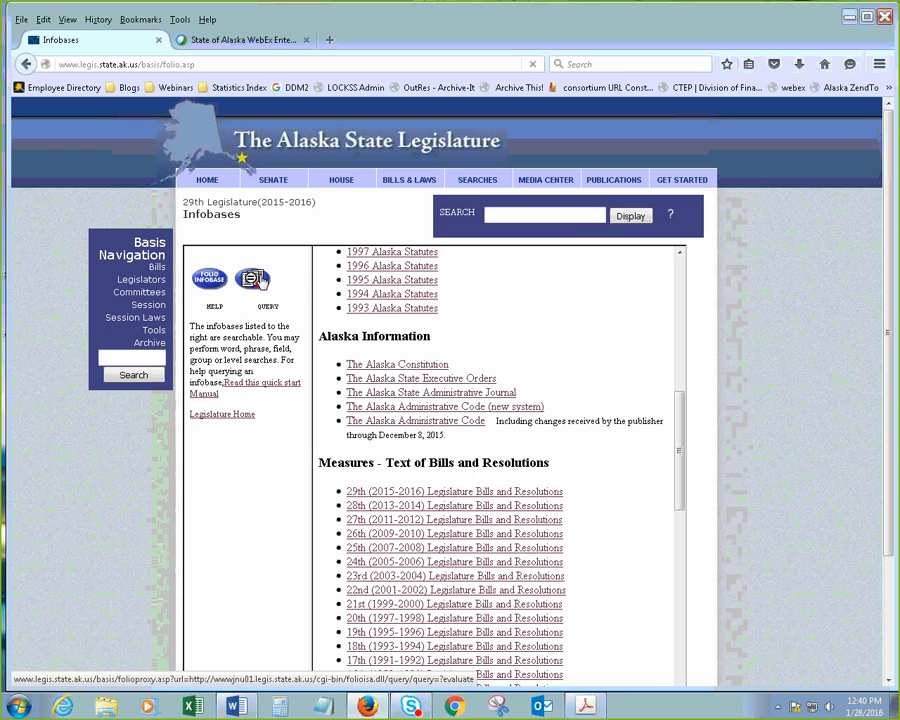
click(252, 278)
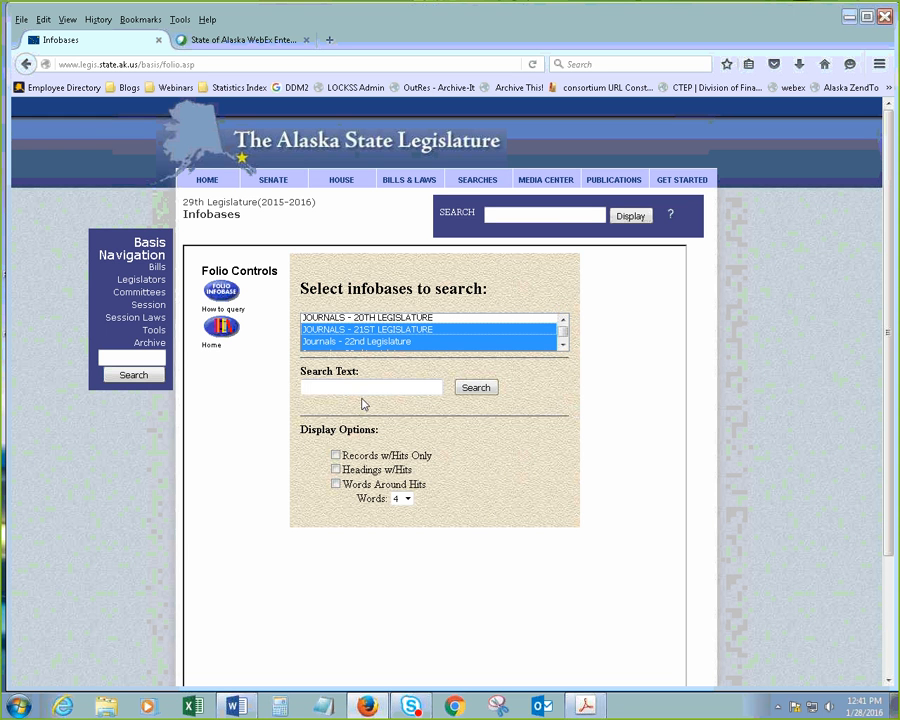
Step: Search the journals for "daylight savings" limited to Headings w/Hits
click(370, 388)
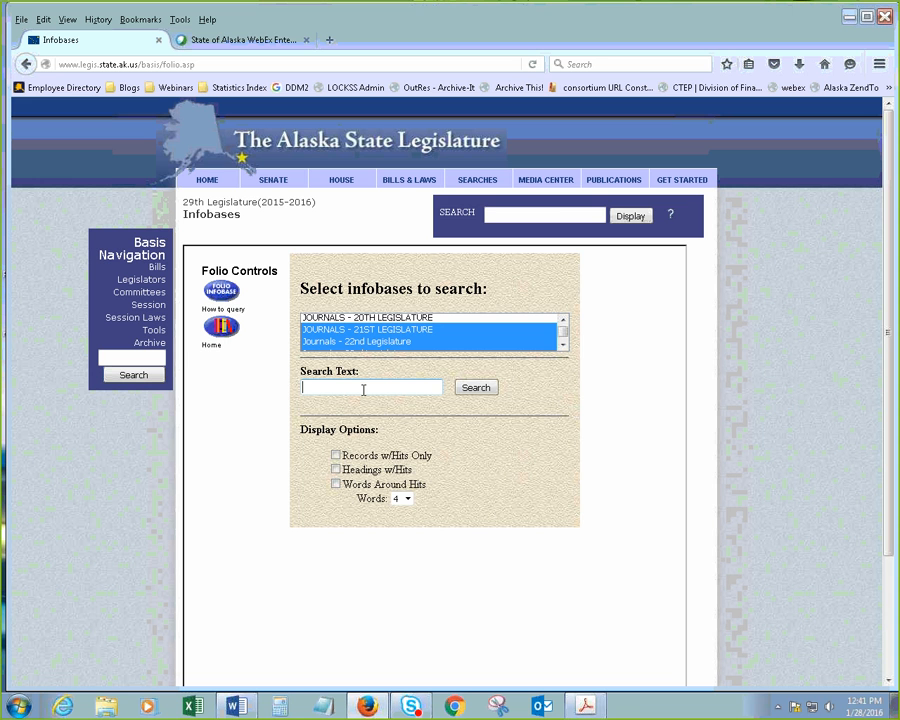
text(1)
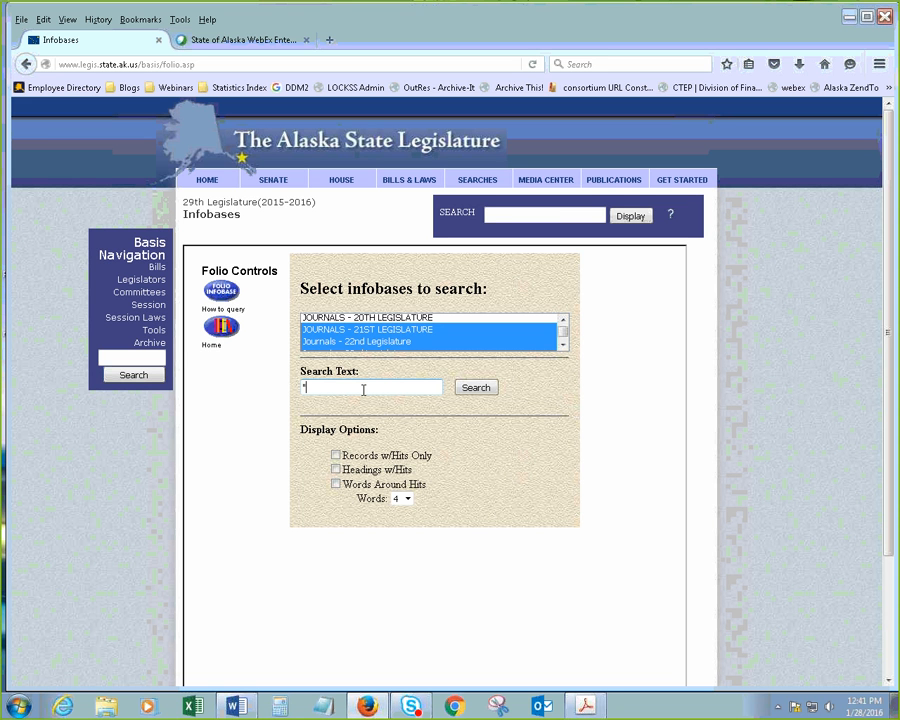
text(daylight)
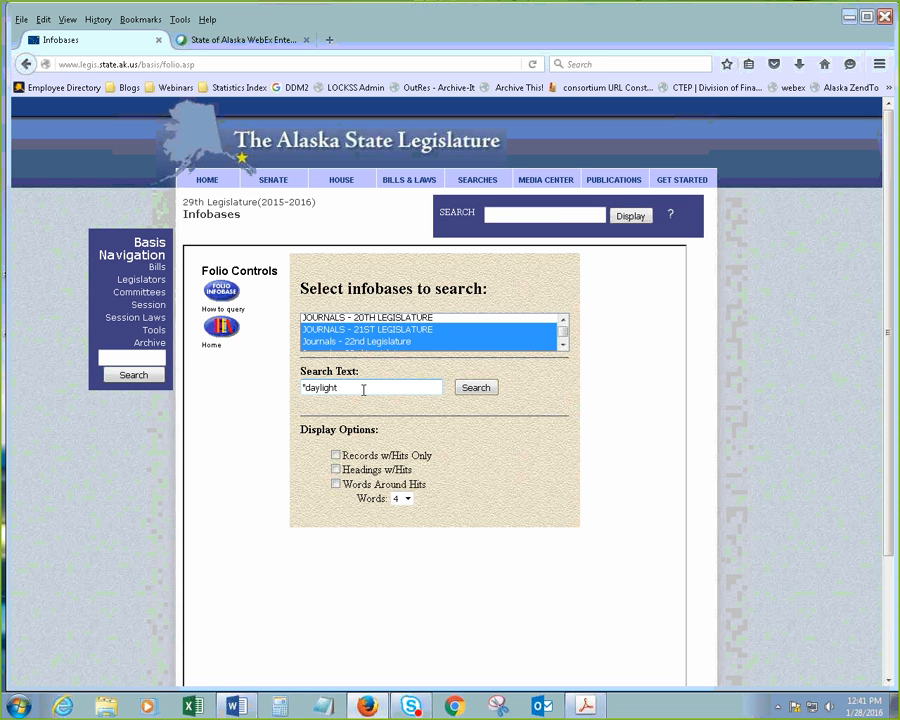
text(savings")
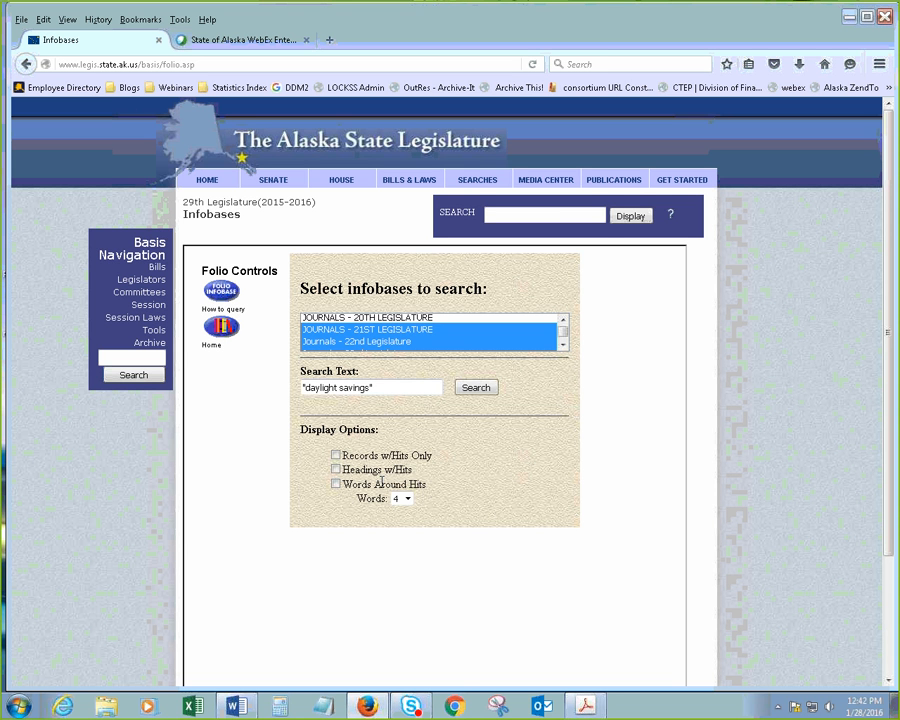
click(370, 388)
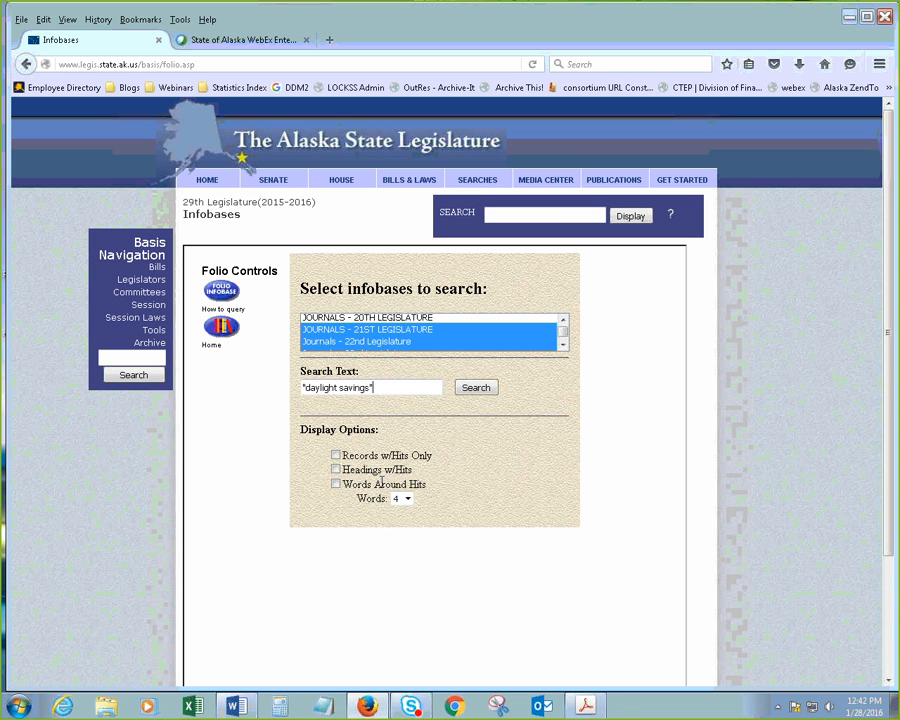
click(336, 468)
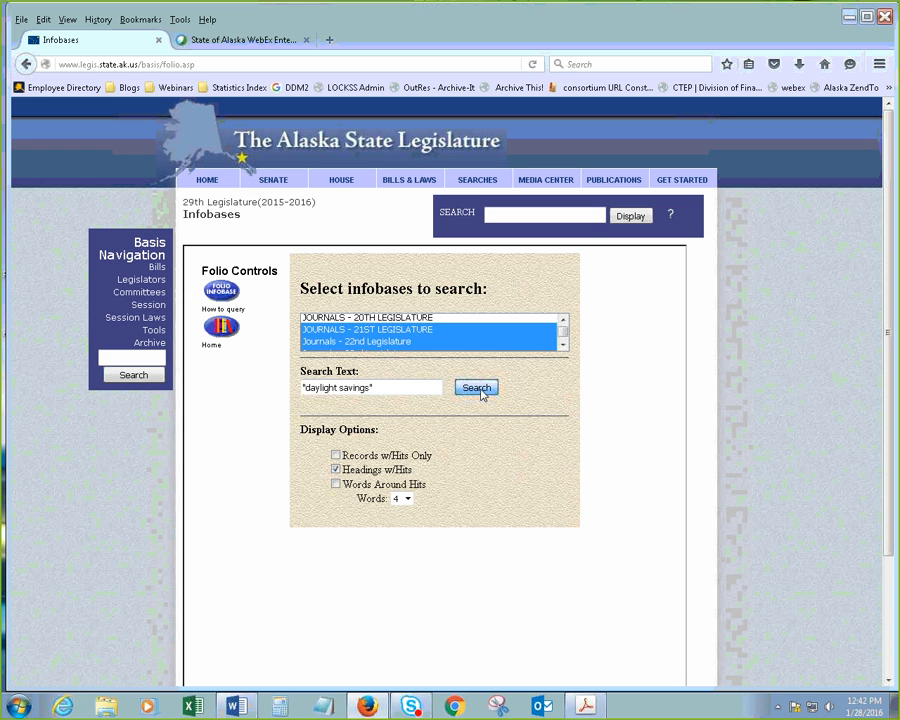
click(476, 388)
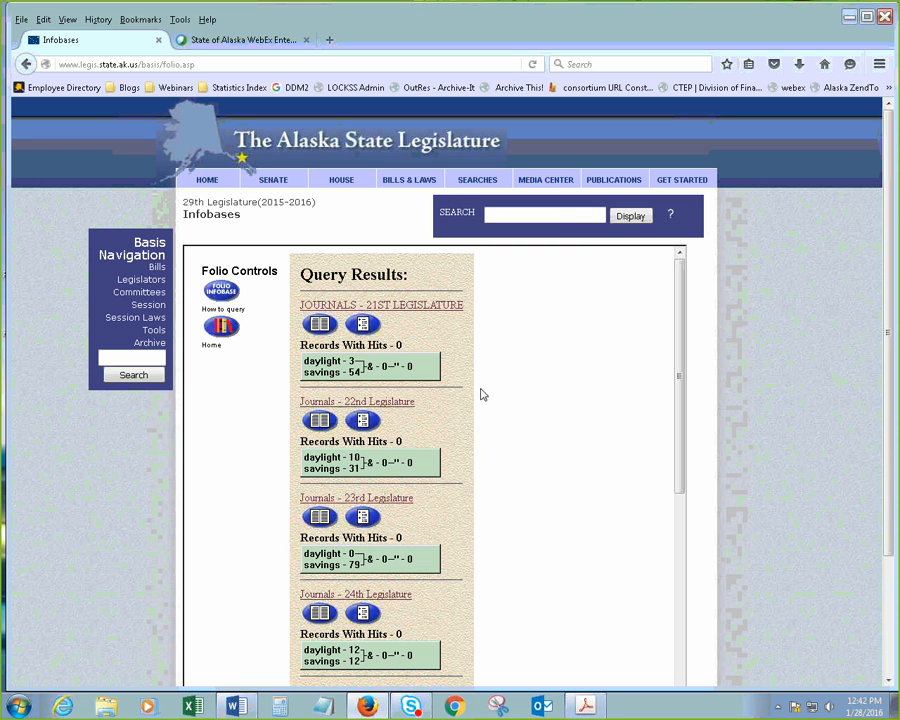
mouse_move(528, 418)
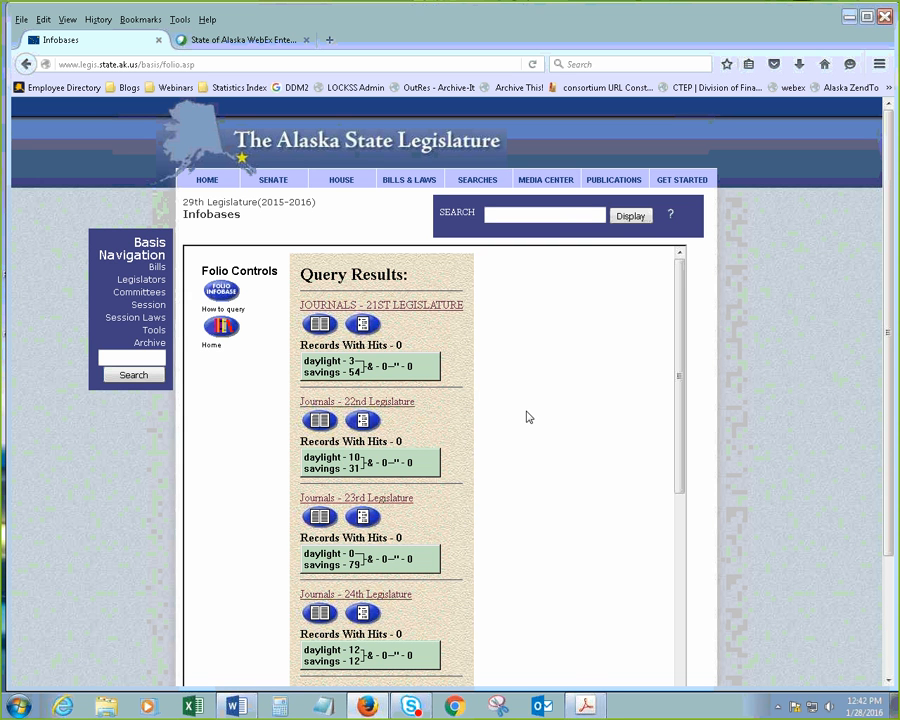
mouse_move(420, 318)
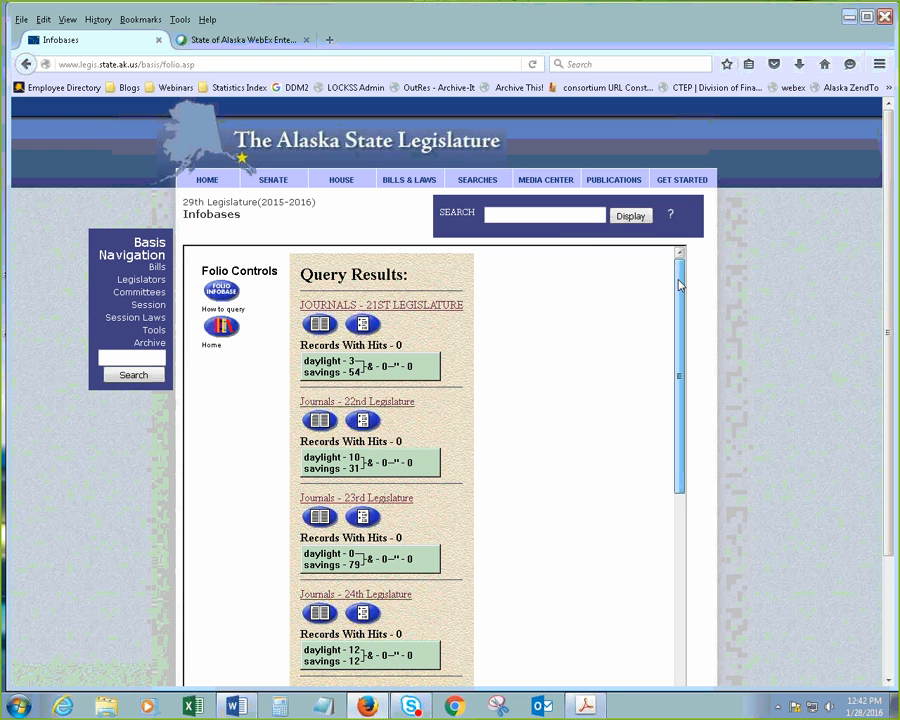
Step: Review the zero-hit results for 'daylight savings' and go back to the search form to revise the phrase
scroll(down, 3)
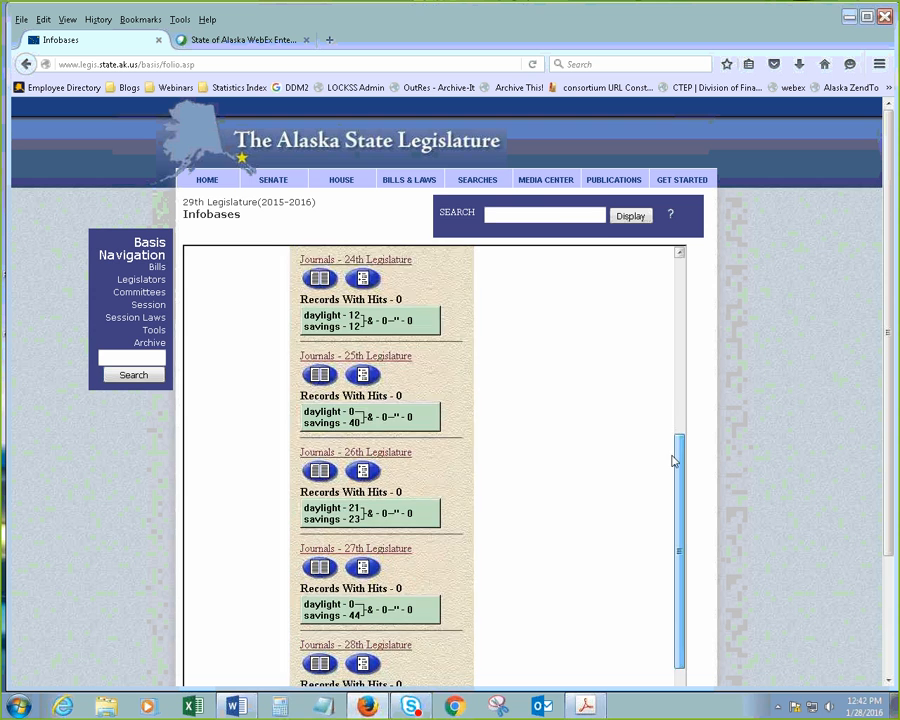
scroll(down, 3)
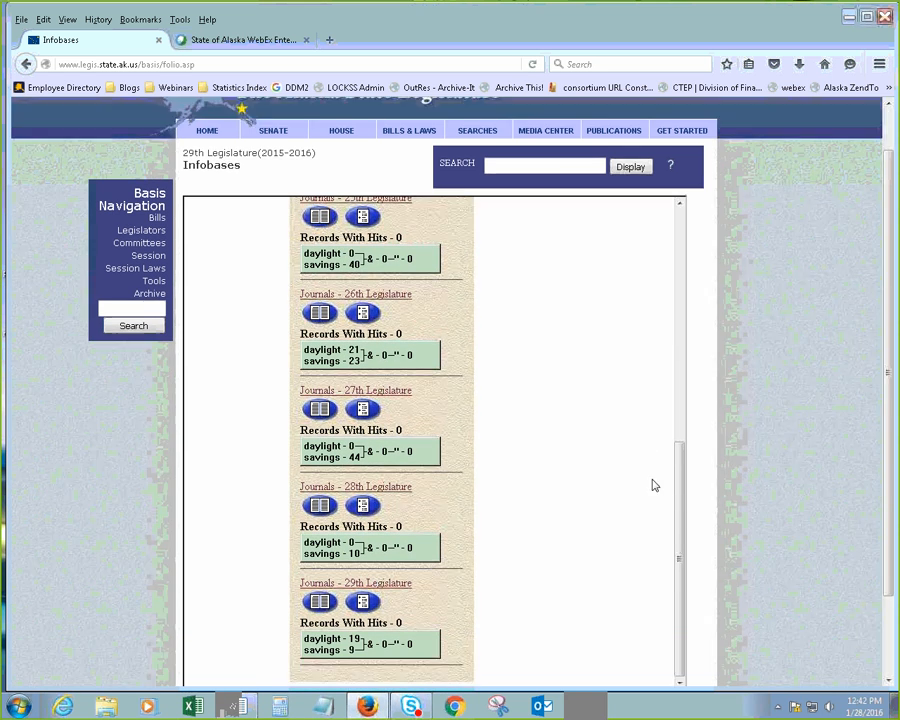
scroll(down, 3)
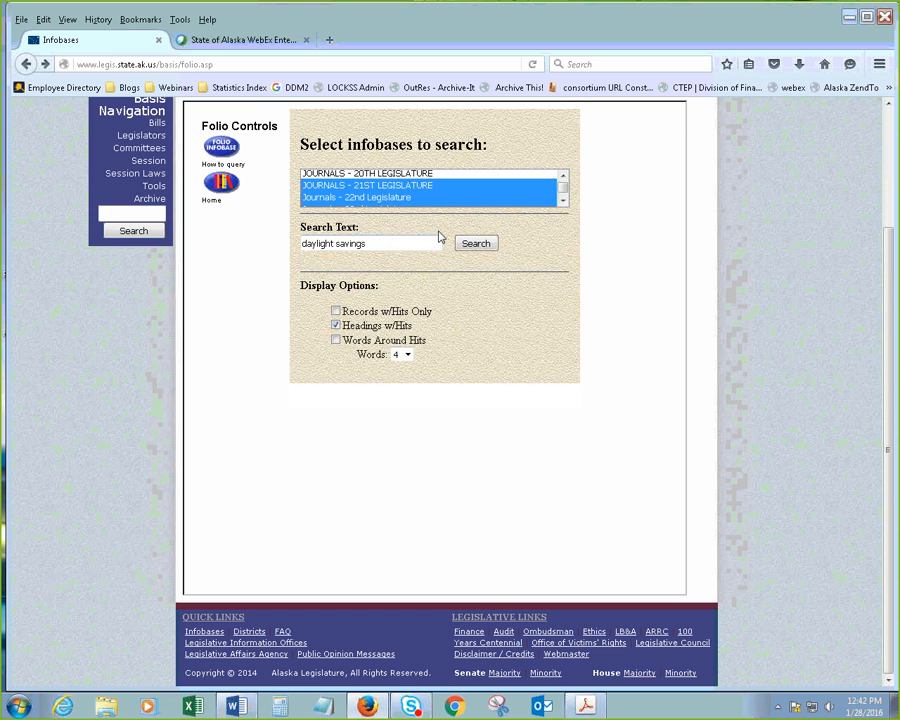
click(476, 244)
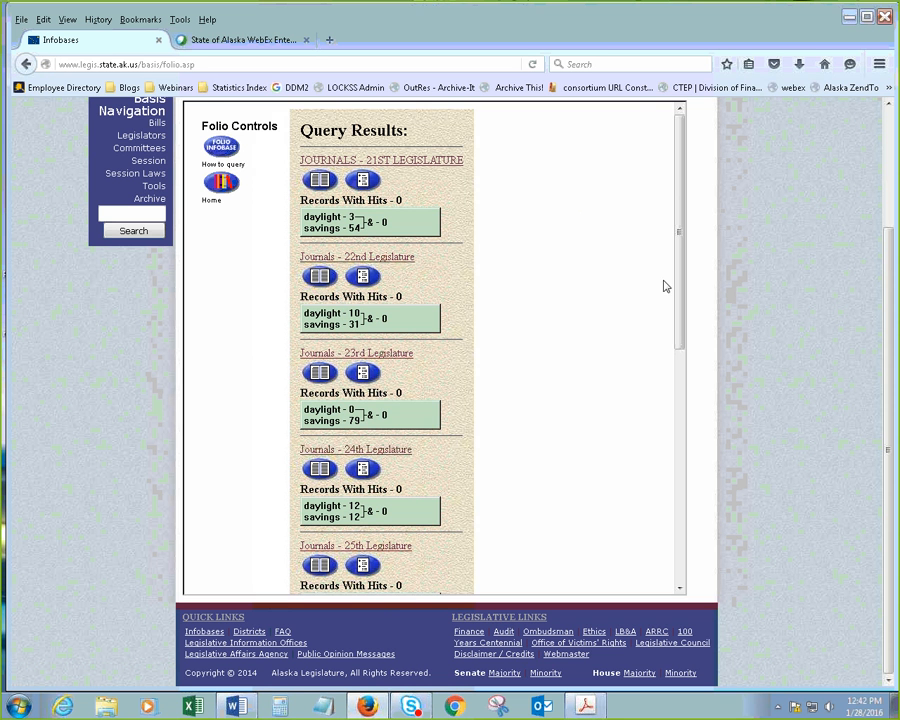
scroll(down, 3)
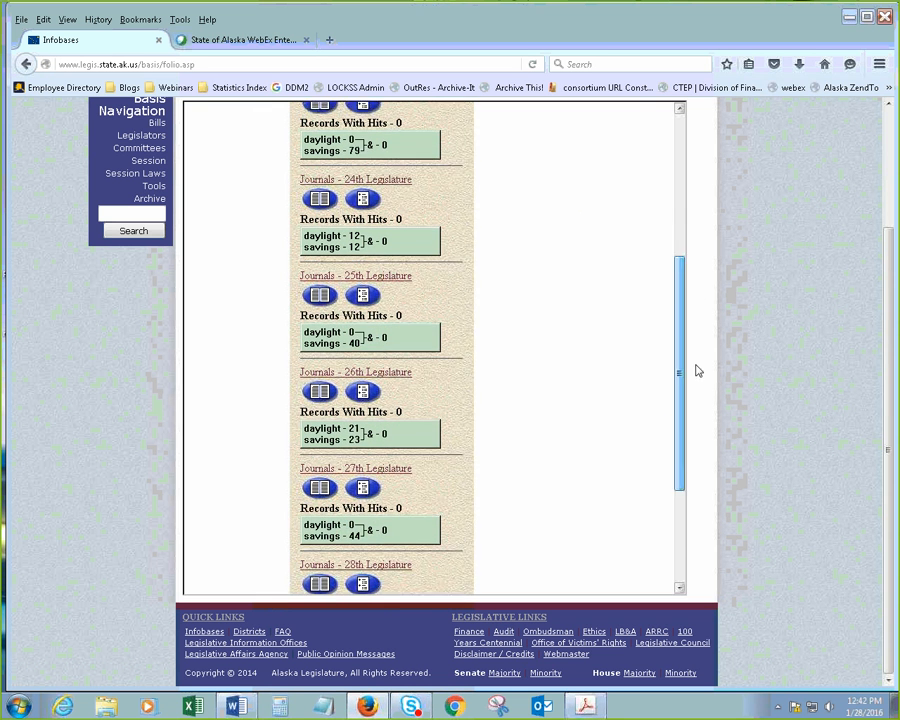
click(28, 62)
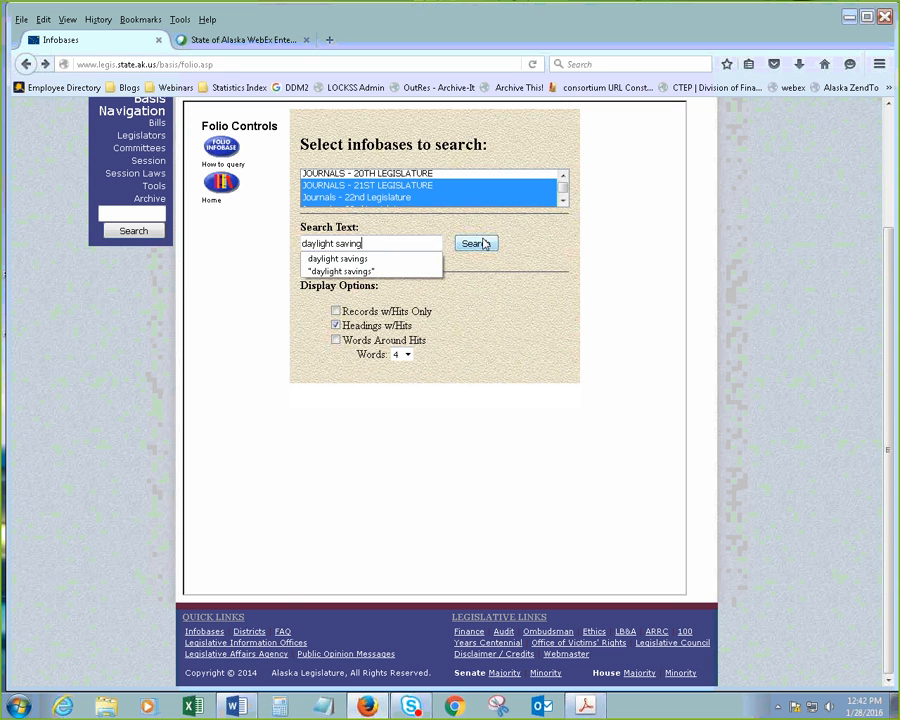
Step: Run the 'daylight saving' search and open the 21st Legislature House Journal hit for HB 4
click(476, 244)
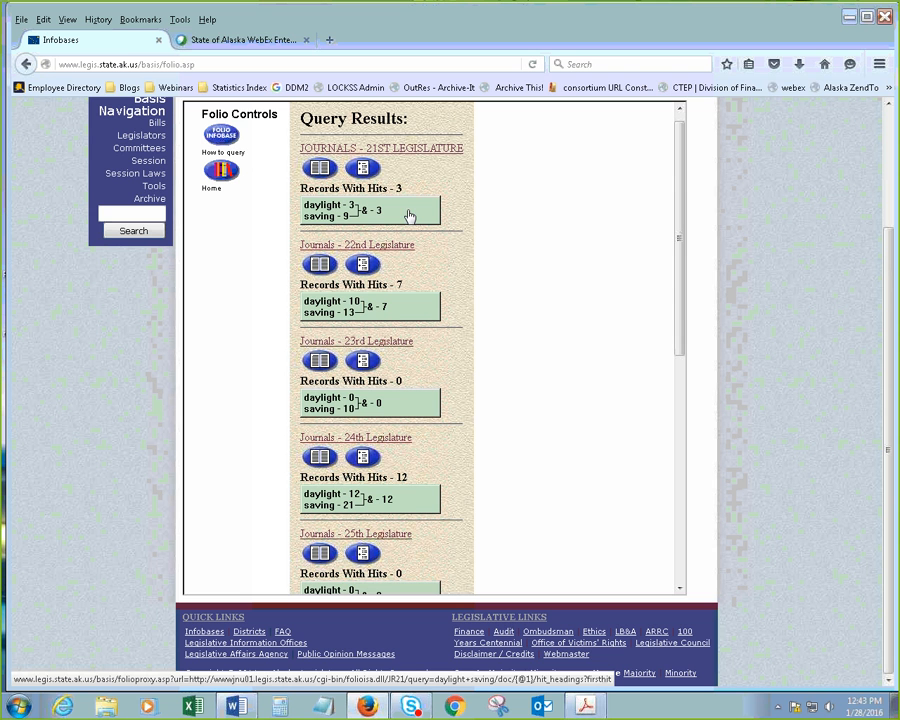
mouse_move(430, 214)
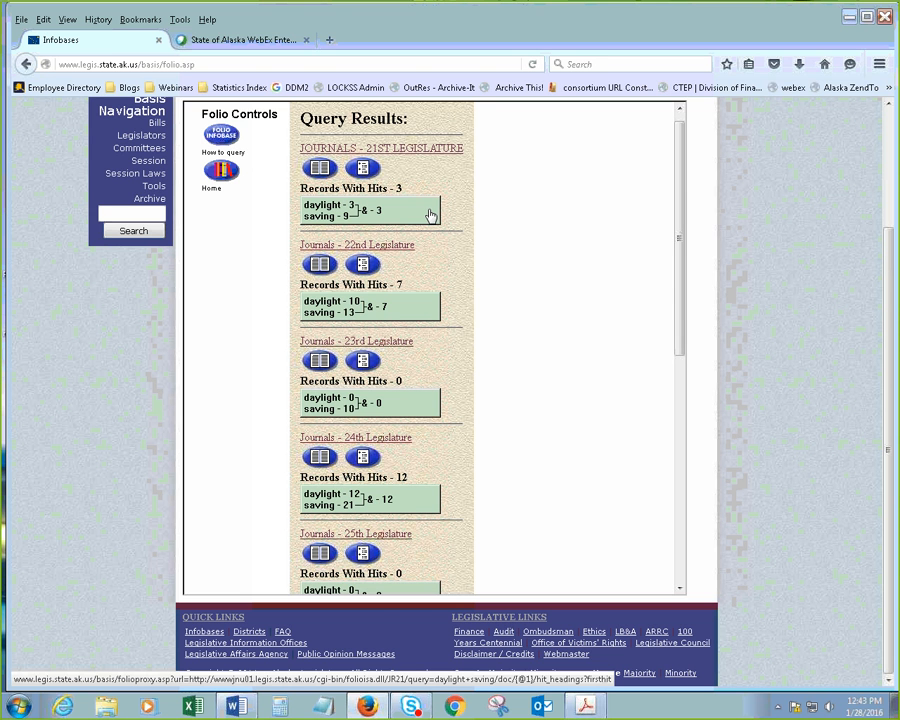
mouse_move(422, 218)
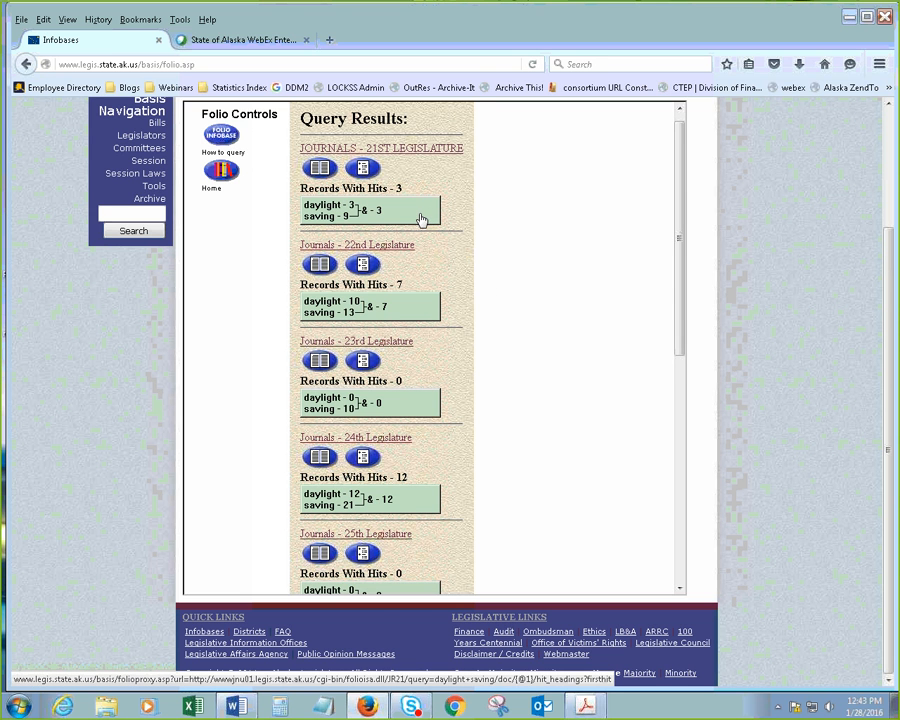
click(380, 210)
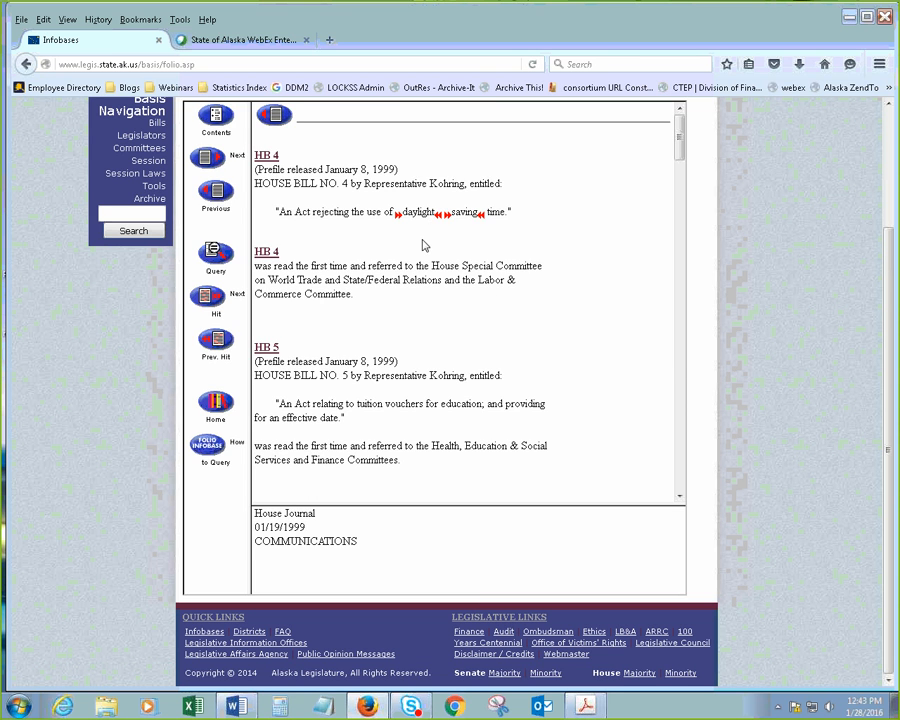
mouse_move(458, 316)
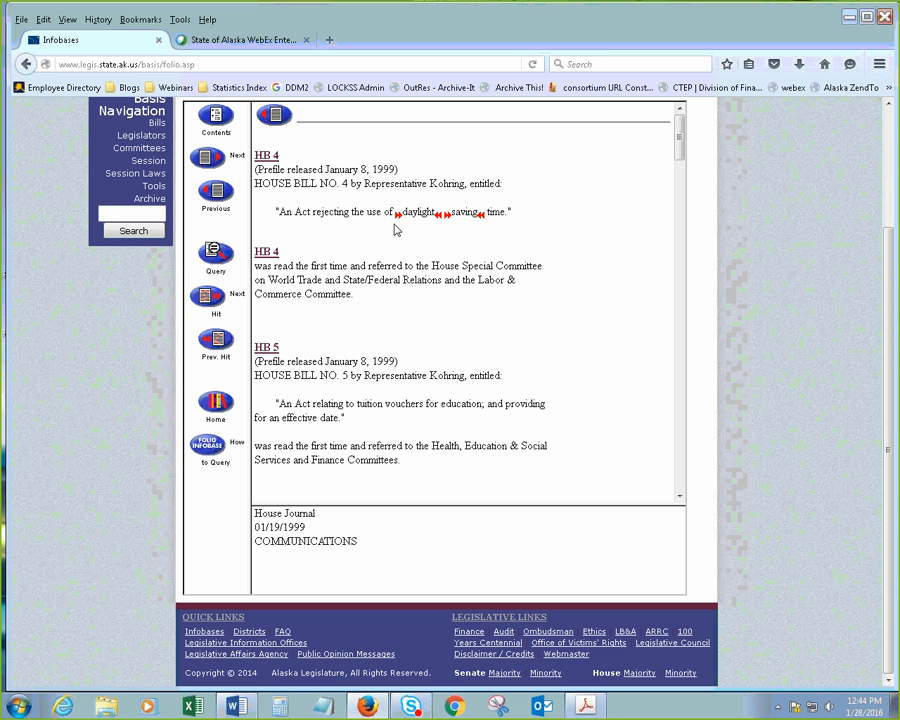
Step: Step through the daylight saving hits to the February 24, 1999 HB 4 cosponsor entry
scroll(down, 3)
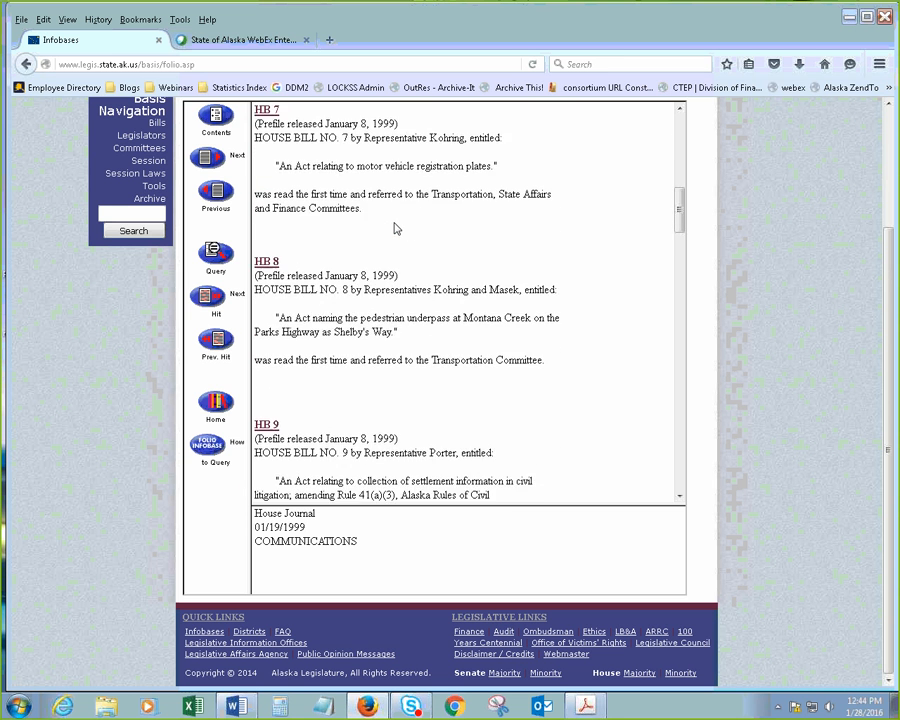
scroll(up, 3)
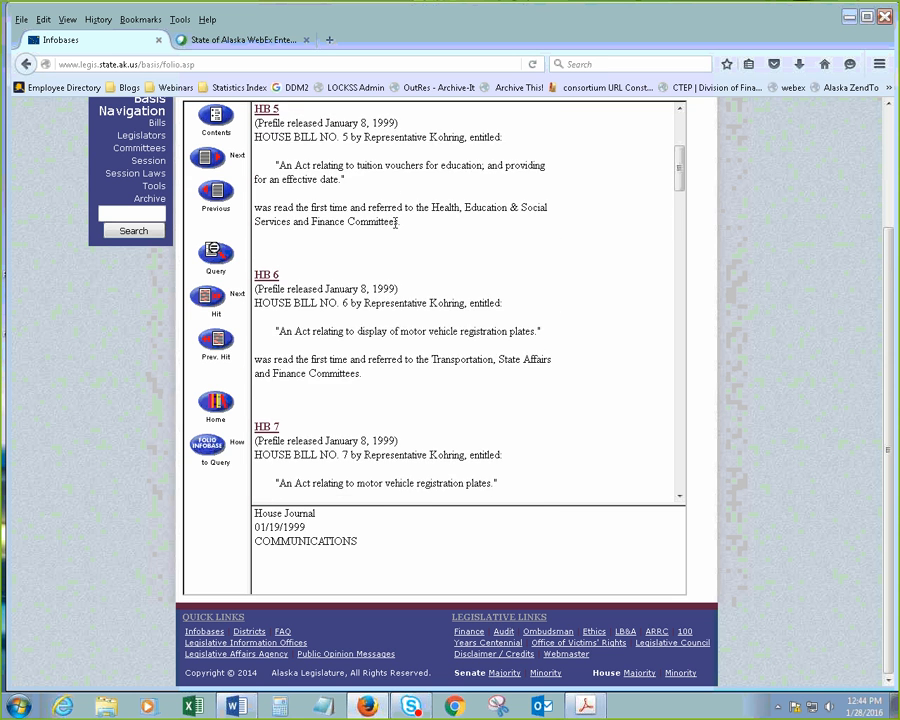
click(216, 300)
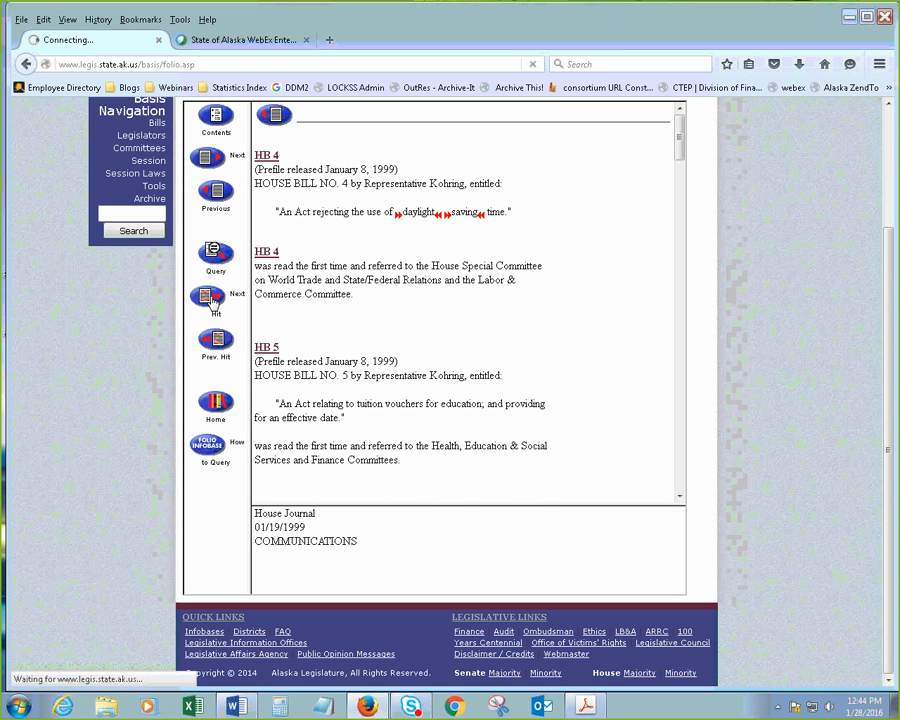
click(216, 300)
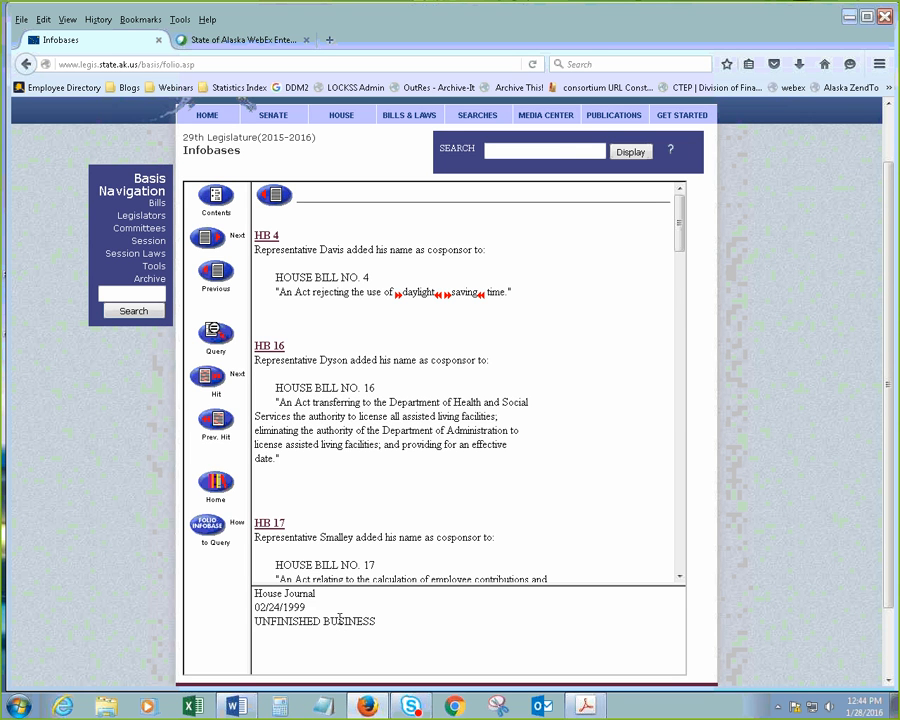
mouse_move(322, 598)
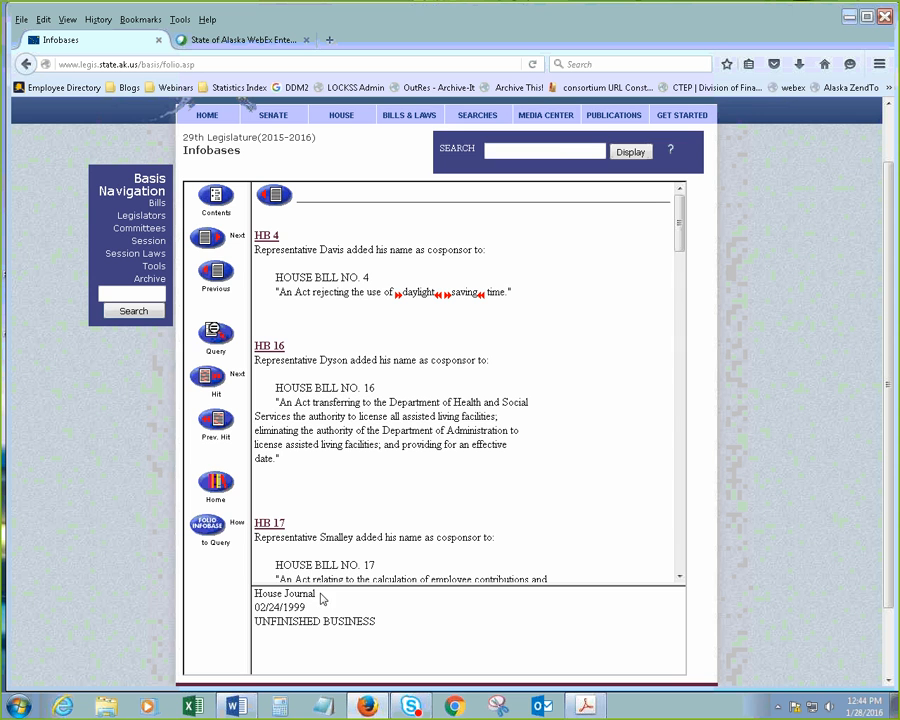
mouse_move(382, 594)
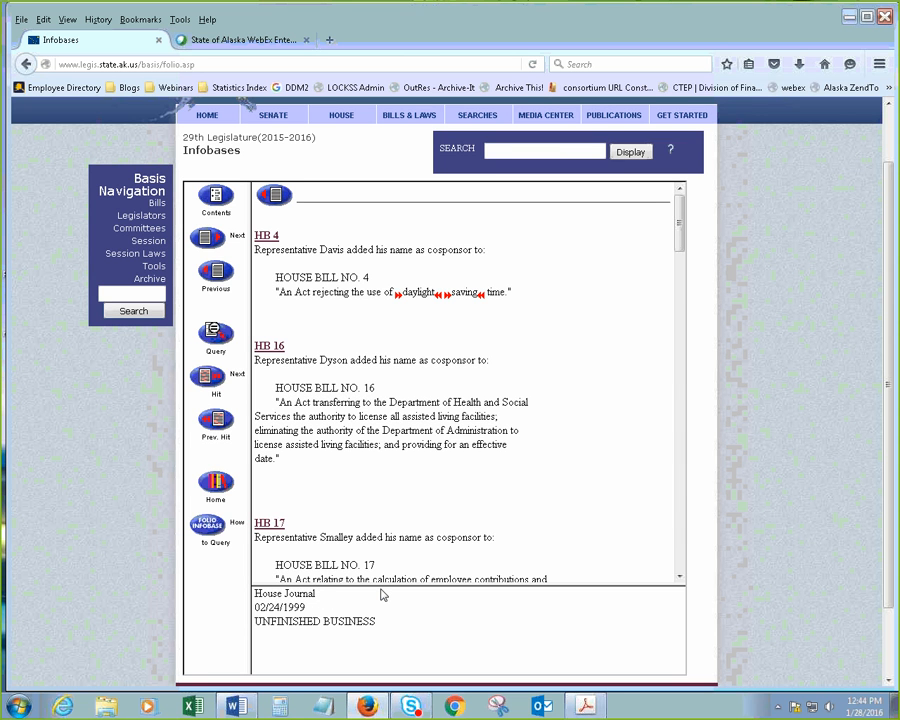
mouse_move(398, 292)
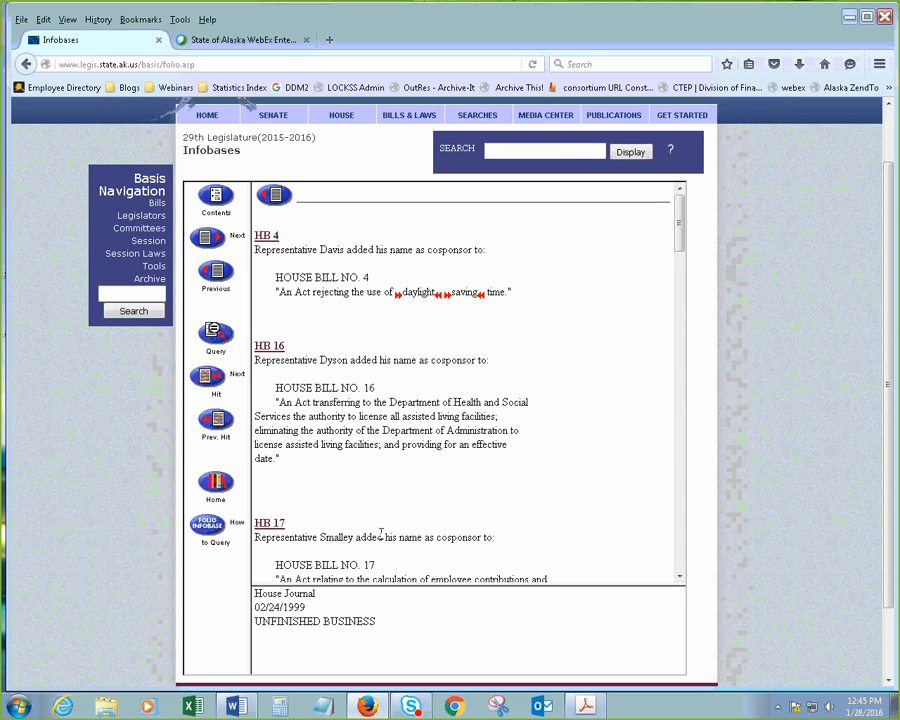
mouse_move(234, 222)
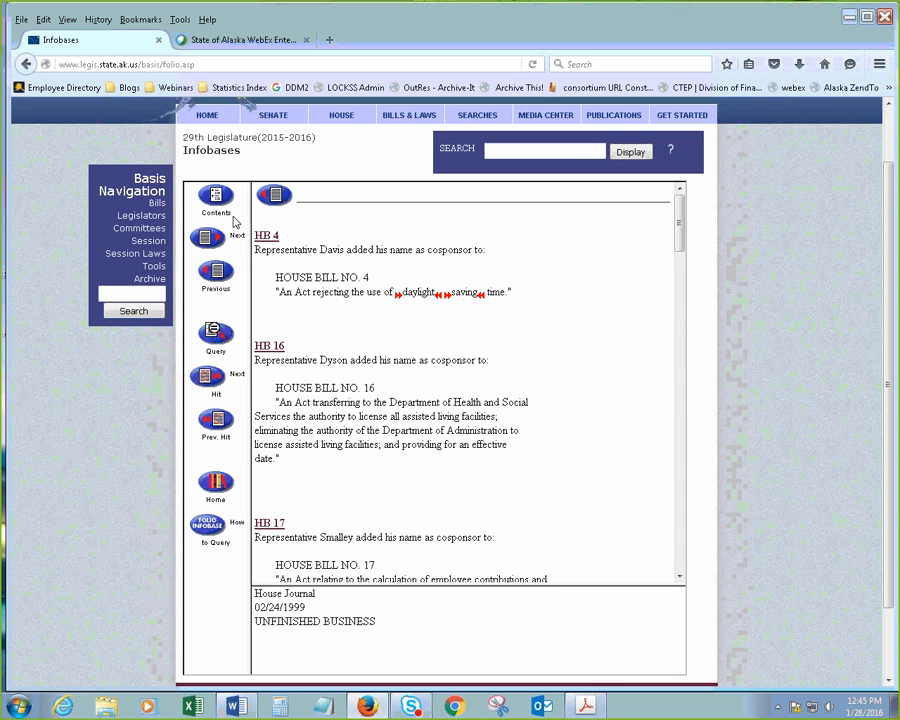
mouse_move(216, 196)
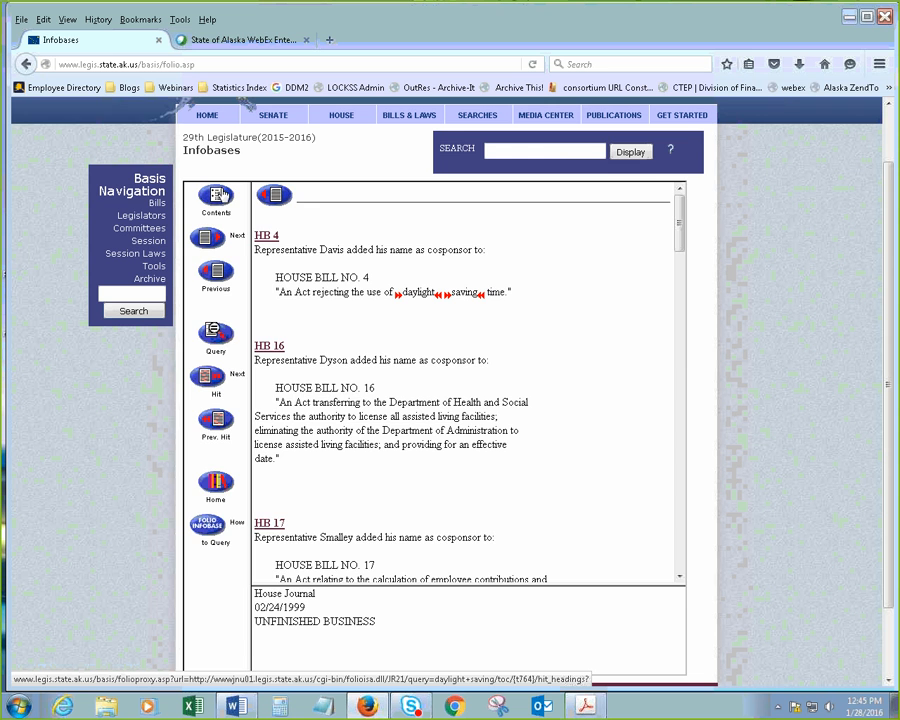
Step: Return via Contents to the infobase list showing Alaska Statutes editions 2015 back to 1993
click(216, 200)
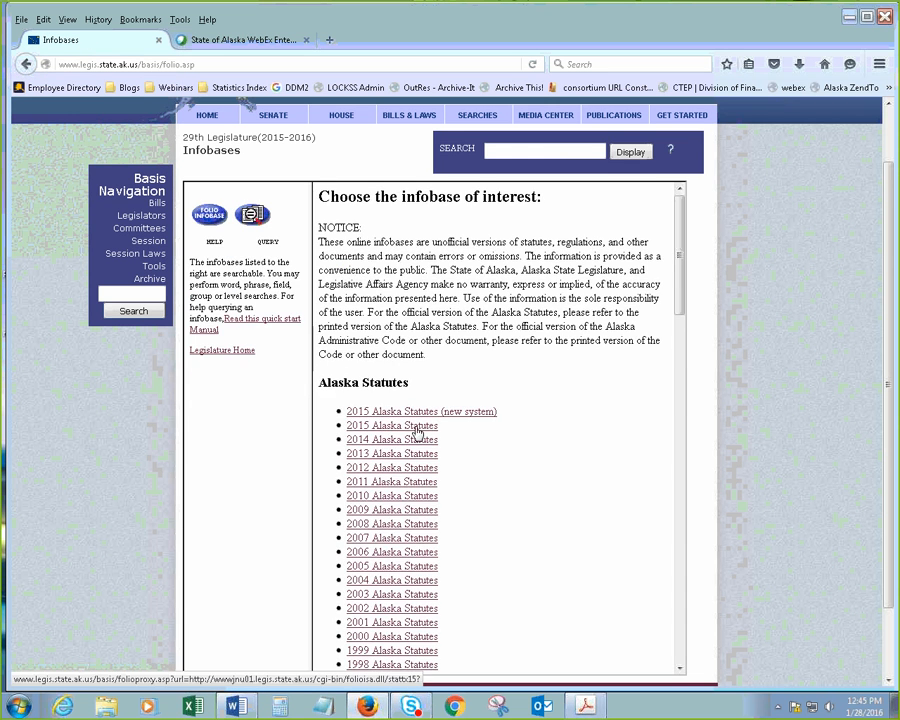
scroll(down, 3)
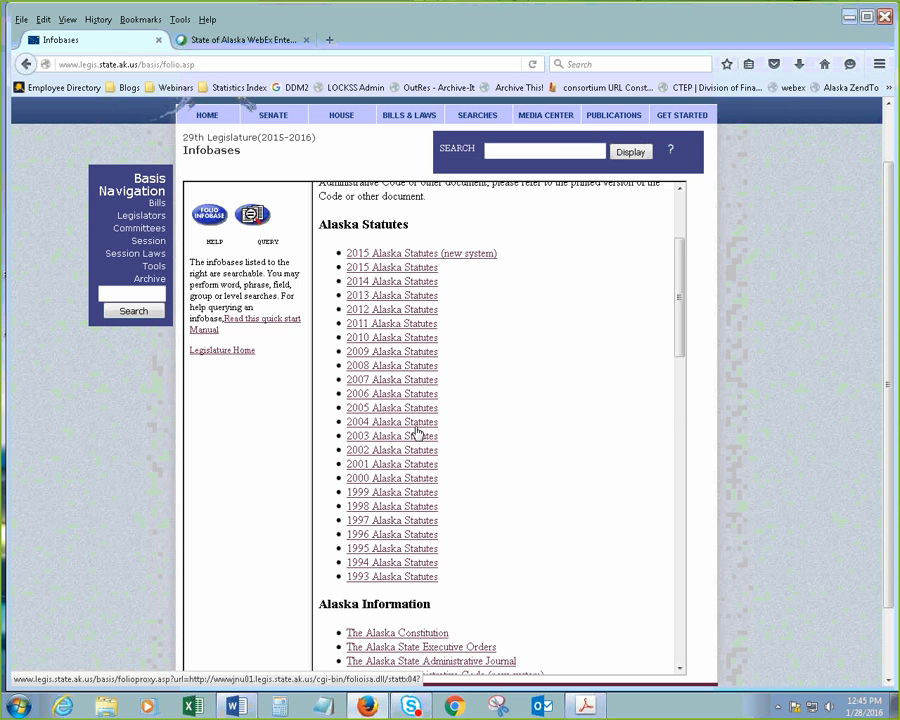
mouse_move(472, 240)
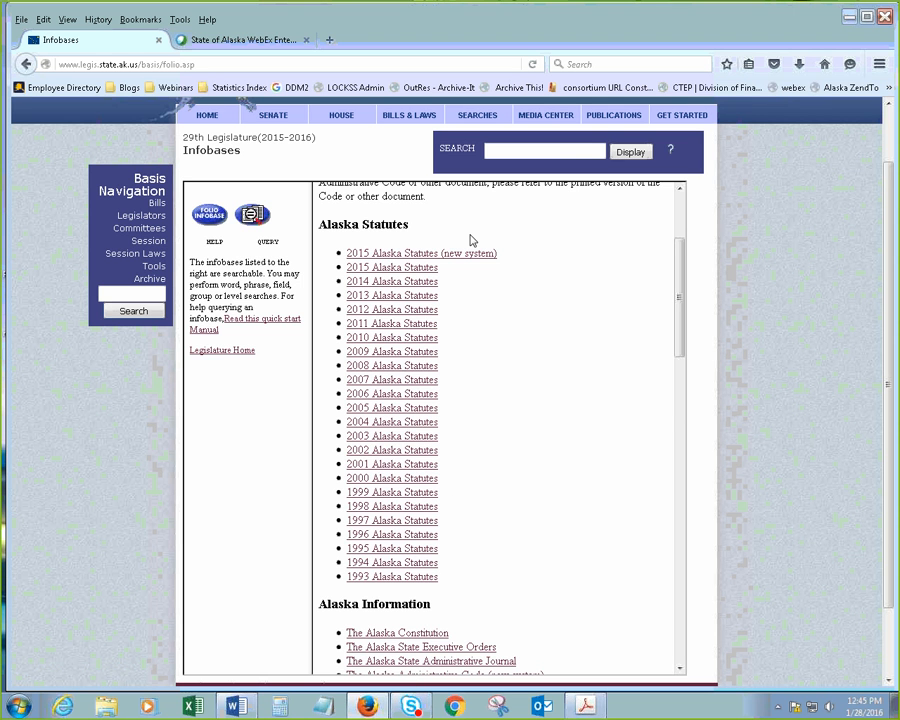
mouse_move(508, 256)
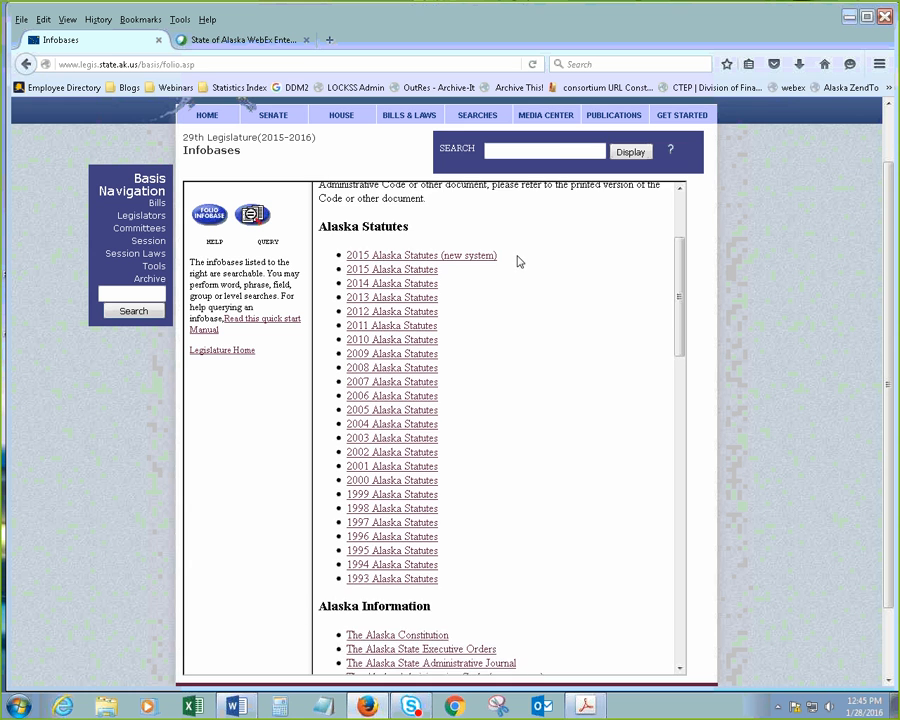
scroll(up, 3)
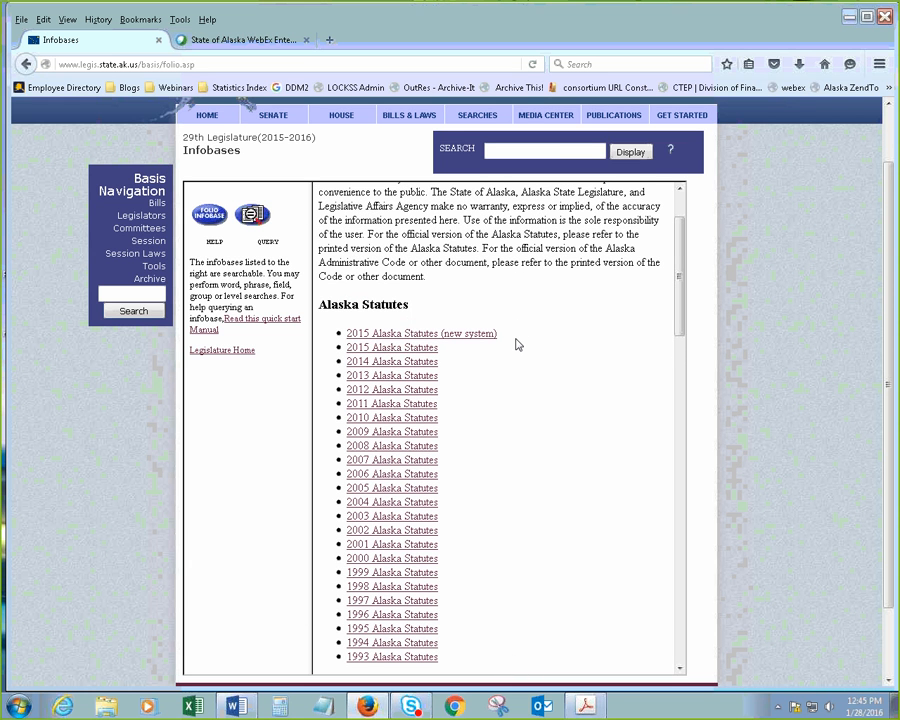
mouse_move(516, 336)
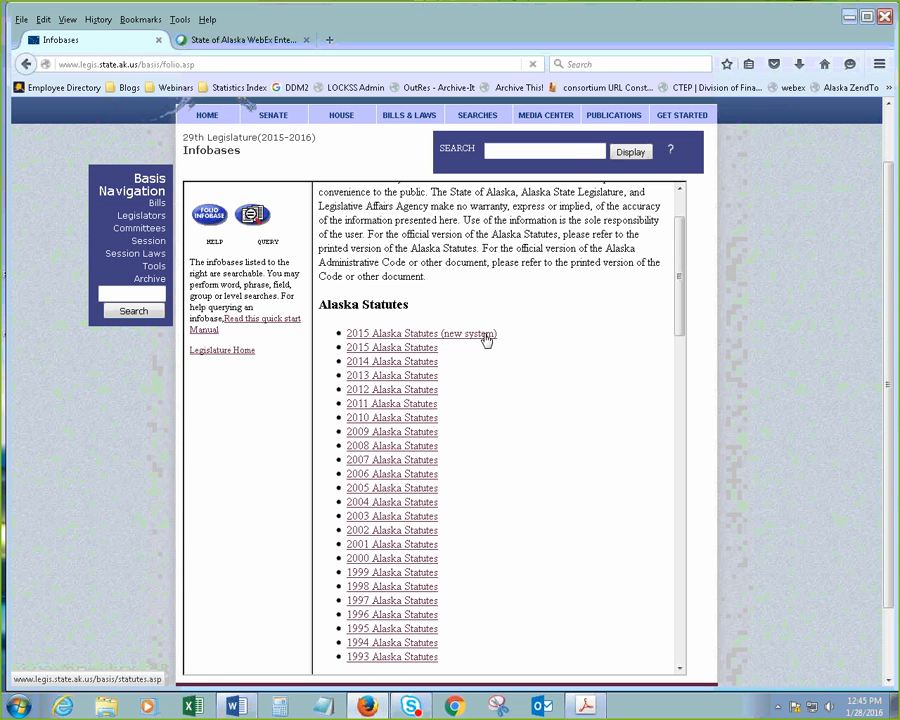
Step: Open the 2015 Alaska Statutes (new system) at Title 1, Chapter 01.05, Sec. 01.05.031
click(392, 348)
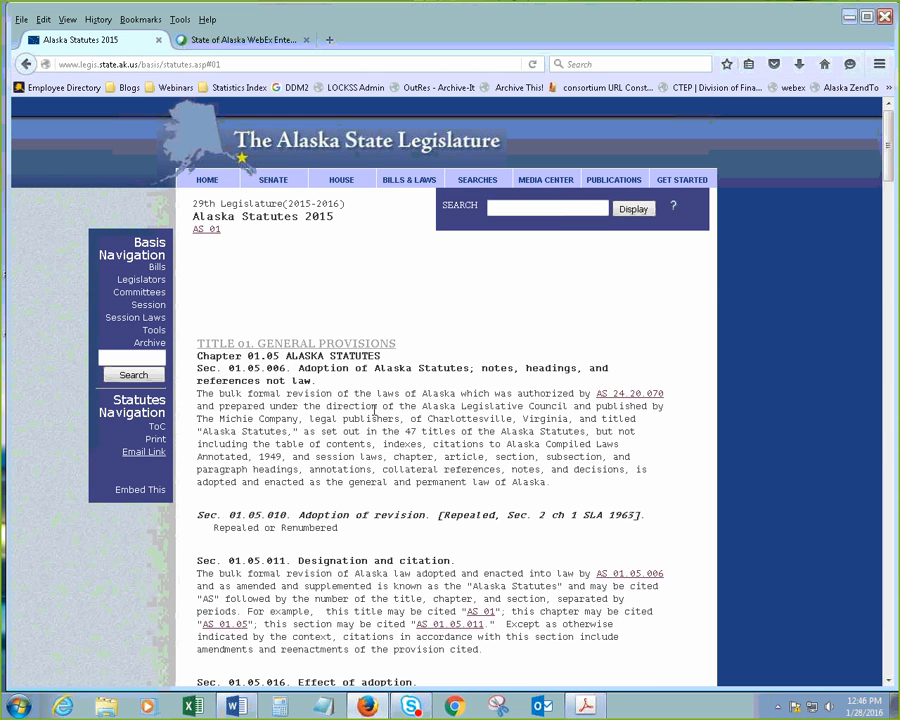
scroll(down, 3)
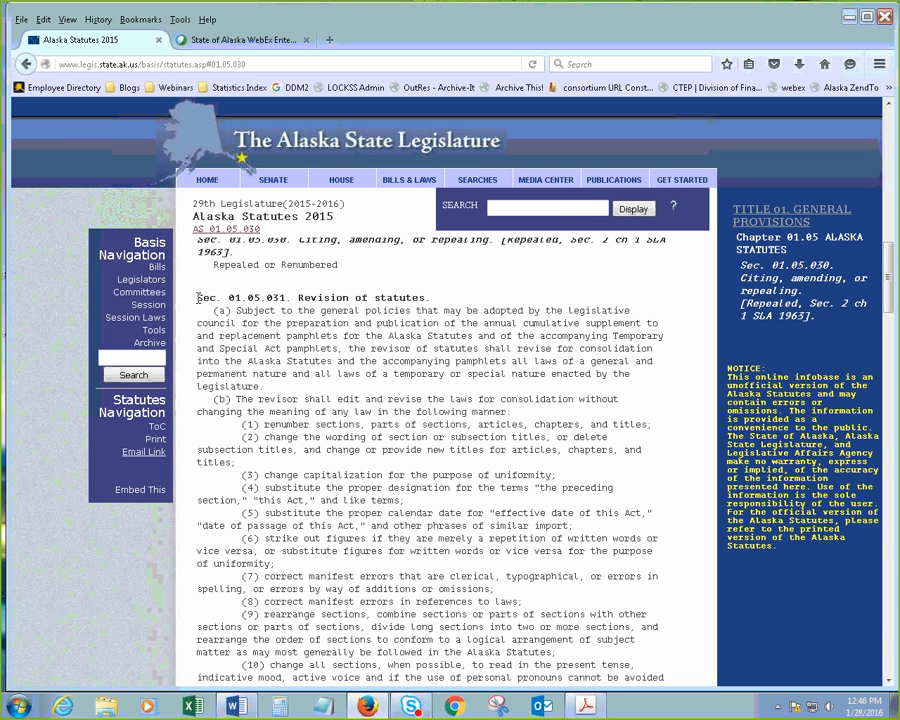
mouse_move(434, 292)
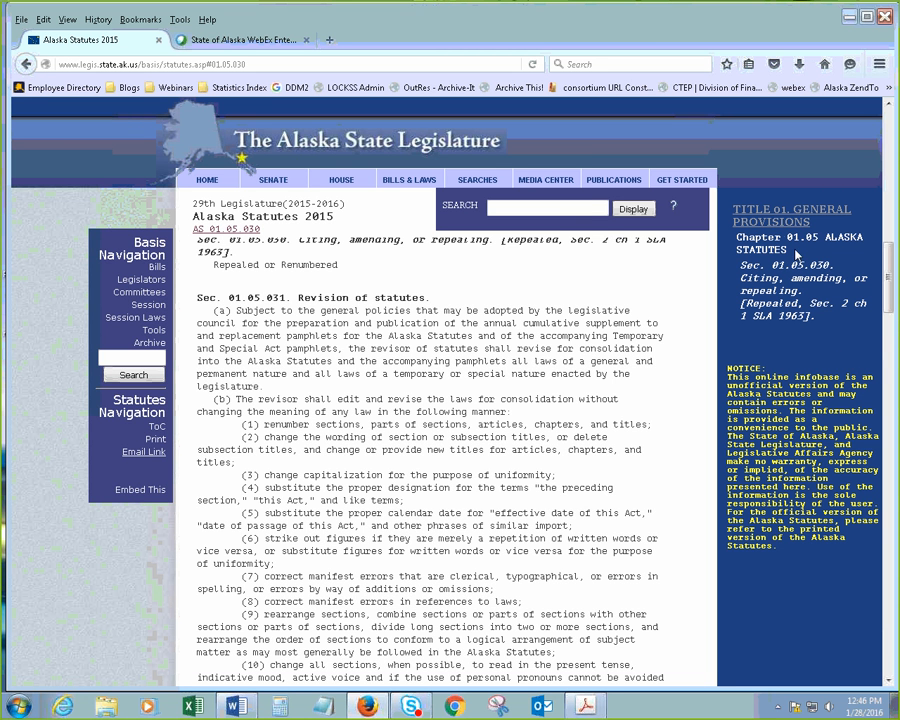
mouse_move(810, 336)
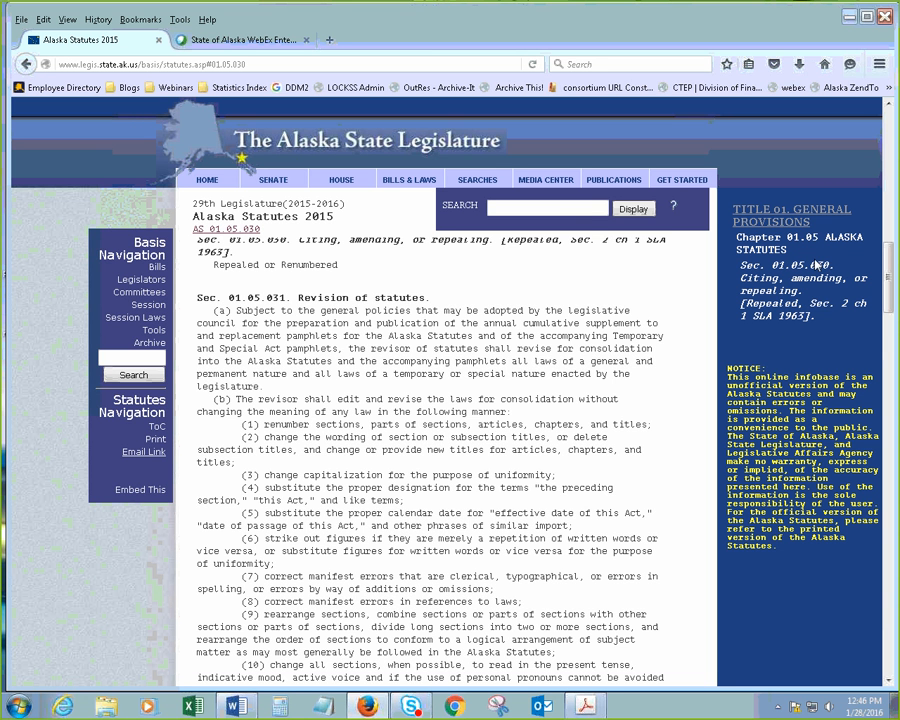
mouse_move(826, 318)
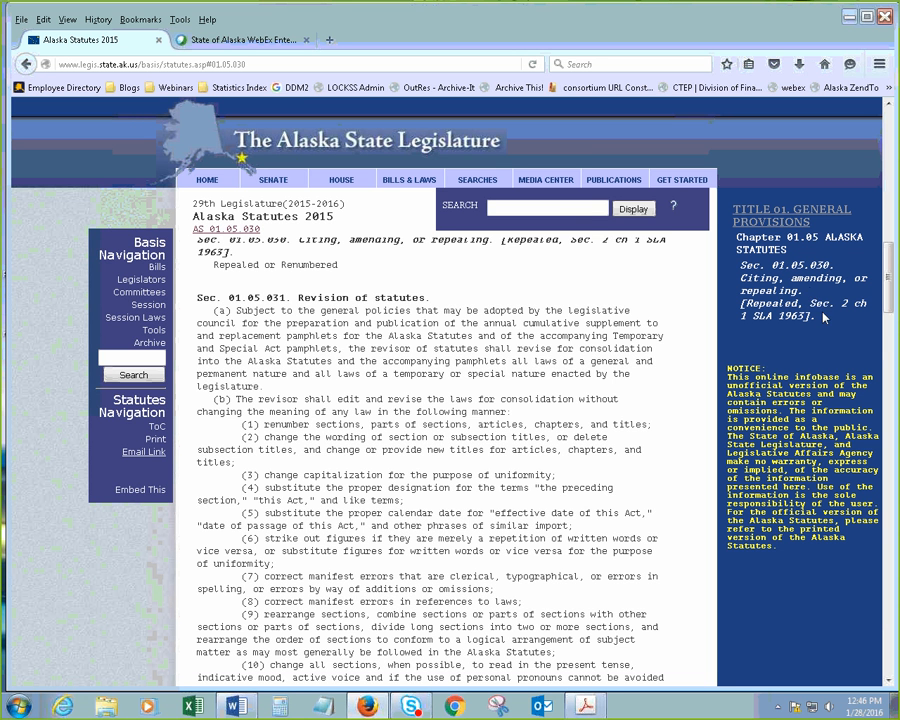
mouse_move(812, 290)
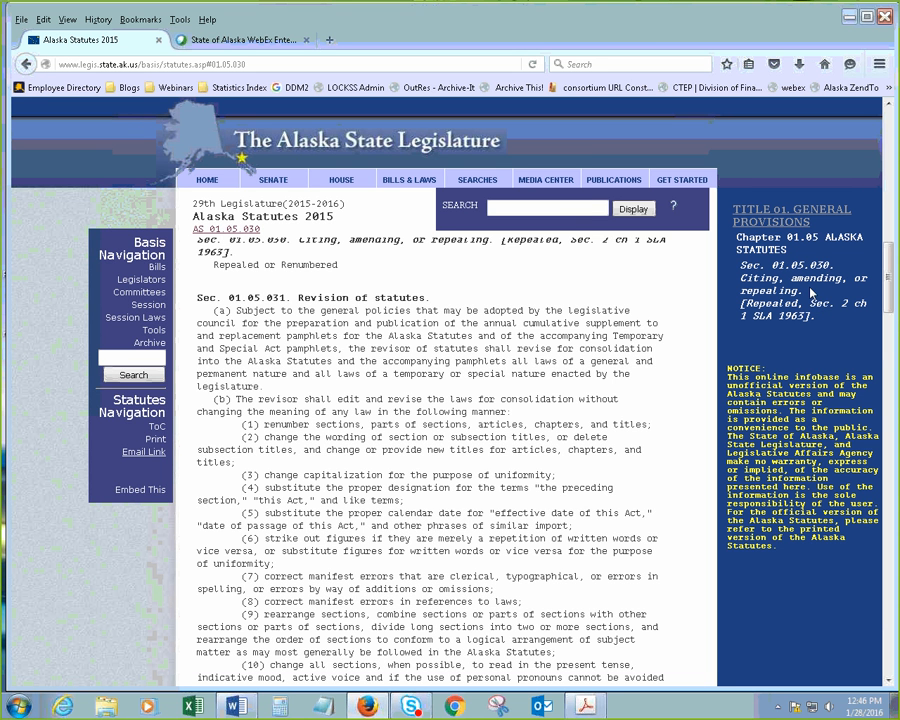
mouse_move(616, 388)
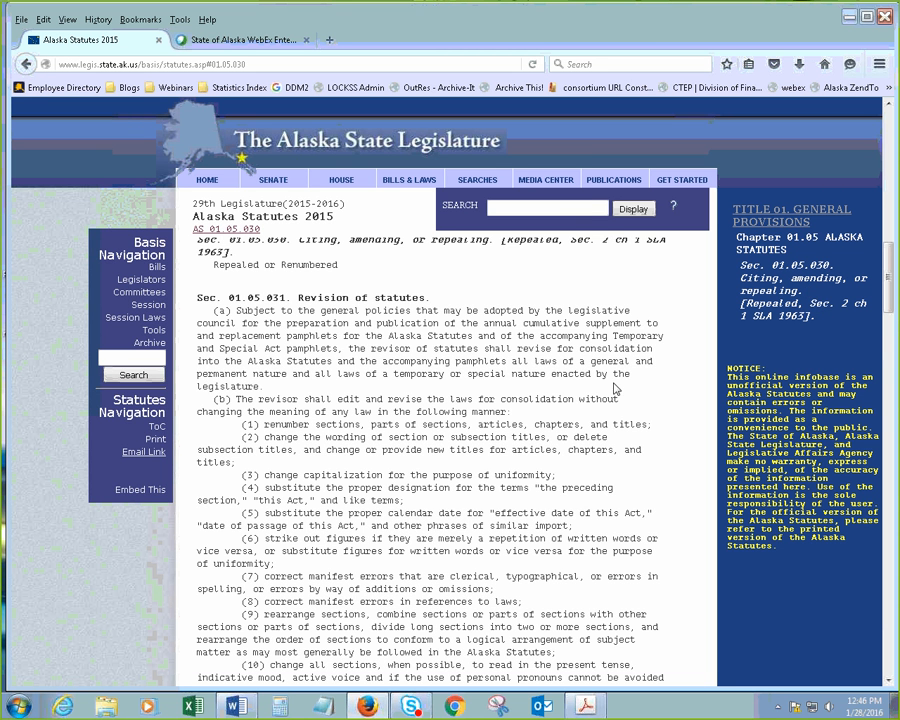
mouse_move(624, 378)
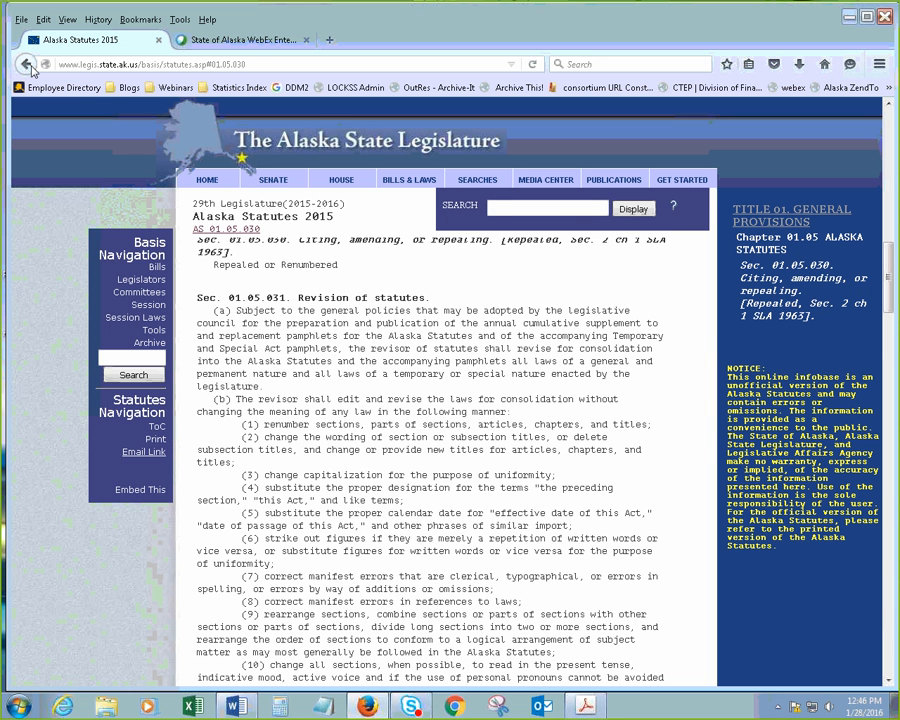
Step: Open Title 01 General Provisions in the text-only 2015 Statutes and read sections 01.05.011 and 01.05.016
click(24, 62)
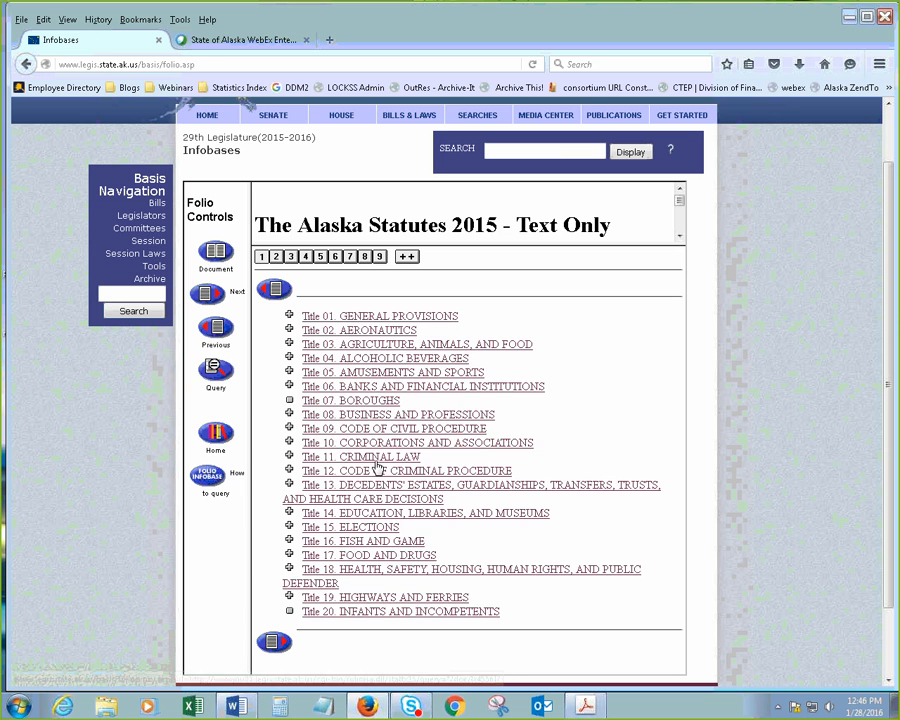
click(288, 316)
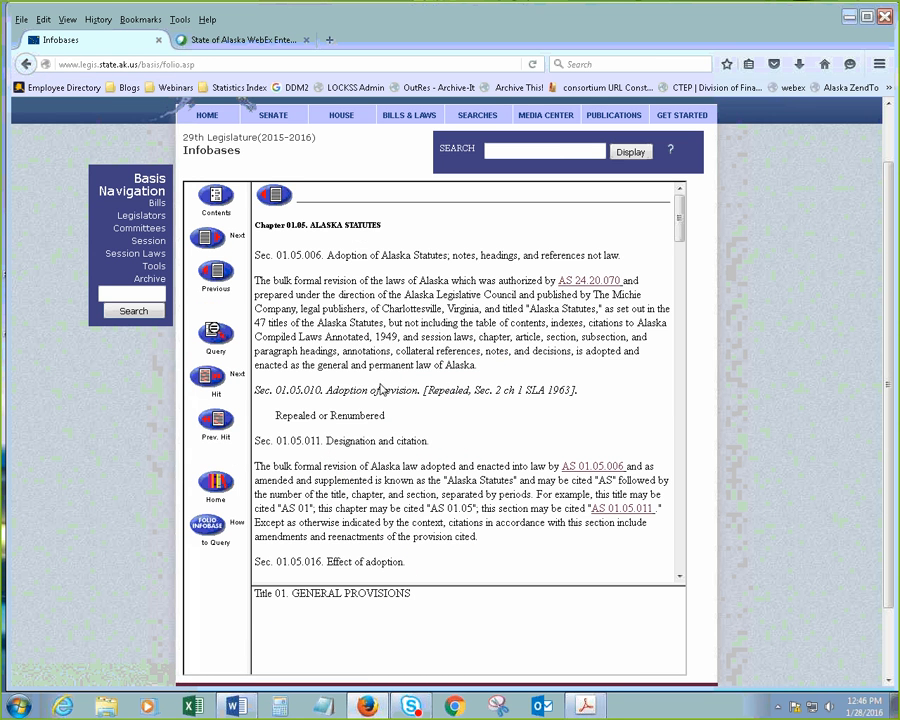
scroll(down, 3)
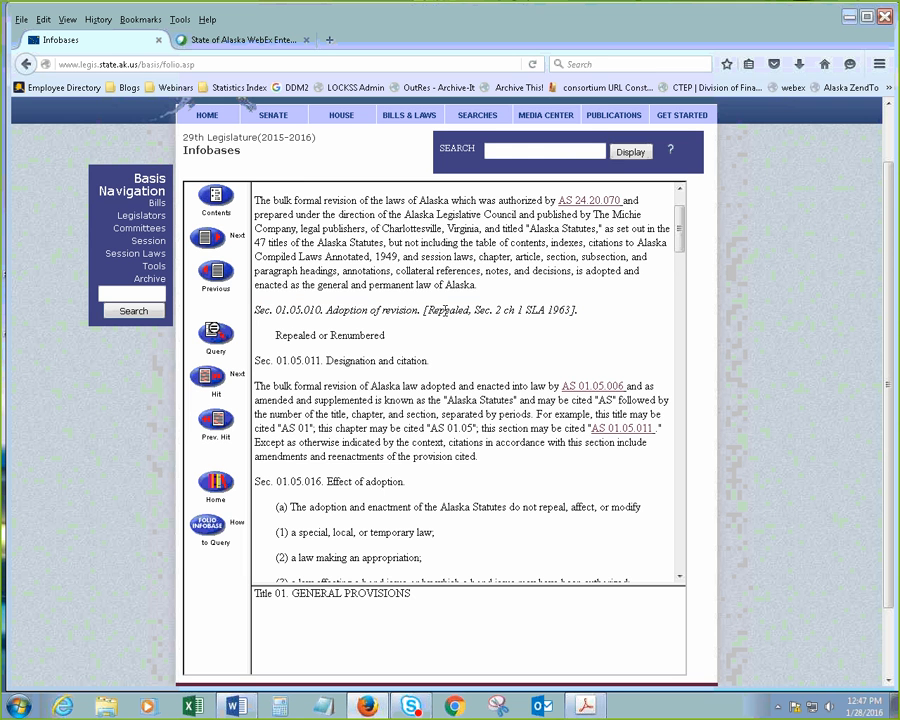
scroll(down, 3)
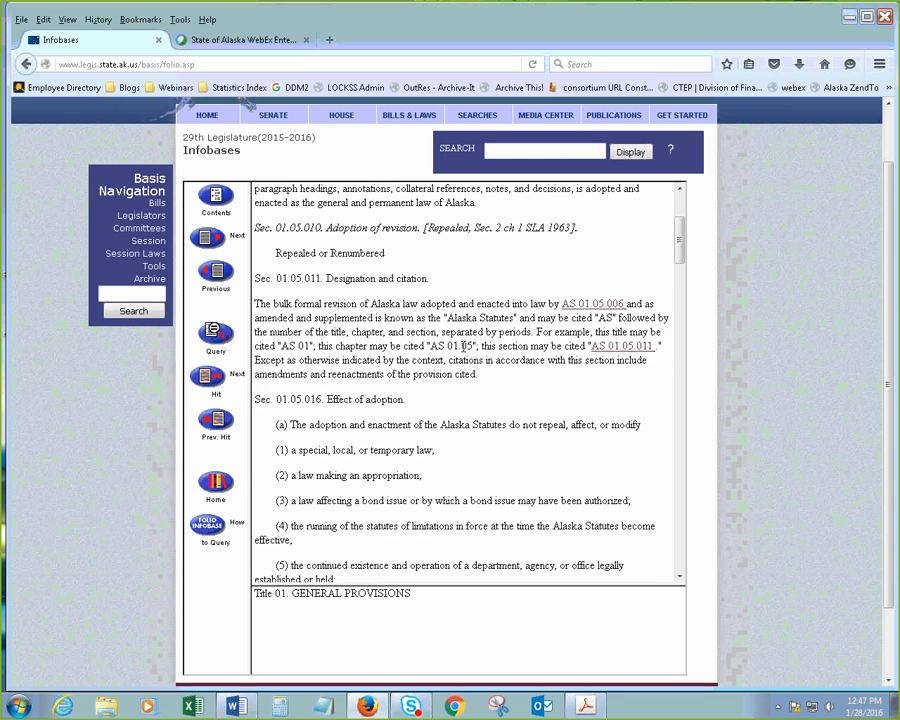
scroll(down, 3)
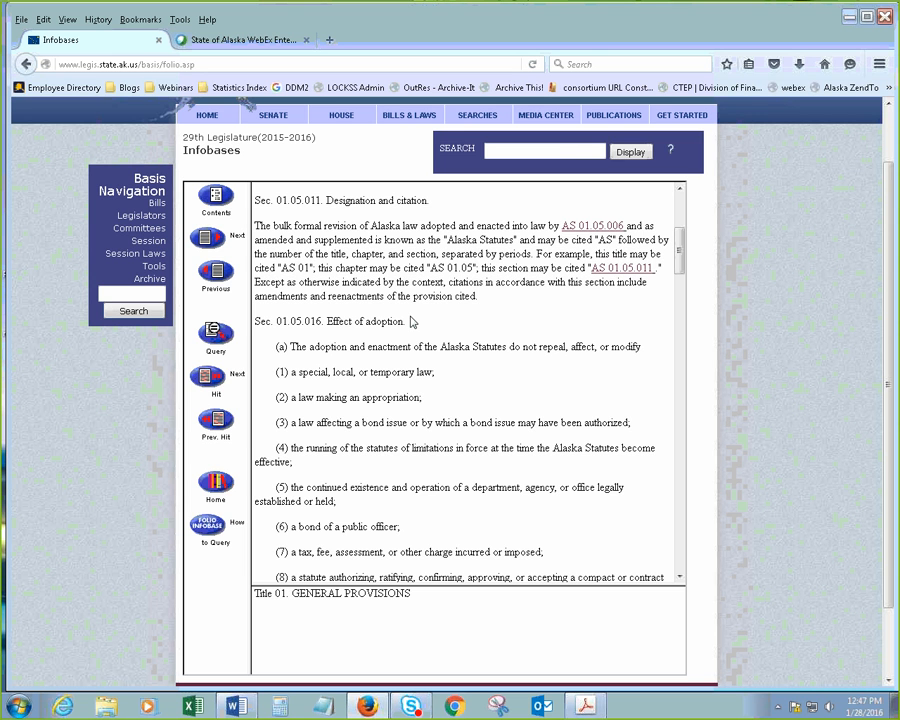
mouse_move(216, 196)
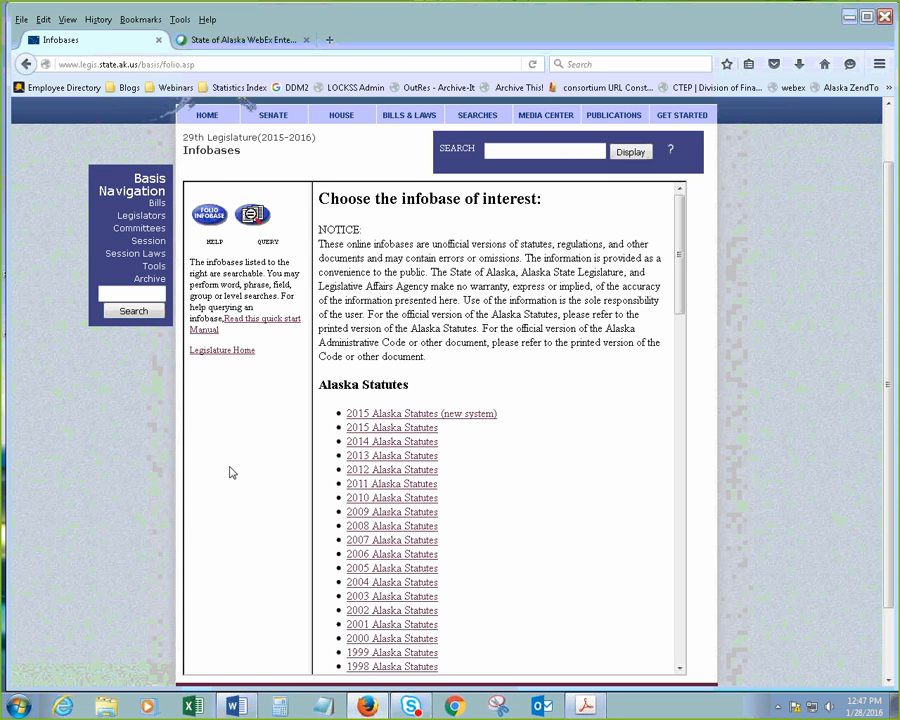
mouse_move(444, 390)
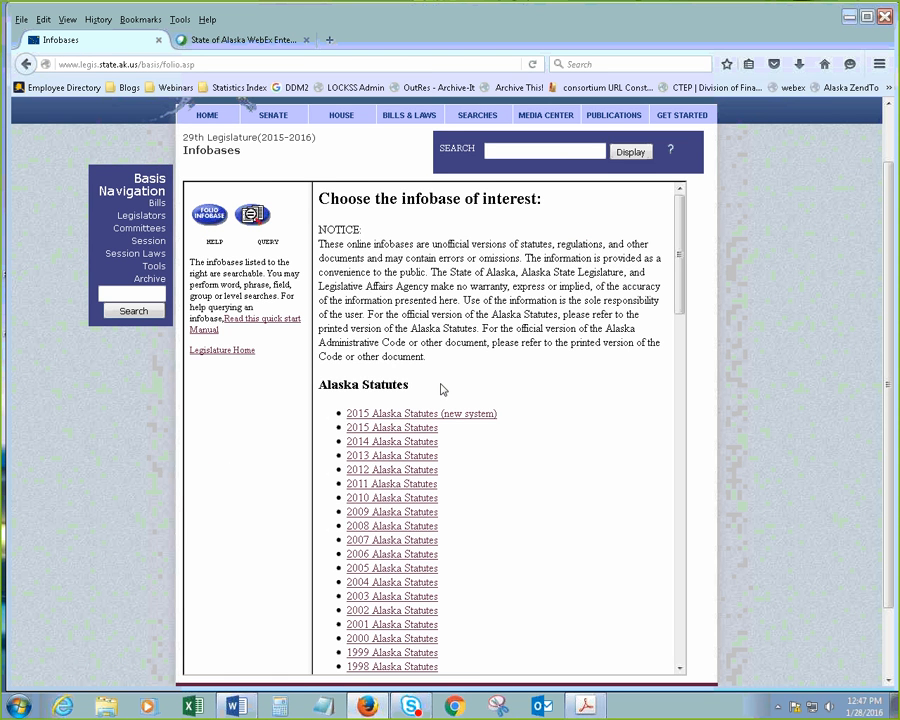
mouse_move(632, 248)
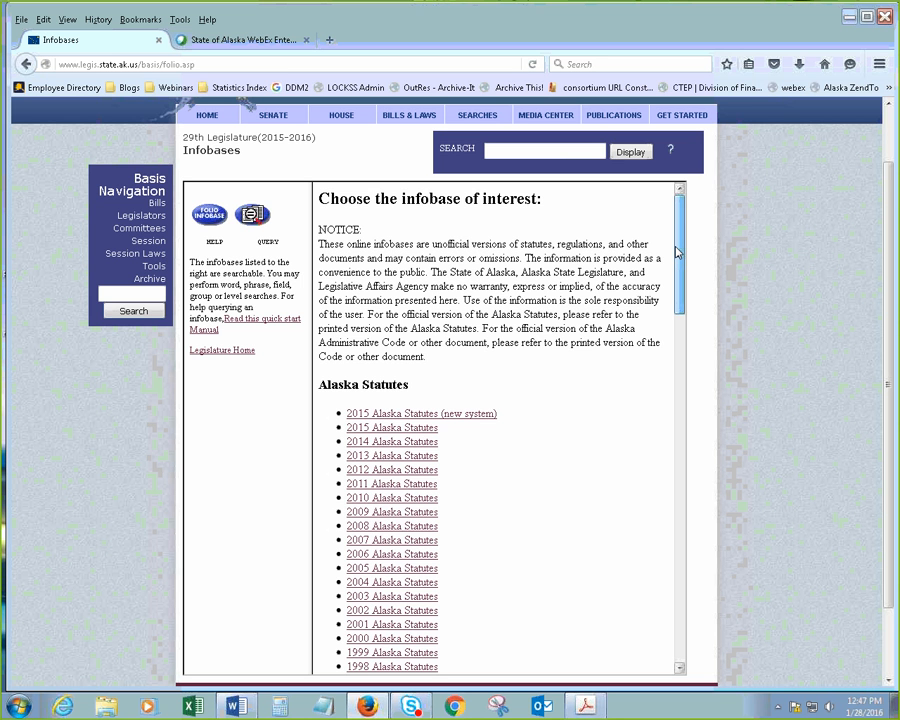
Step: Scroll the infobase list to its end, past session laws to the General Legislative Information links
scroll(down, 3)
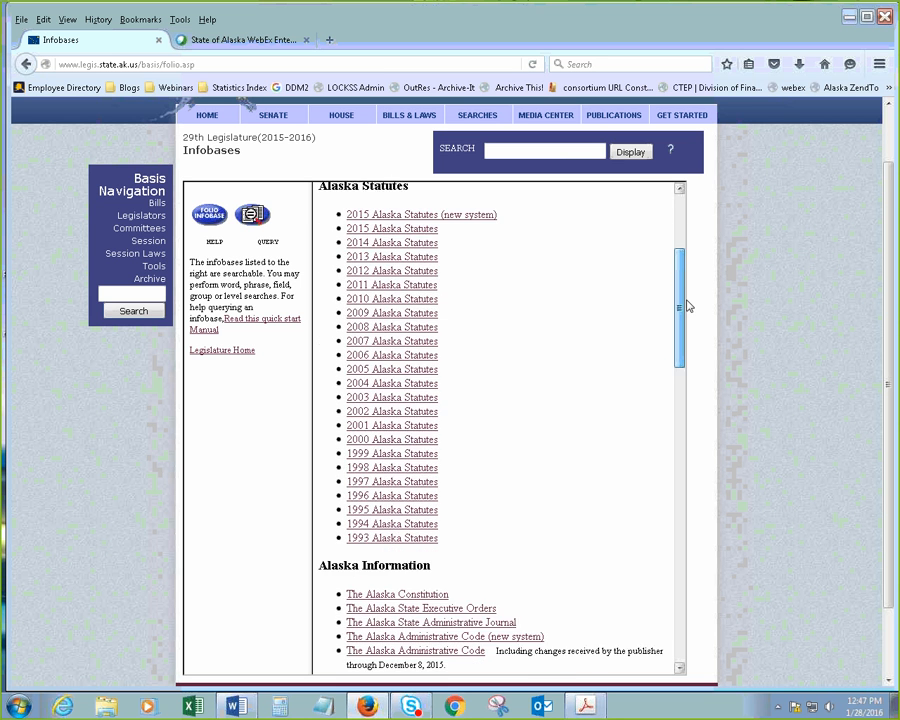
scroll(down, 3)
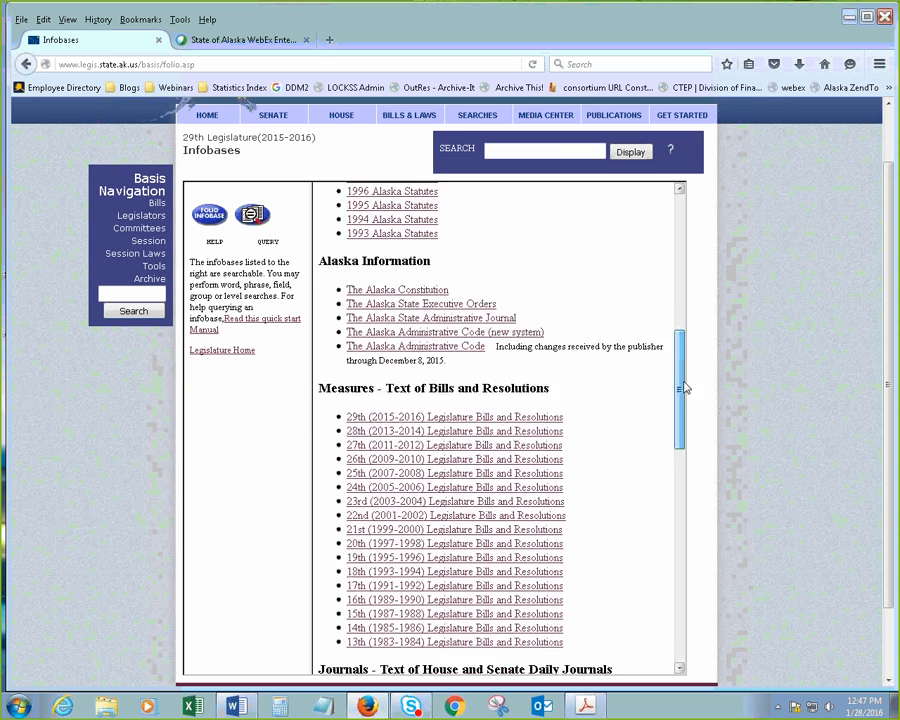
scroll(down, 3)
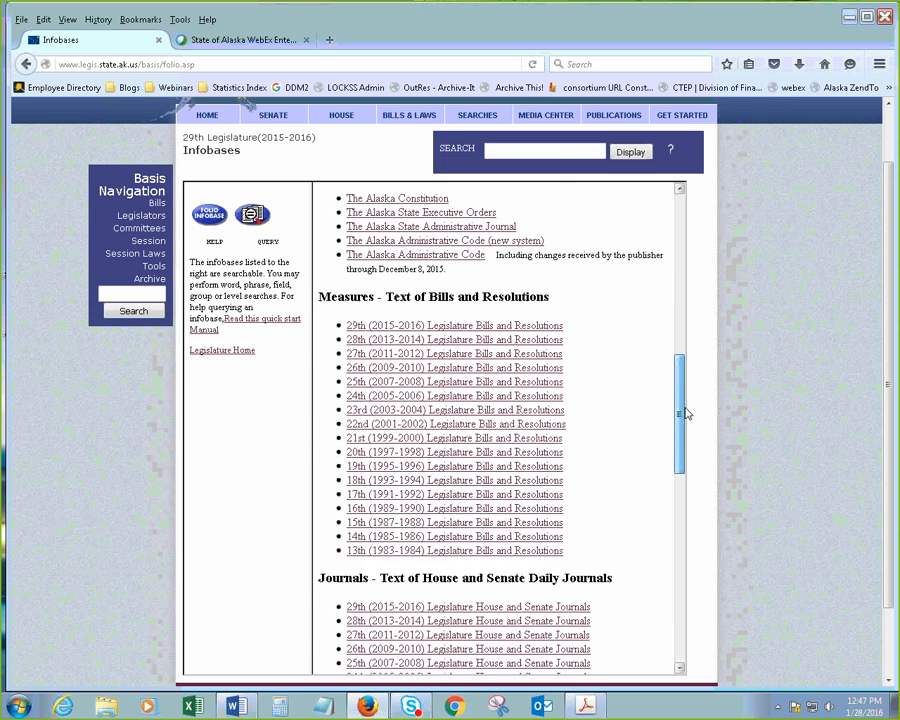
scroll(down, 3)
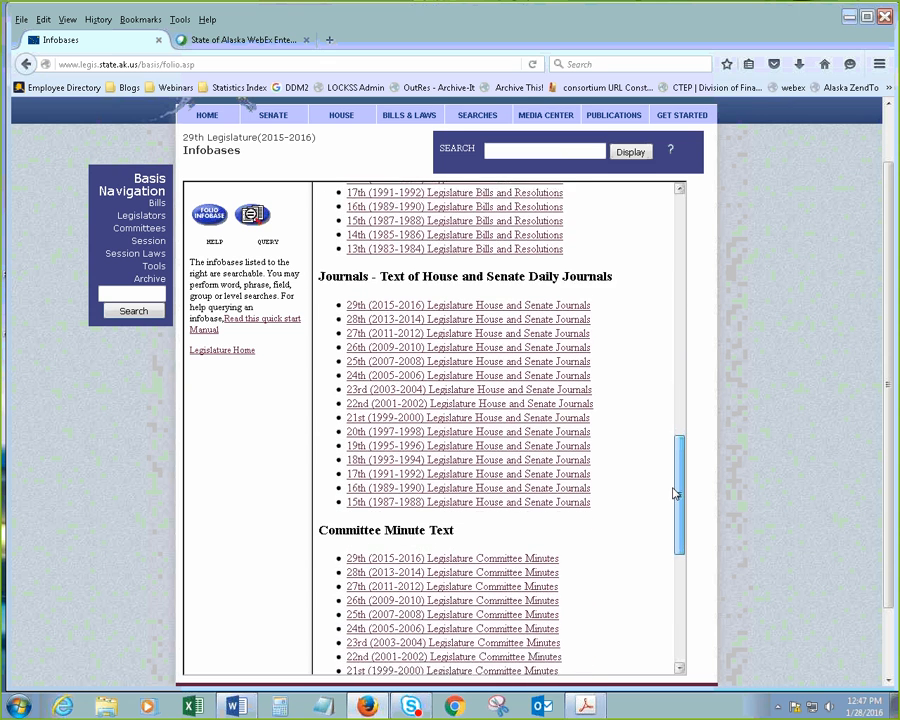
scroll(down, 3)
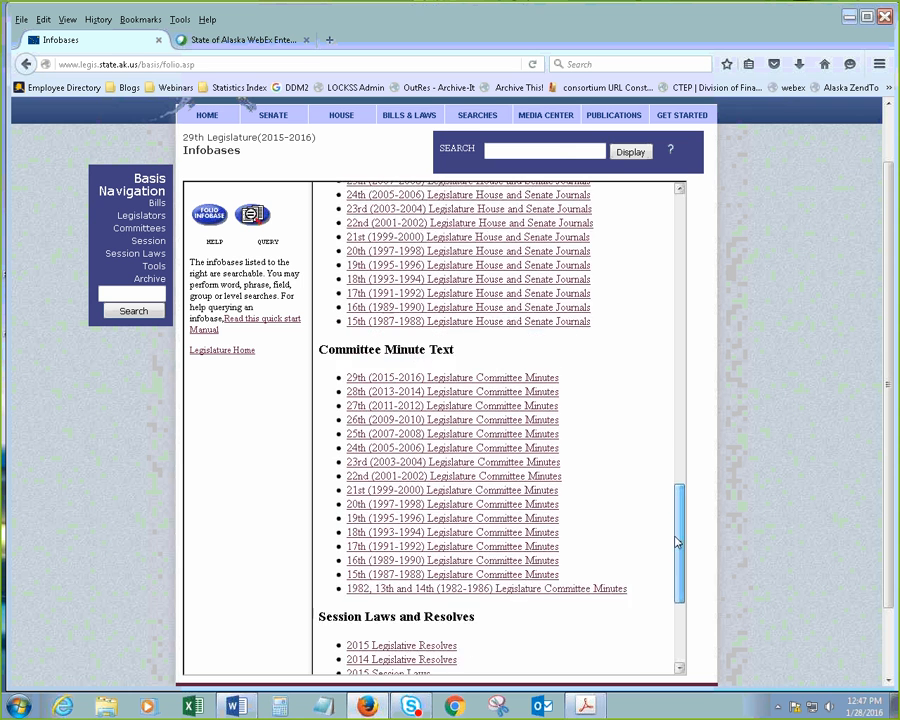
scroll(down, 3)
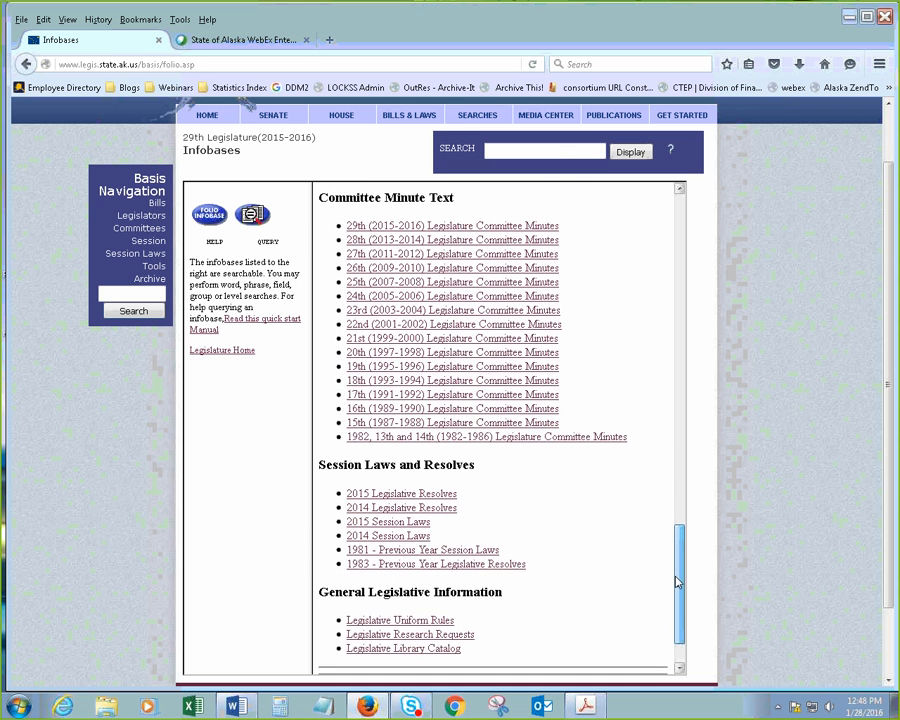
scroll(down, 3)
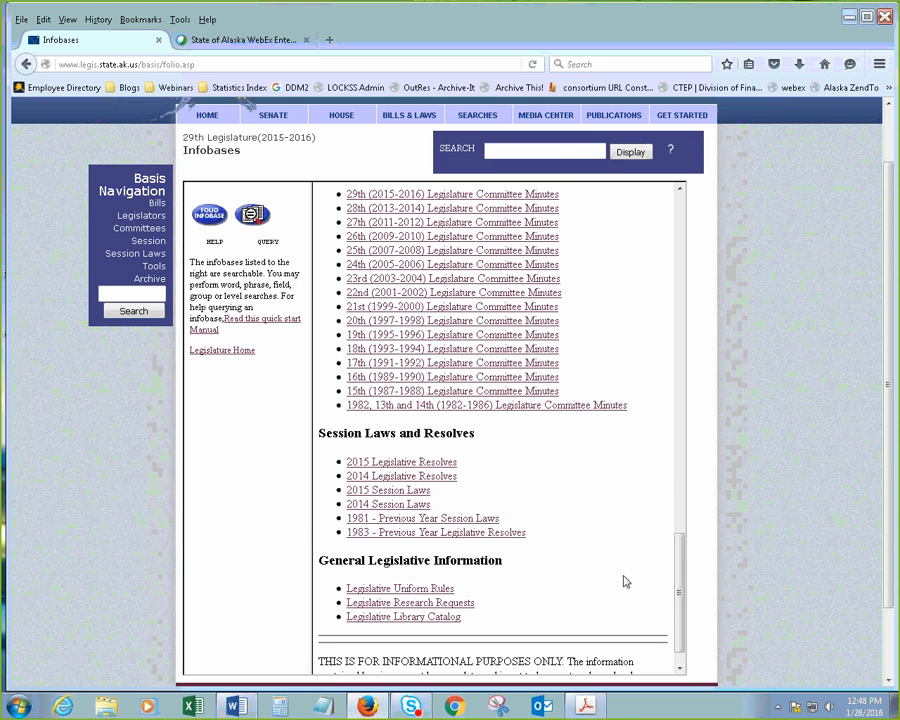
mouse_move(600, 564)
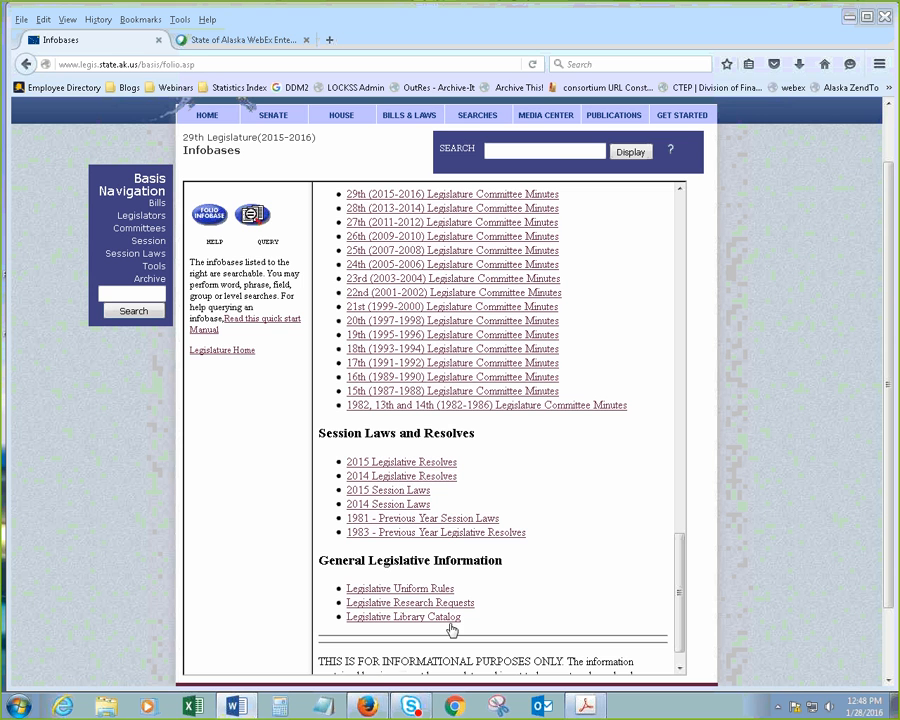
mouse_move(466, 620)
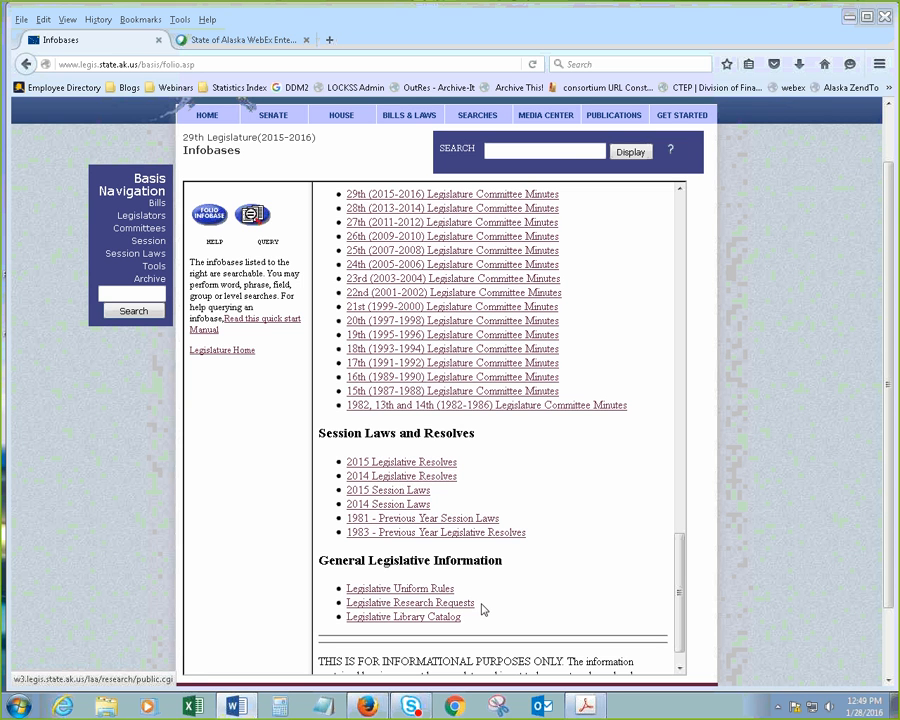
mouse_move(466, 610)
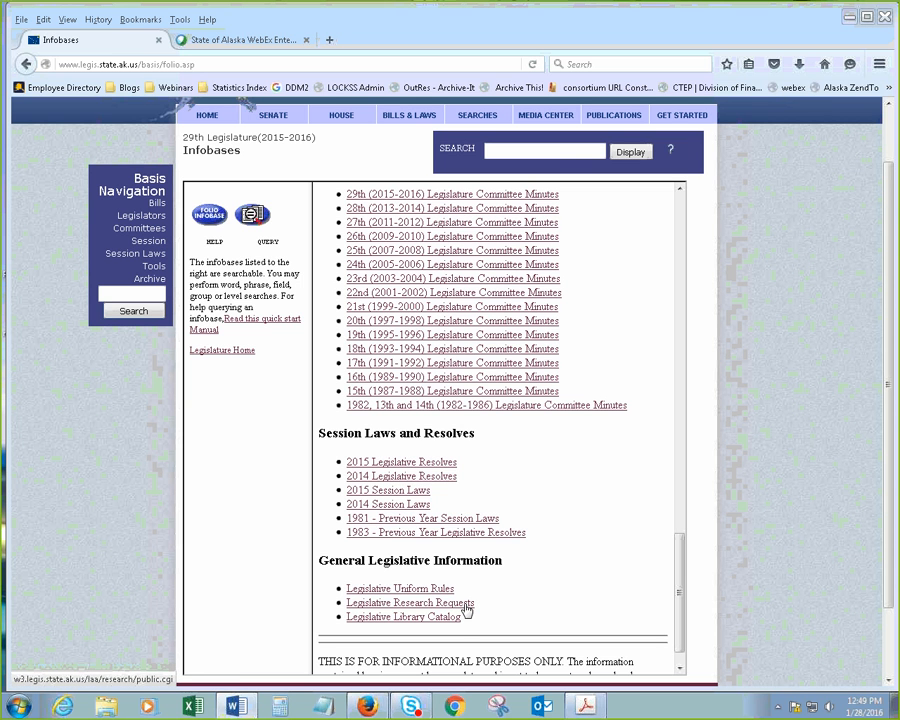
Step: Search Legislative Research reports for 'daylight saving' and open report 08.269 on Alaska's daylight saving history
click(410, 602)
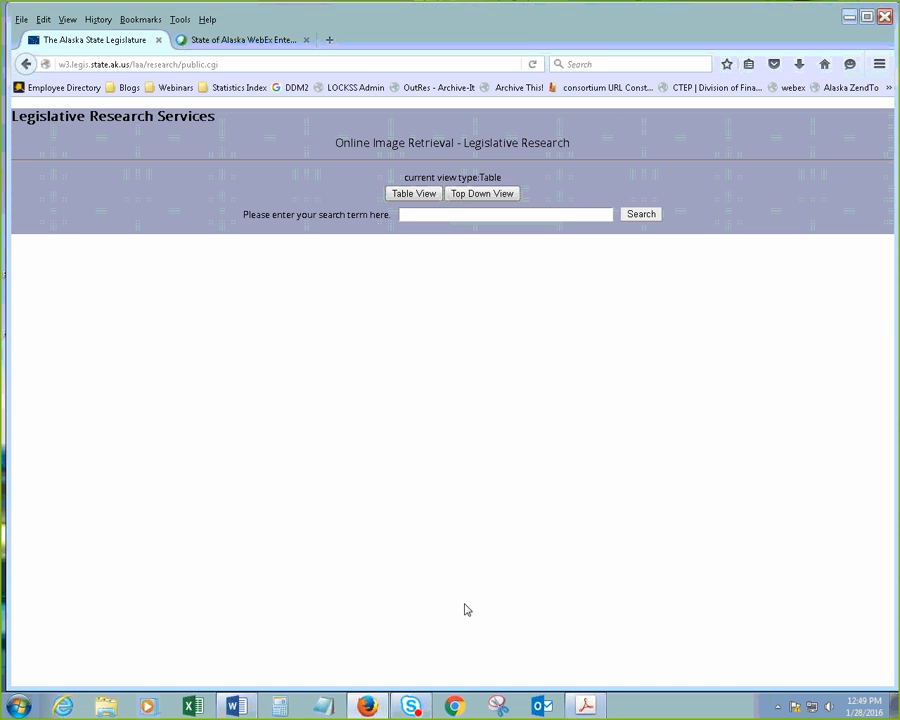
mouse_move(352, 256)
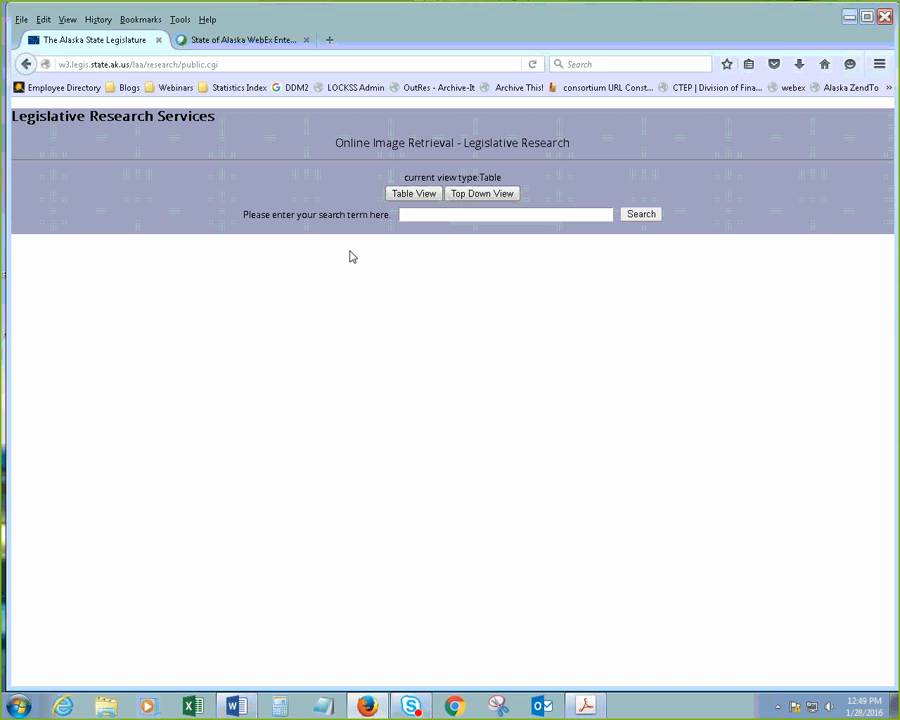
mouse_move(66, 132)
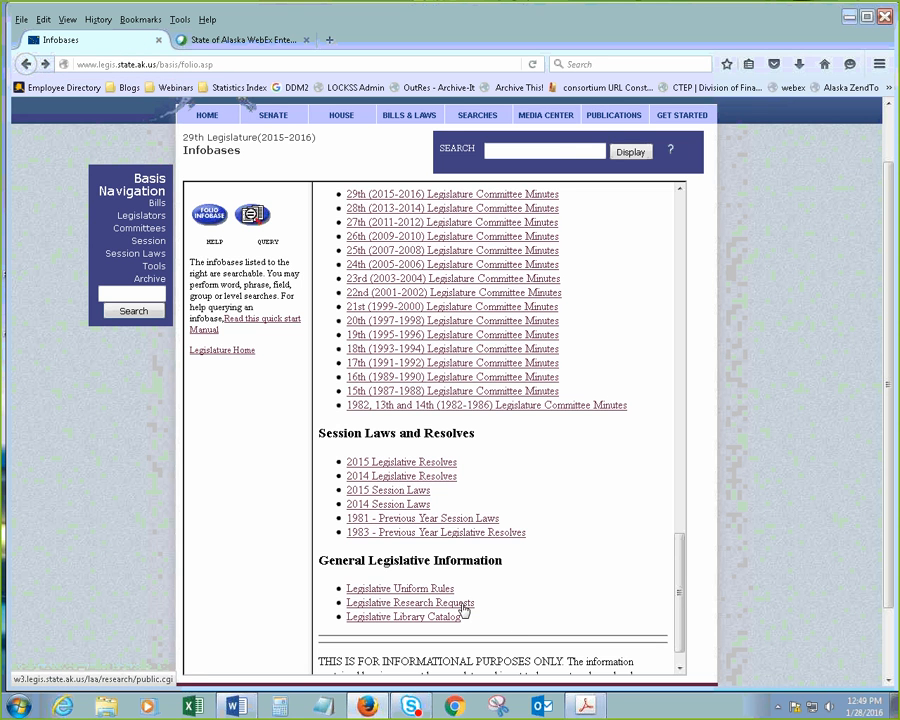
click(410, 602)
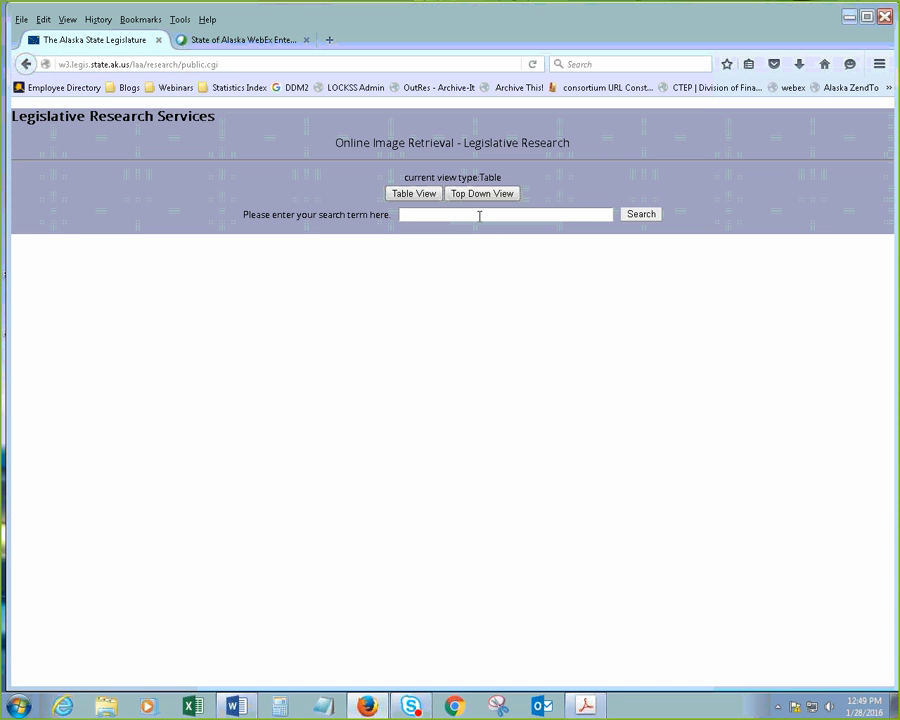
text(daylight)
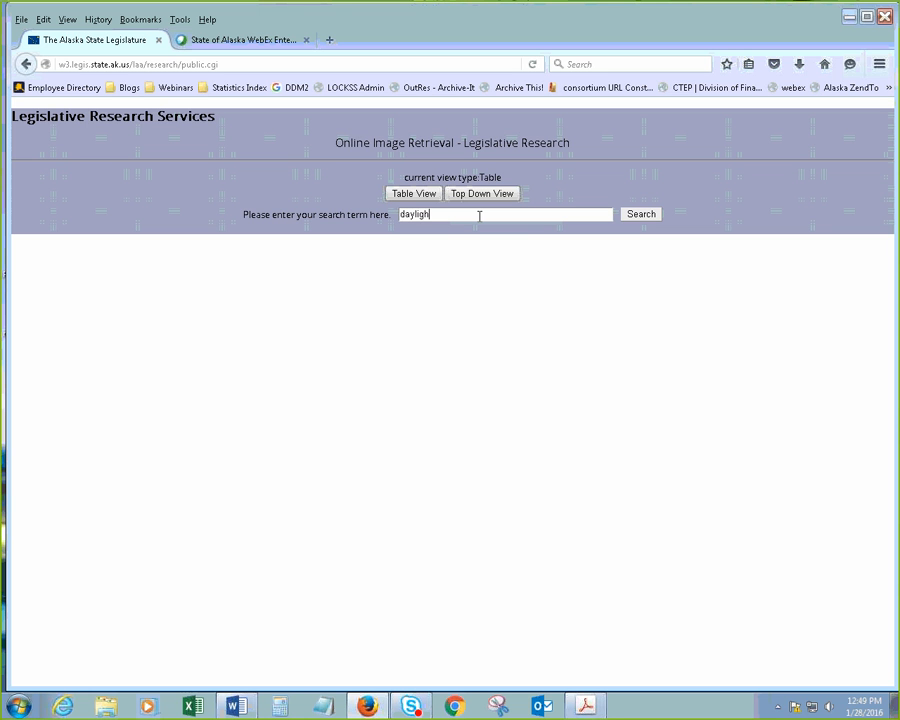
text(savin)
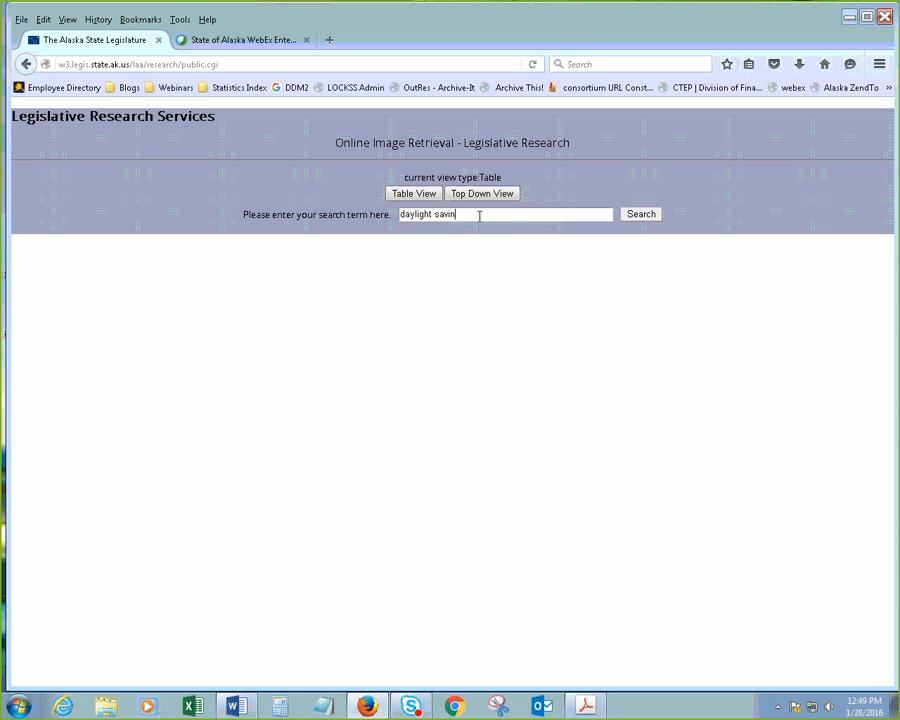
text(g)
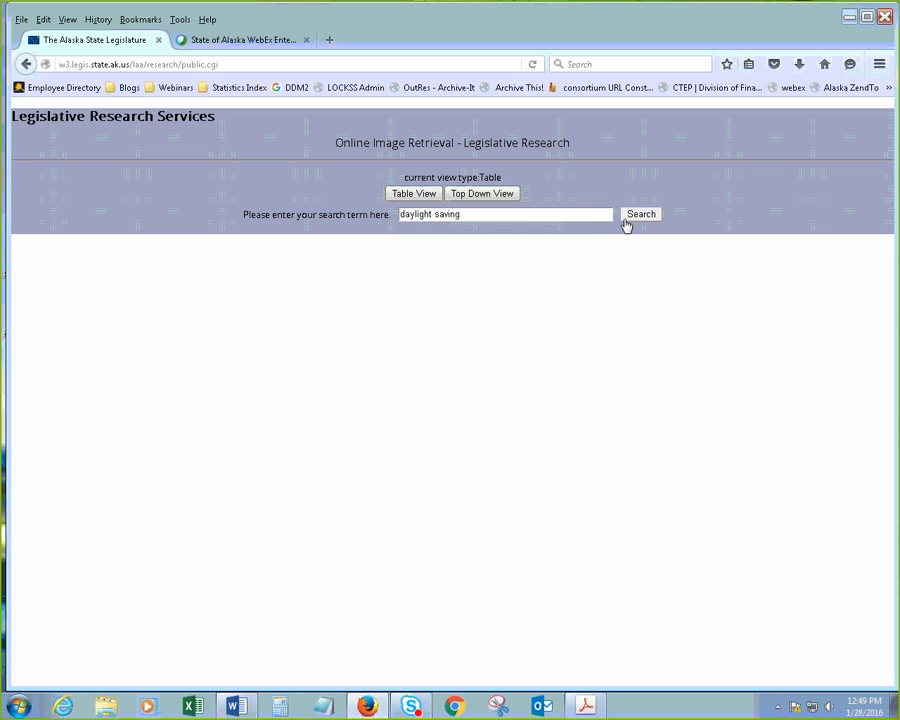
click(640, 212)
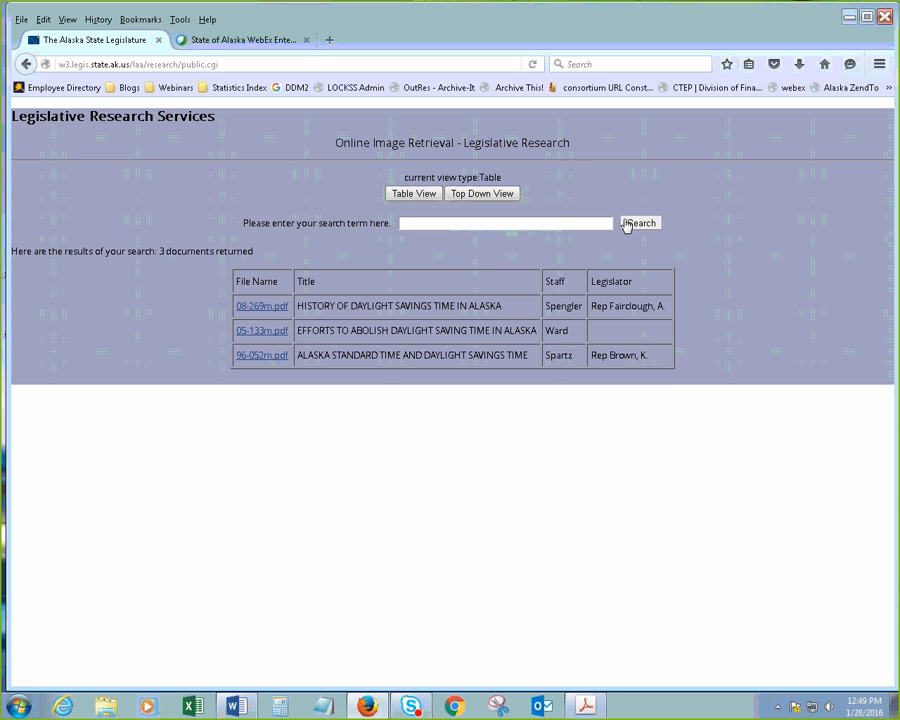
mouse_move(584, 328)
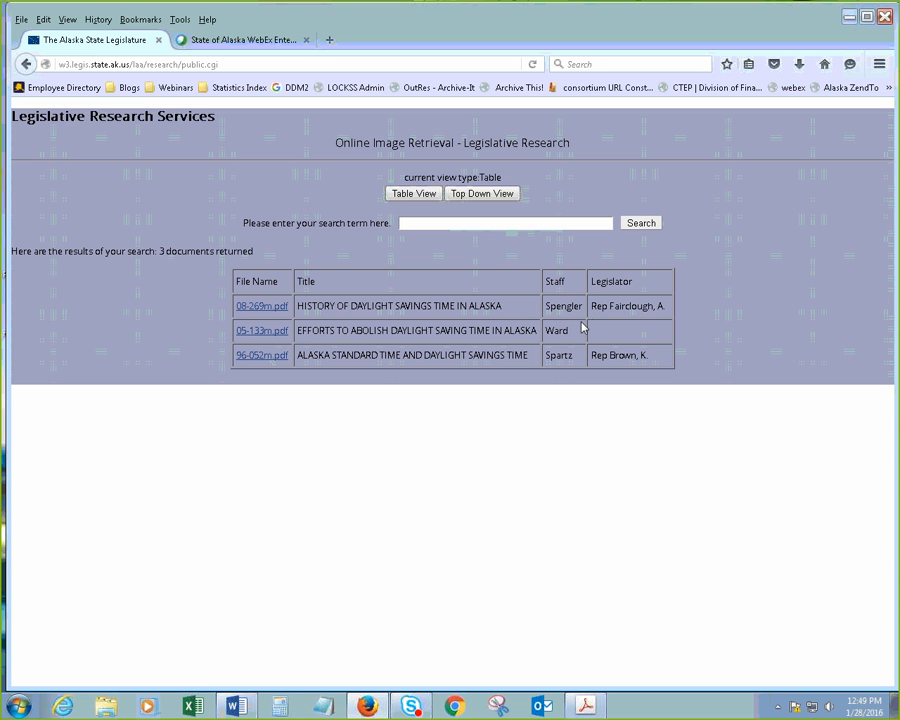
mouse_move(592, 318)
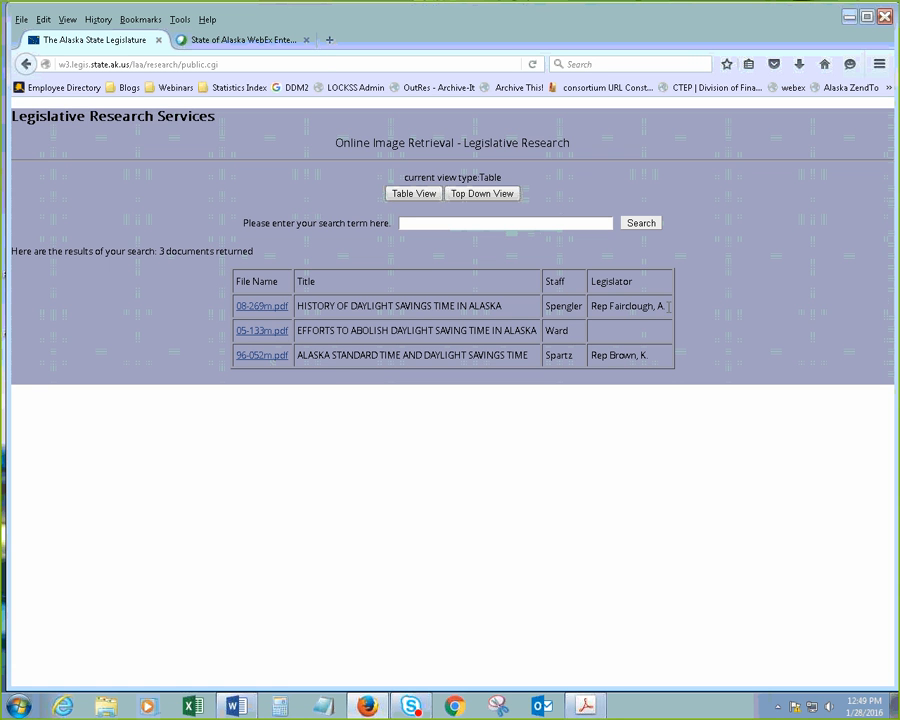
click(260, 306)
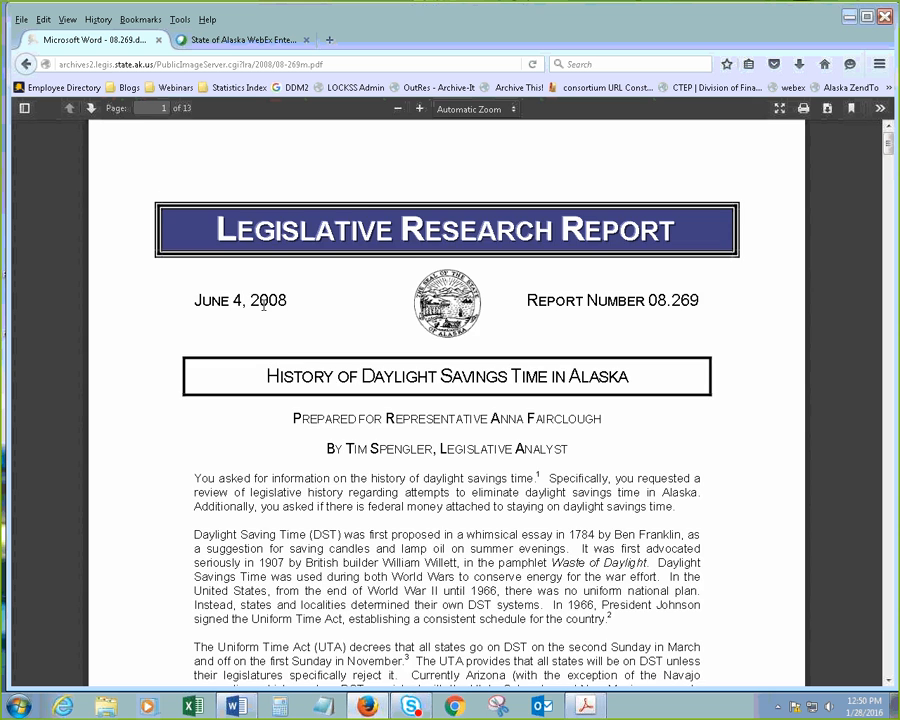
scroll(down, 3)
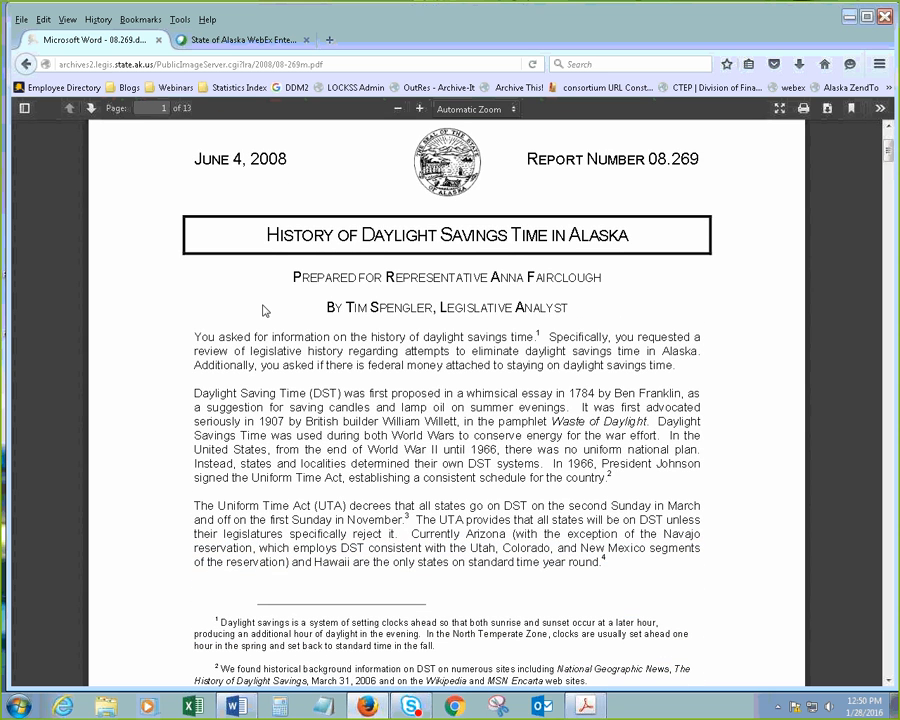
scroll(down, 3)
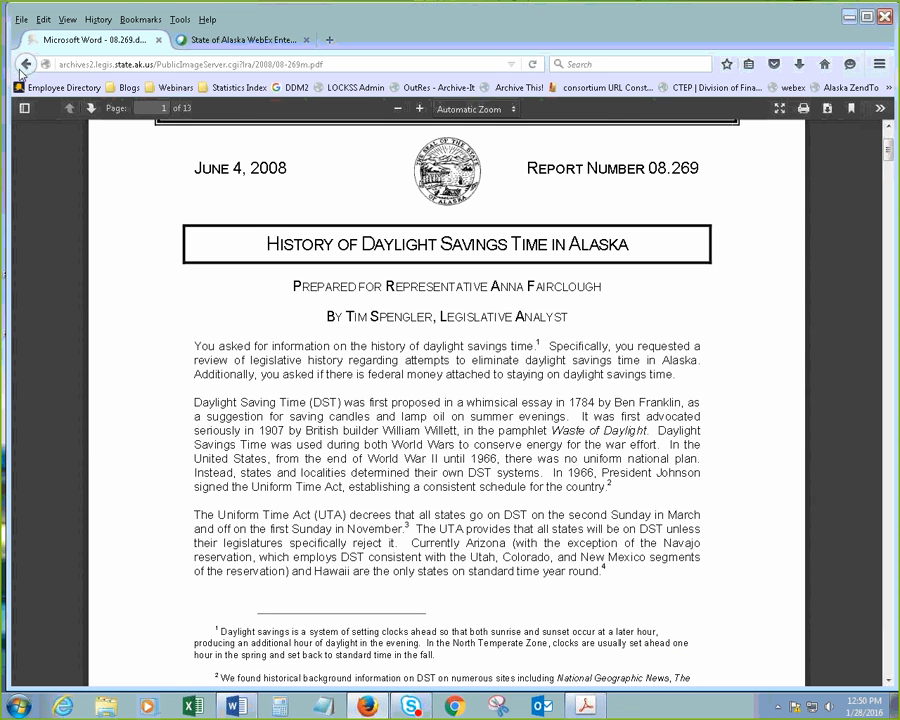
mouse_move(26, 64)
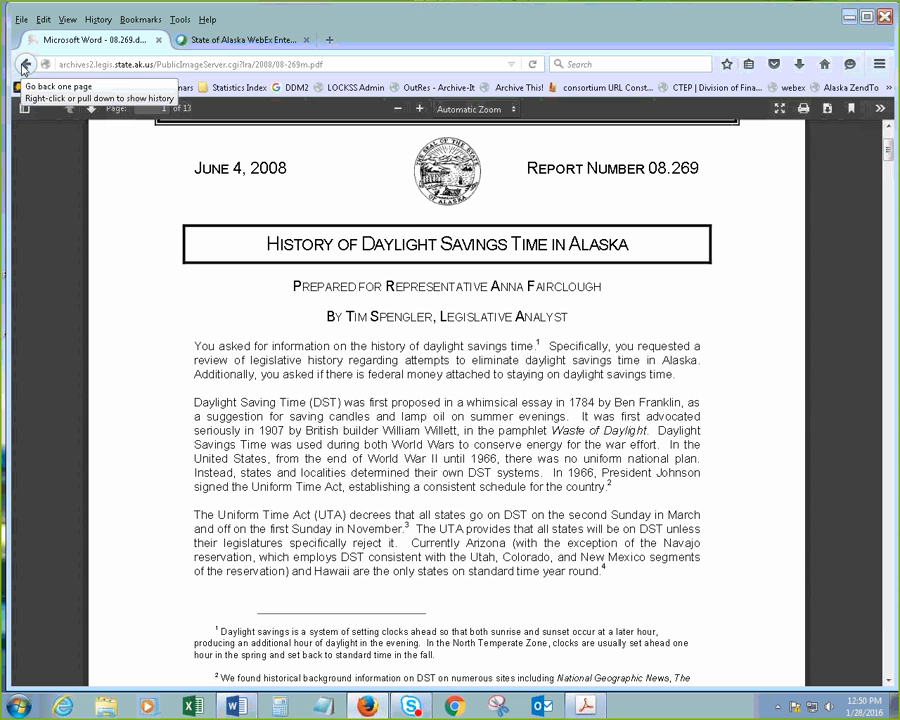
click(24, 62)
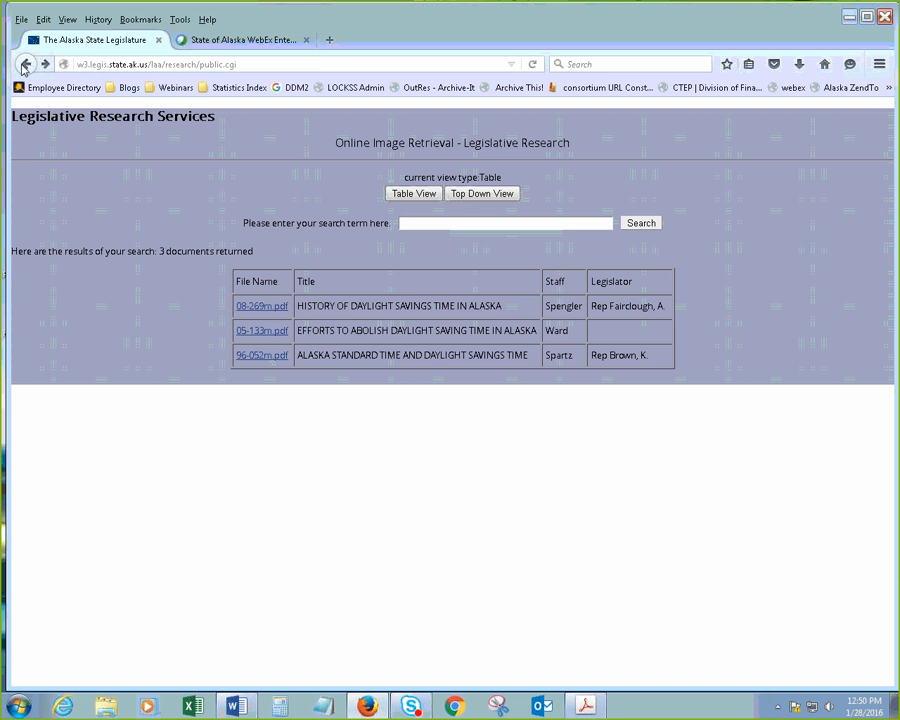
mouse_move(4, 130)
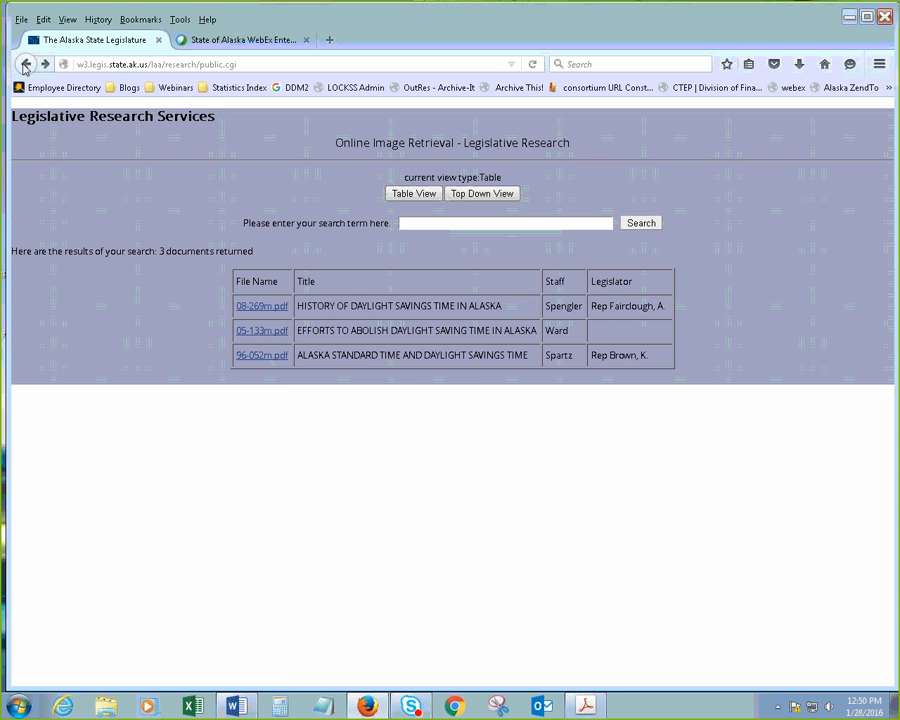
click(24, 62)
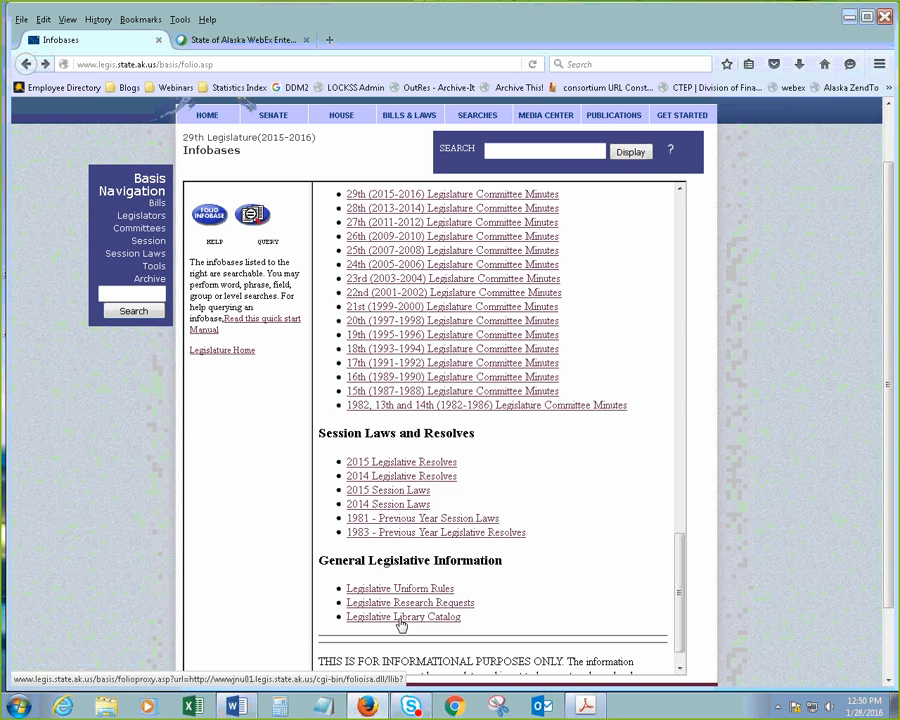
Step: Query the Legislative Library Catalog for 'daylight saving', which returns no hits
click(404, 616)
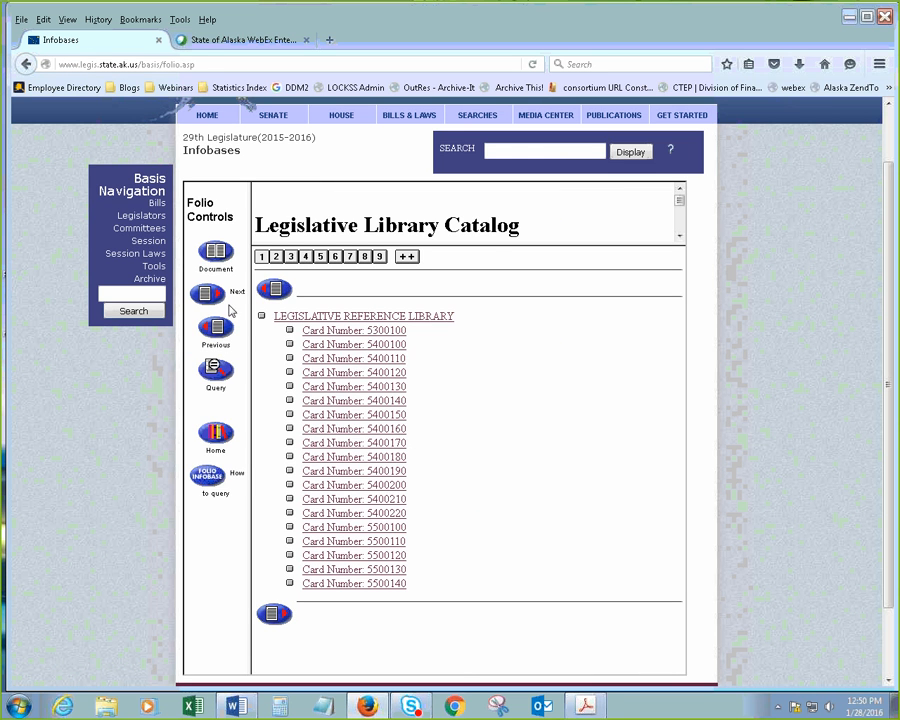
mouse_move(216, 370)
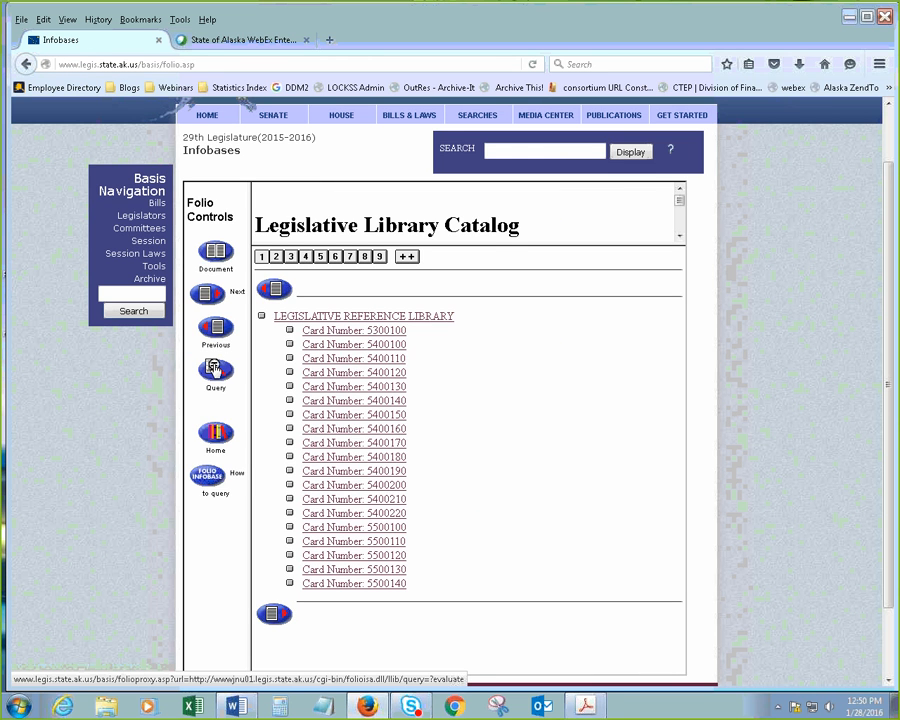
click(216, 376)
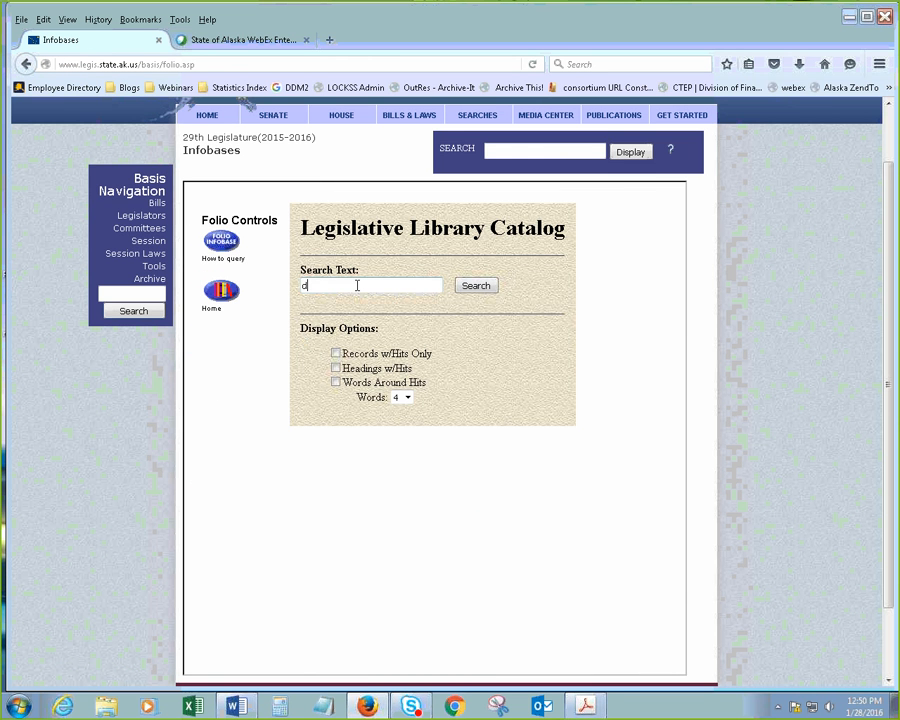
text(daylight saving)
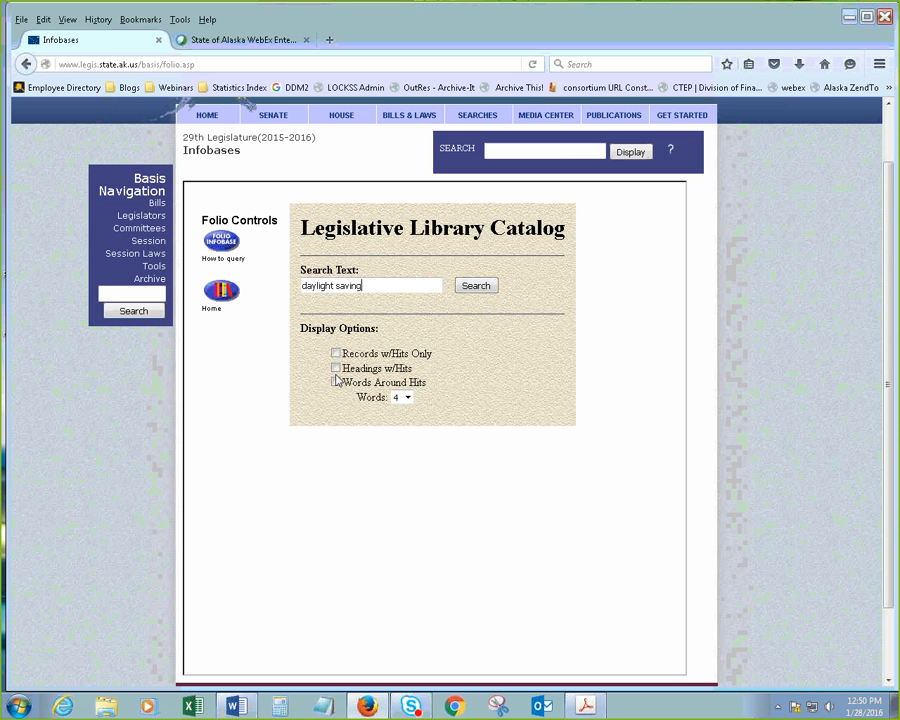
click(476, 284)
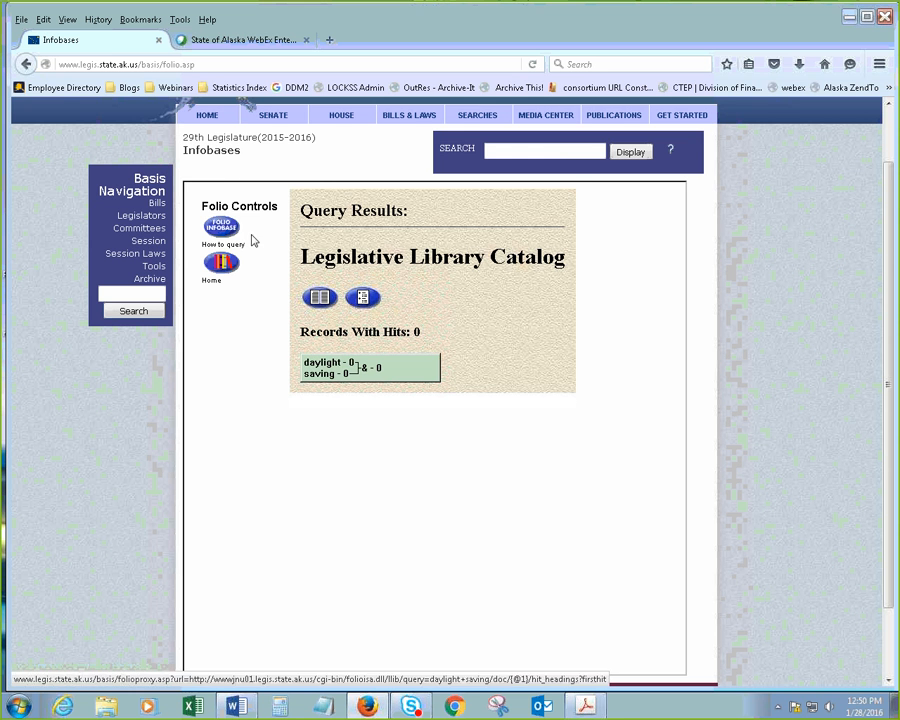
Step: Back on the query form, search the catalog headings for 'halibut' to show matching card records
click(220, 228)
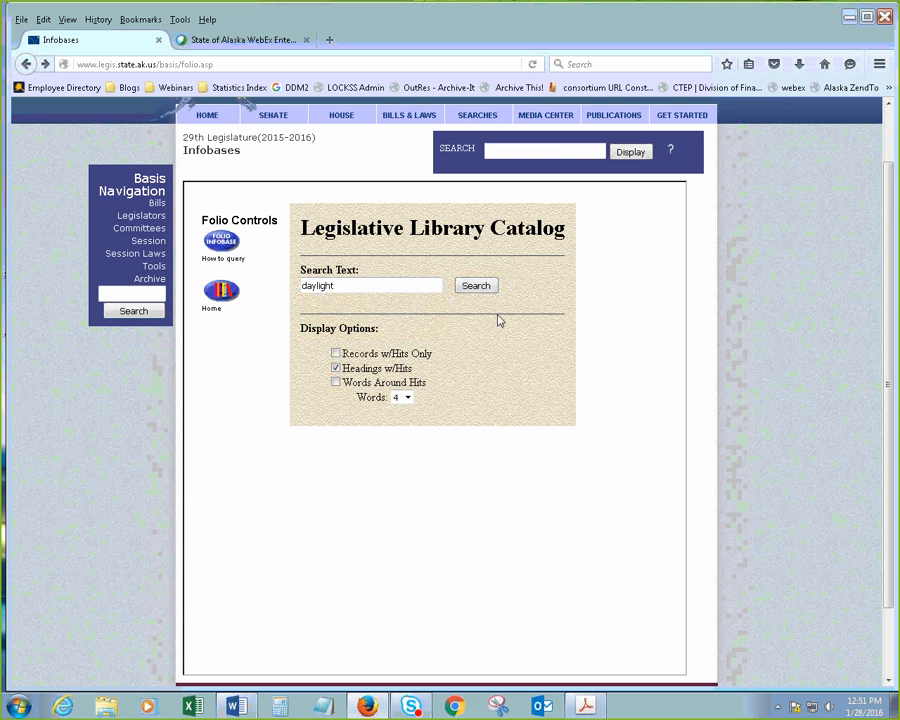
click(476, 284)
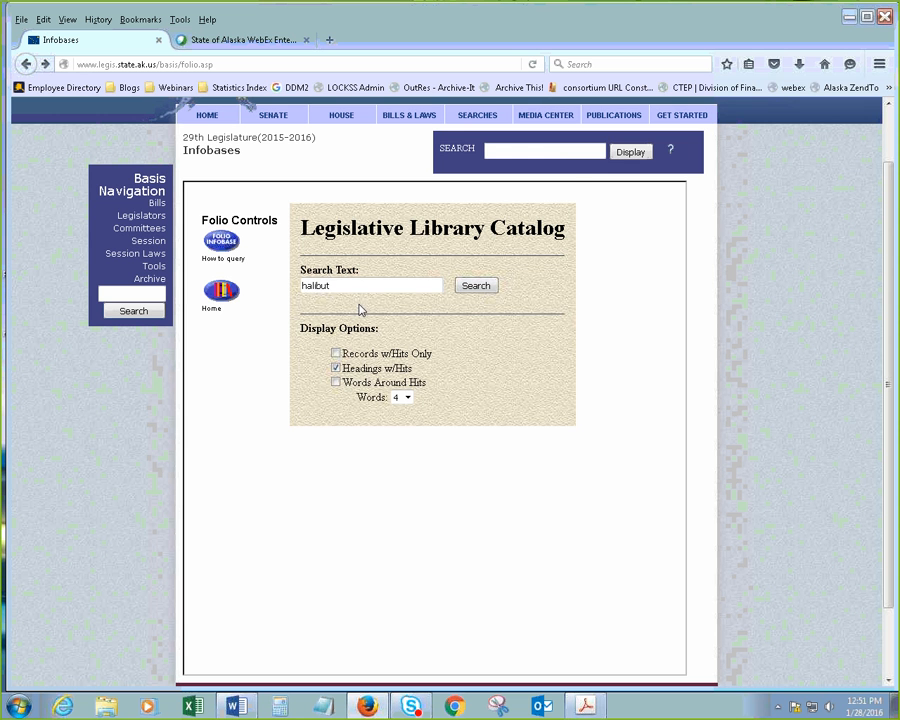
click(476, 284)
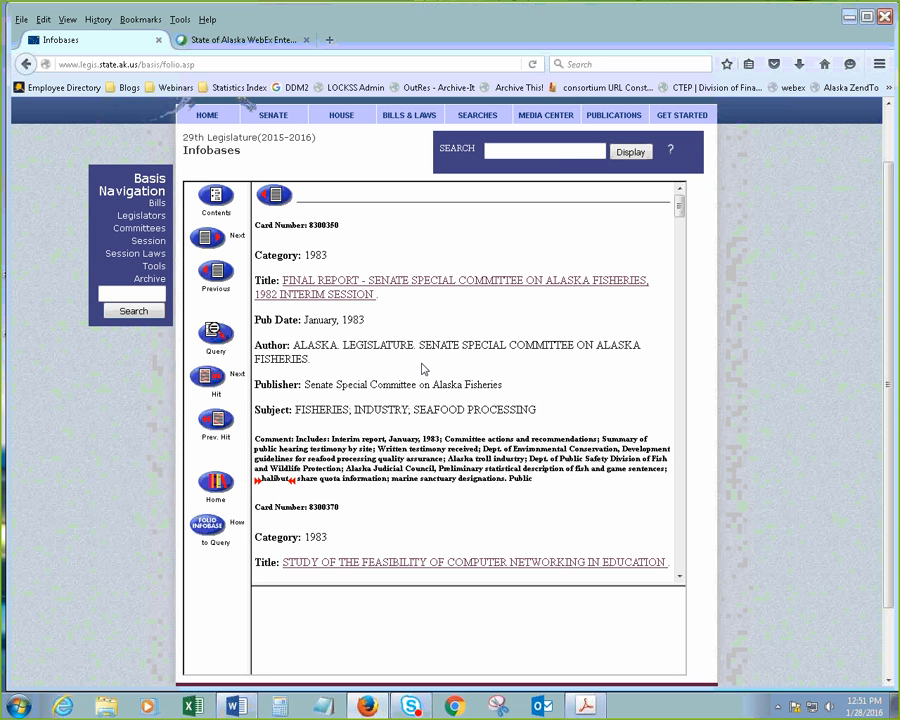
Step: Leave the halibut results for the infobase list, then go to the legislature home page
scroll(down, 3)
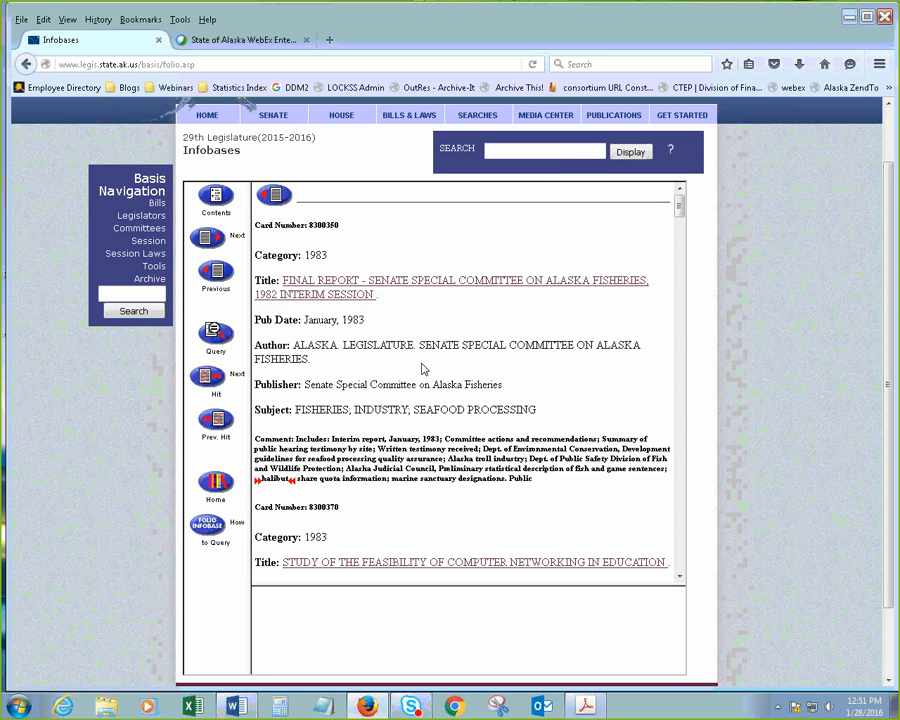
scroll(down, 3)
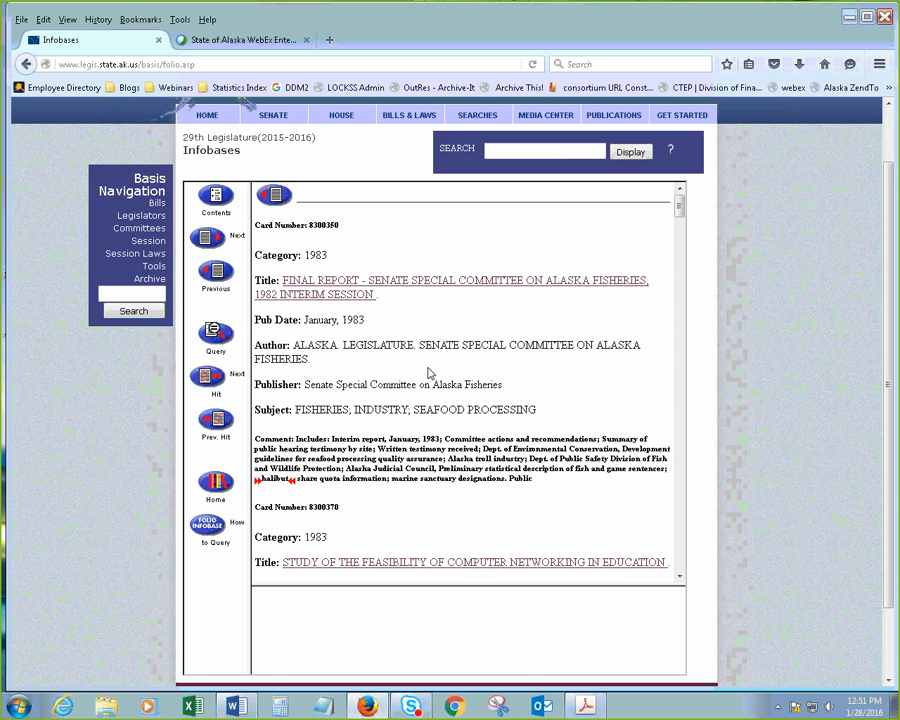
mouse_move(370, 258)
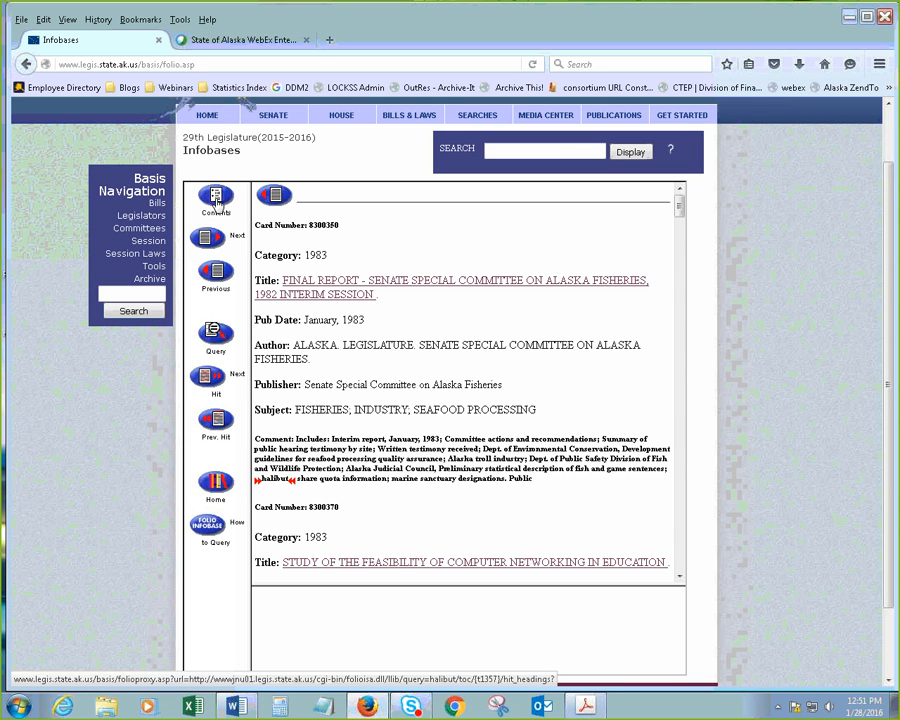
click(216, 198)
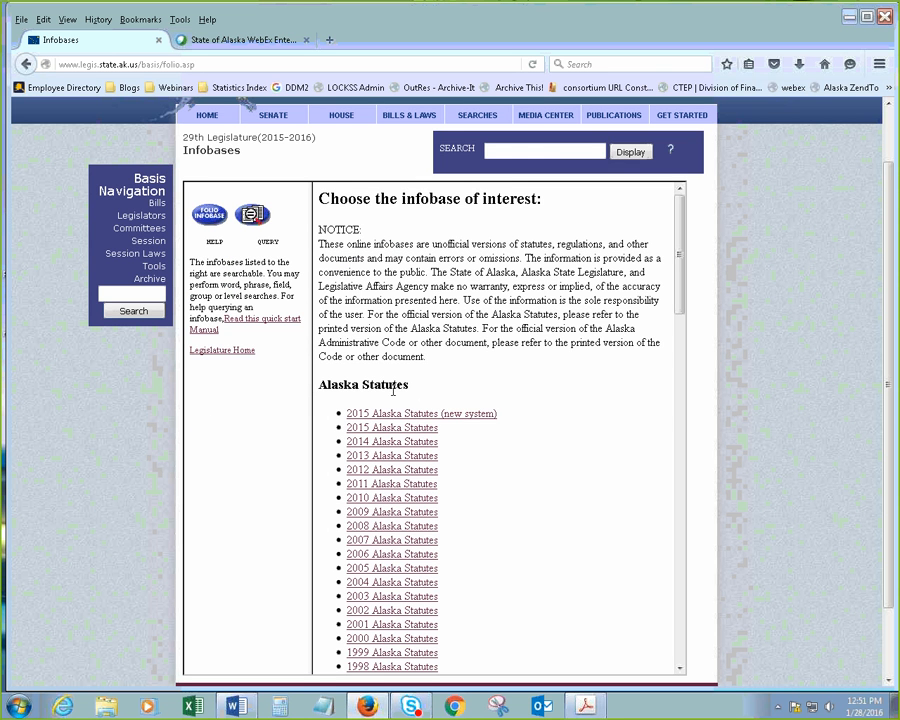
mouse_move(410, 388)
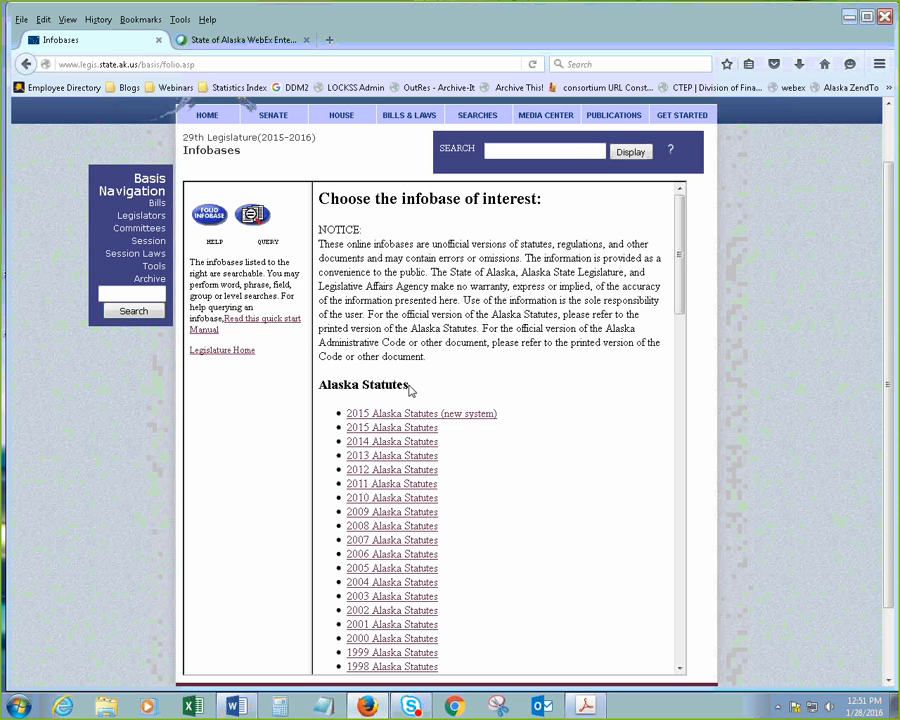
mouse_move(408, 390)
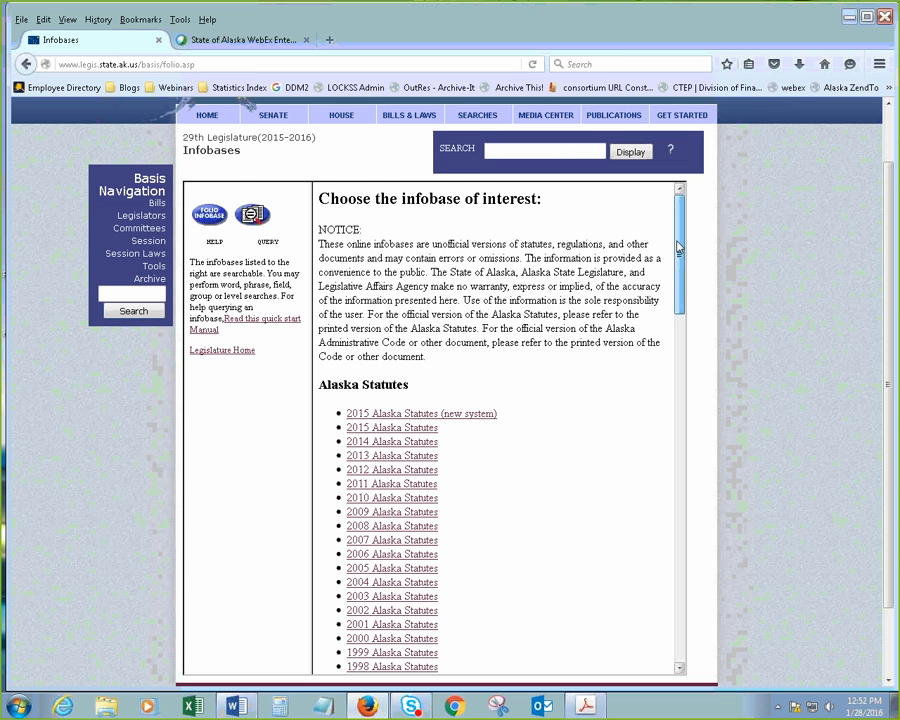
scroll(up, 3)
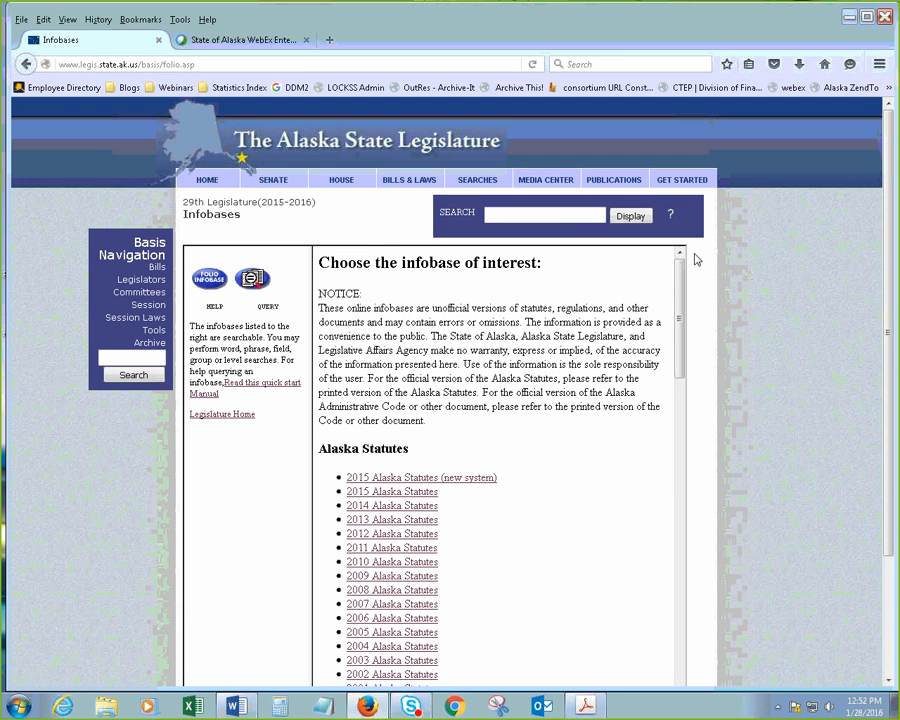
mouse_move(470, 208)
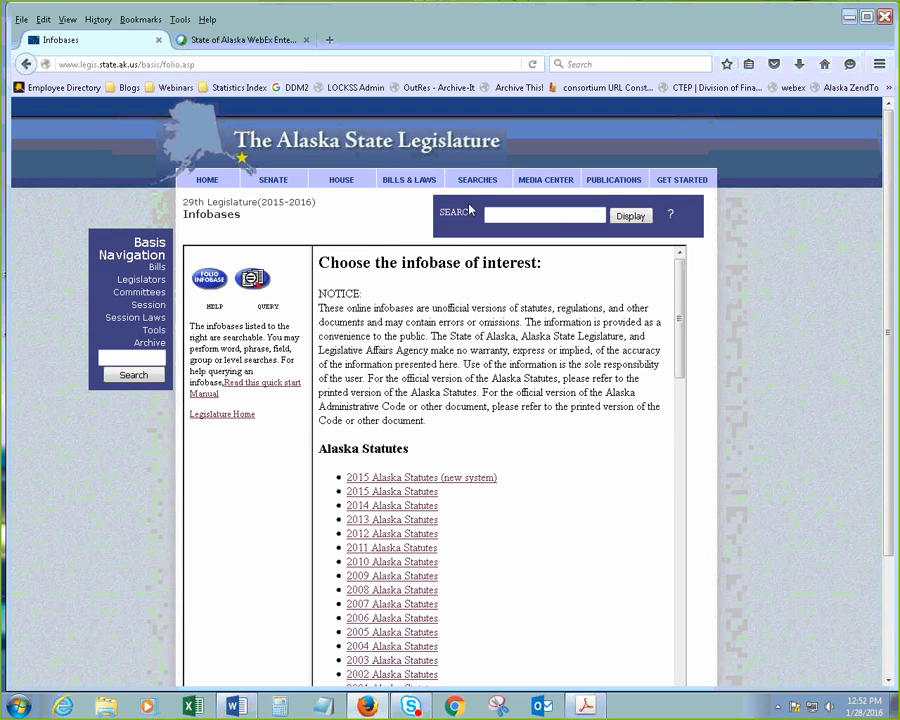
click(208, 180)
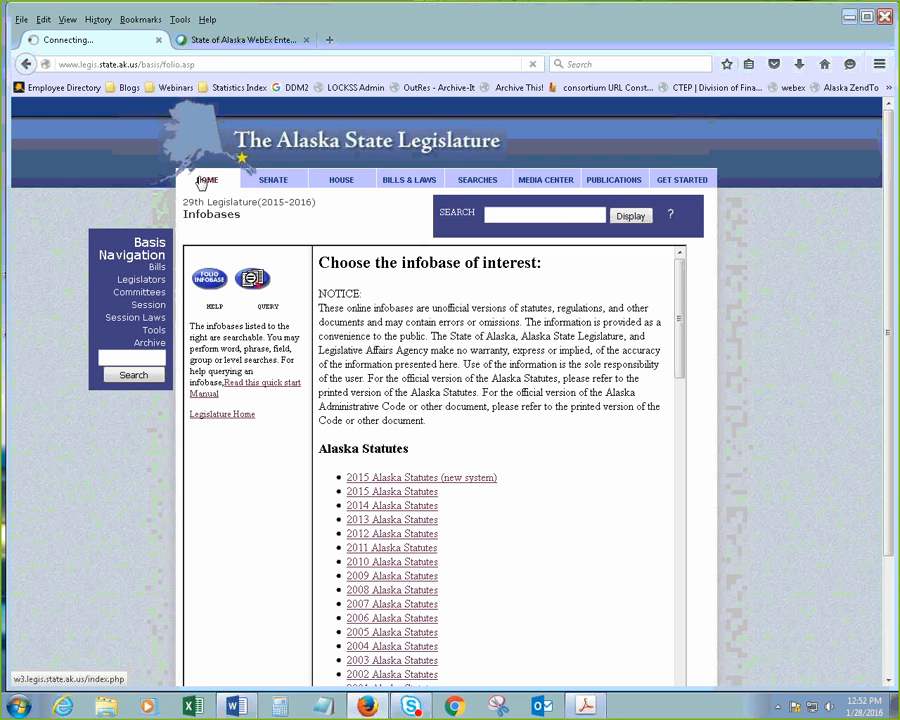
Step: From the Publications page, open the Abbreviations & Acronyms PDF of committee and bill codes
click(208, 180)
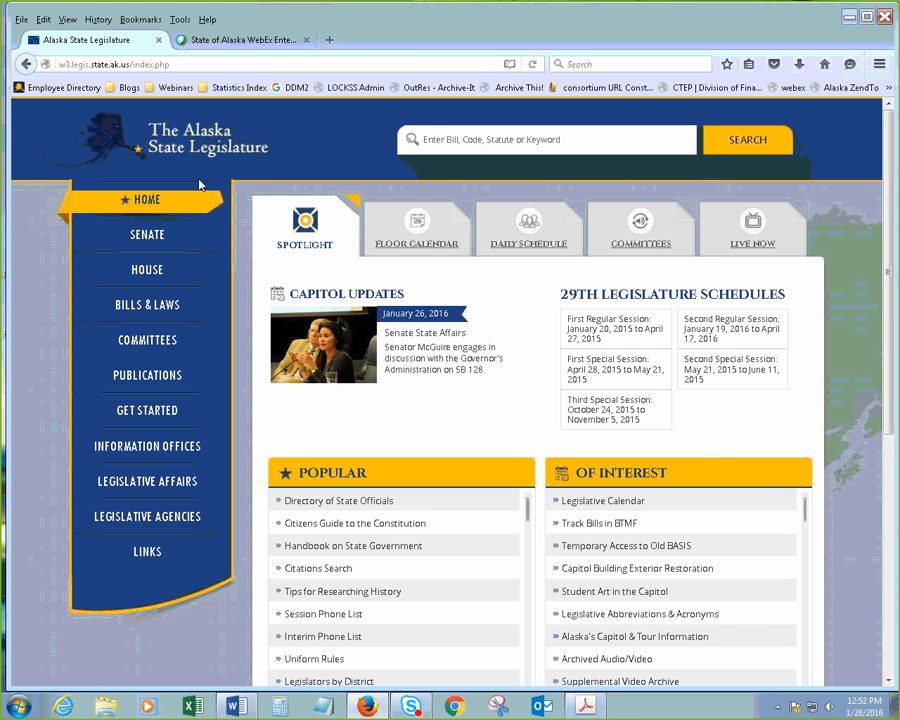
click(148, 374)
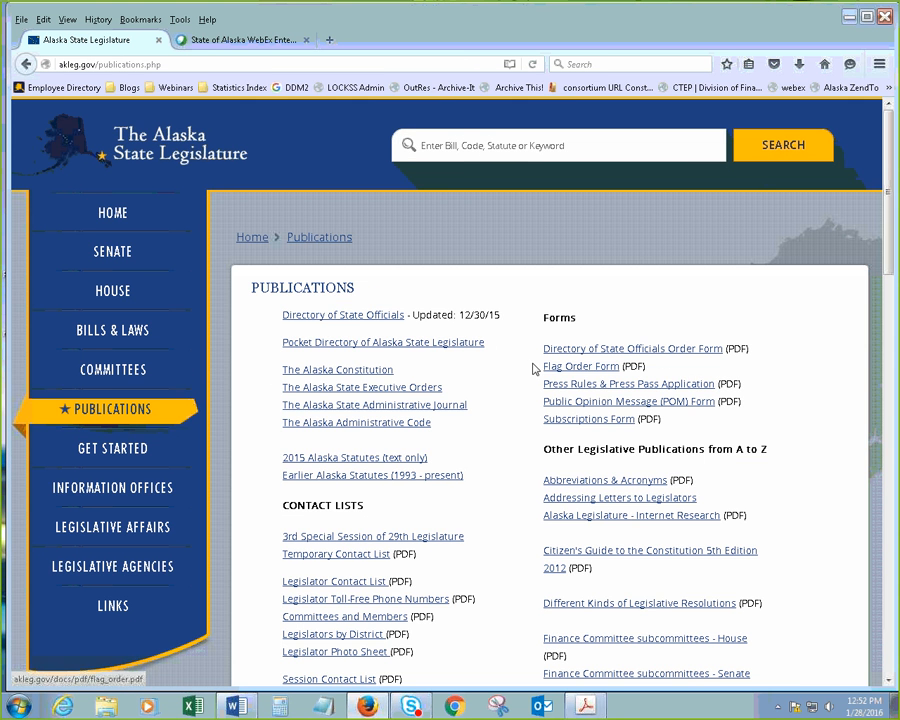
scroll(down, 3)
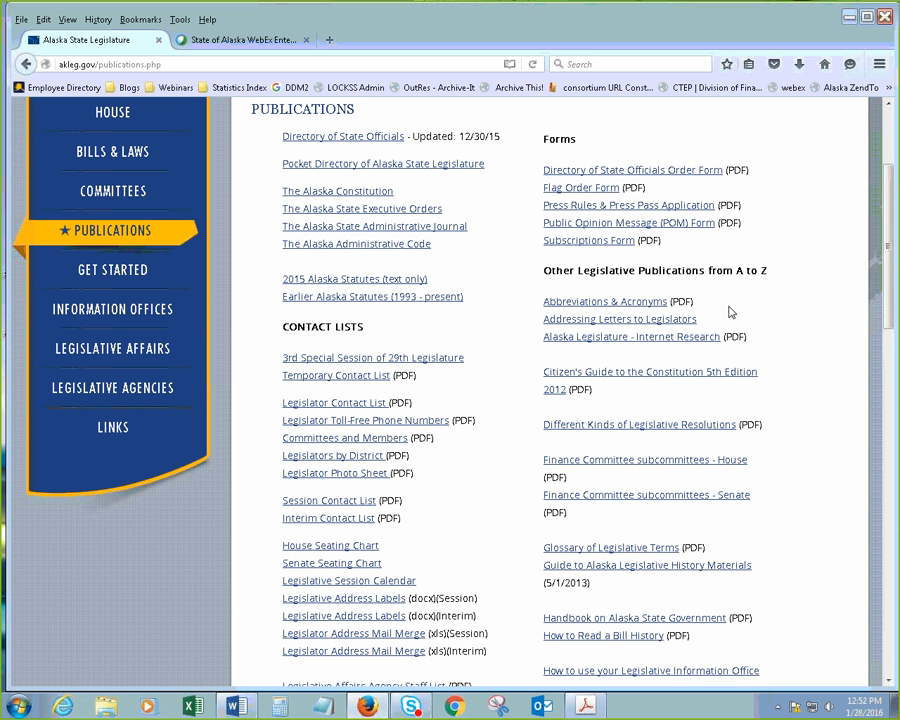
mouse_move(620, 308)
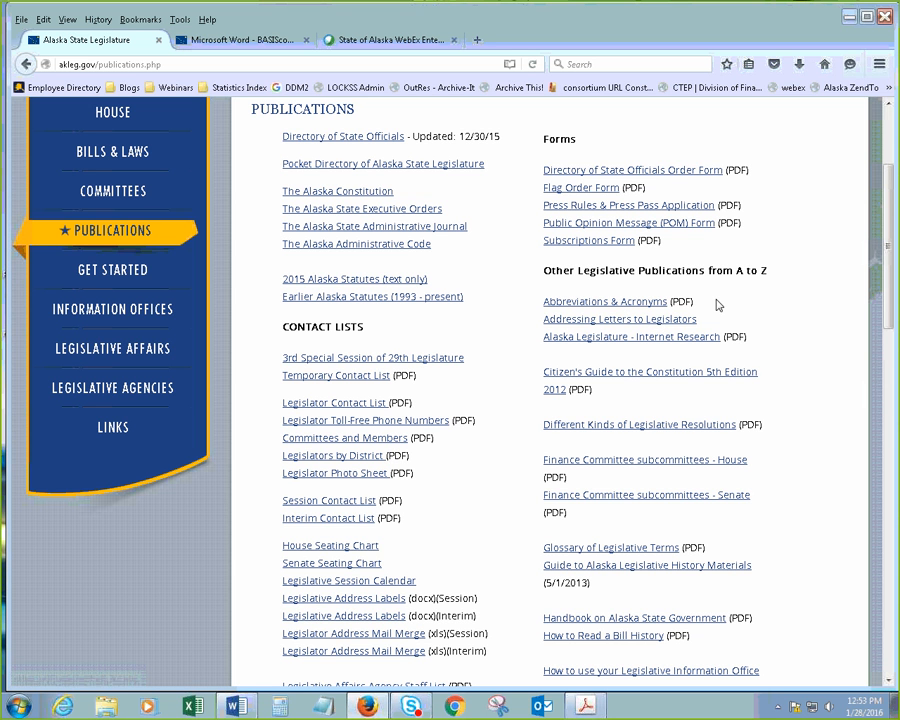
mouse_move(620, 300)
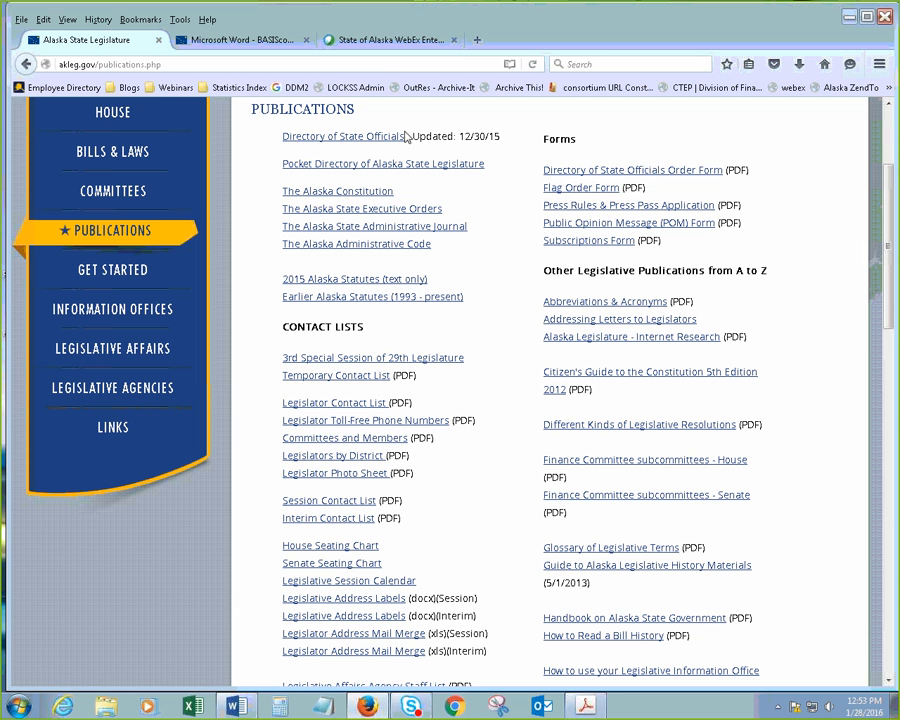
click(604, 300)
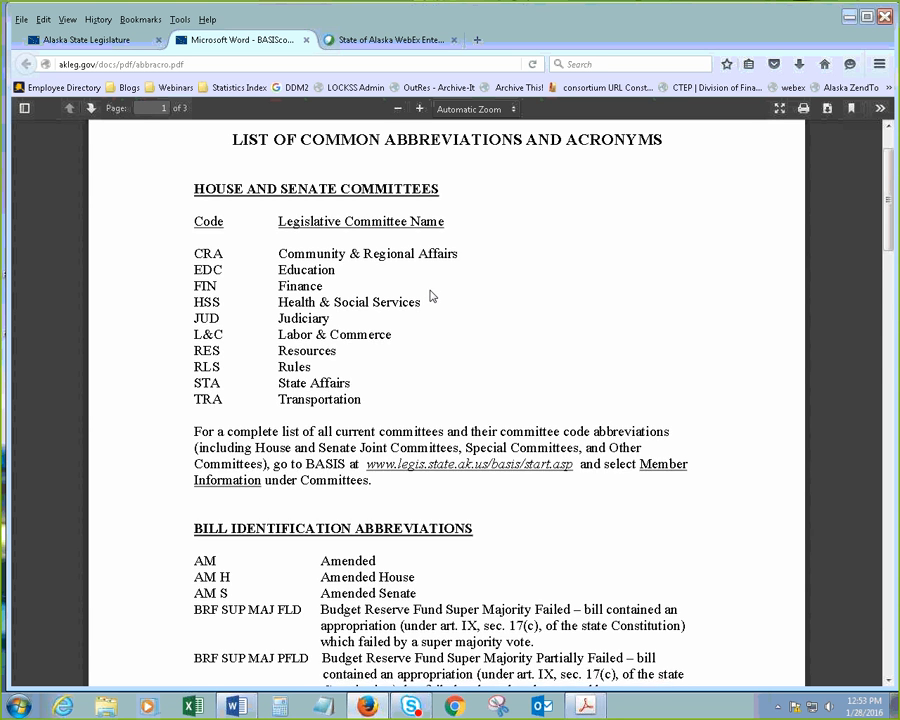
scroll(down, 3)
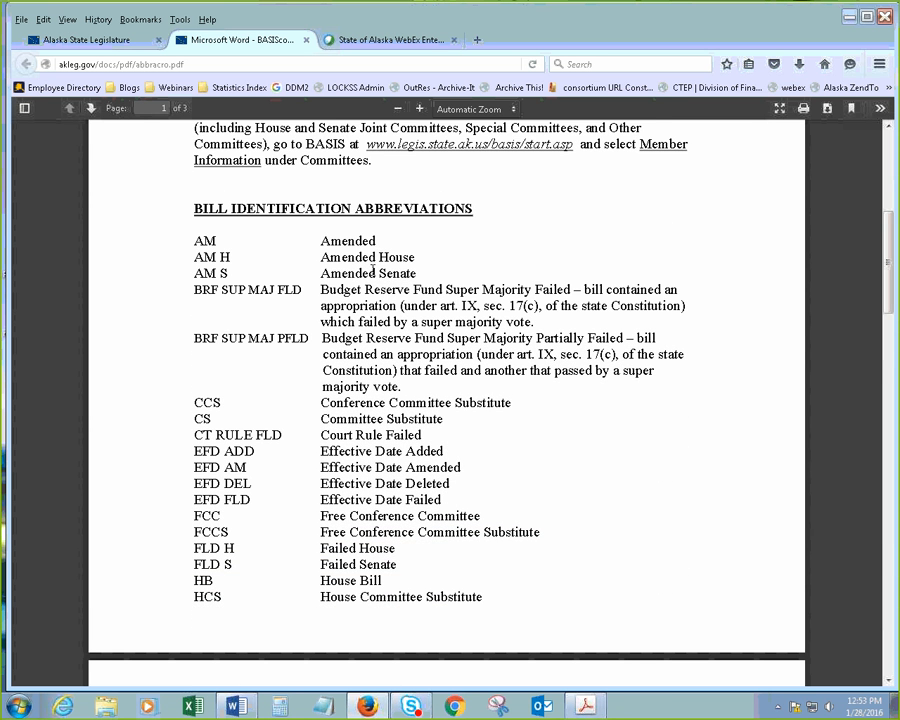
mouse_move(246, 228)
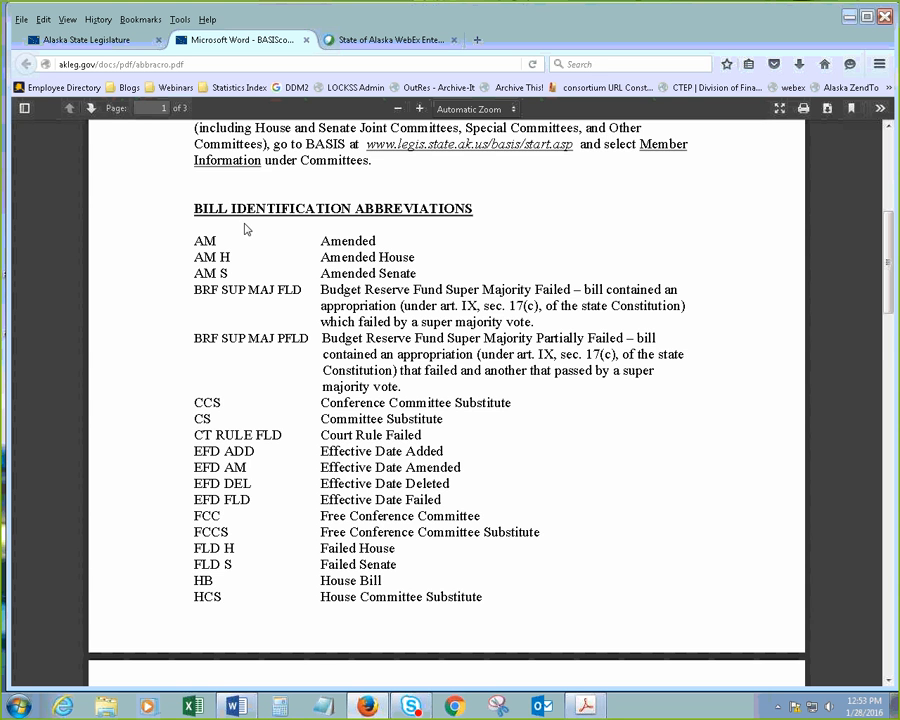
scroll(down, 3)
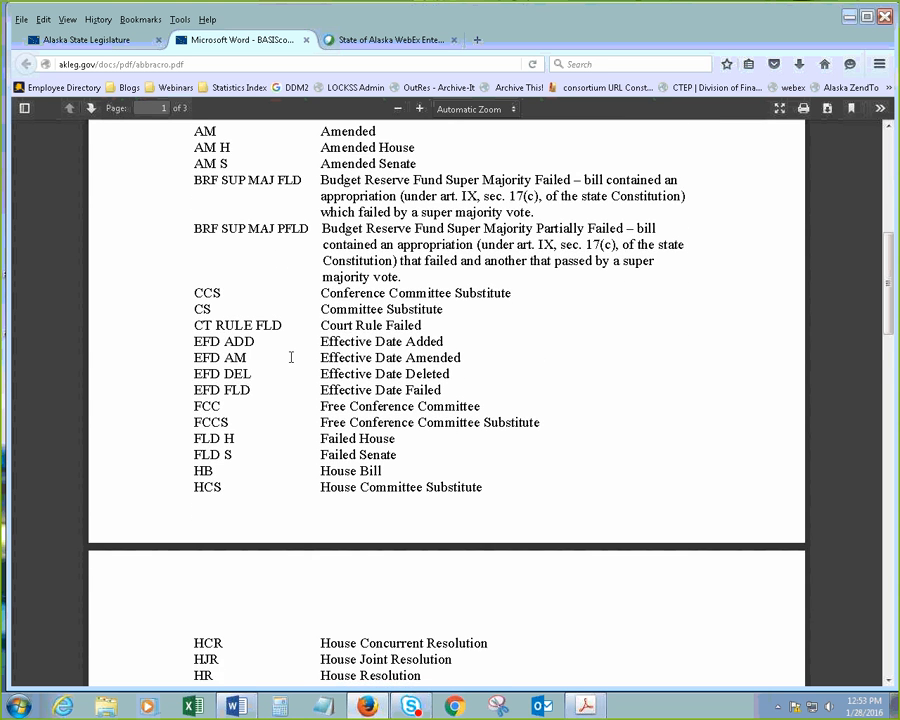
scroll(down, 3)
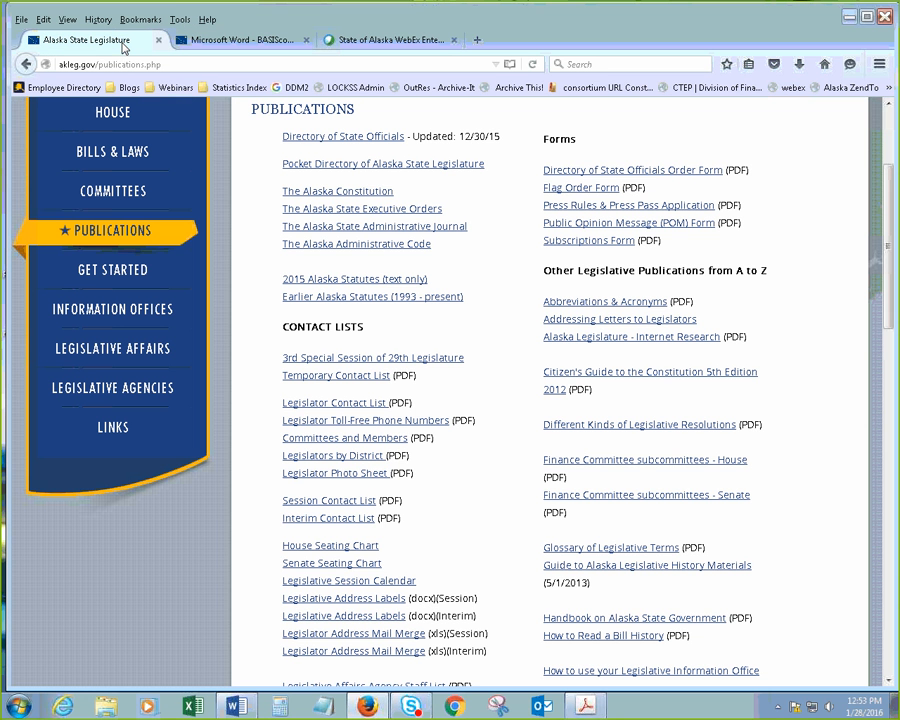
mouse_move(508, 360)
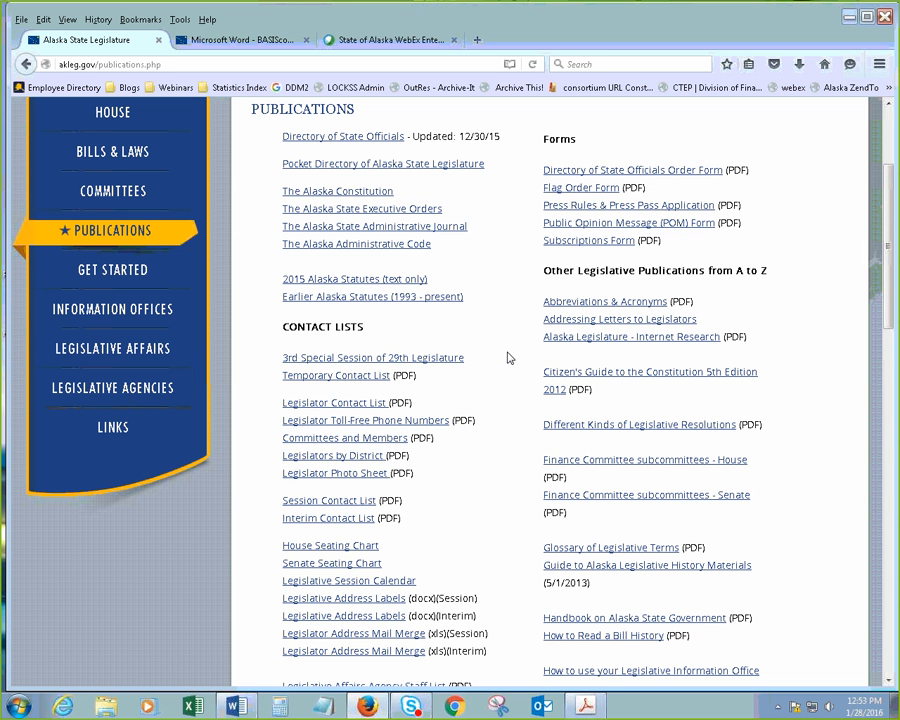
Step: Open the Roster of Members PDF in a new tab and switch to it
scroll(down, 3)
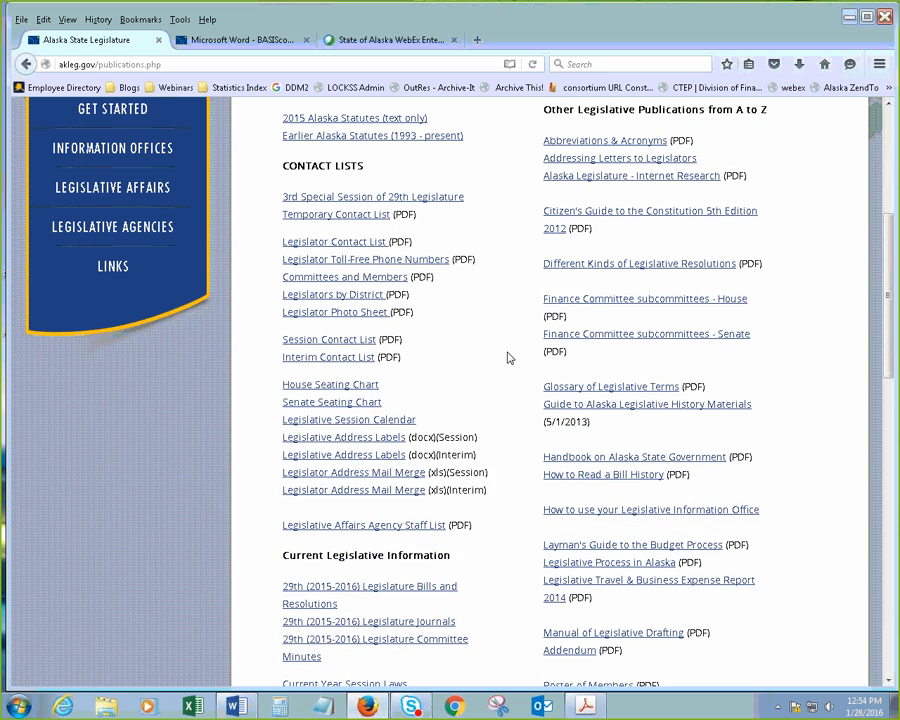
scroll(down, 3)
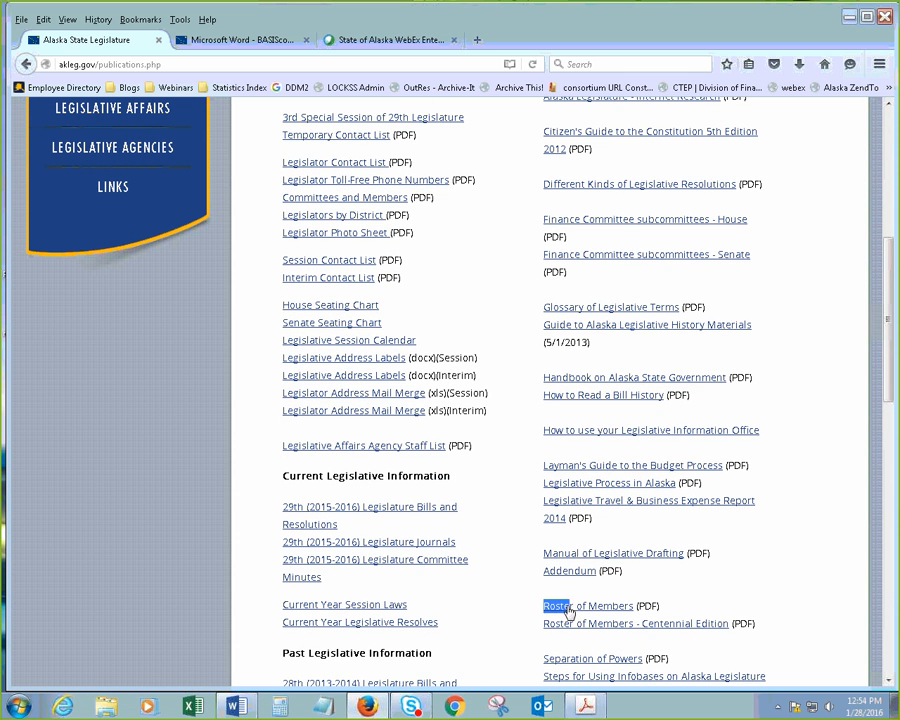
right_click(588, 604)
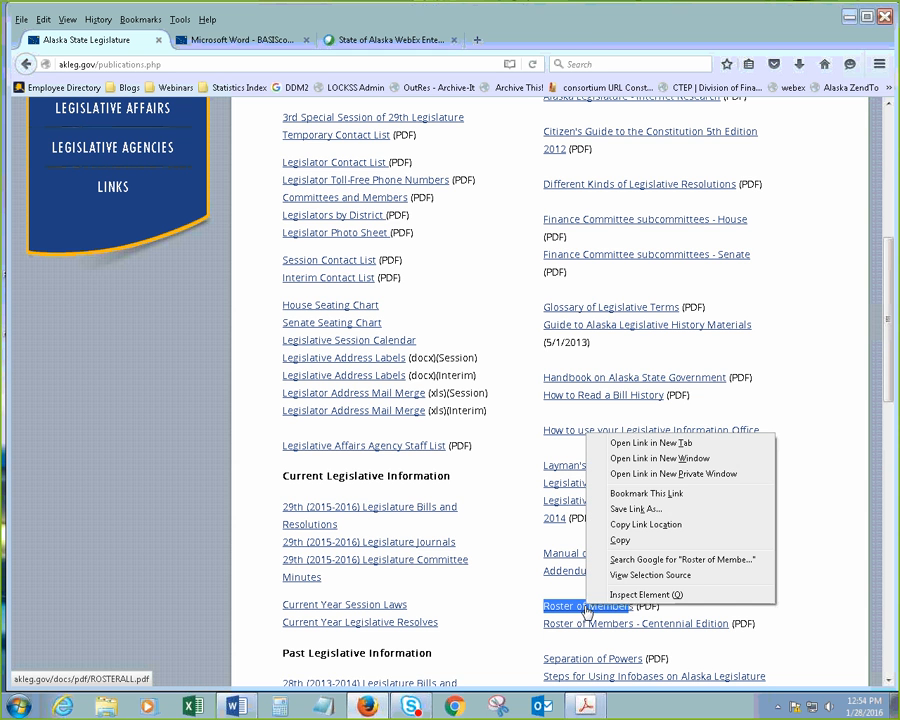
click(650, 444)
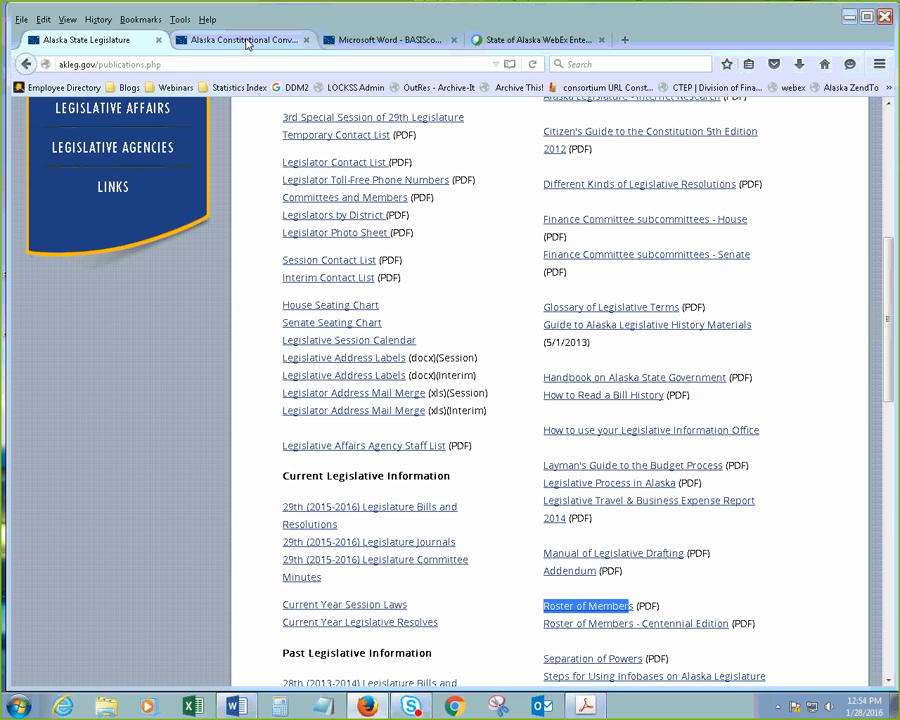
click(588, 604)
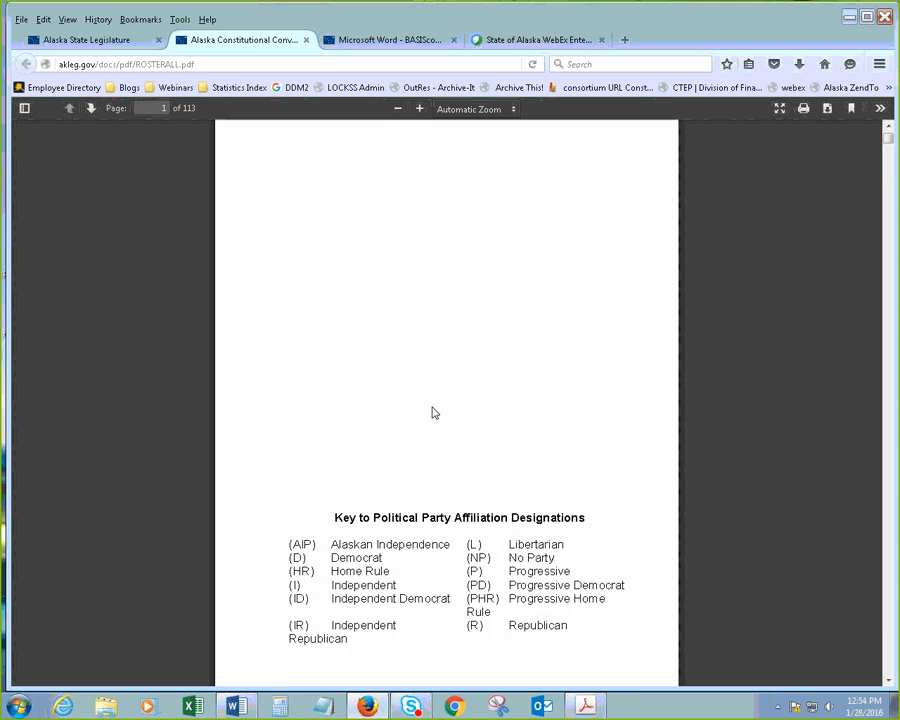
Step: Scroll the roster from the 1955 Constitutional Convention delegates to the Twenty-Eighth Legislature page
scroll(down, 3)
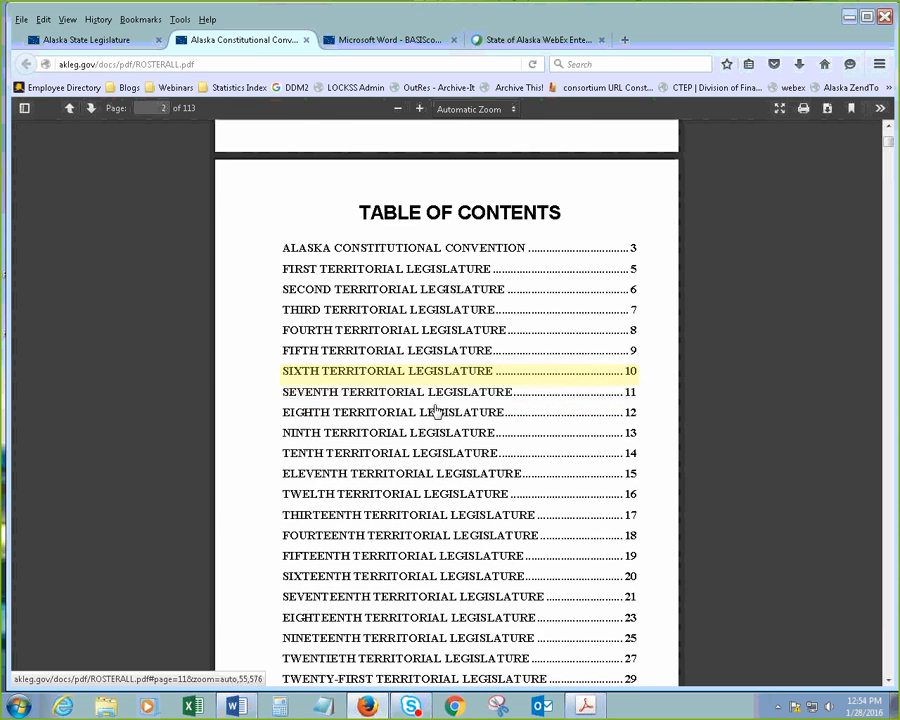
scroll(up, 3)
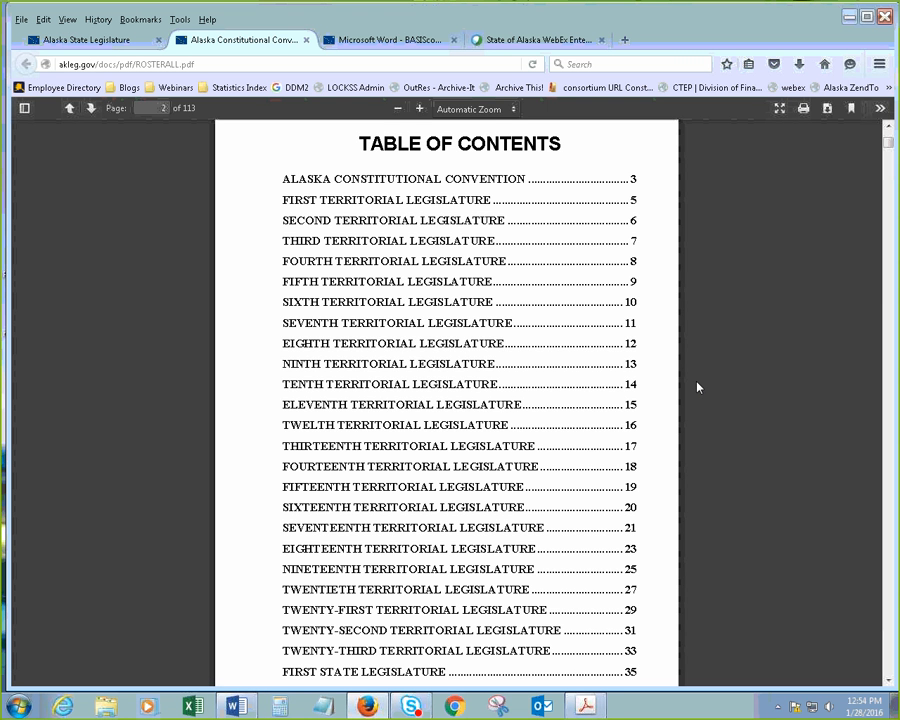
scroll(down, 3)
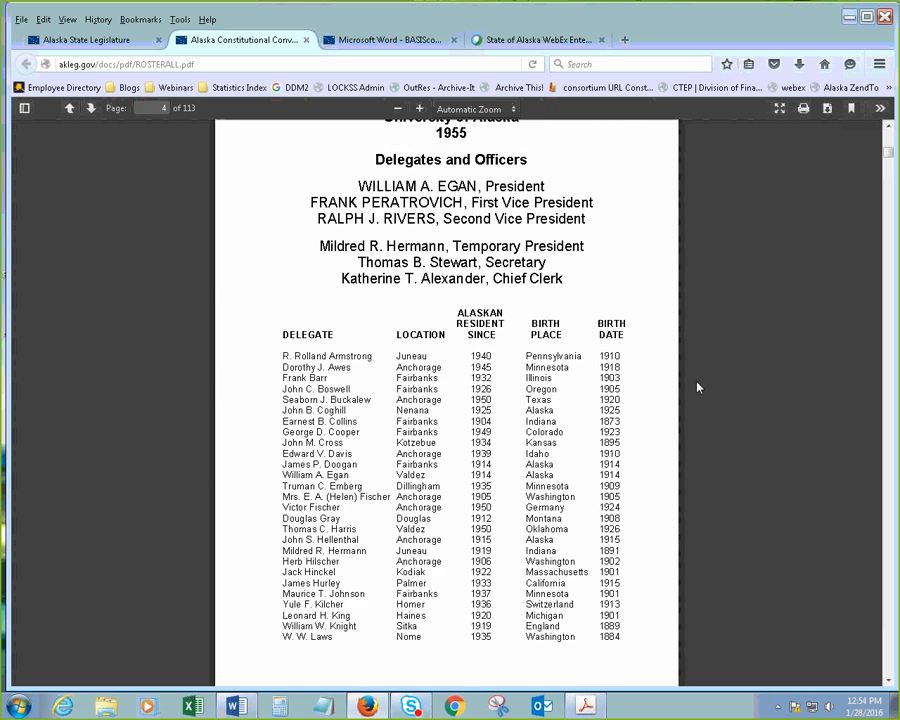
scroll(up, 3)
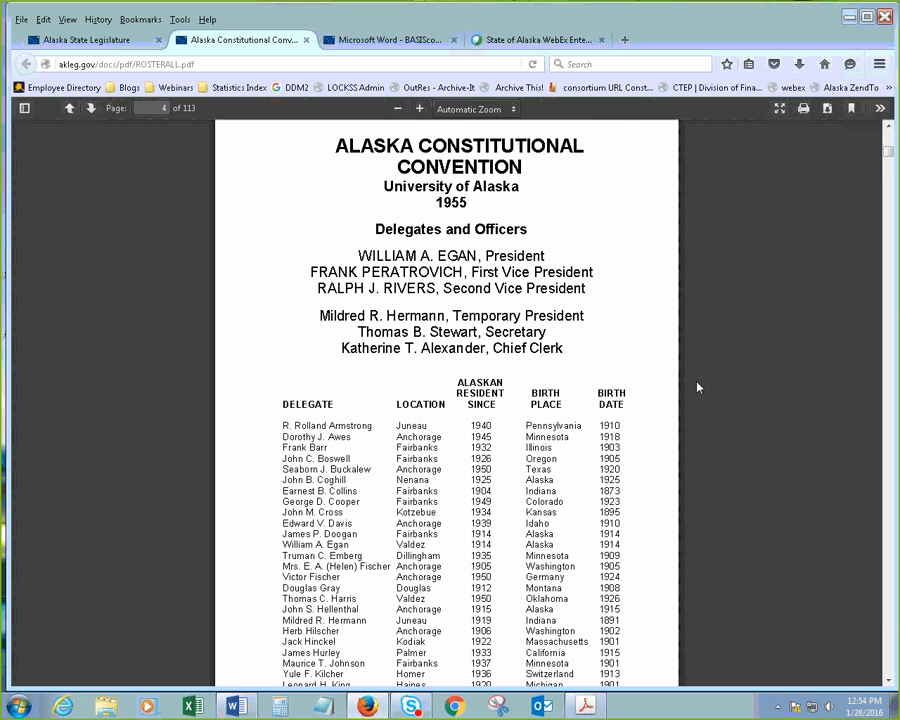
scroll(down, 3)
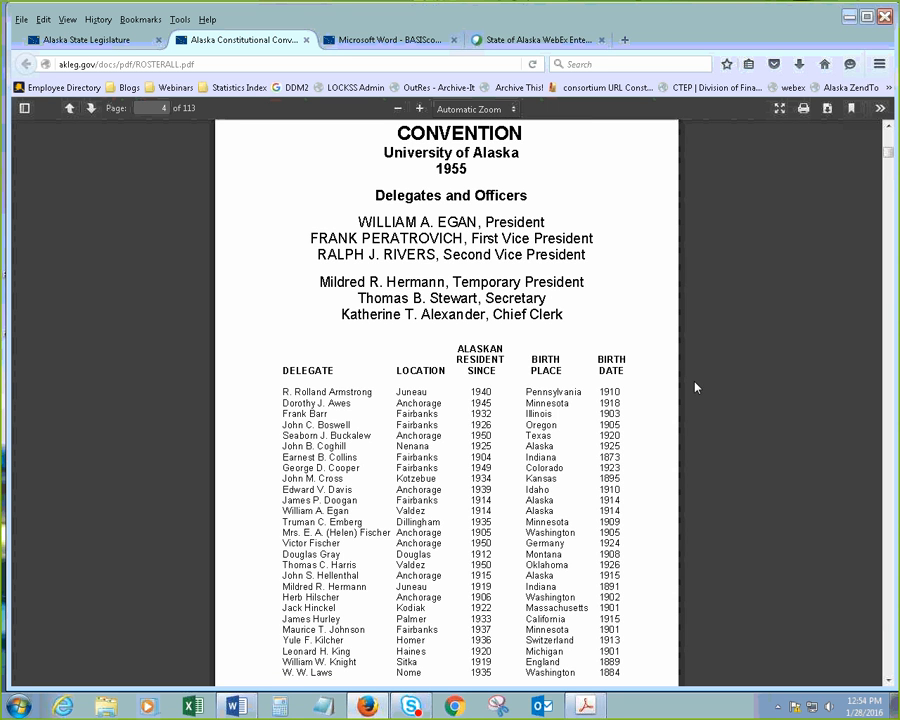
mouse_move(334, 396)
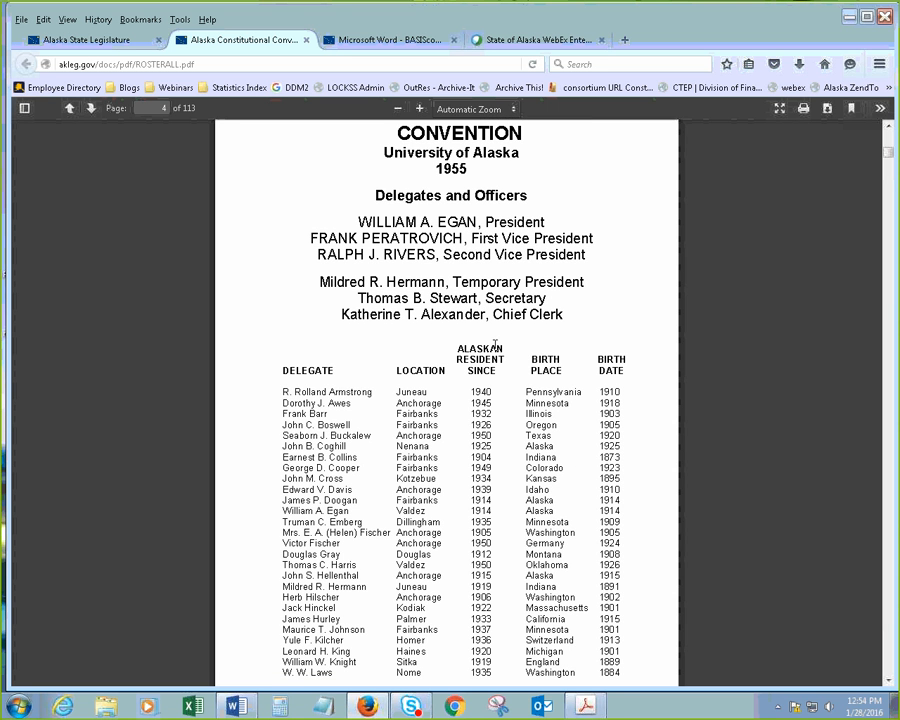
scroll(down, 3)
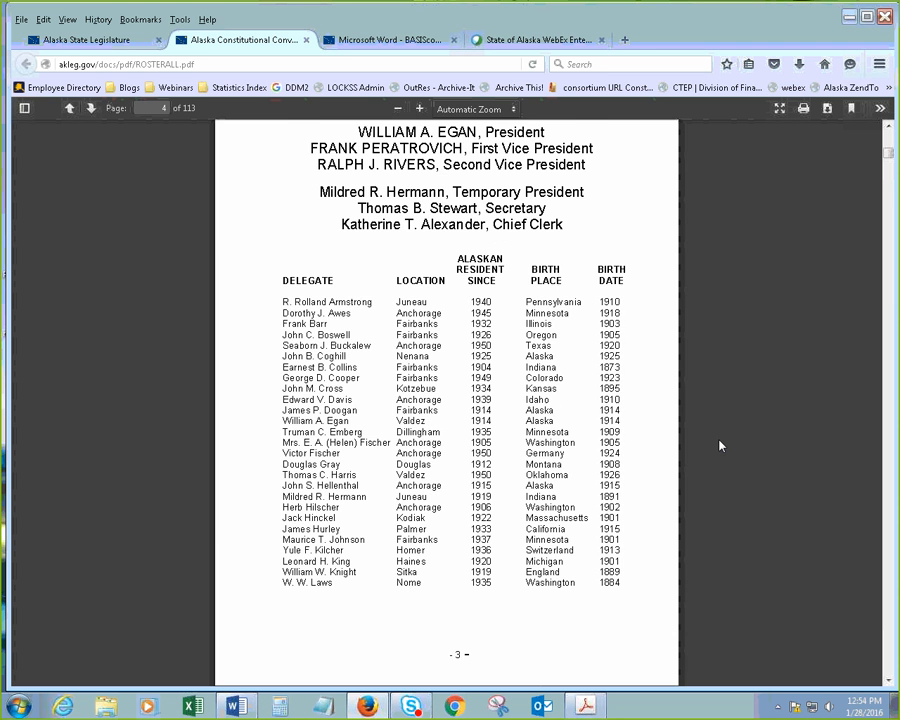
scroll(down, 3)
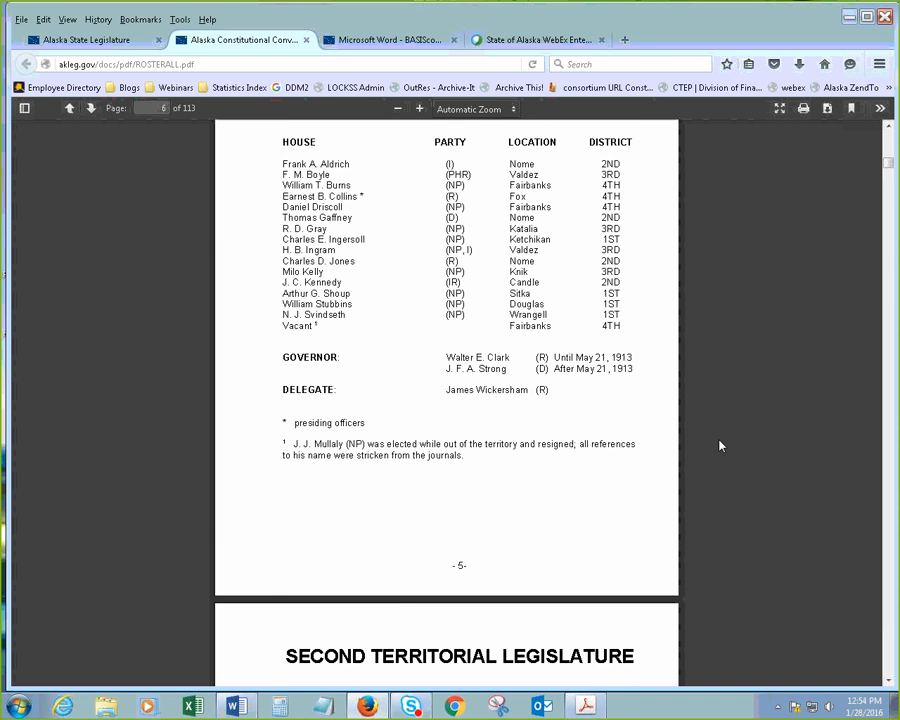
scroll(down, 3)
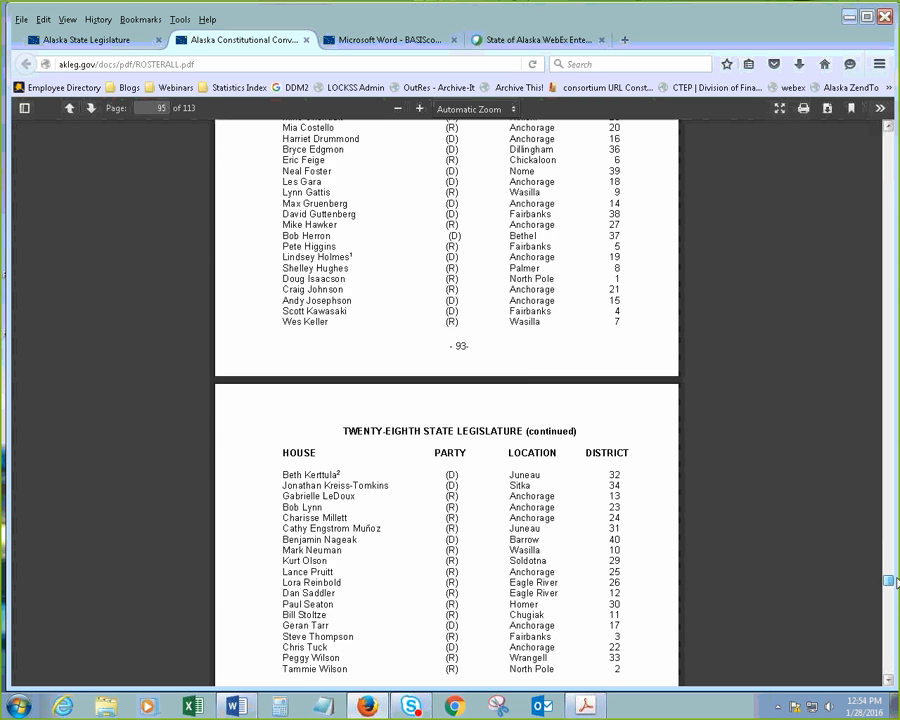
scroll(up, 3)
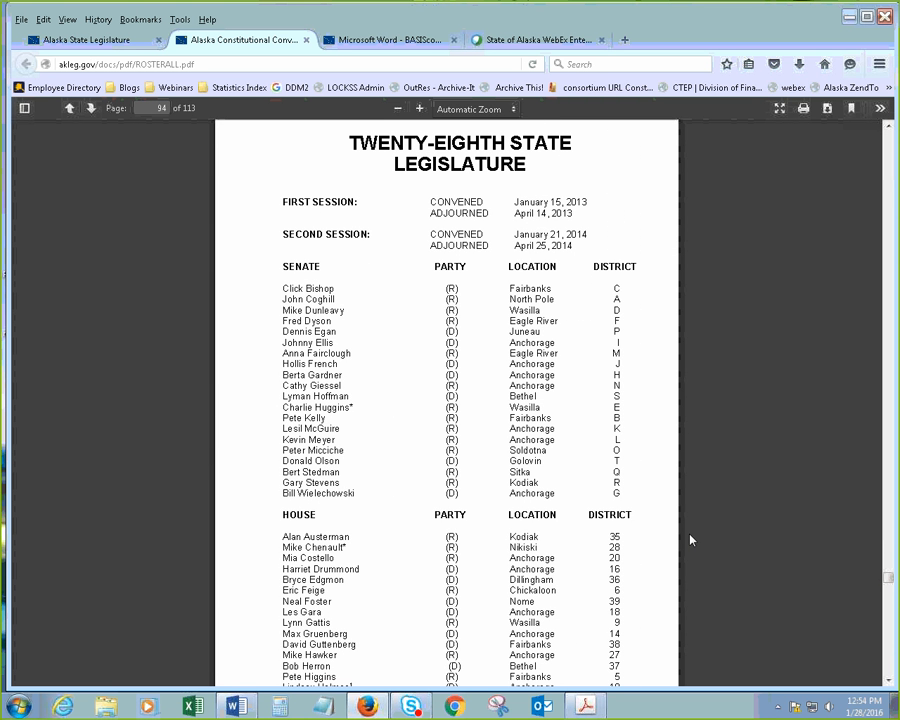
mouse_move(492, 382)
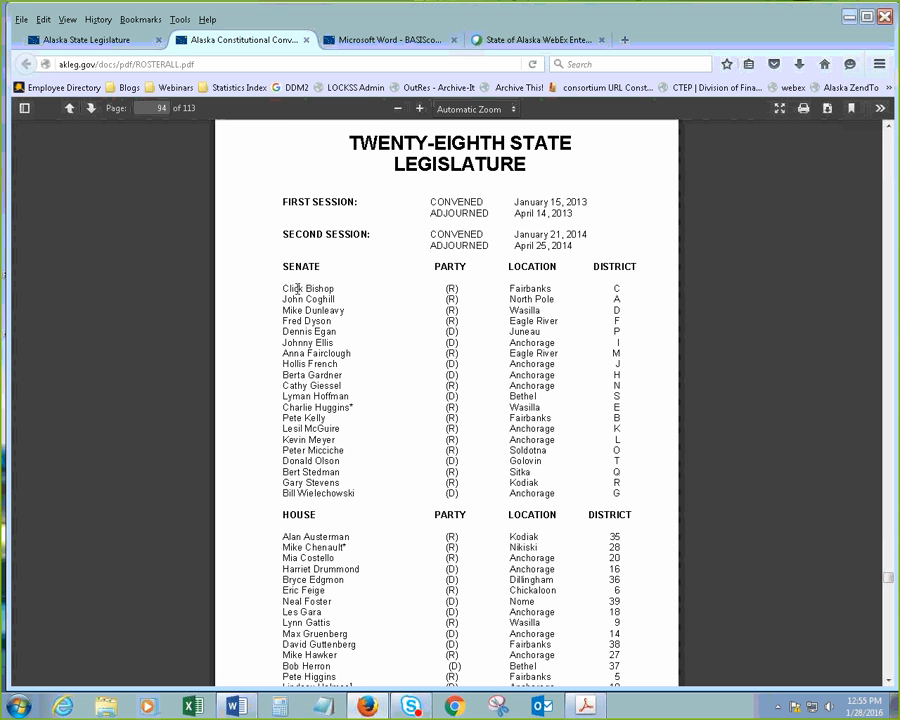
mouse_move(392, 480)
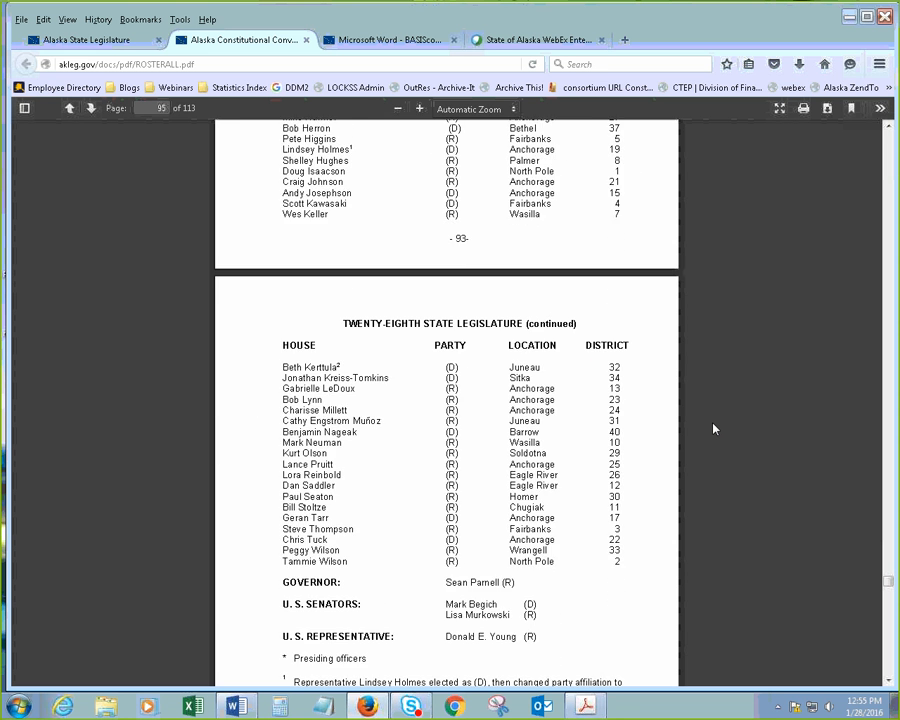
Step: View the continued House roster, governor and congressional delegation, then leave the roster tab
scroll(down, 3)
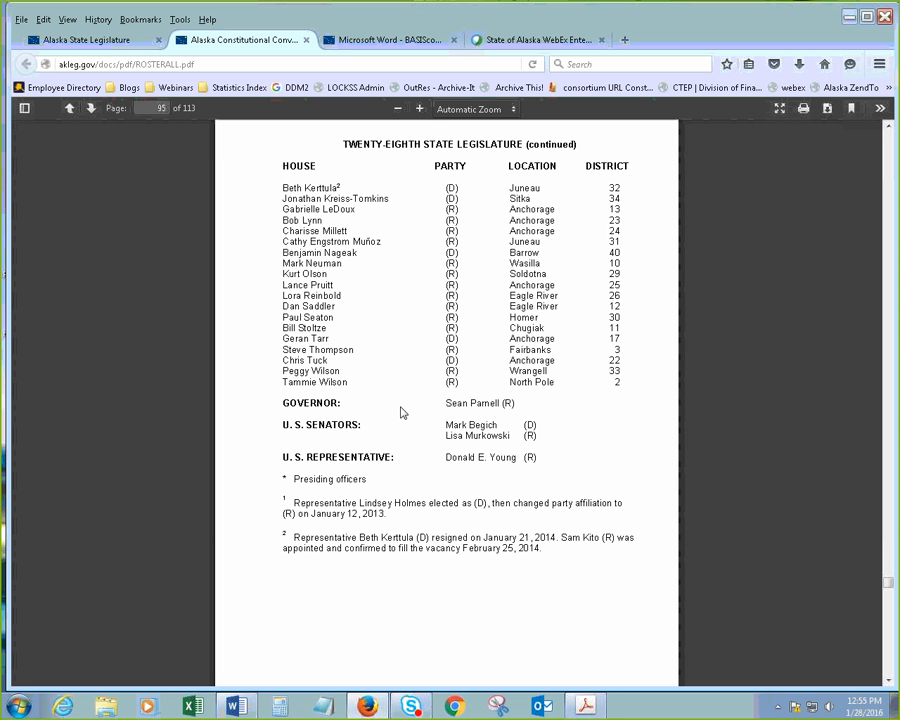
mouse_move(420, 450)
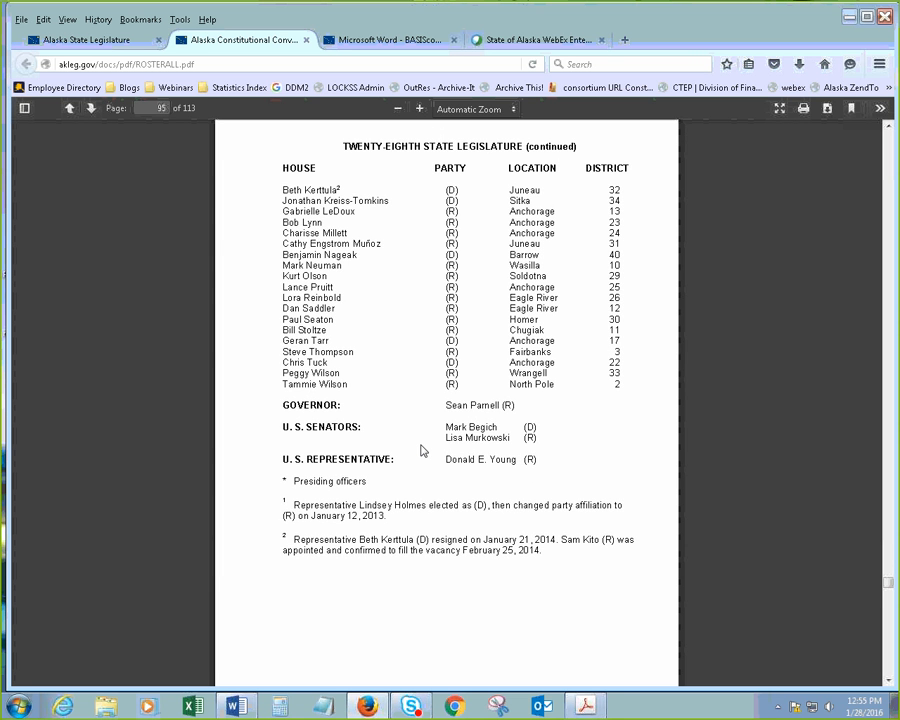
scroll(up, 3)
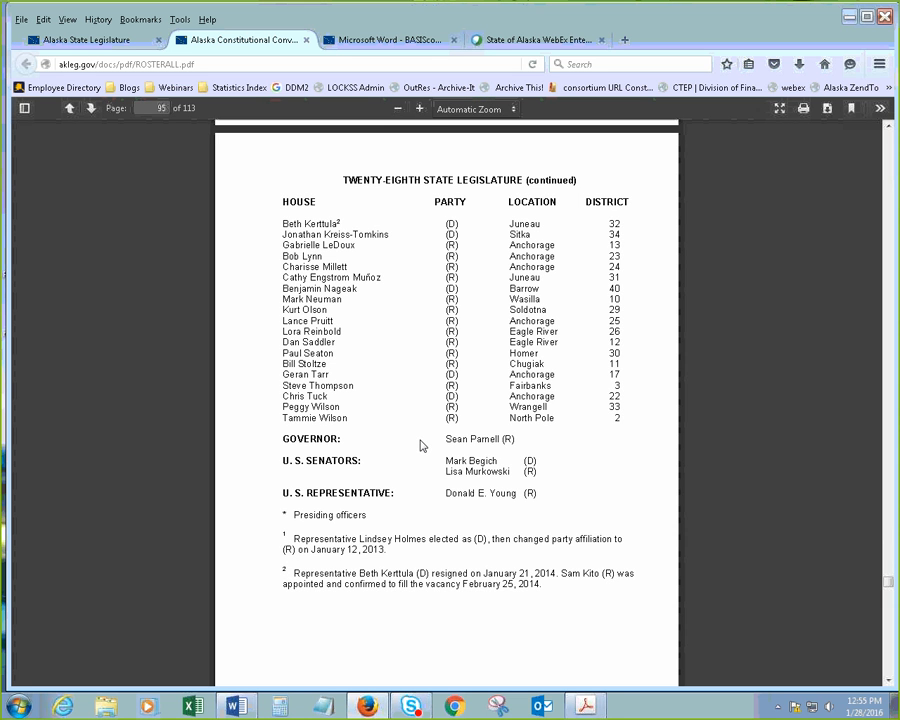
mouse_move(344, 184)
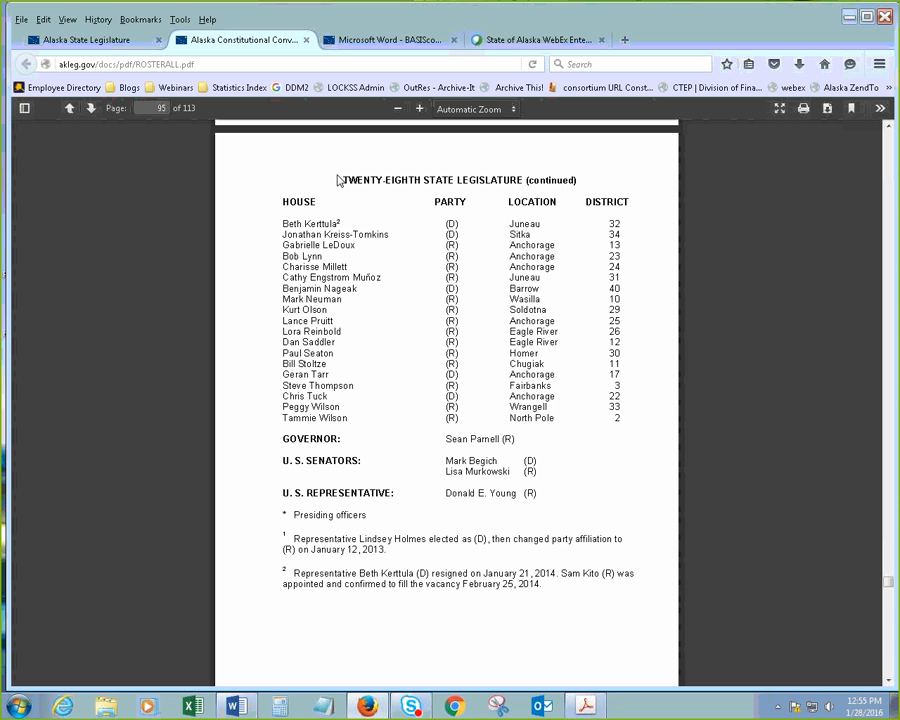
click(90, 40)
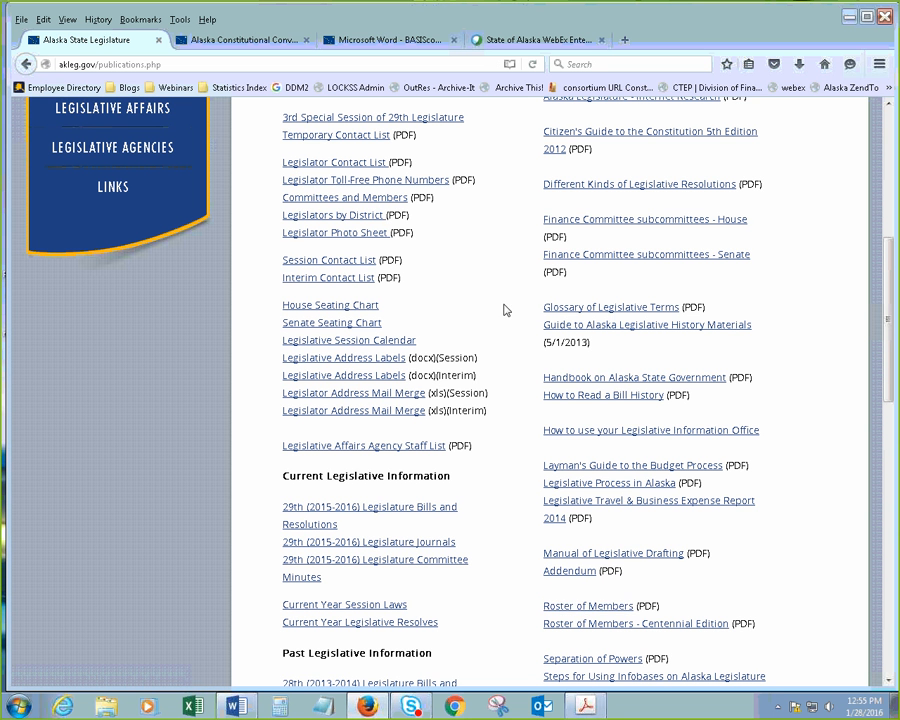
mouse_move(504, 432)
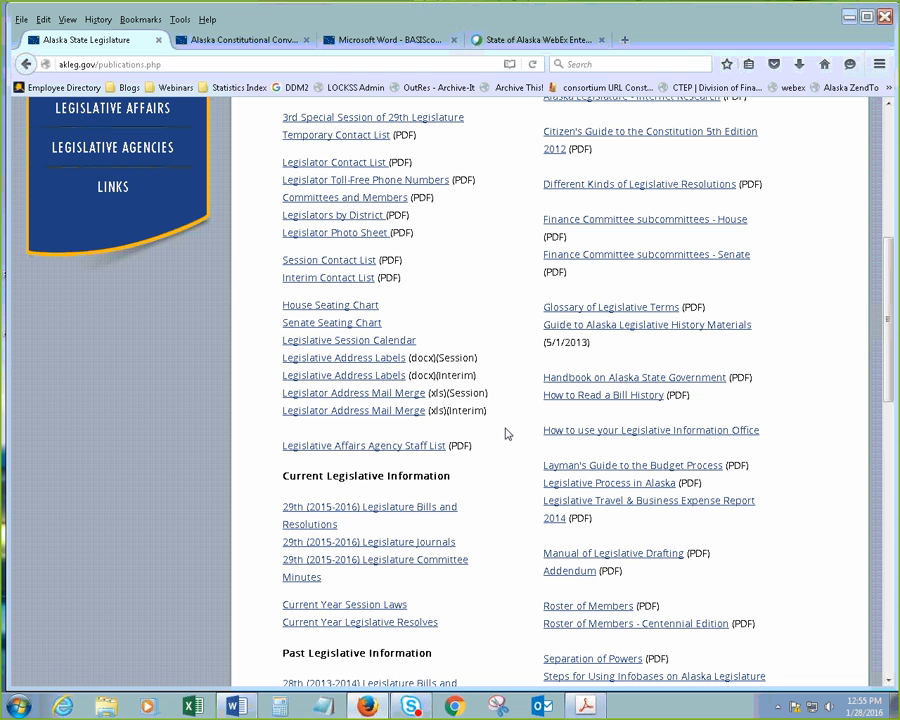
mouse_move(544, 330)
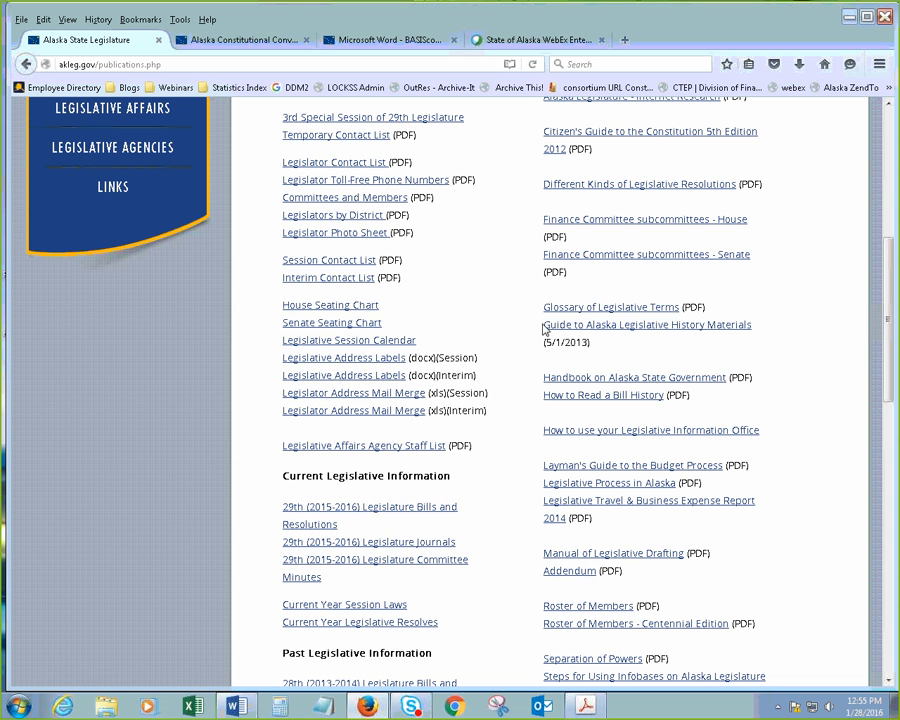
Step: Return to the Publications page listing guides, handbooks and rosters
double_click(646, 324)
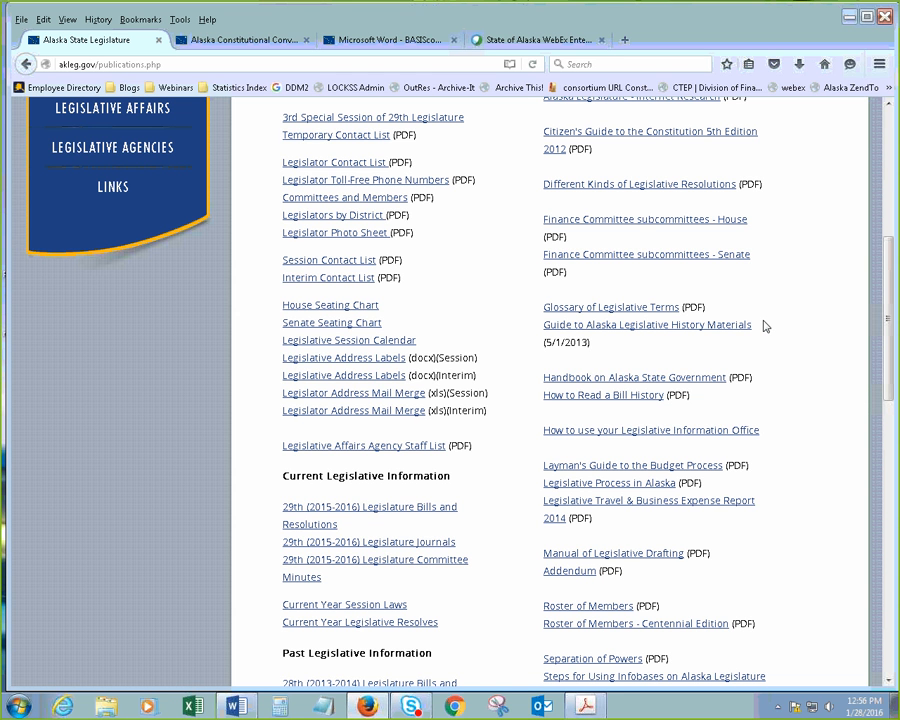
mouse_move(746, 330)
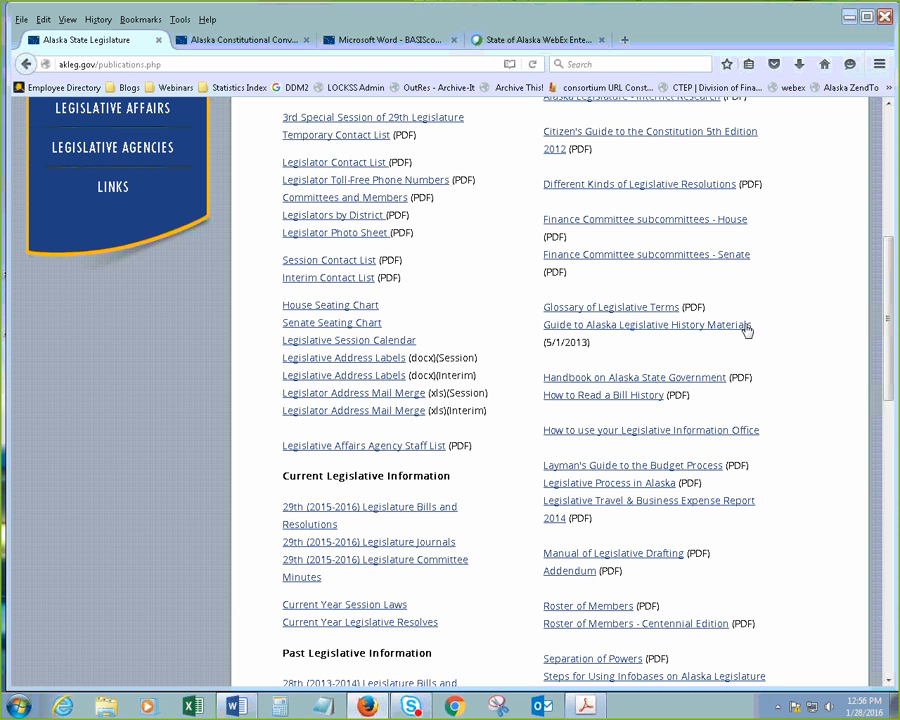
mouse_move(702, 336)
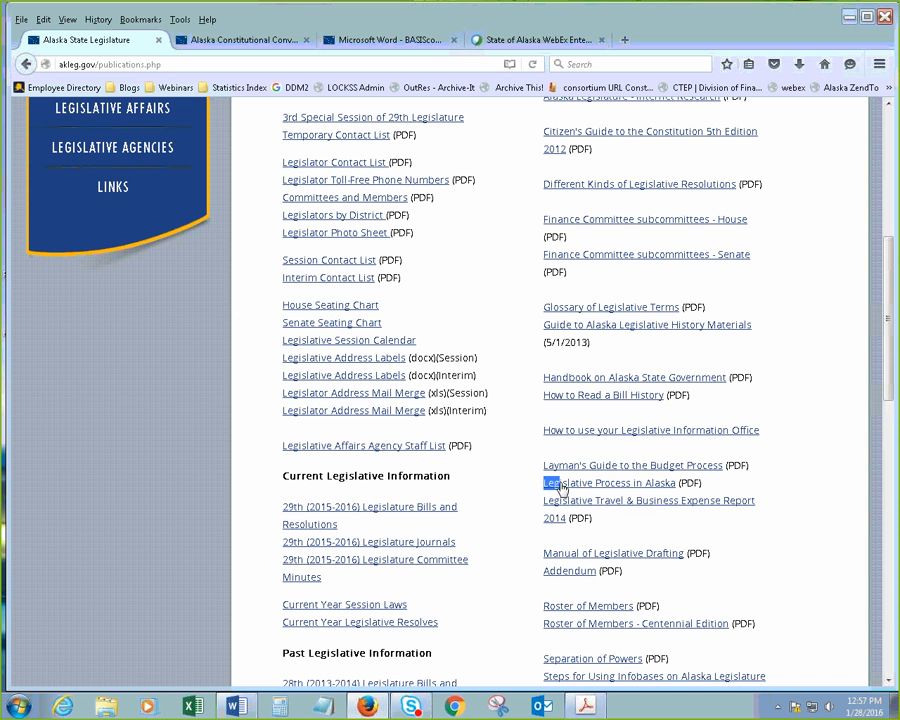
mouse_move(714, 492)
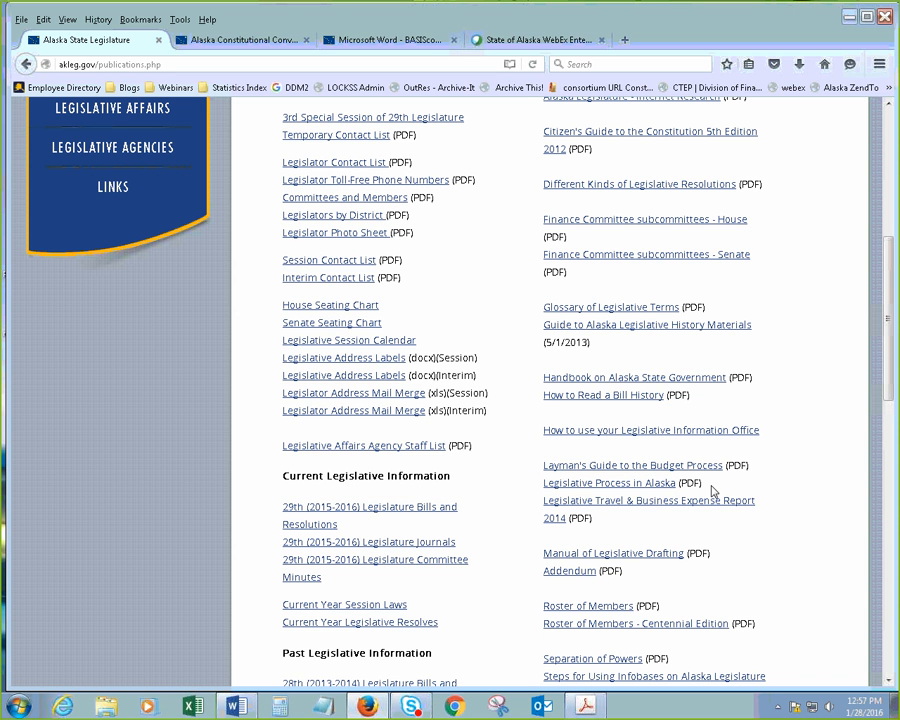
mouse_move(714, 492)
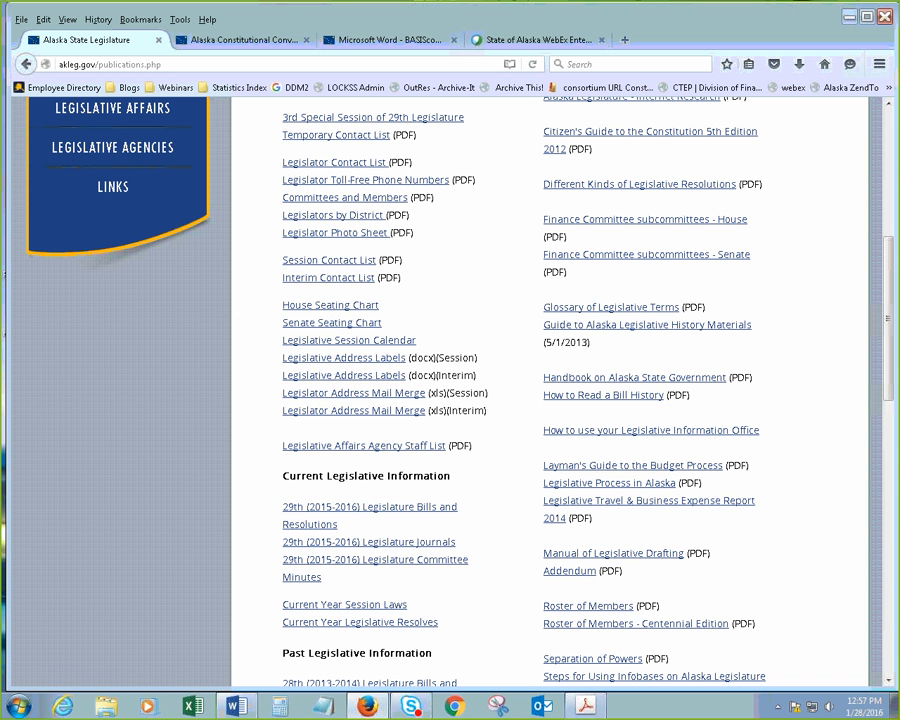
mouse_move(712, 490)
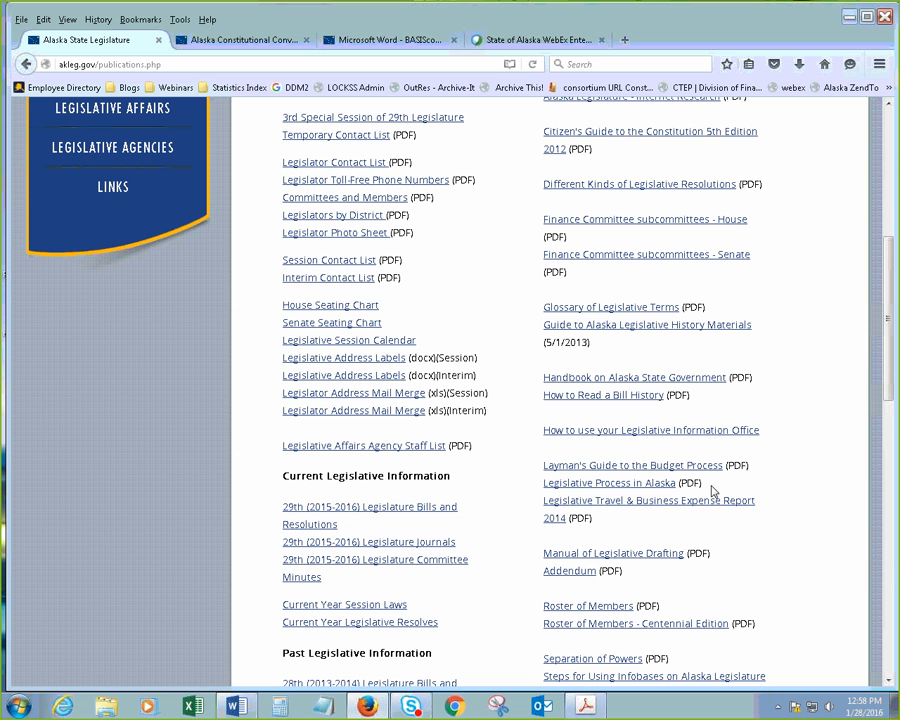
mouse_move(658, 456)
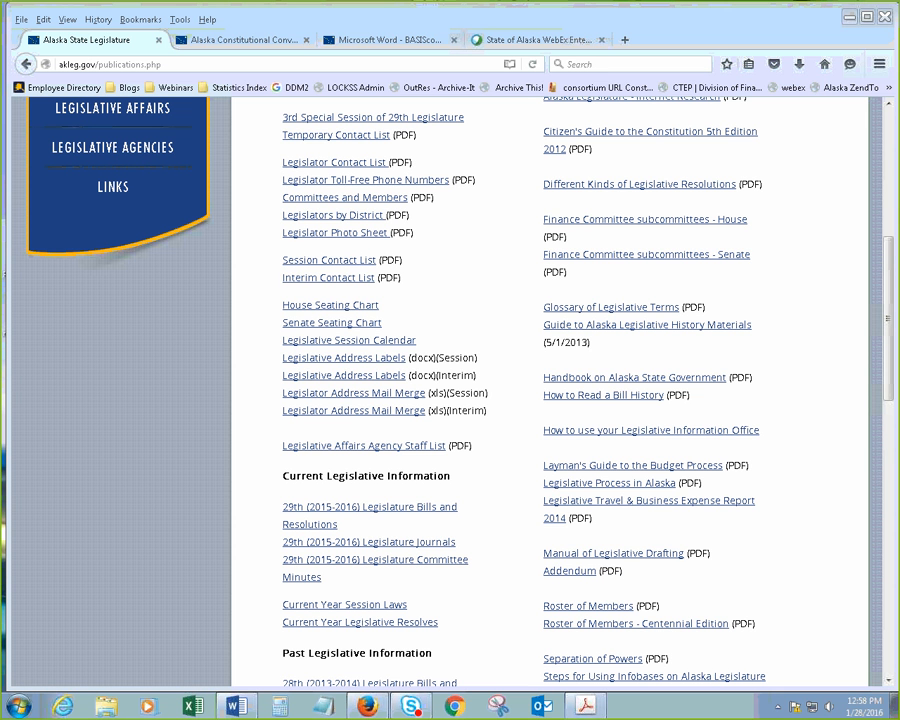
mouse_move(198, 264)
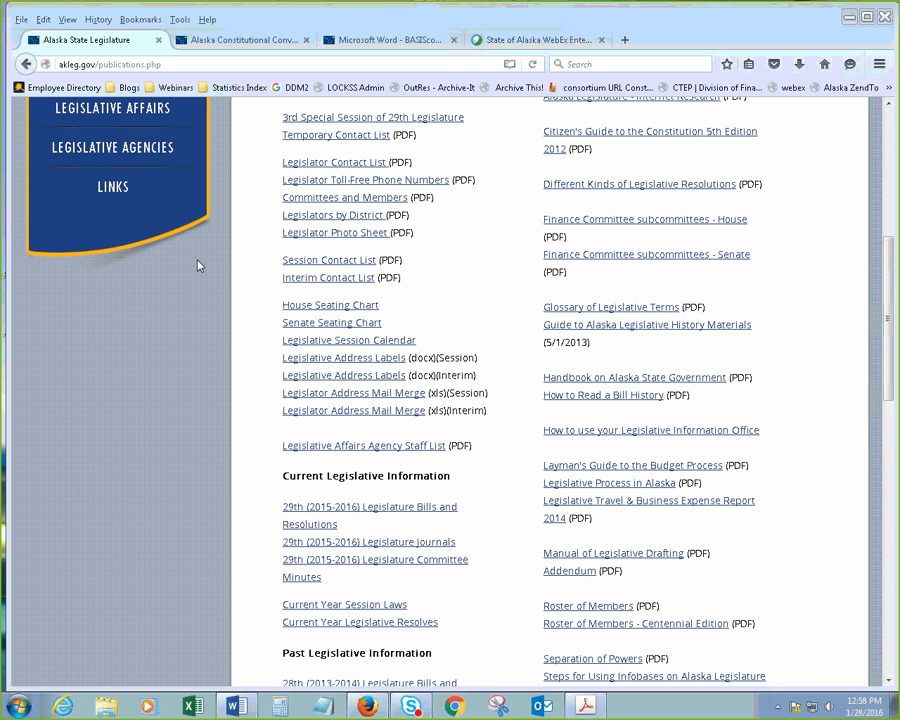
Step: Scroll to the top of Publications and switch back to the WebEx meeting window
scroll(up, 3)
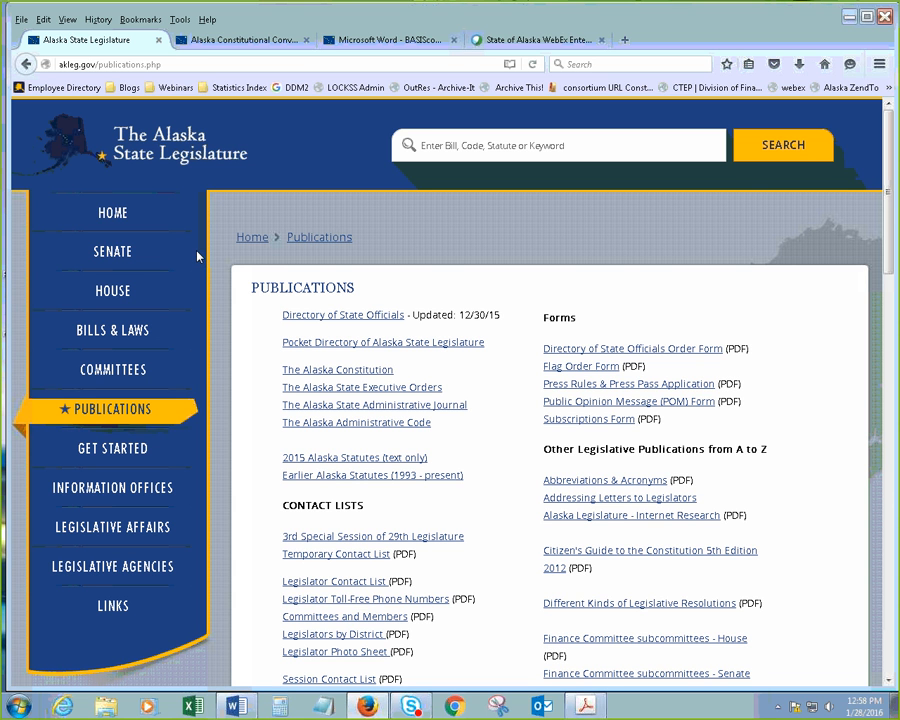
mouse_move(240, 206)
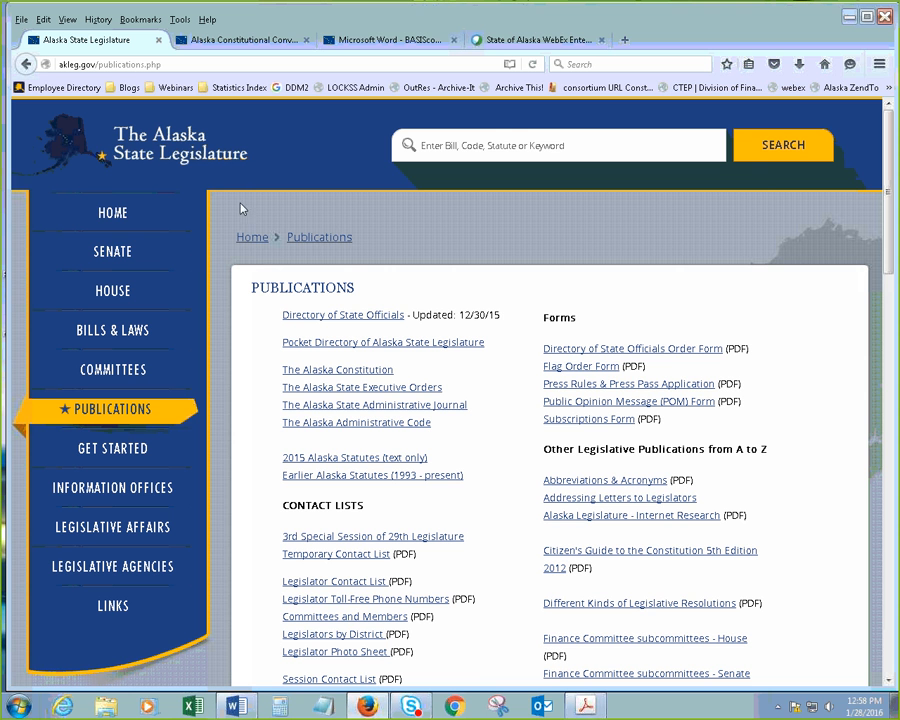
mouse_move(292, 28)
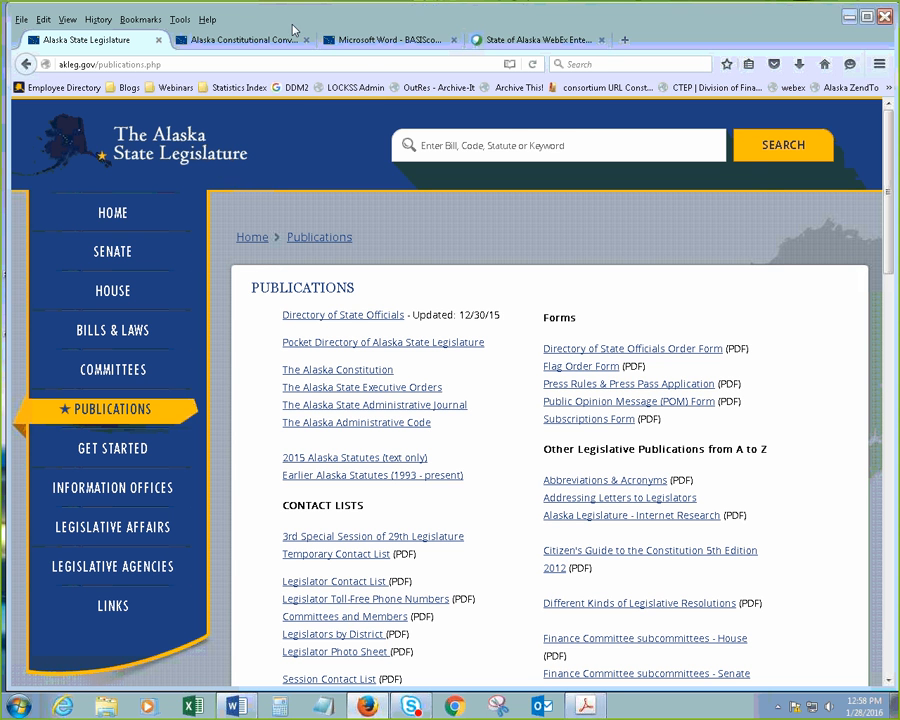
mouse_move(248, 24)
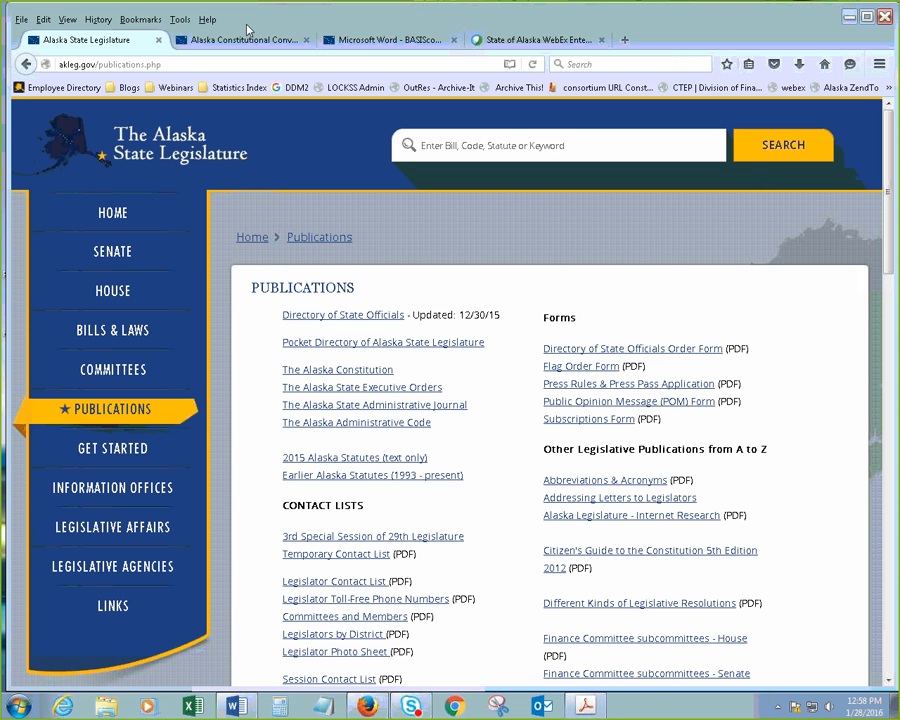
click(540, 40)
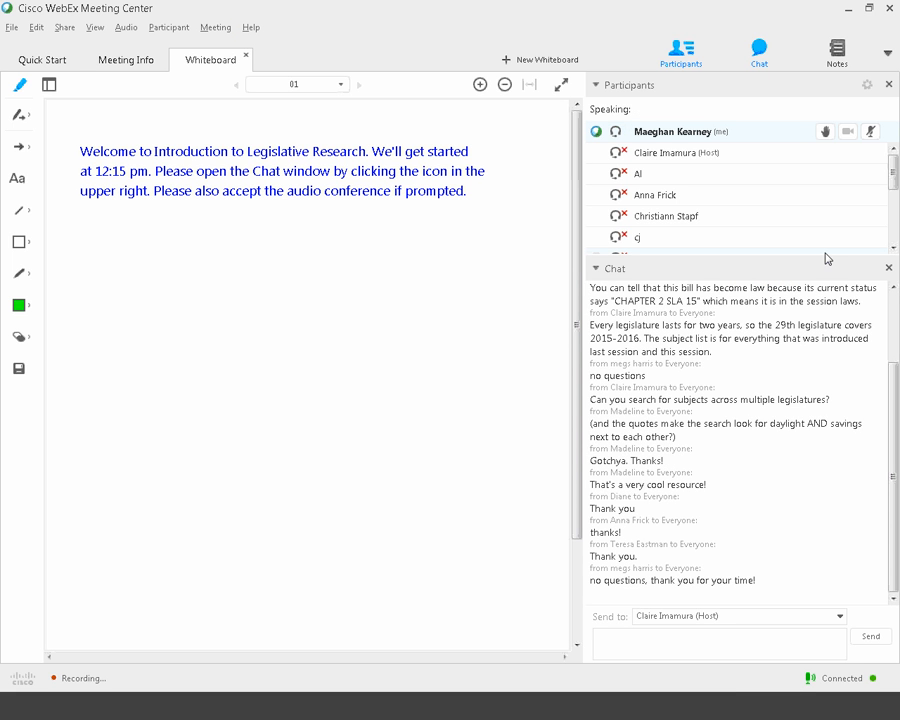
mouse_move(808, 266)
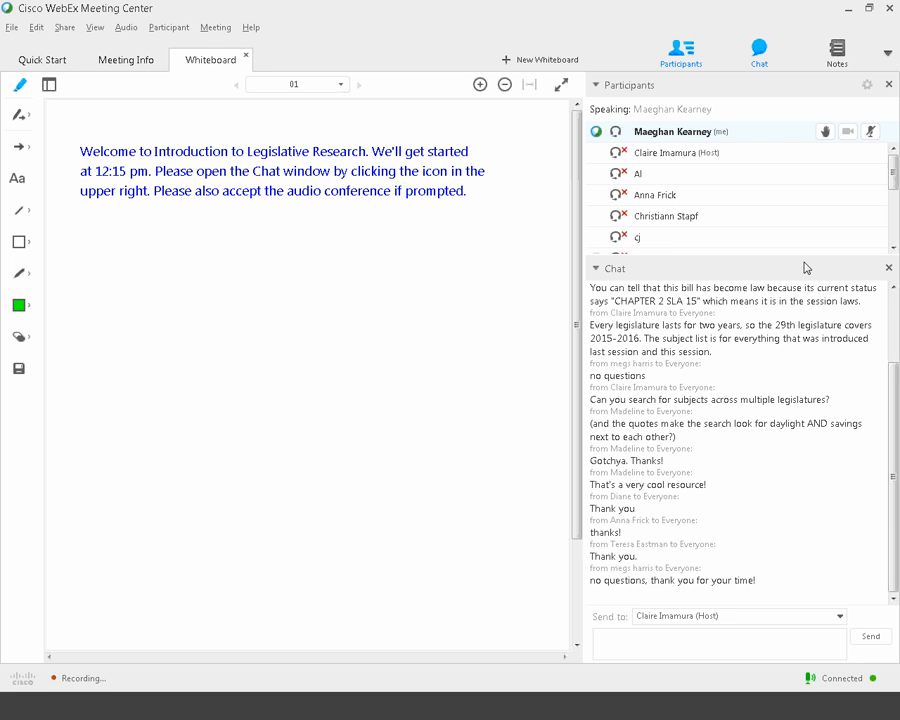
scroll(down, 3)
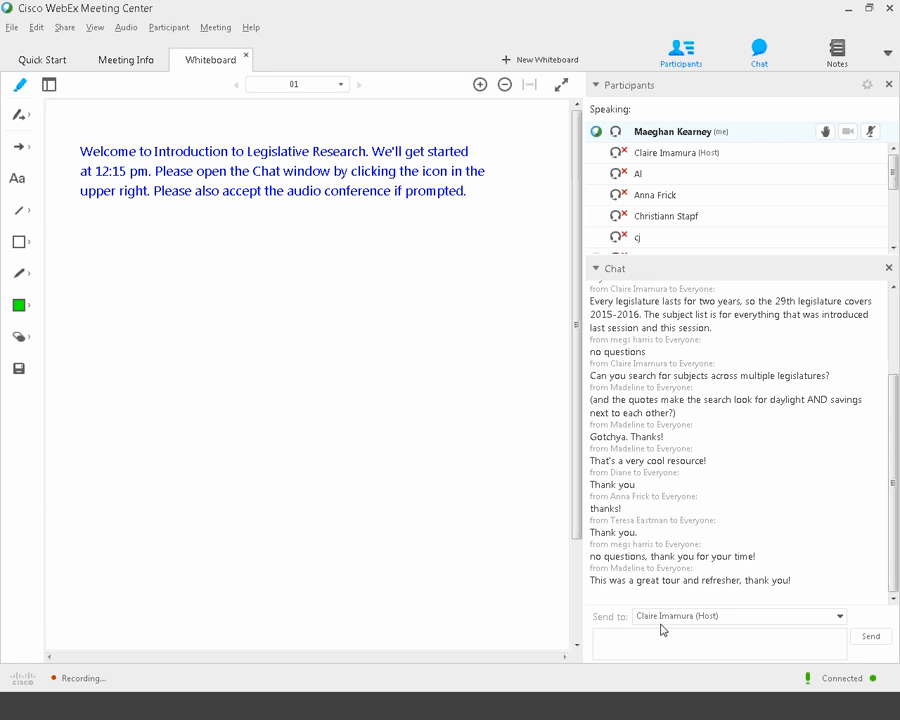
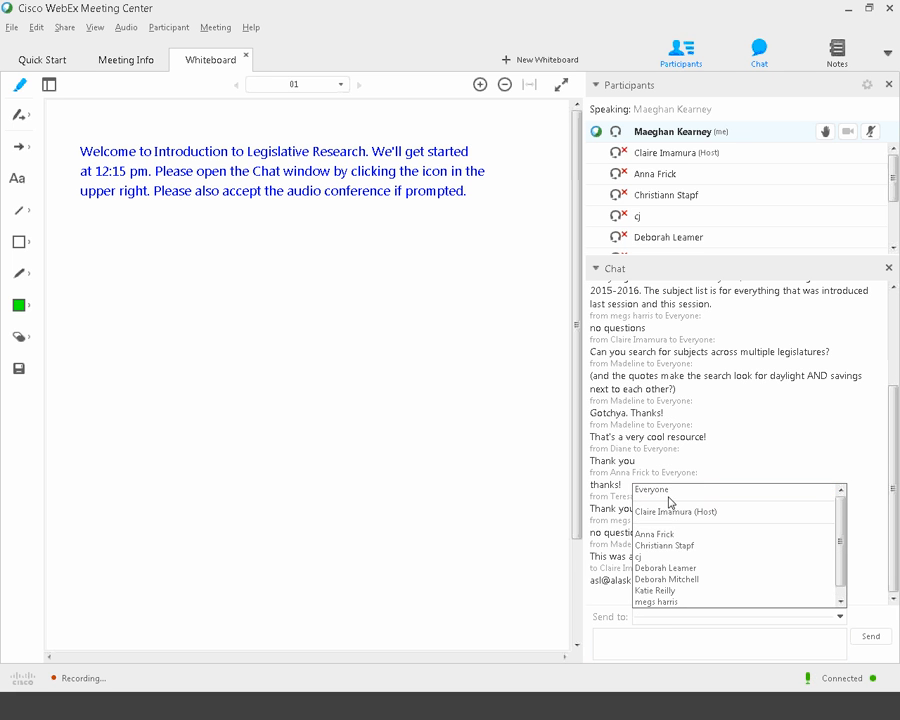
click(652, 488)
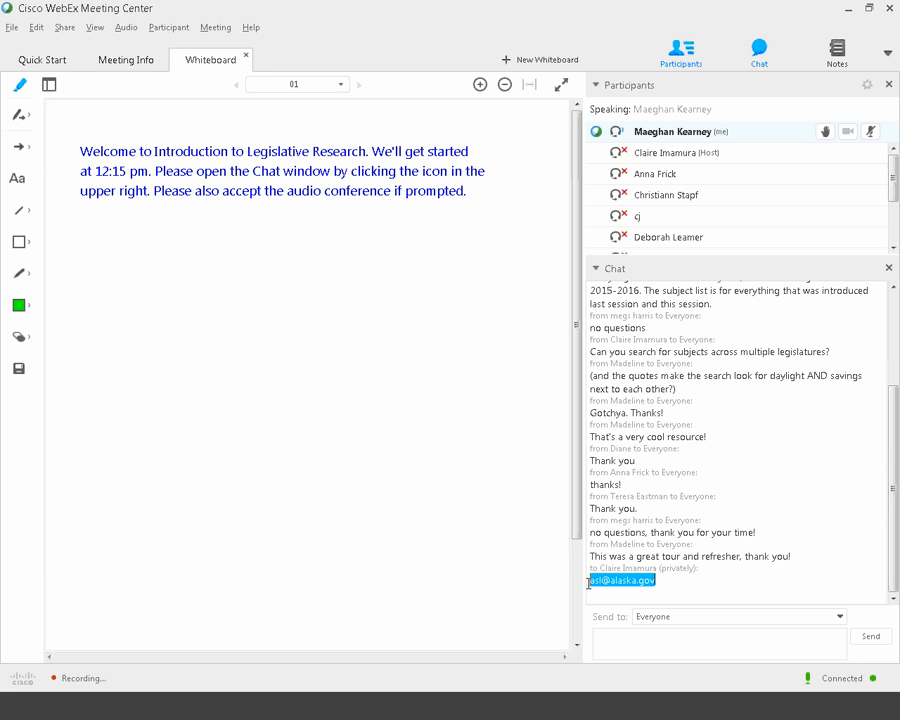
click(718, 644)
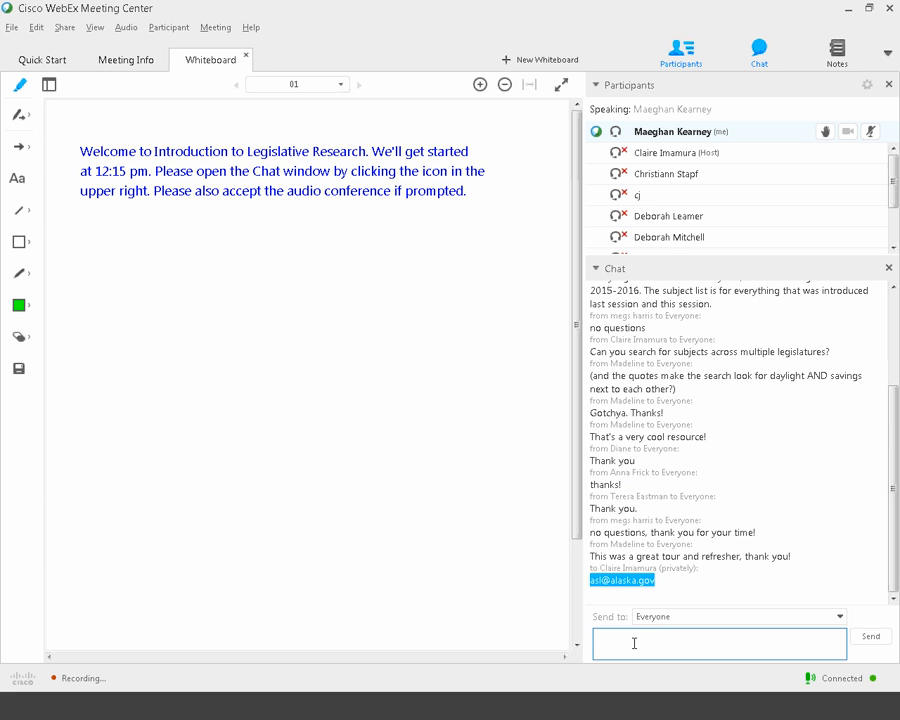